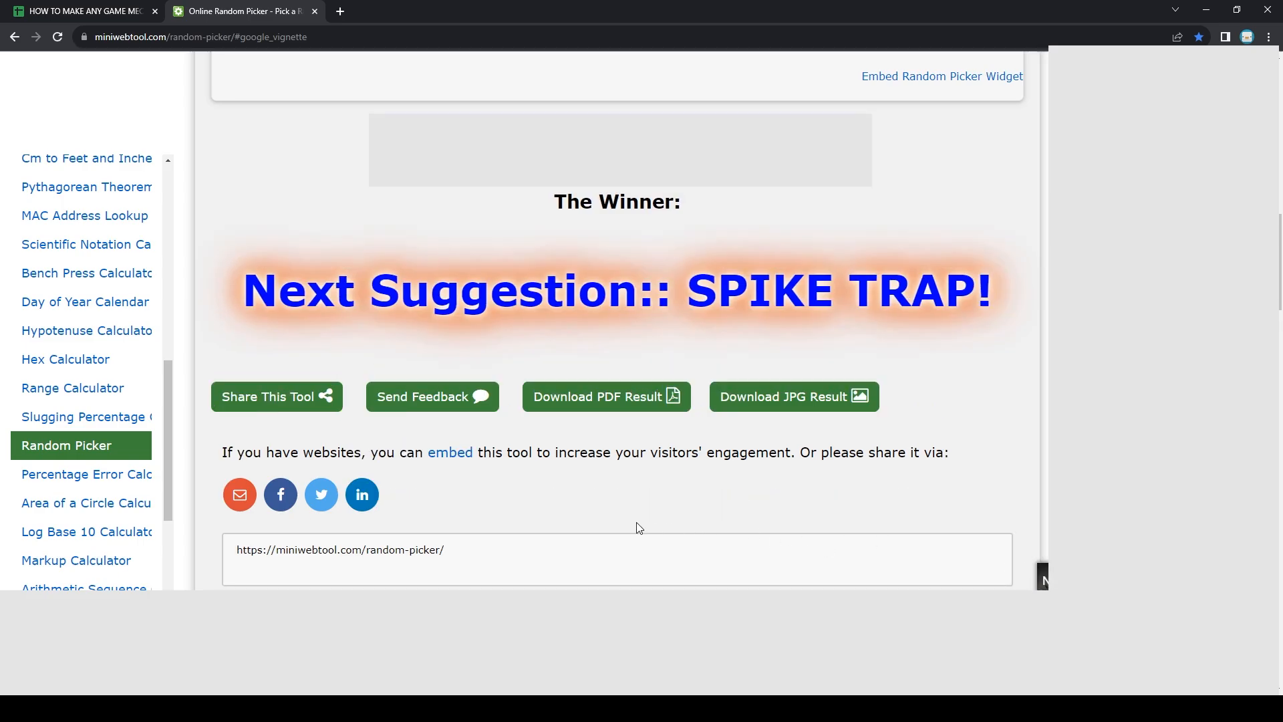
Switch the browser to the game-mechanic suggestions sheet listing the SPIKE TRAP idea.
left_click(81, 11)
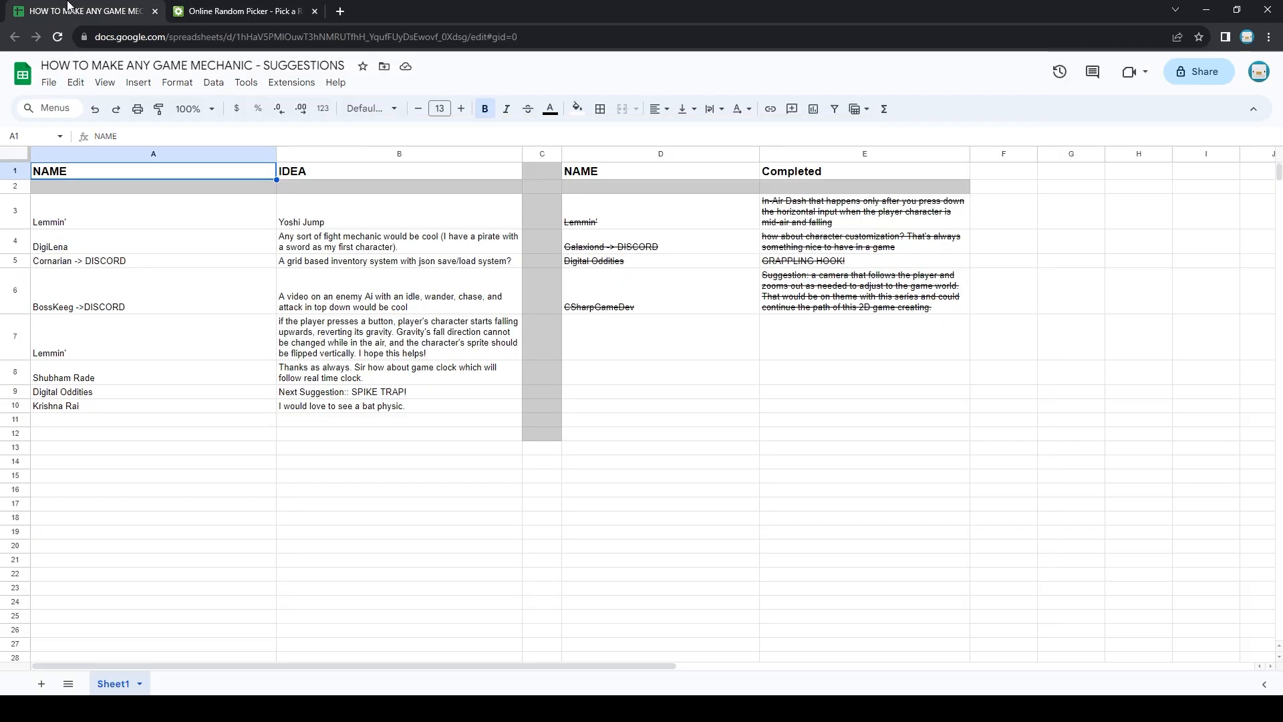
mouse_move(292, 430)
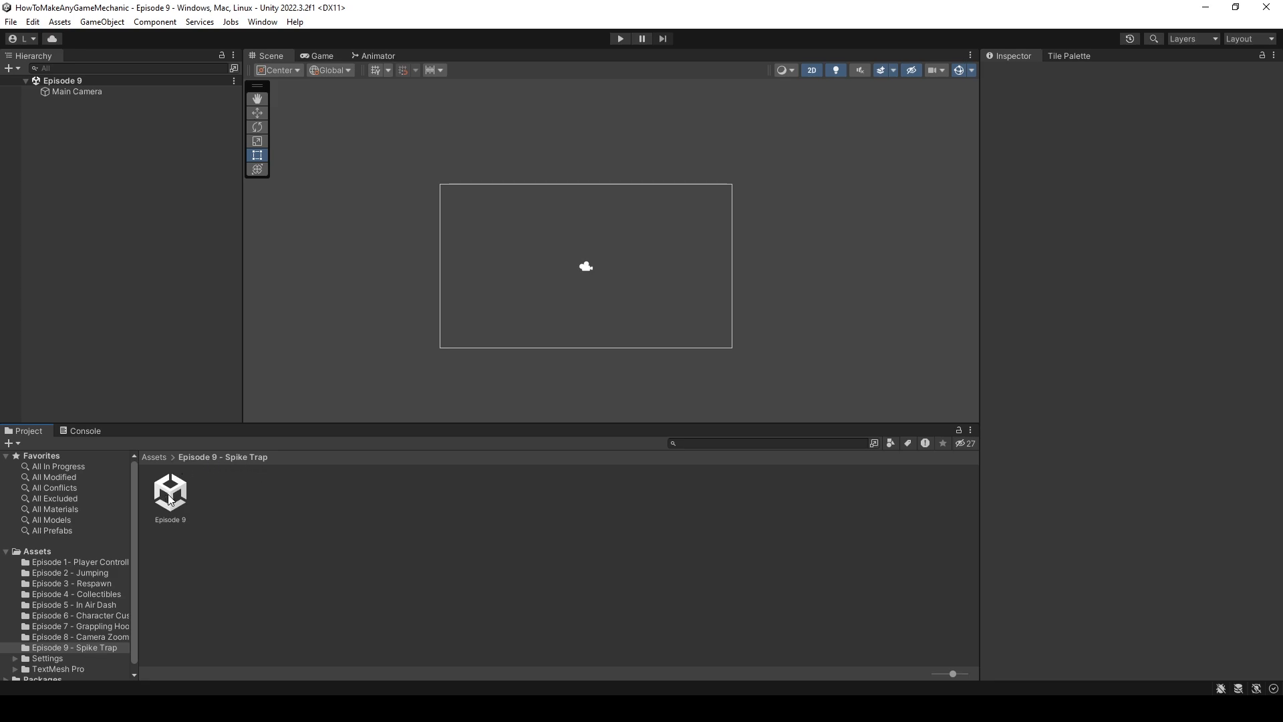
mouse_move(521, 306)
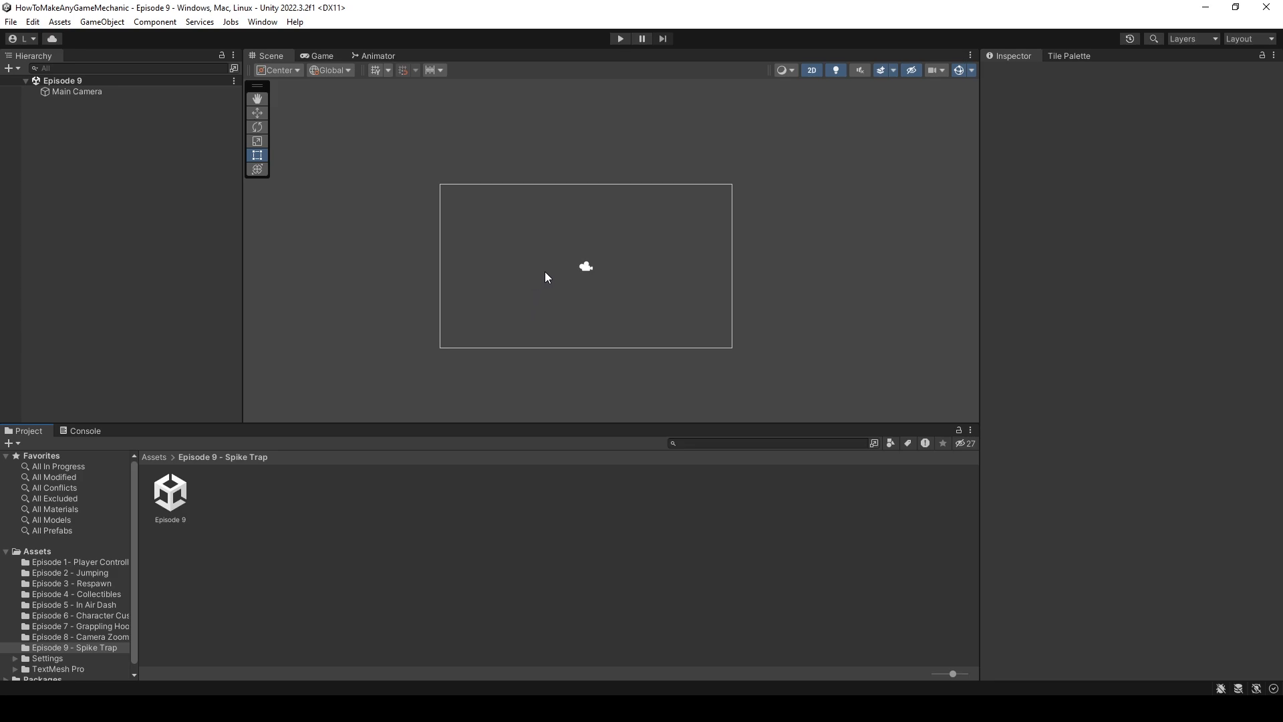
mouse_move(143, 217)
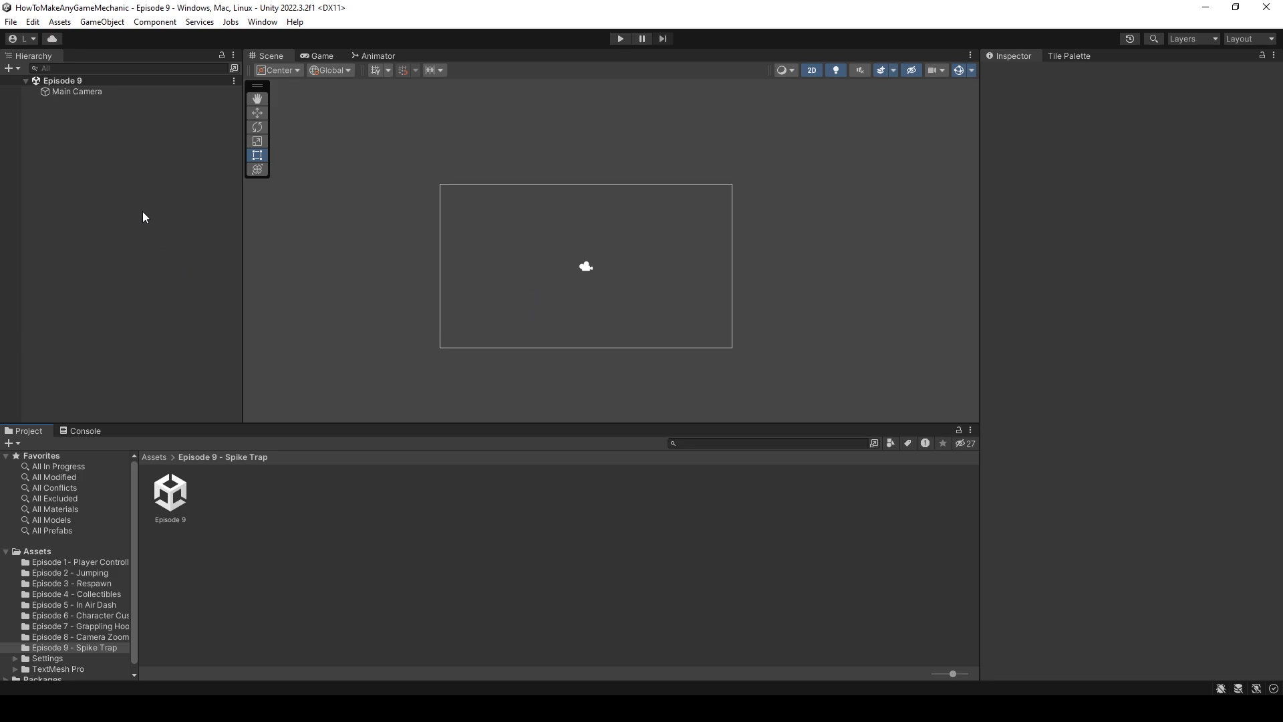
Add a Ground square with a Box Collider 2D stretched wide, plus a Player square above it.
right_click(143, 172)
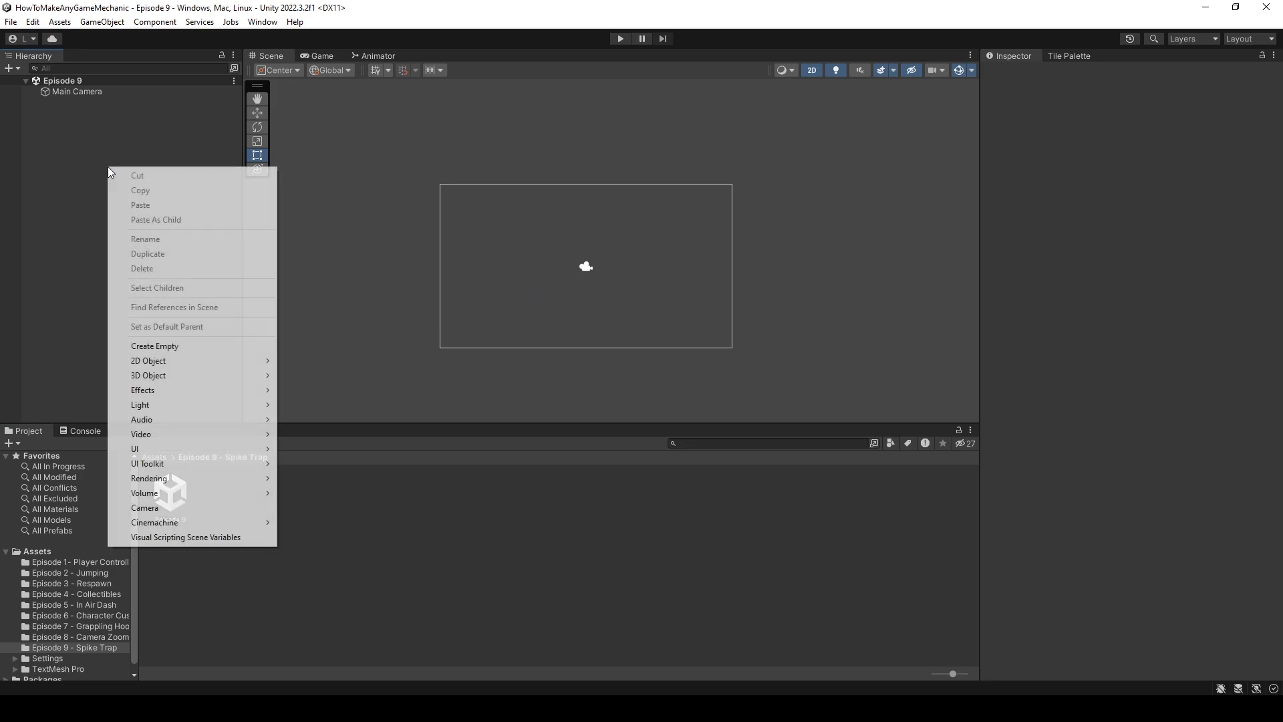
mouse_move(148, 360)
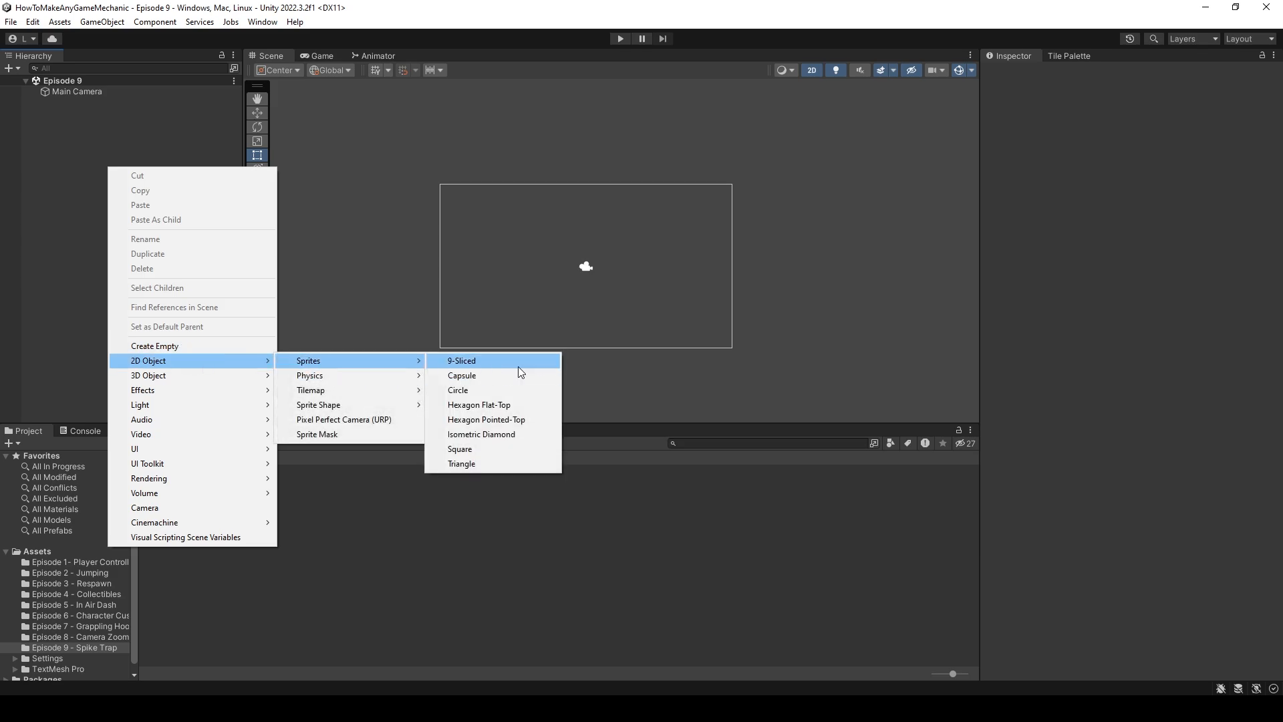
left_click(459, 449)
type("Ground")
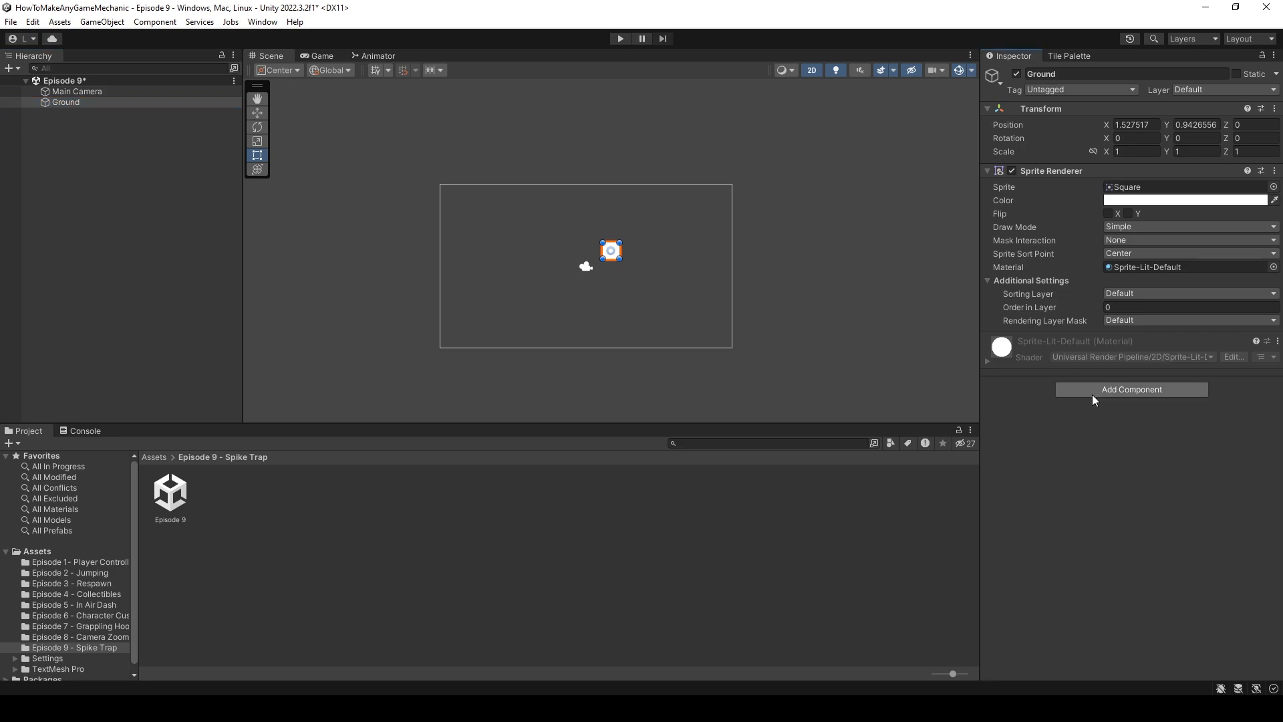
type("box")
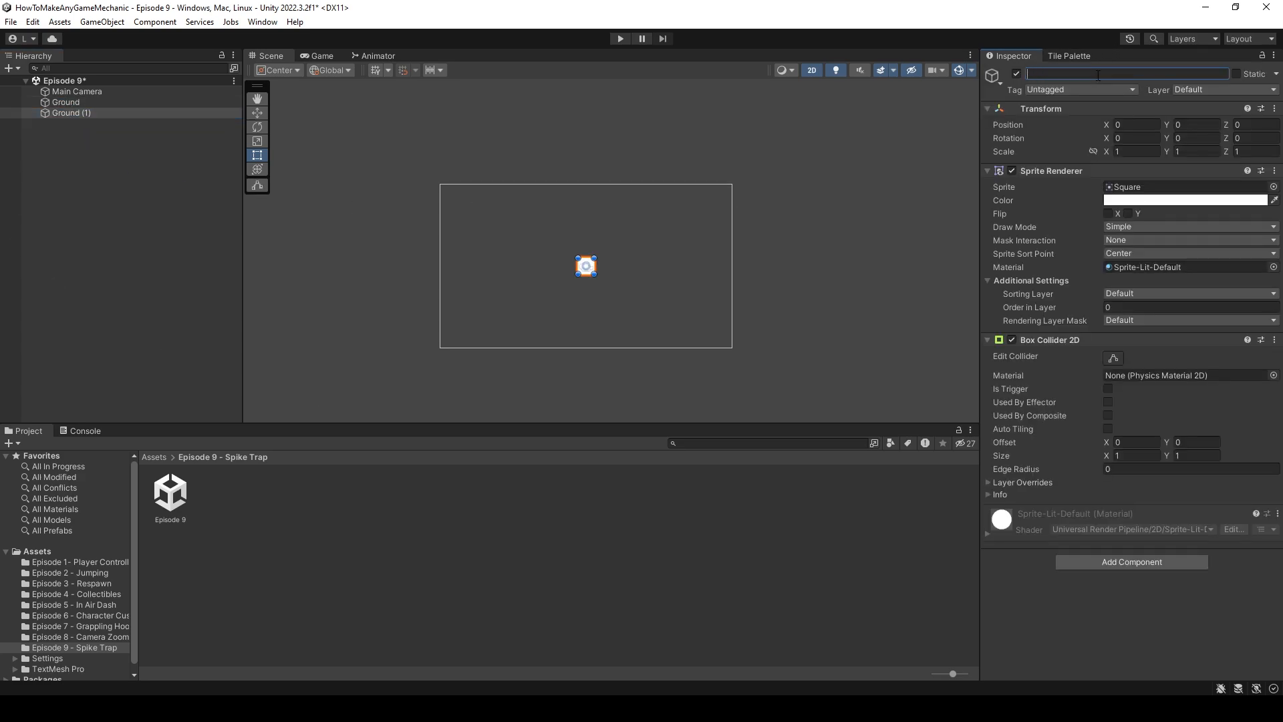
type("Player")
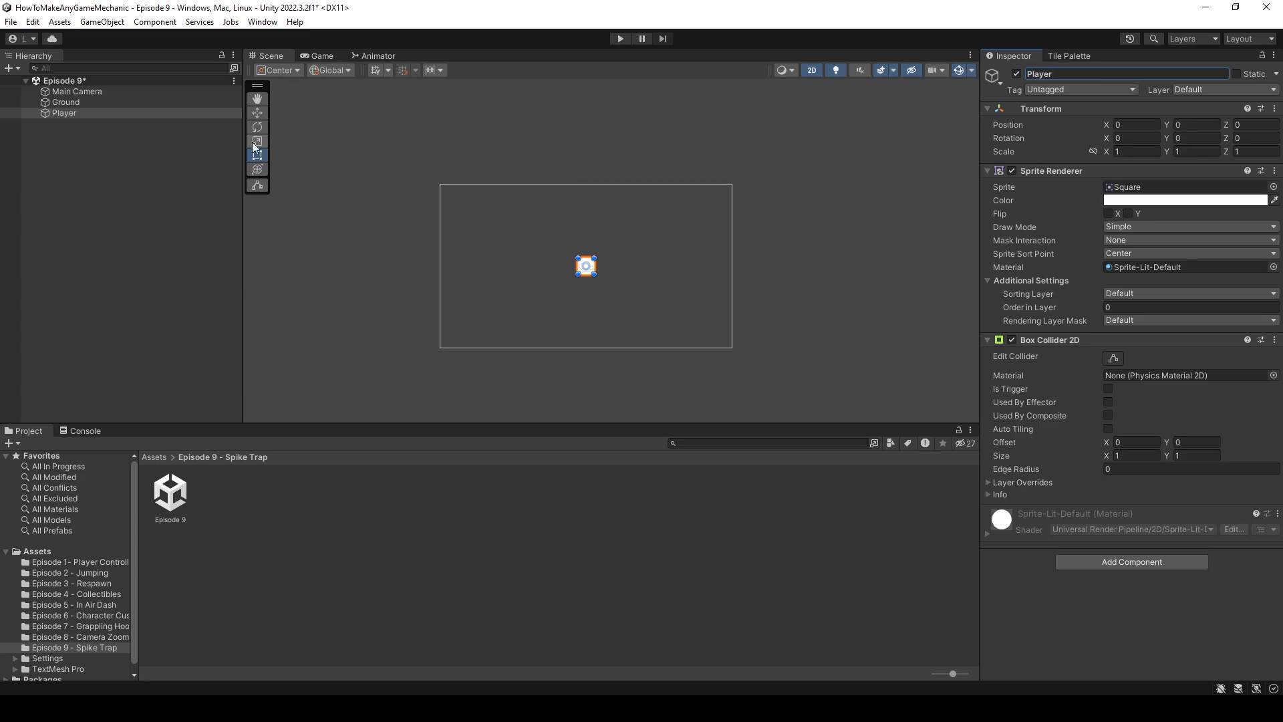
left_click(65, 102)
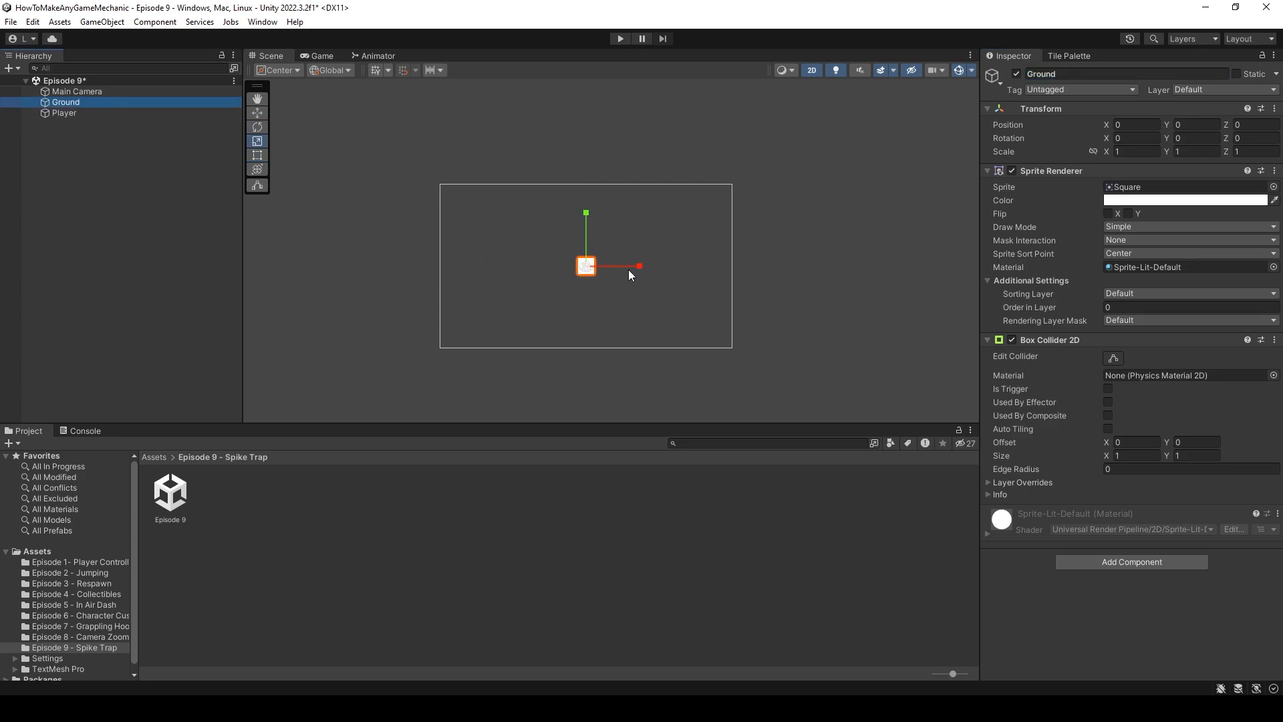
left_click_drag(640, 266, 774, 266)
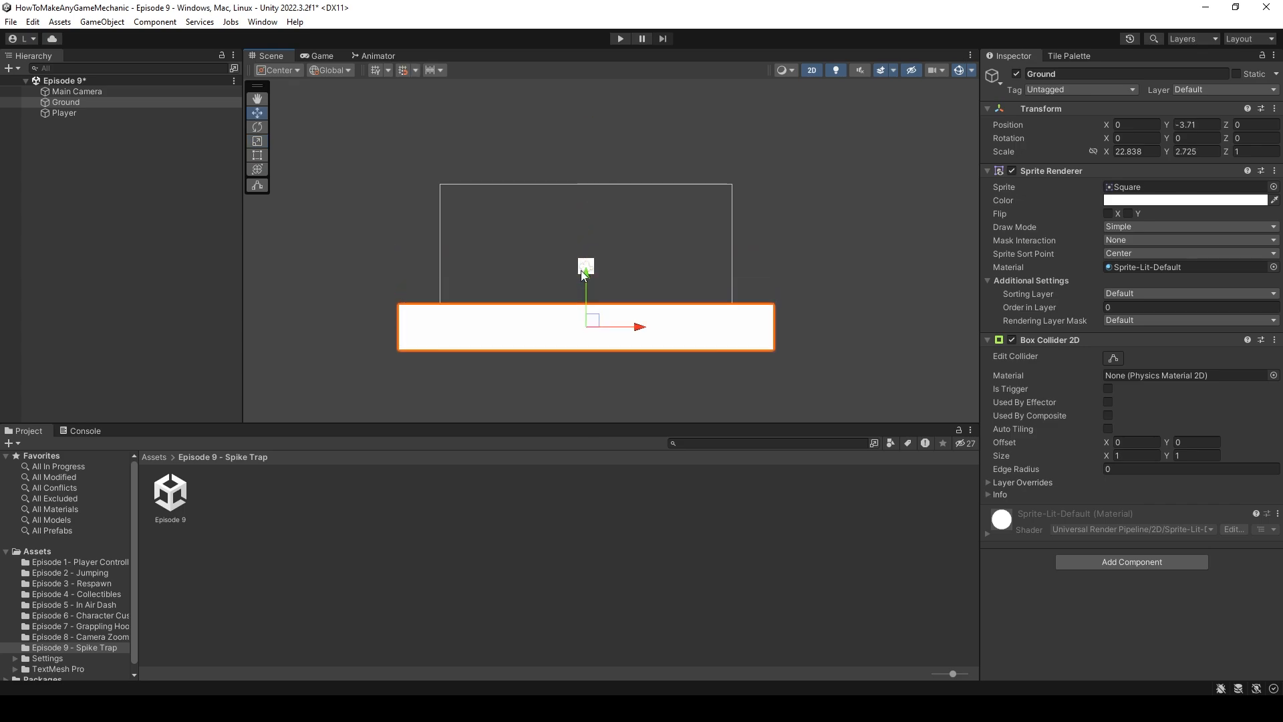
Give the Player a Rigidbody 2D, a Player Controller with move speed 5, and a Jump Controller.
left_click(64, 112)
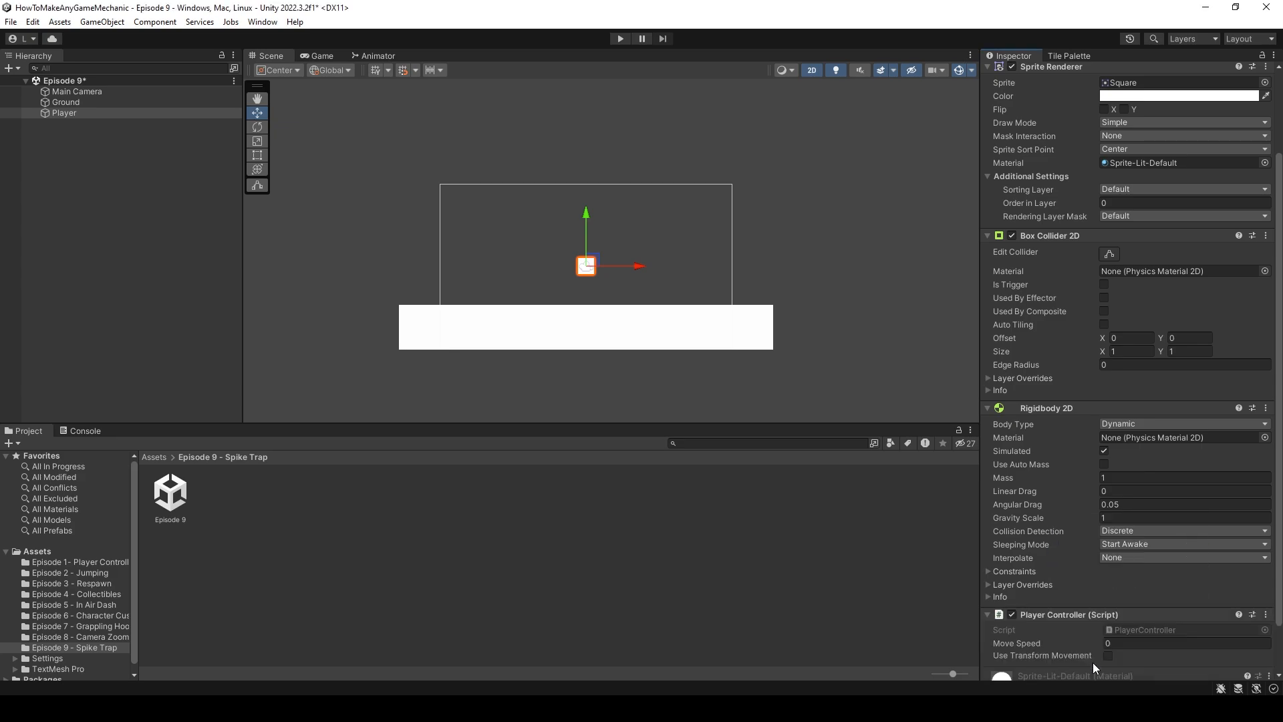
scroll("down", 3)
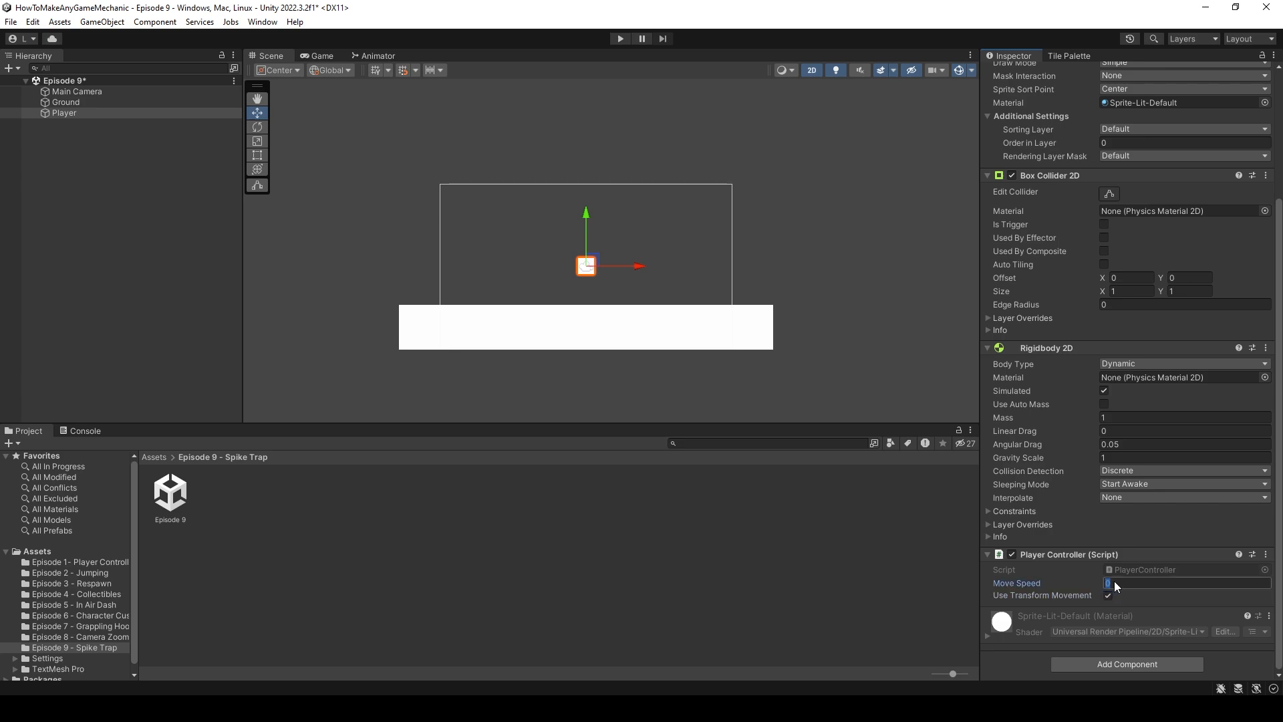
left_click(1187, 583)
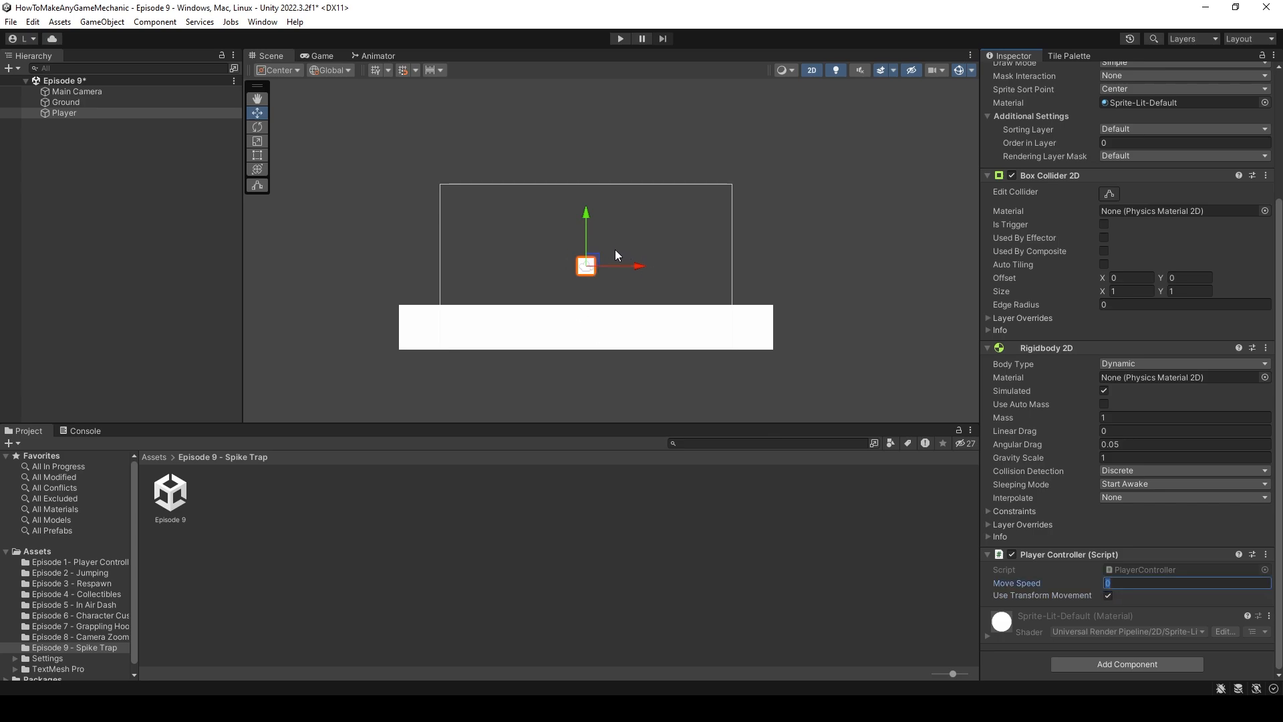
type("5")
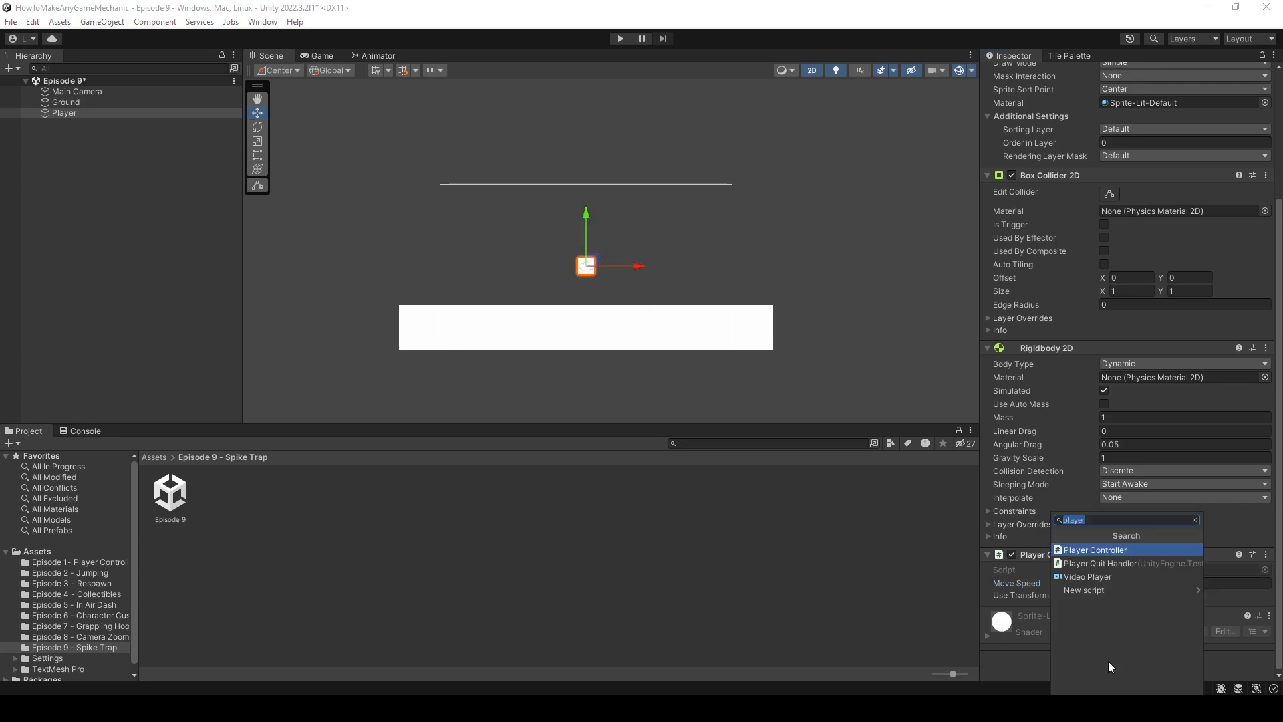
type("jum")
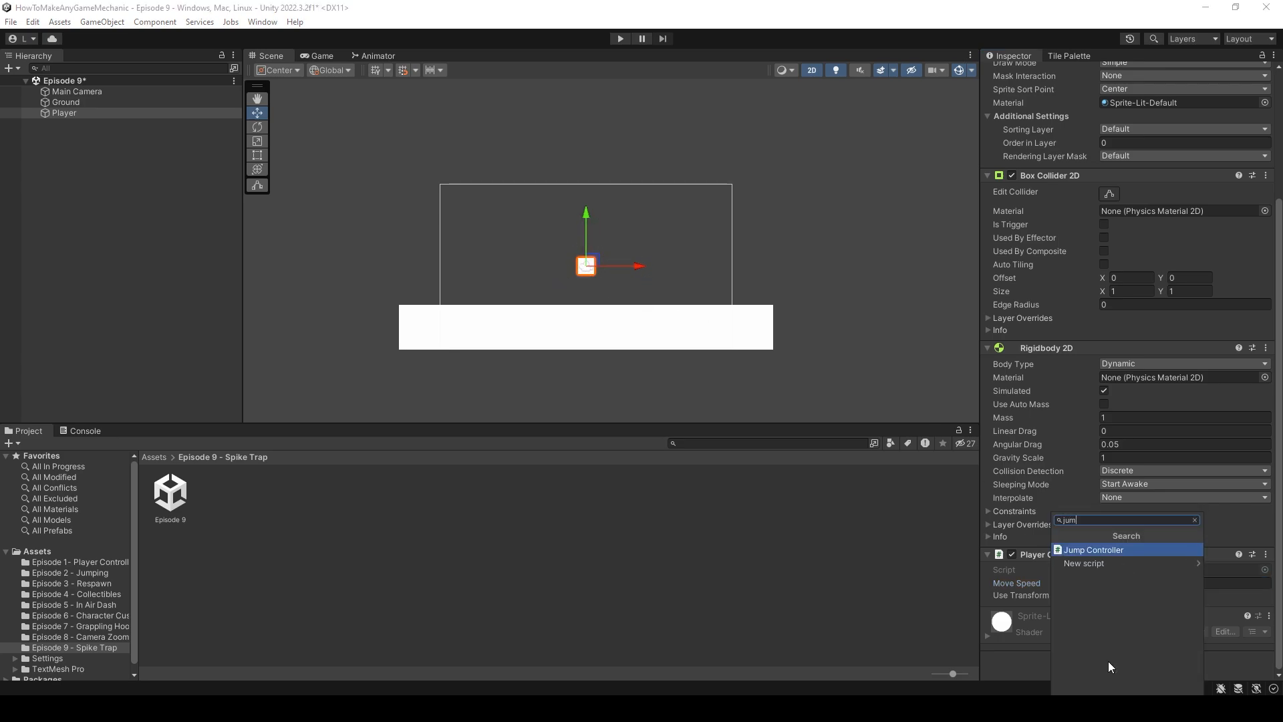
left_click(1092, 549)
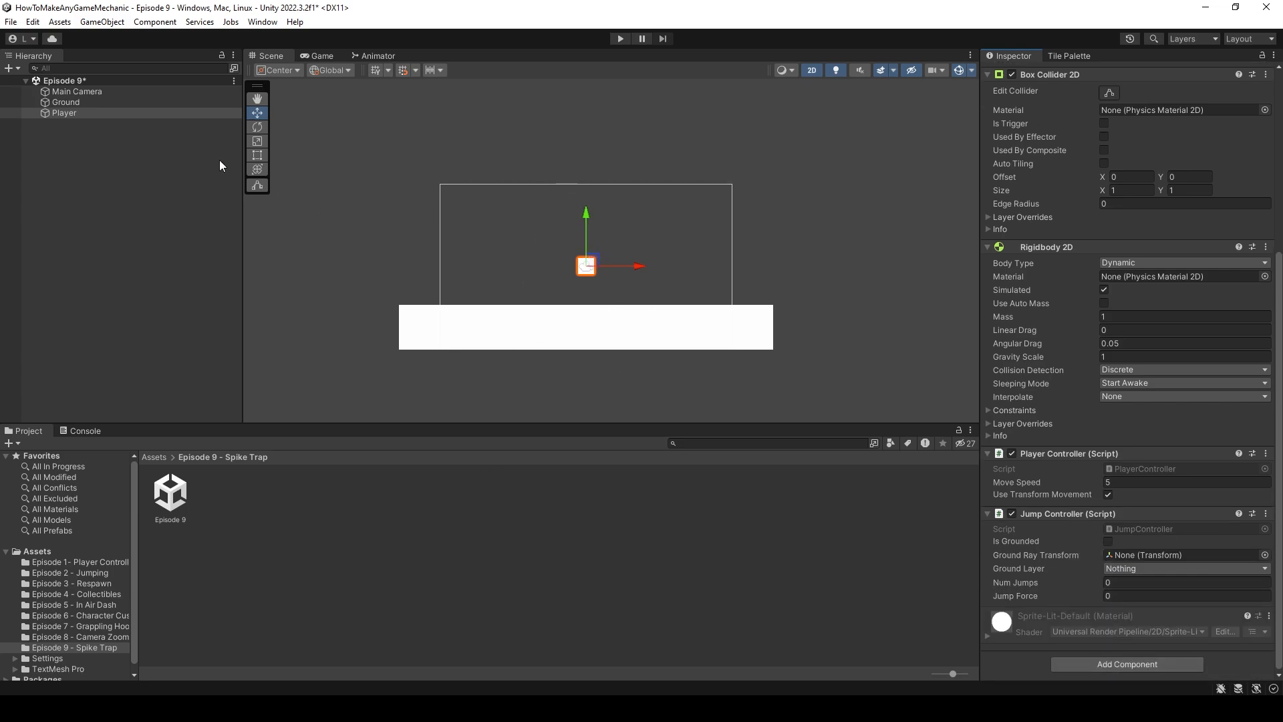
Add an empty GroundRayTransform child under the Player for its ground check.
right_click(62, 112)
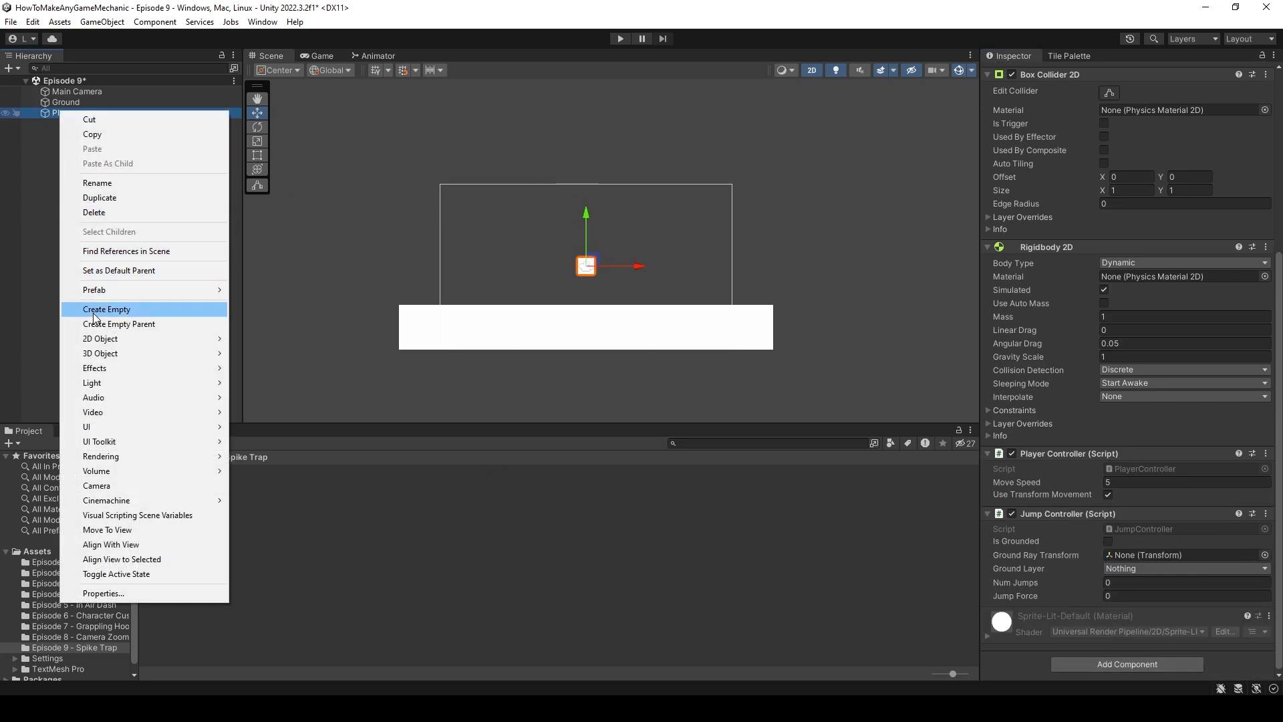
left_click(106, 308)
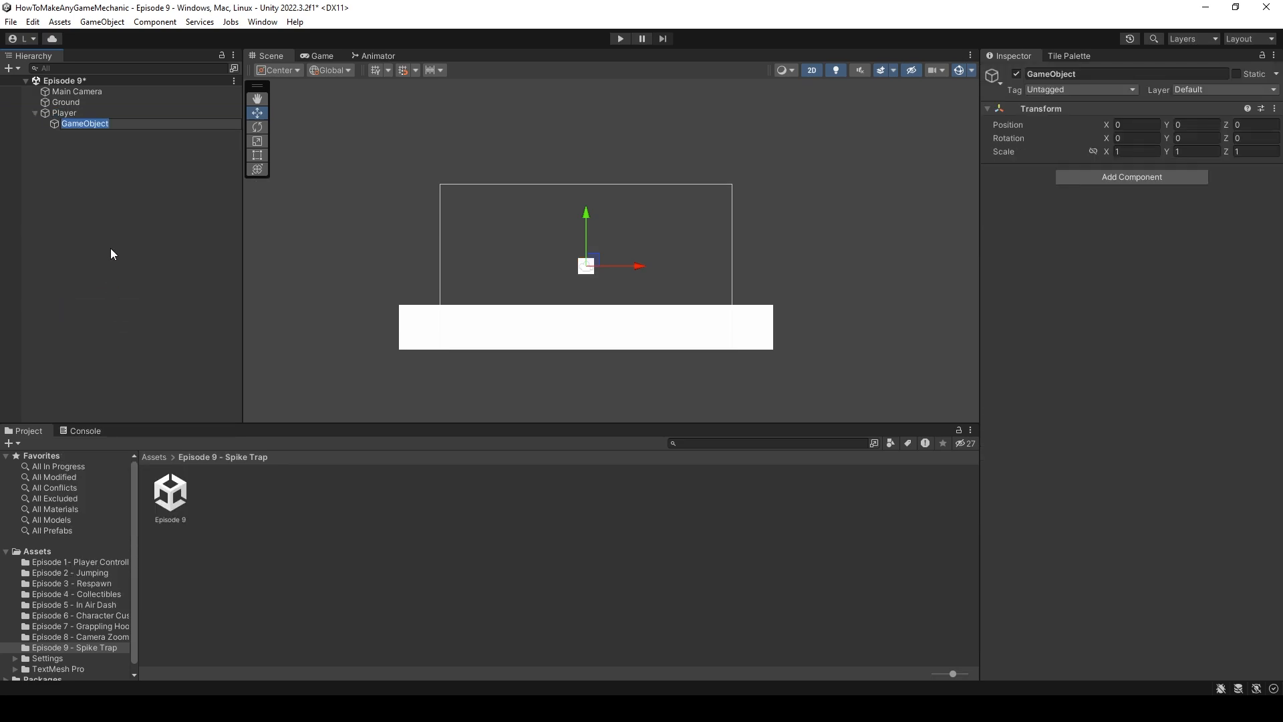
type("GroundRayTransform")
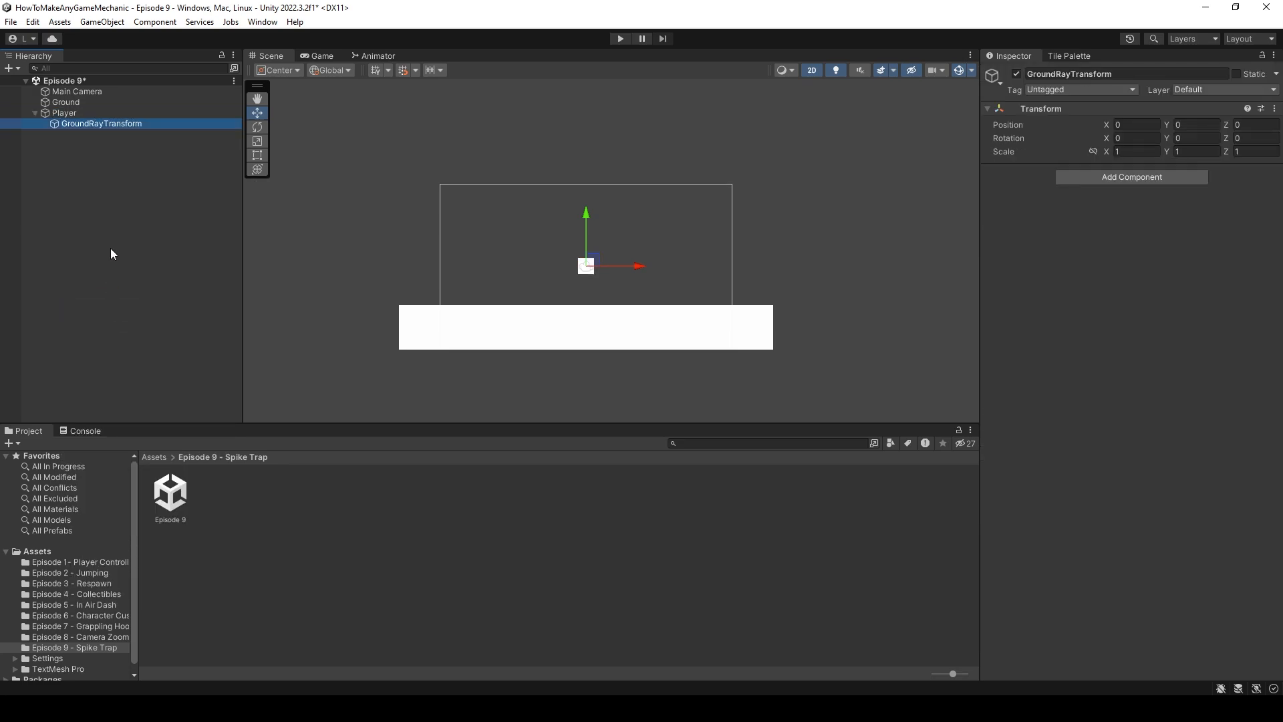
left_click(64, 112)
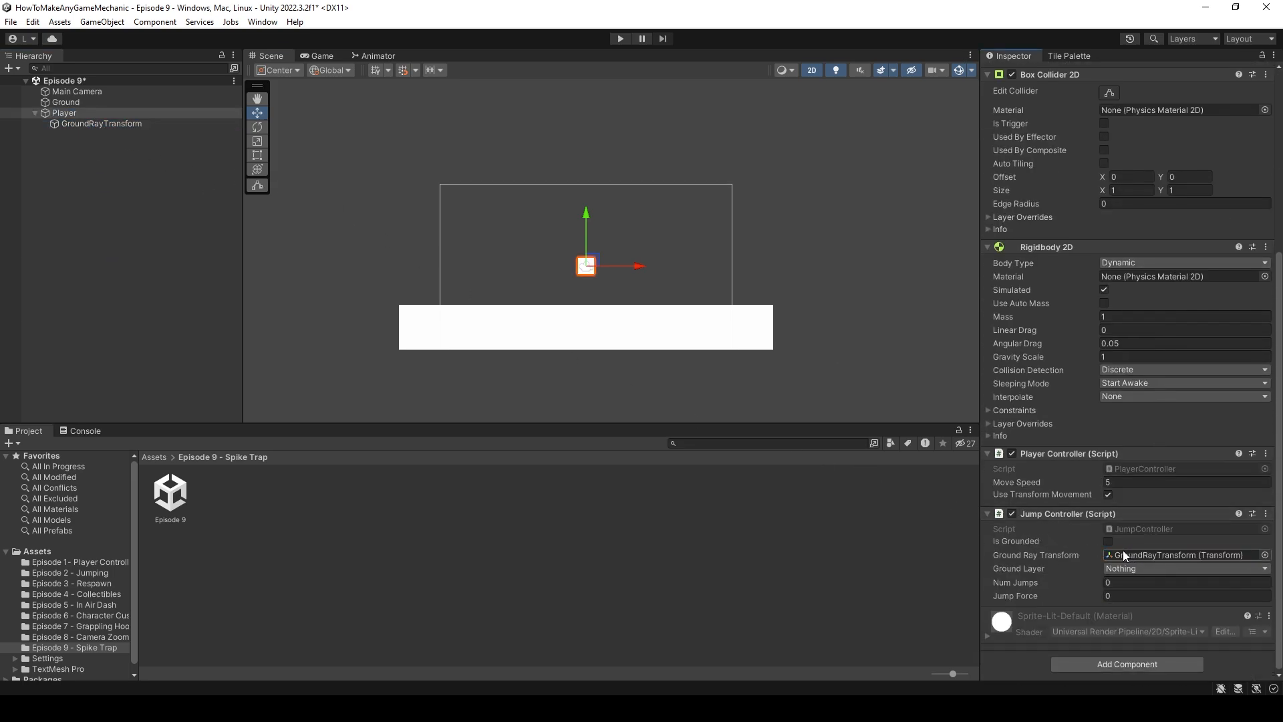
Set the Jump Controller's ground layer to Ground, 1 jump and jump force 250.
left_click(1183, 568)
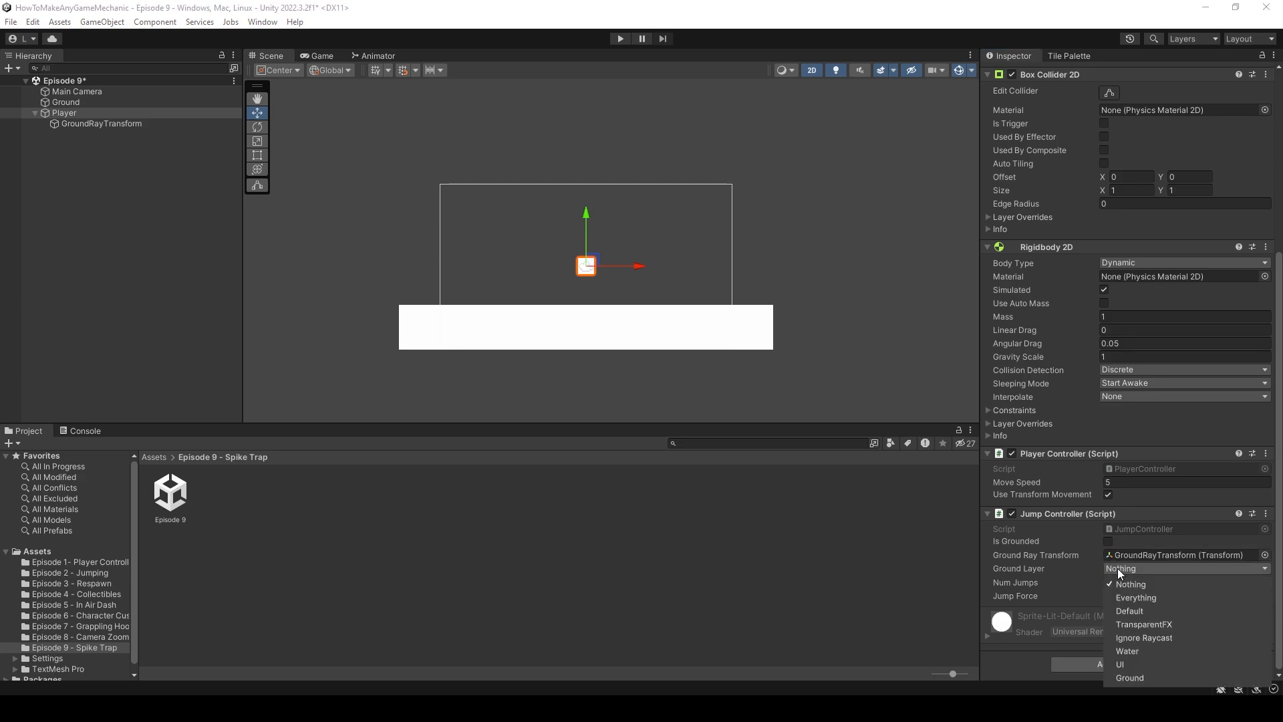
left_click(1129, 676)
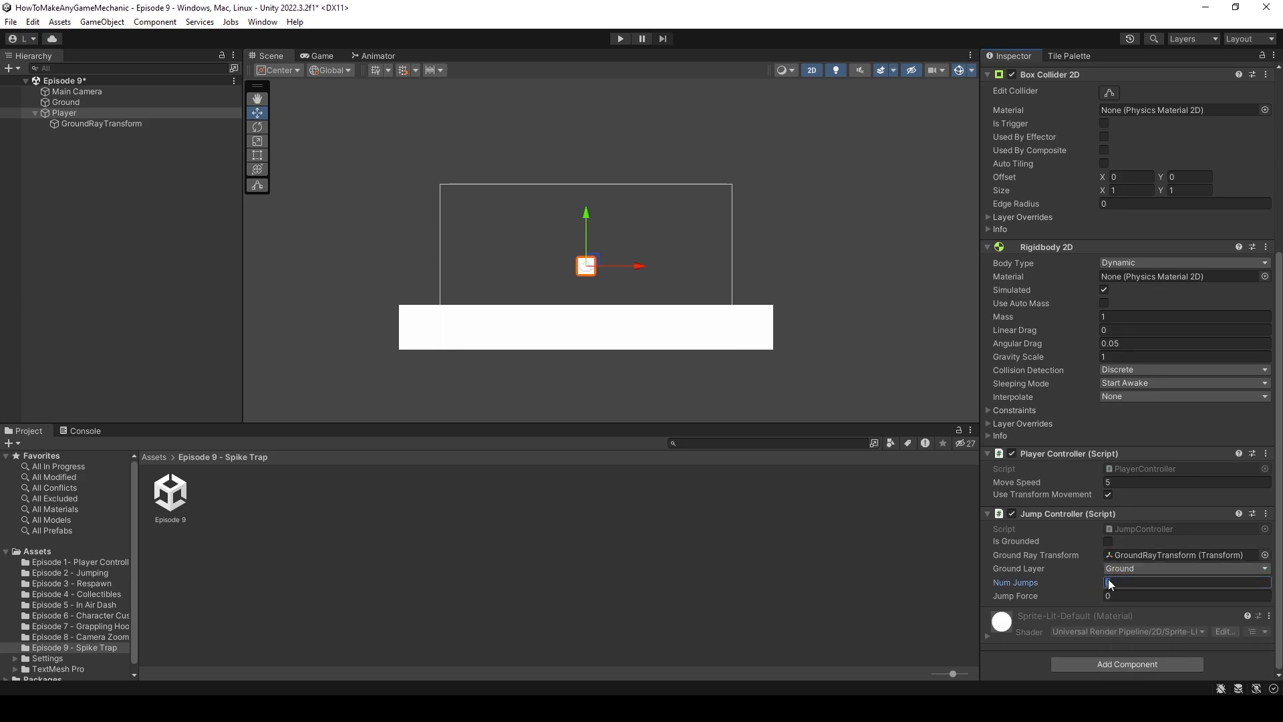
type("1")
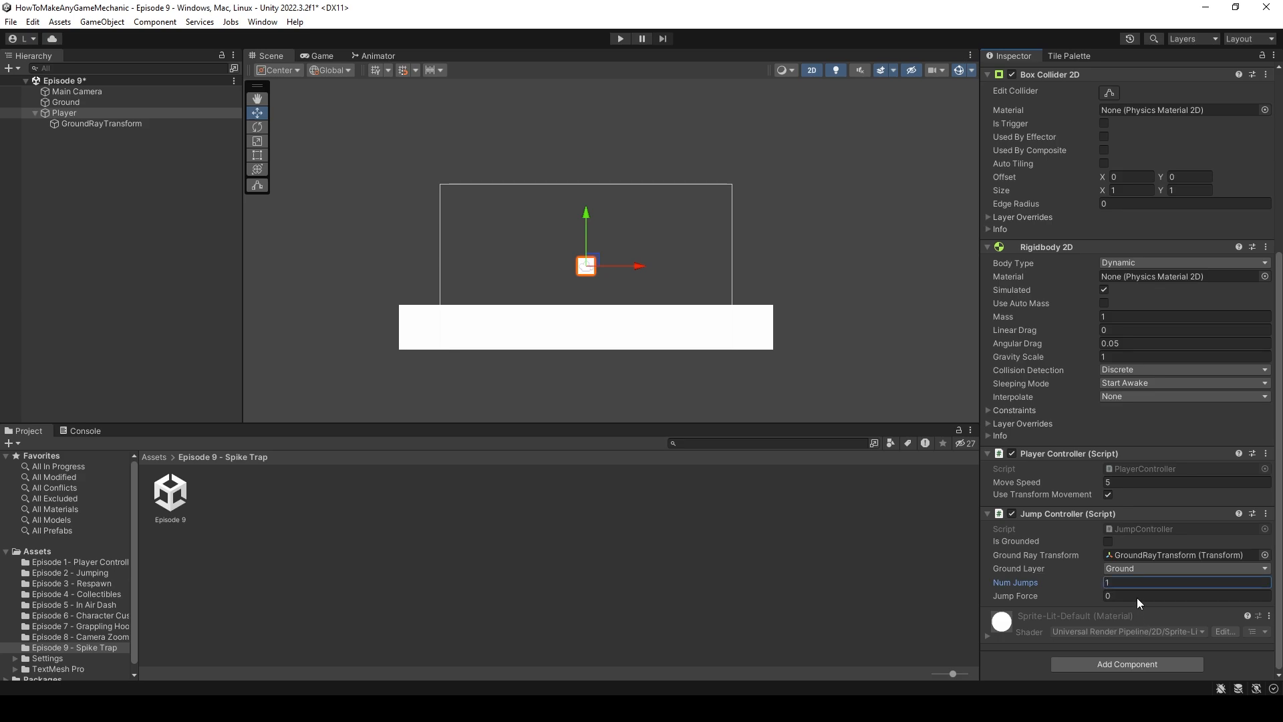
type("25")
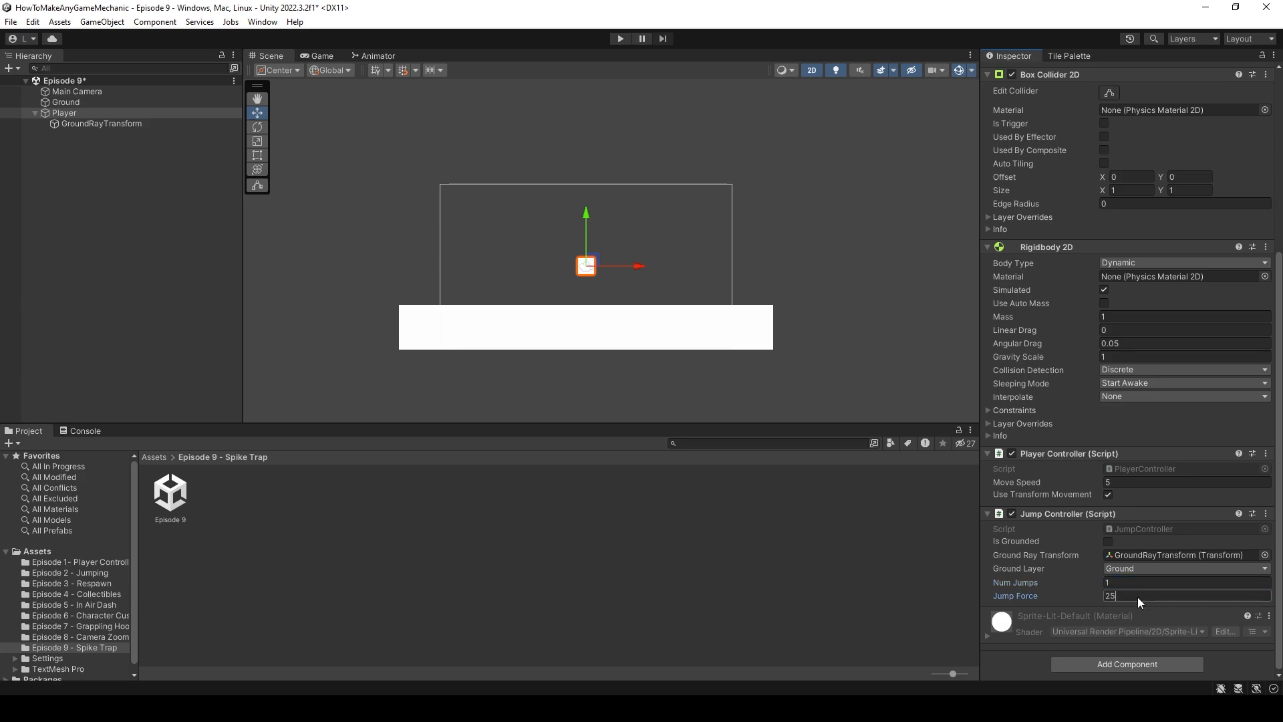
type("250")
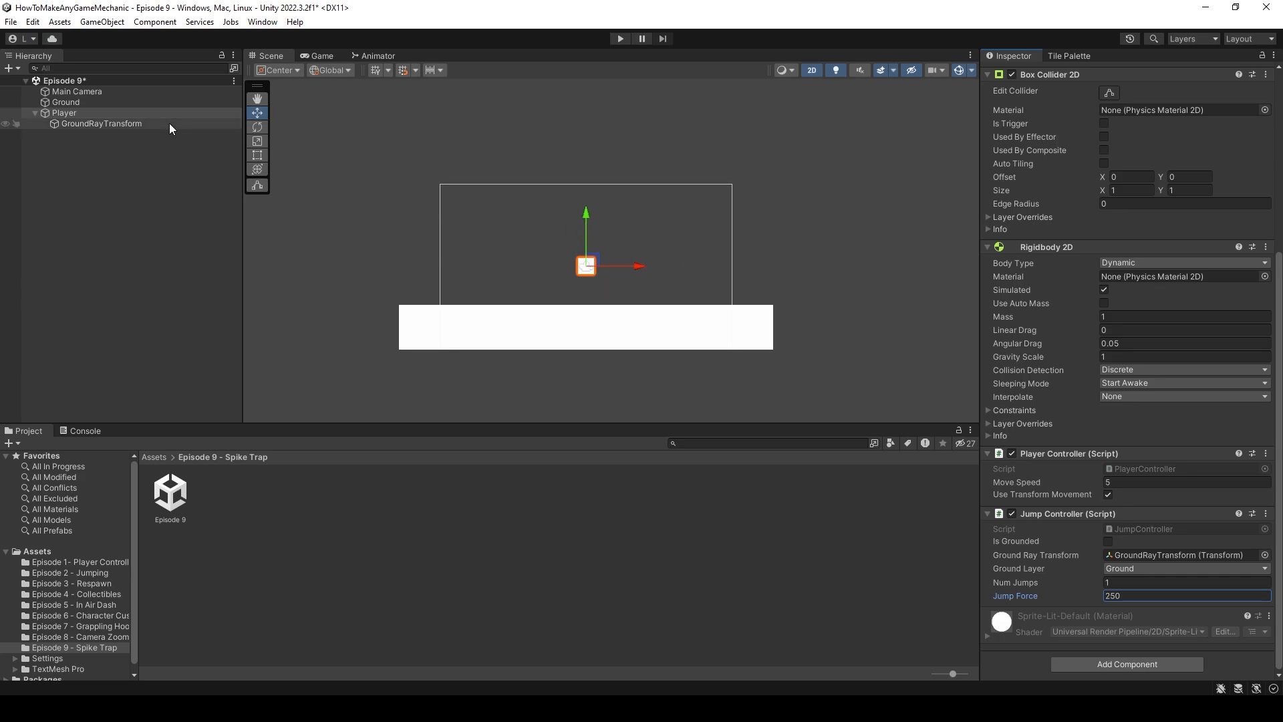
mouse_move(660, 277)
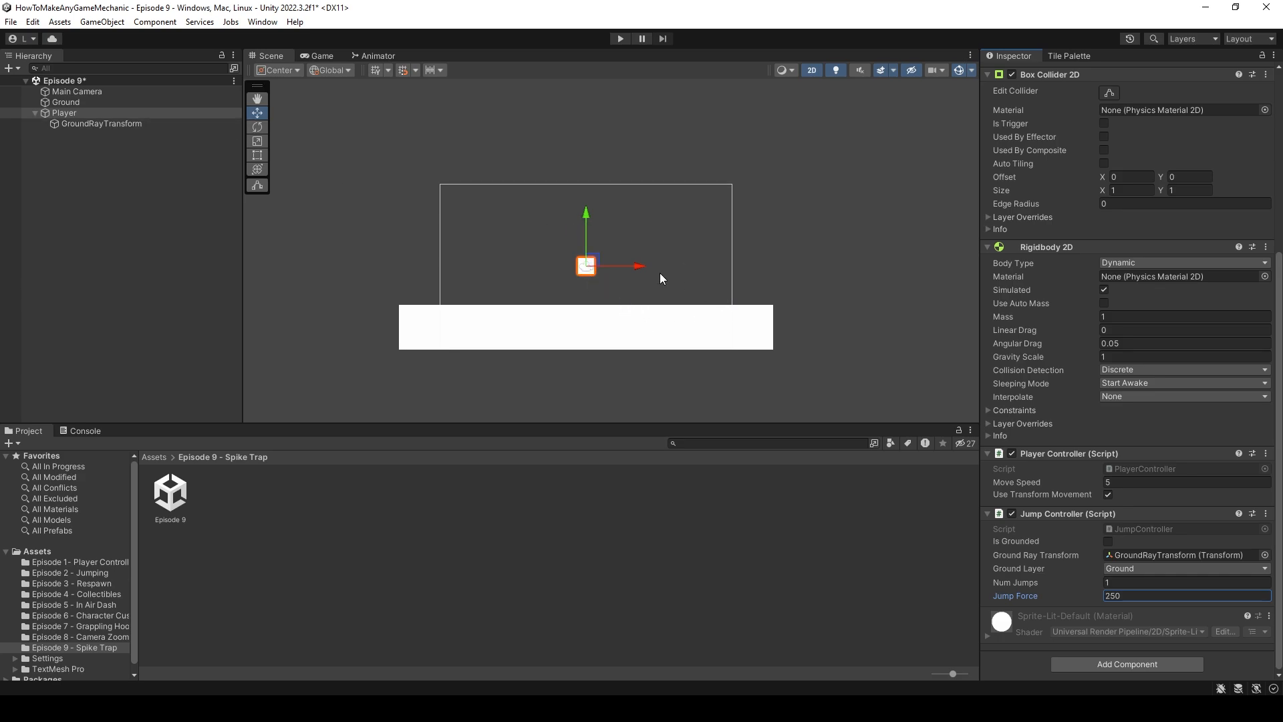
mouse_move(210, 156)
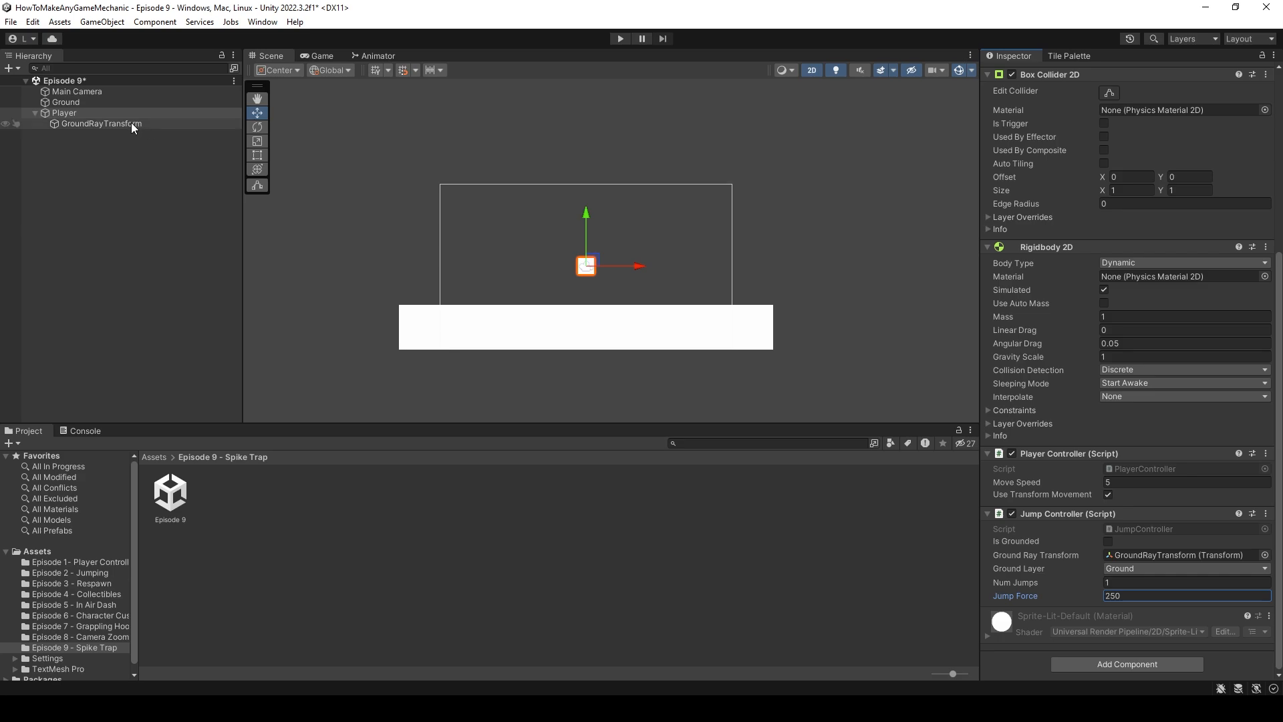
left_click(100, 123)
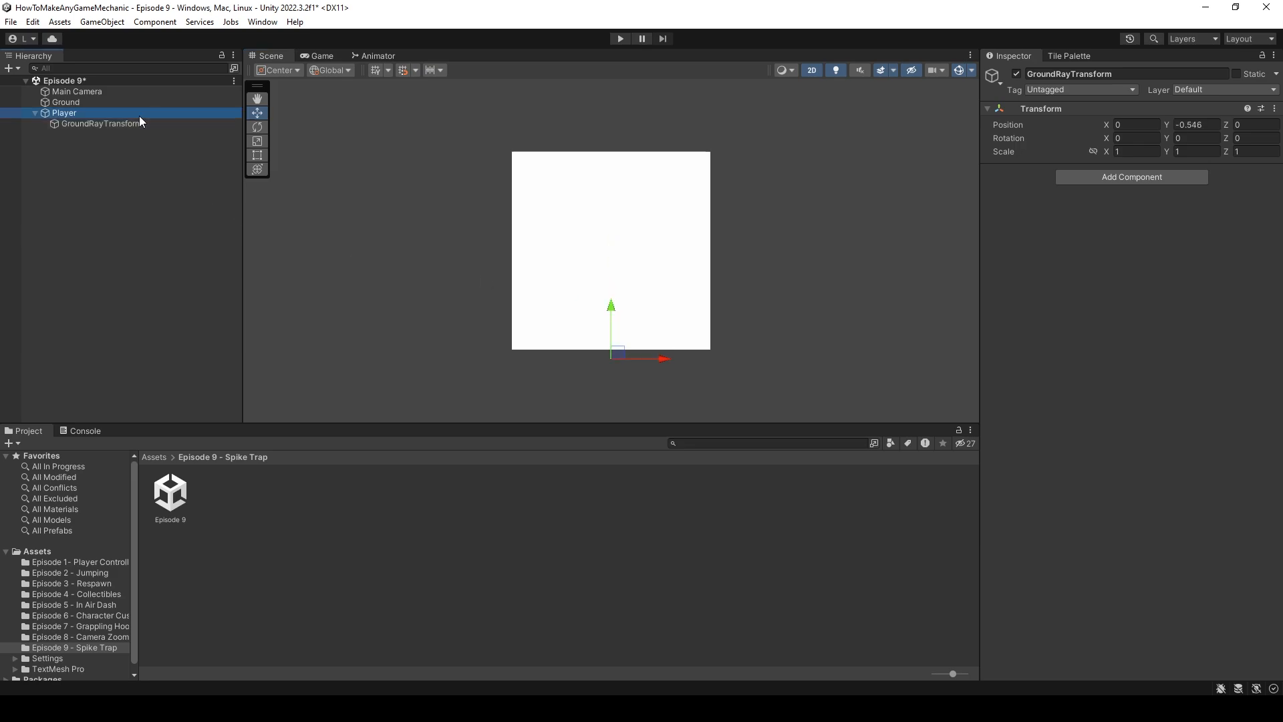
Play-test the scene and put the Ground object on the Ground layer.
left_click(65, 112)
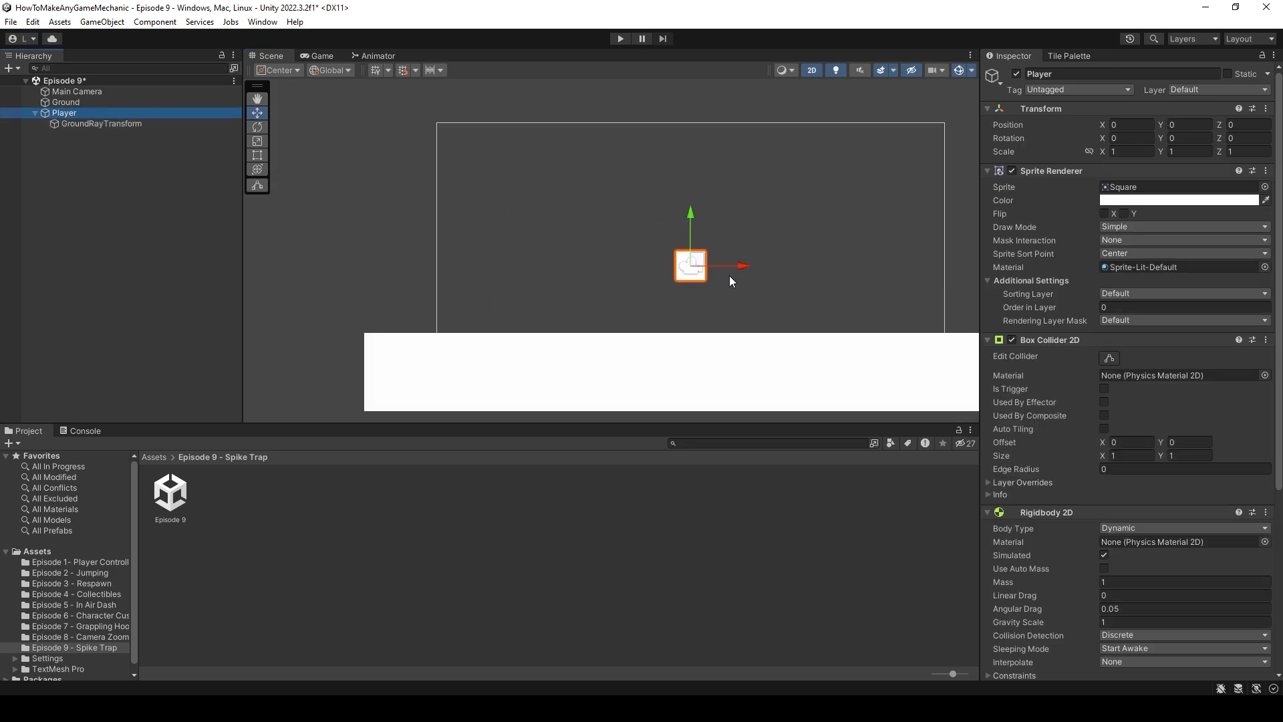
left_click(619, 39)
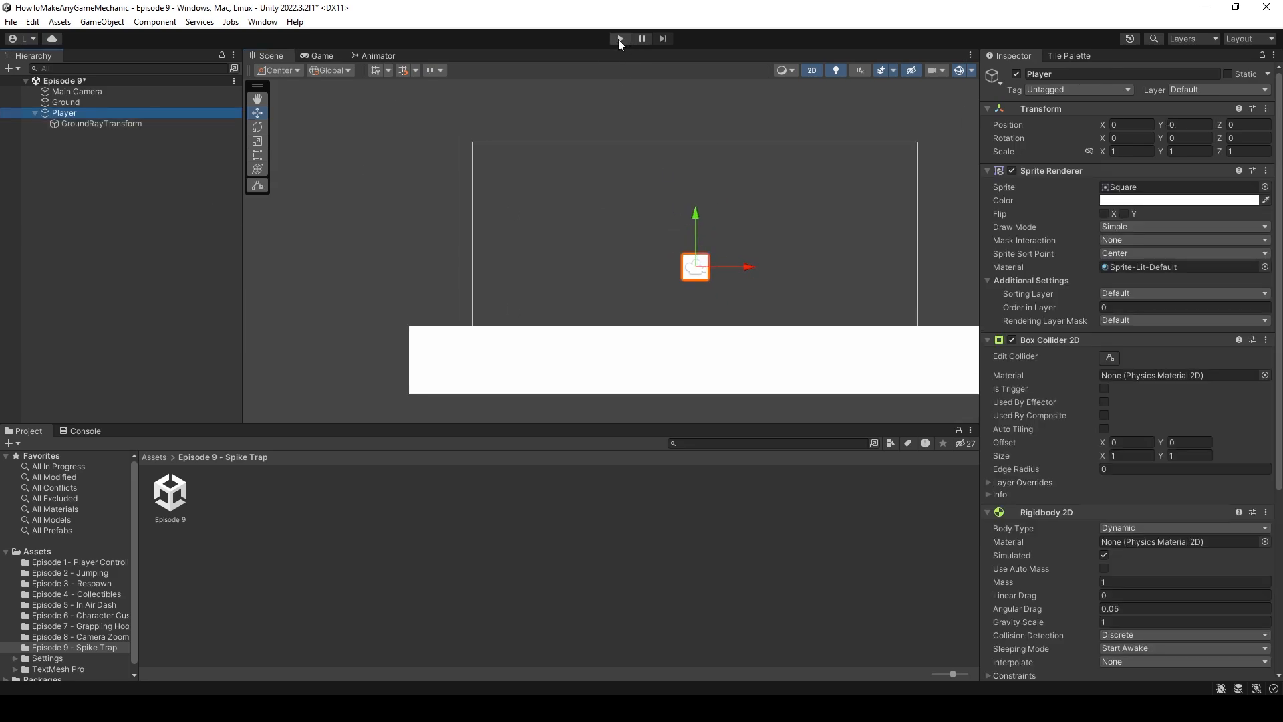
left_click(619, 39)
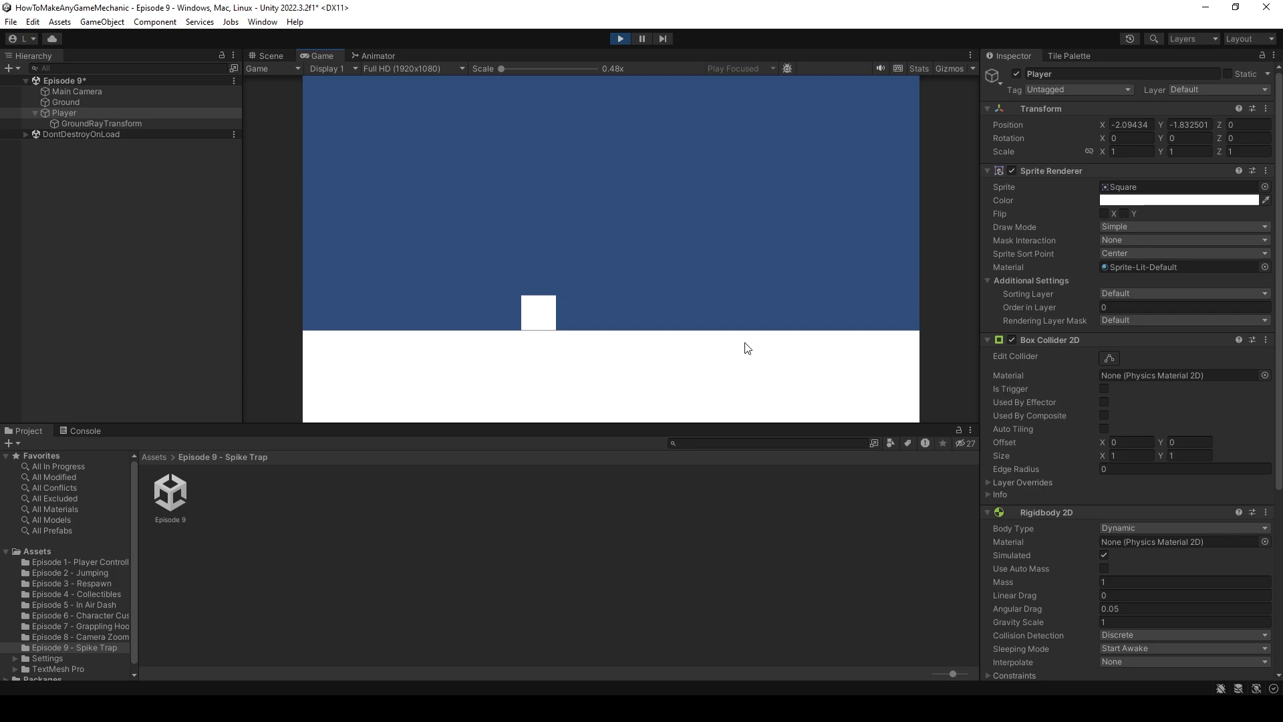
mouse_move(616, 79)
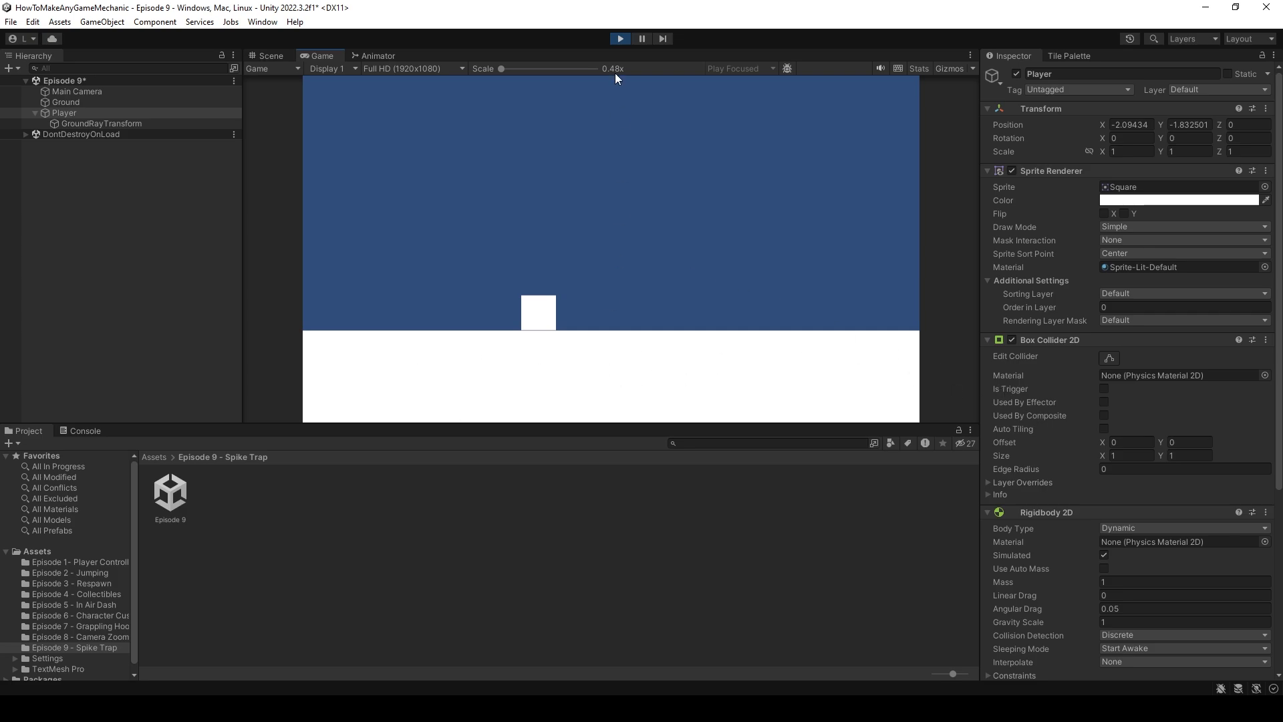
left_click(269, 54)
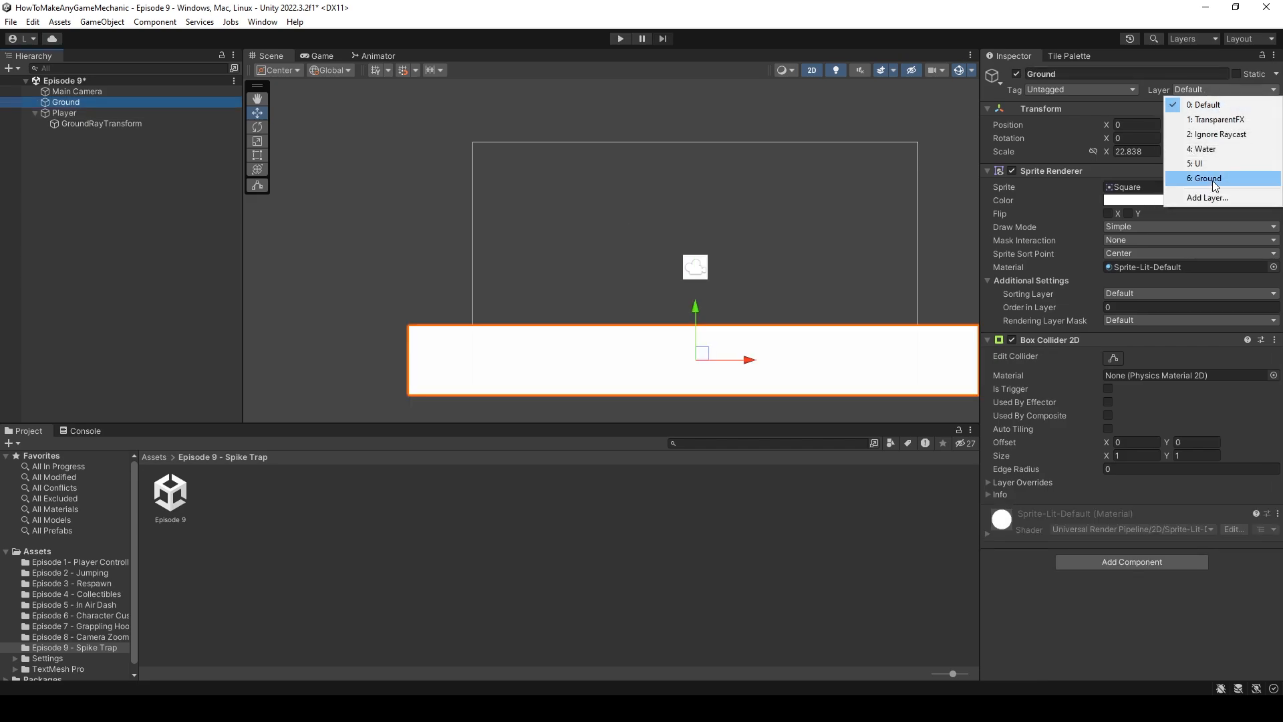
left_click(1204, 178)
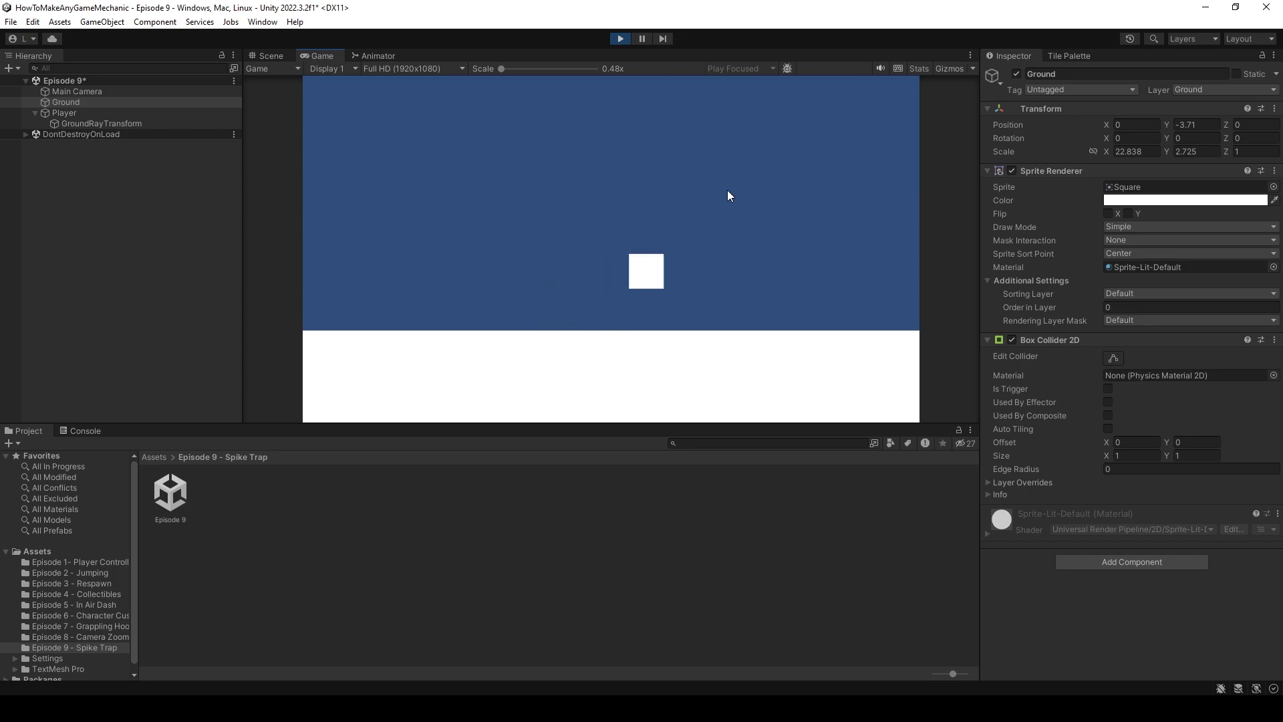
left_click(269, 55)
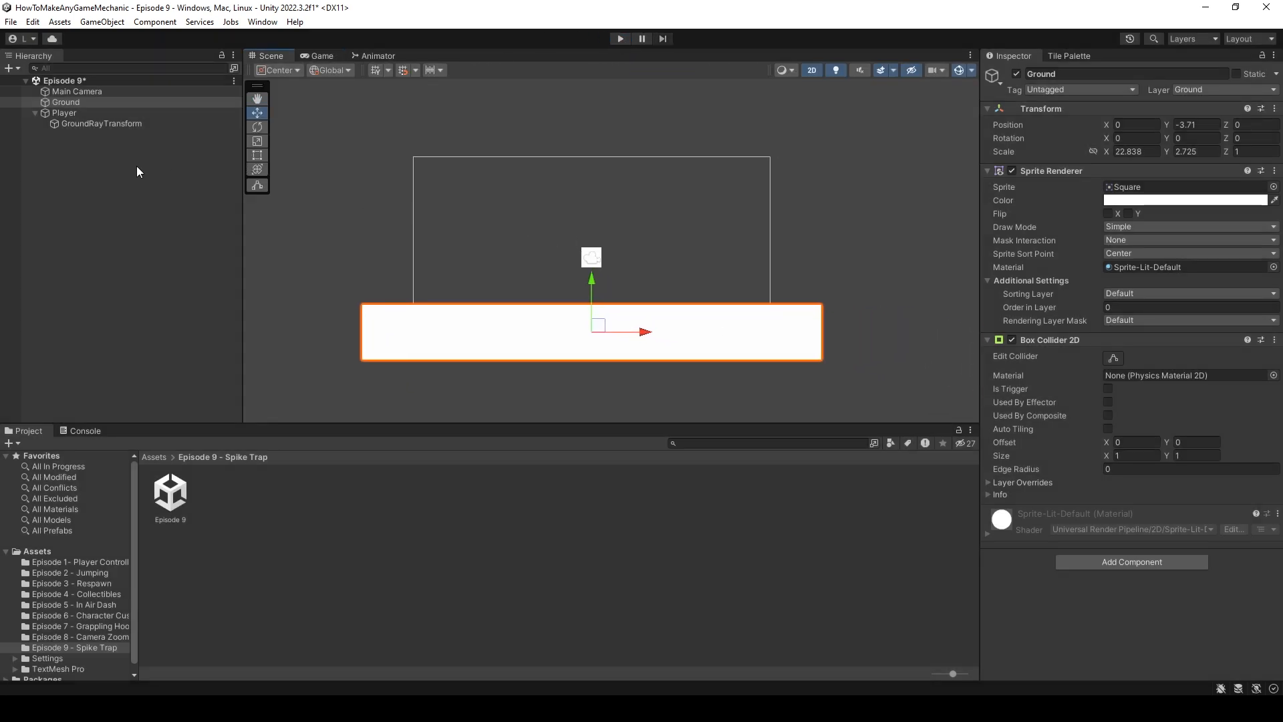
Add a triangle sprite at the origin and duplicate it with the copy at X position 1.
left_click(77, 160)
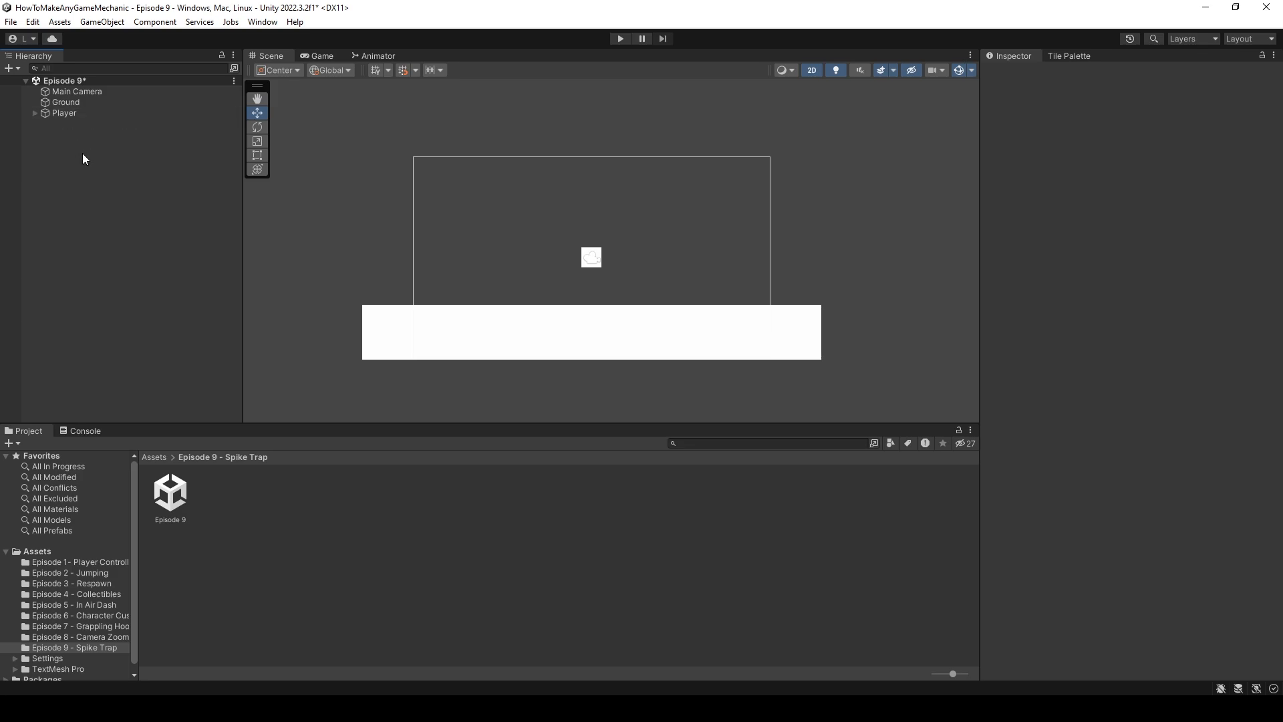
right_click(82, 159)
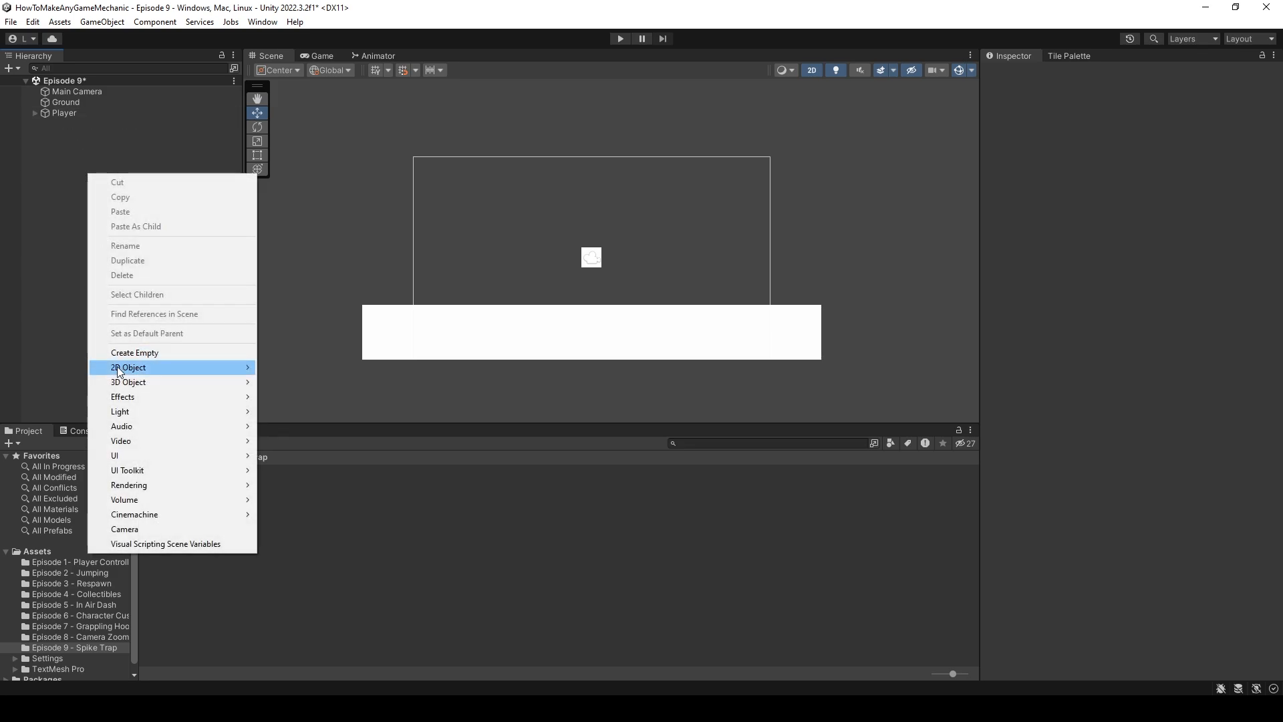
mouse_move(288, 366)
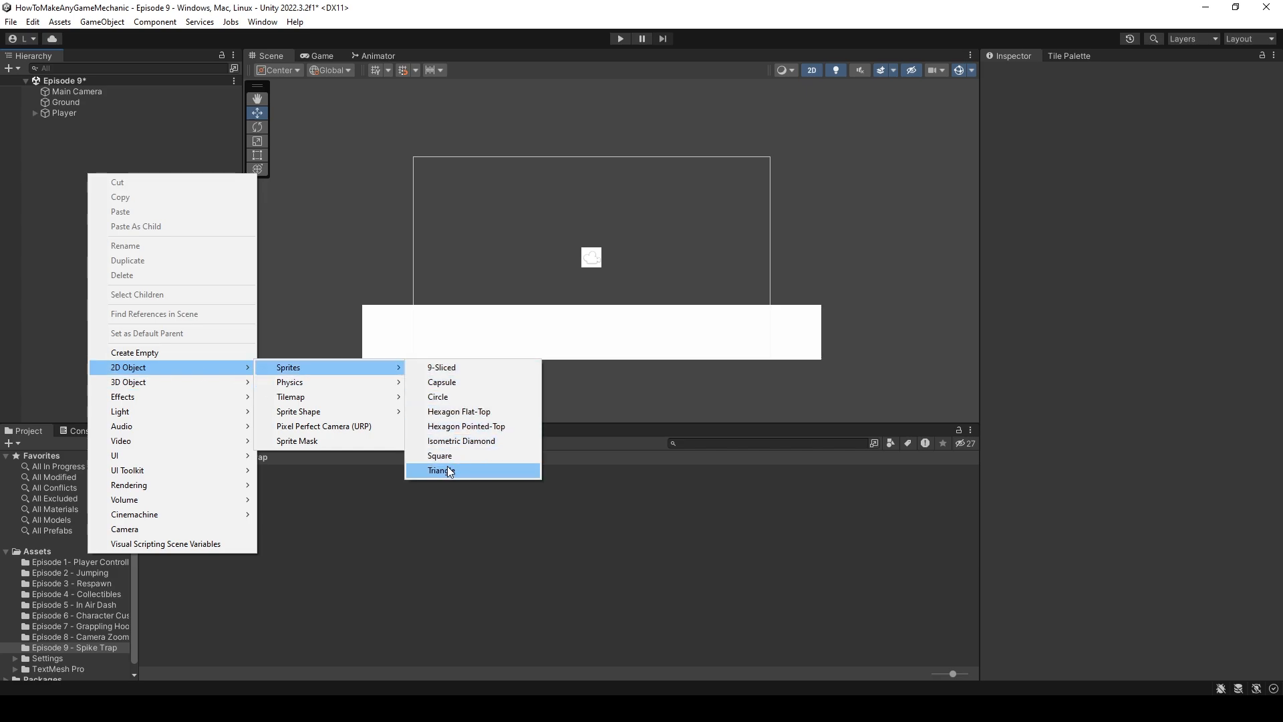
left_click(438, 469)
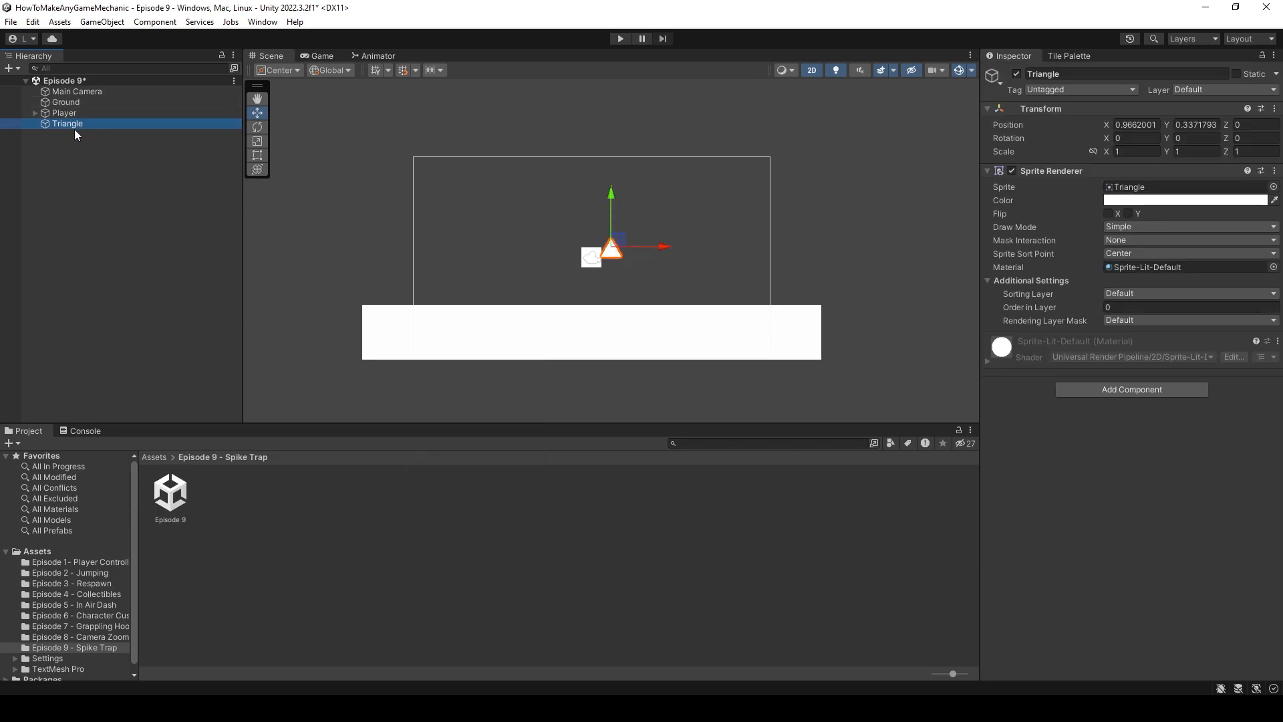
right_click(1040, 108)
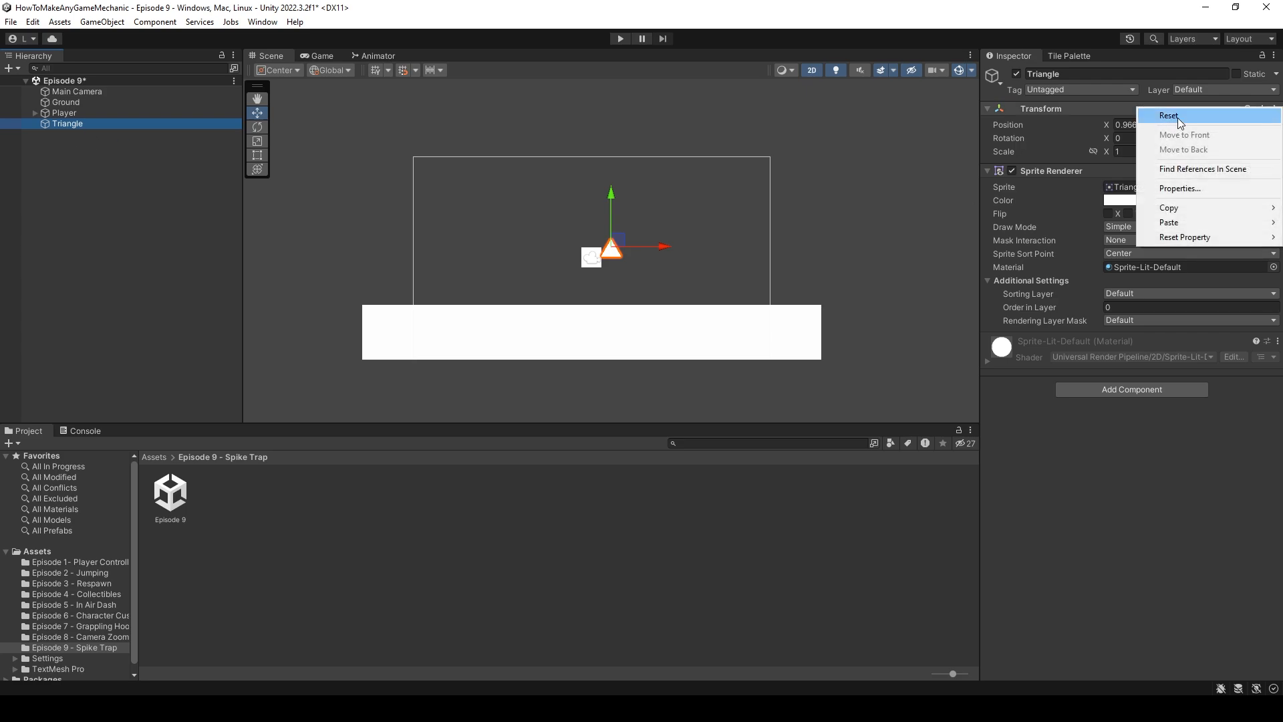
left_click(1167, 115)
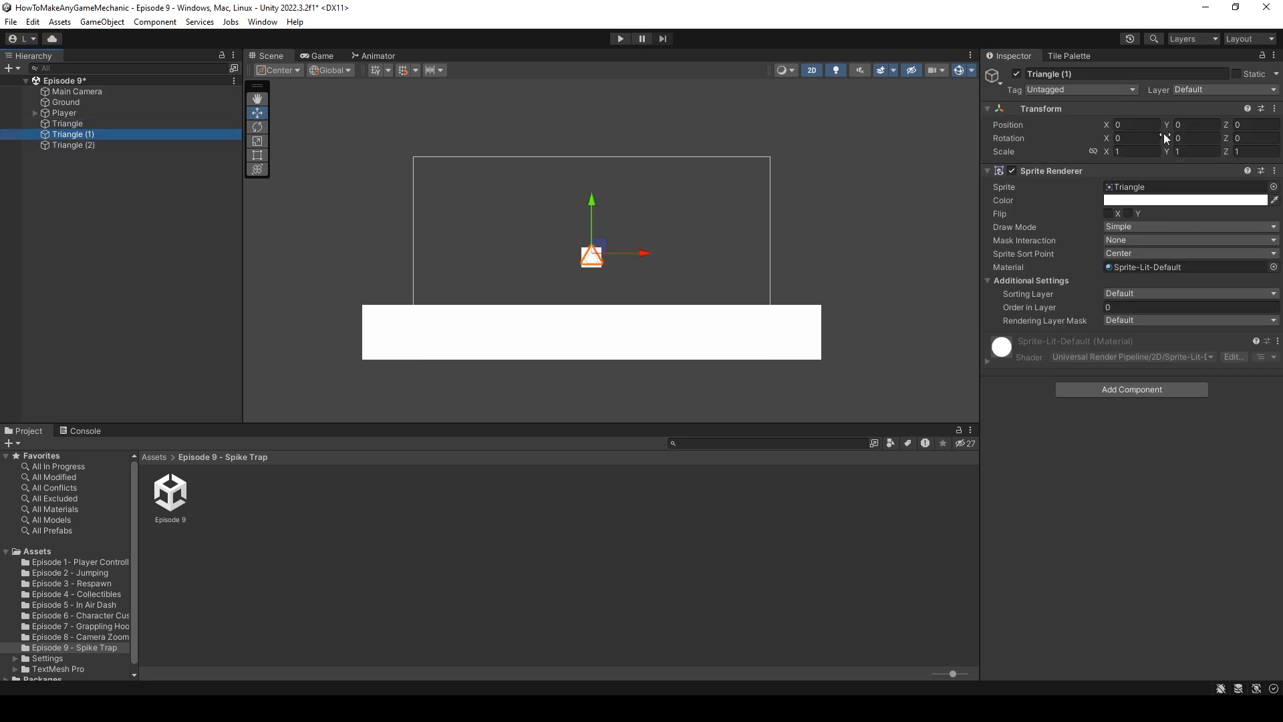
type("1")
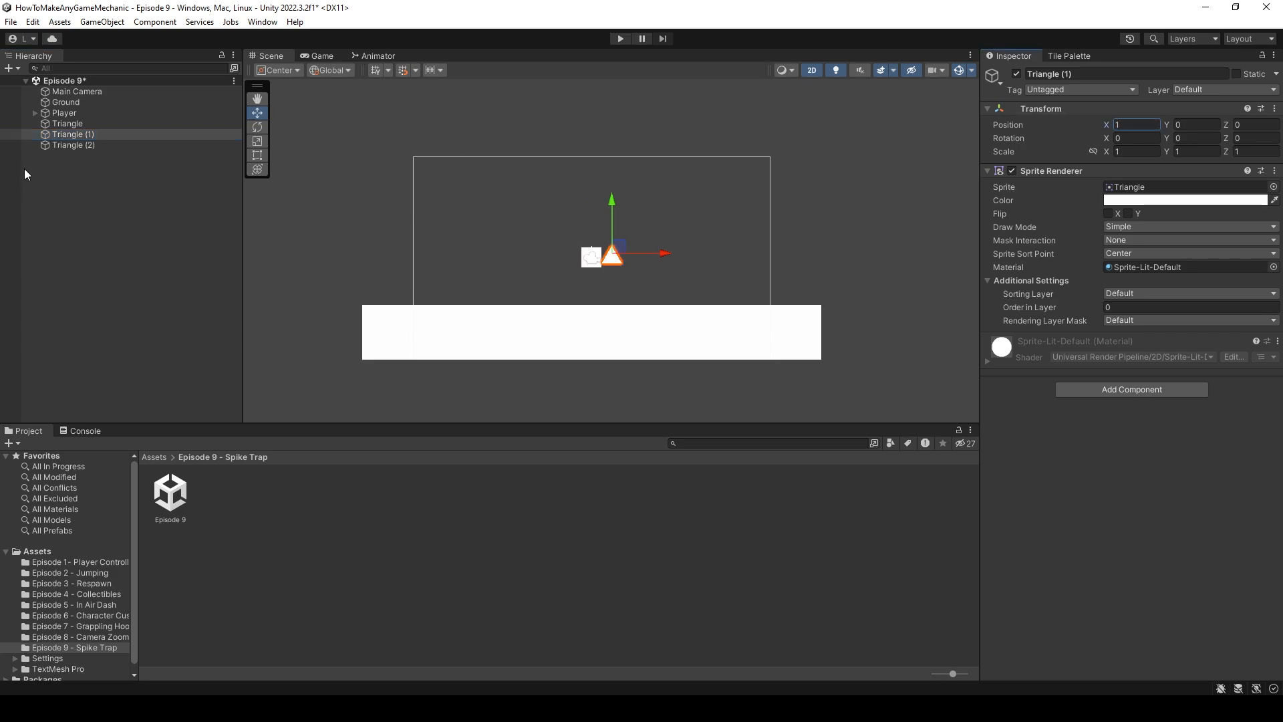
left_click(73, 144)
type("Spikes")
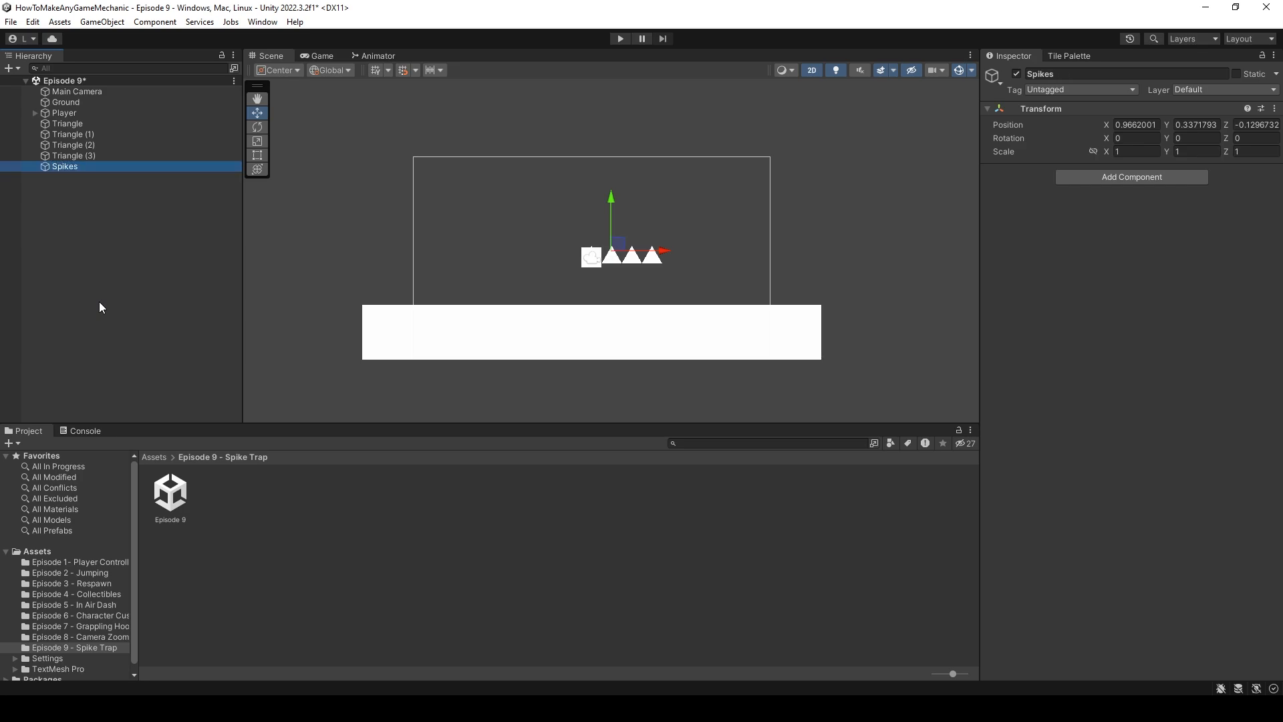
Reset the Spikes object to the origin and parent the triangles under it.
right_click(1040, 108)
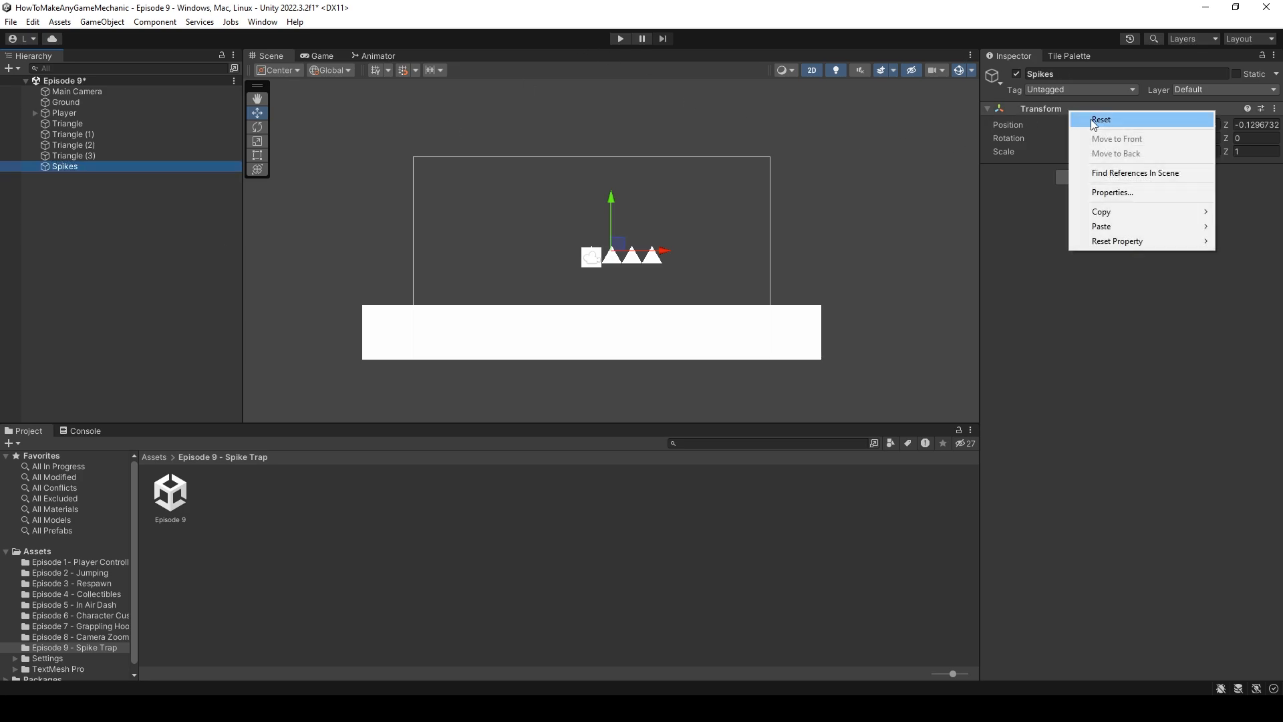
left_click(1100, 119)
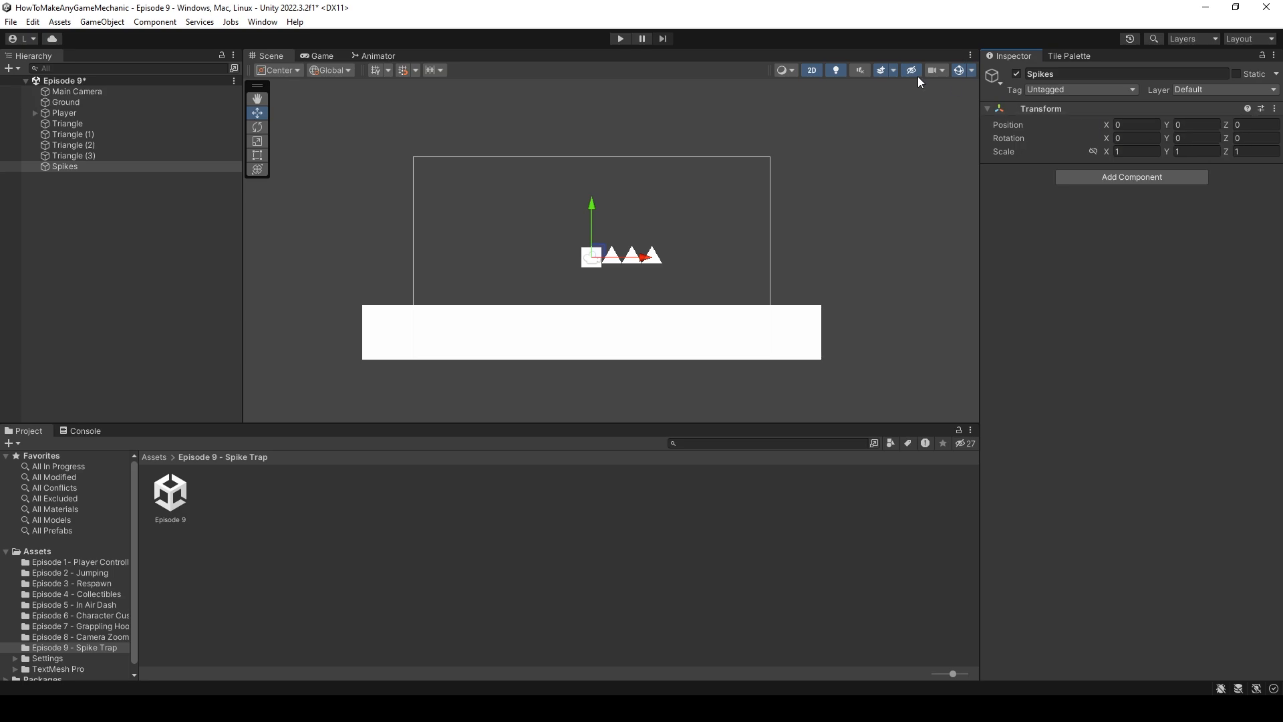
mouse_move(450, 191)
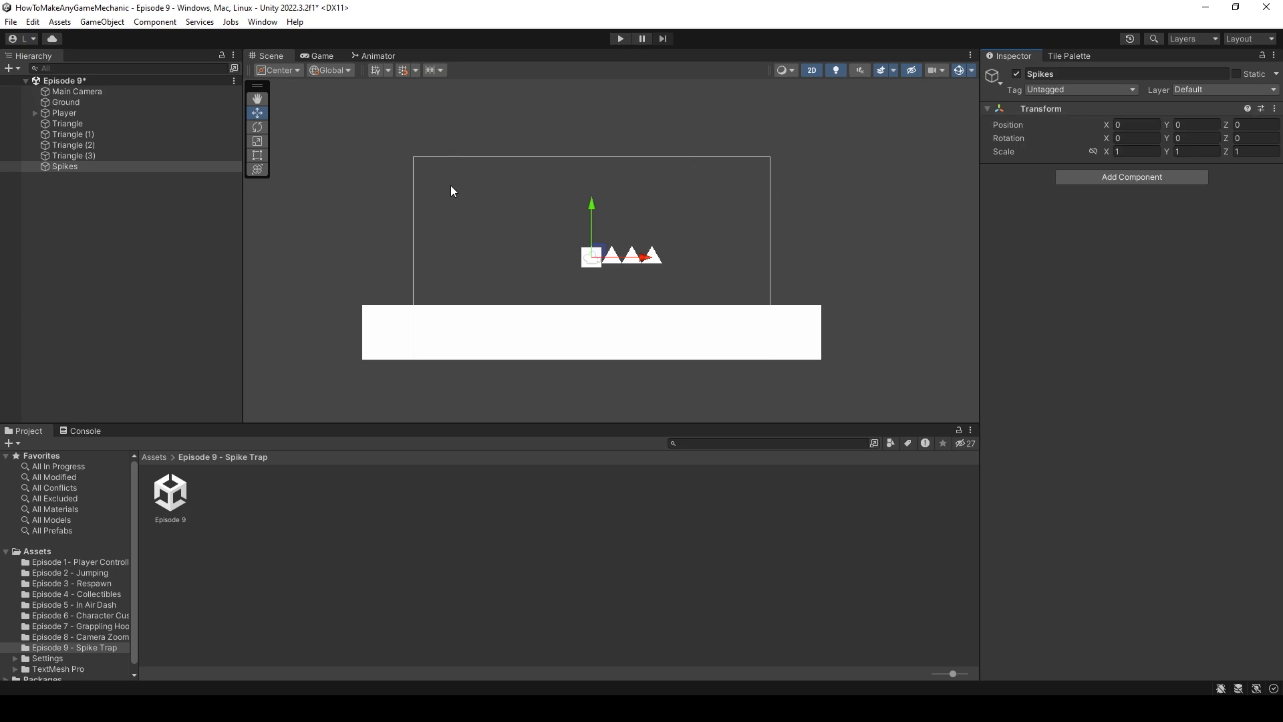
left_click(68, 123)
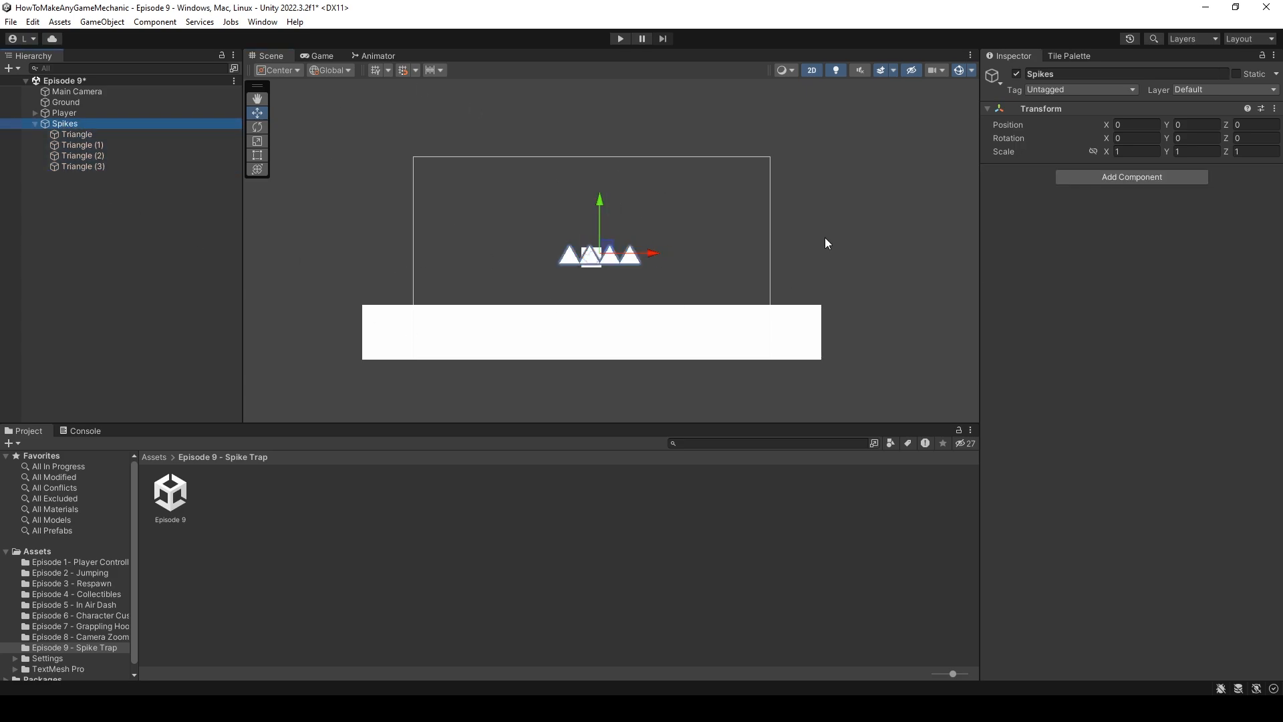
left_click(35, 123)
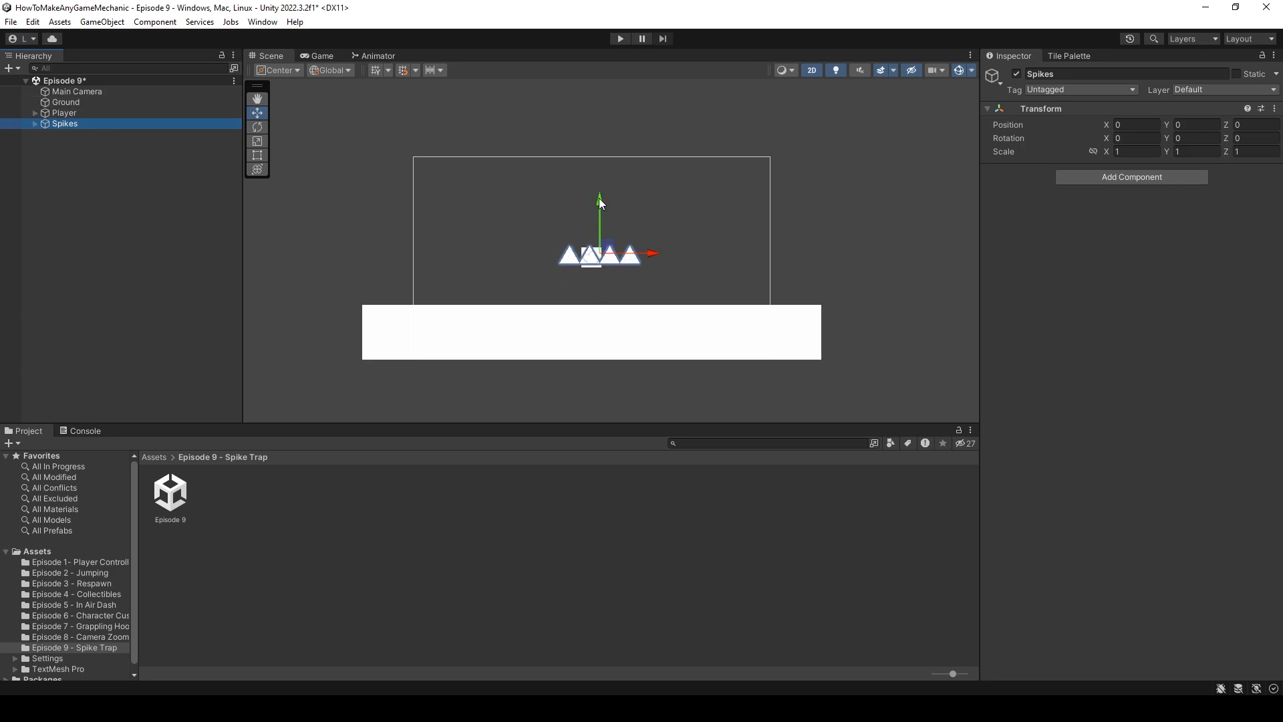
Lower the Spikes onto the ground and add a Box Collider 2D fitted around all four triangles.
left_click_drag(598, 202, 598, 239)
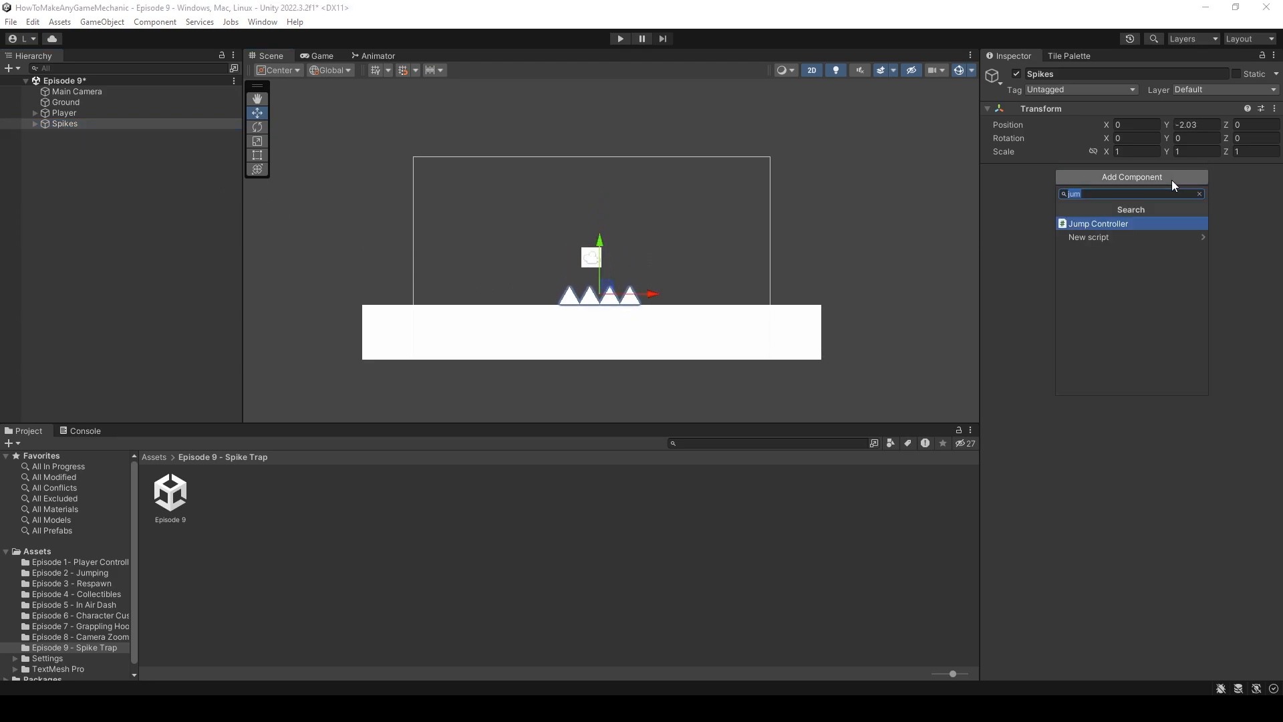
type("box")
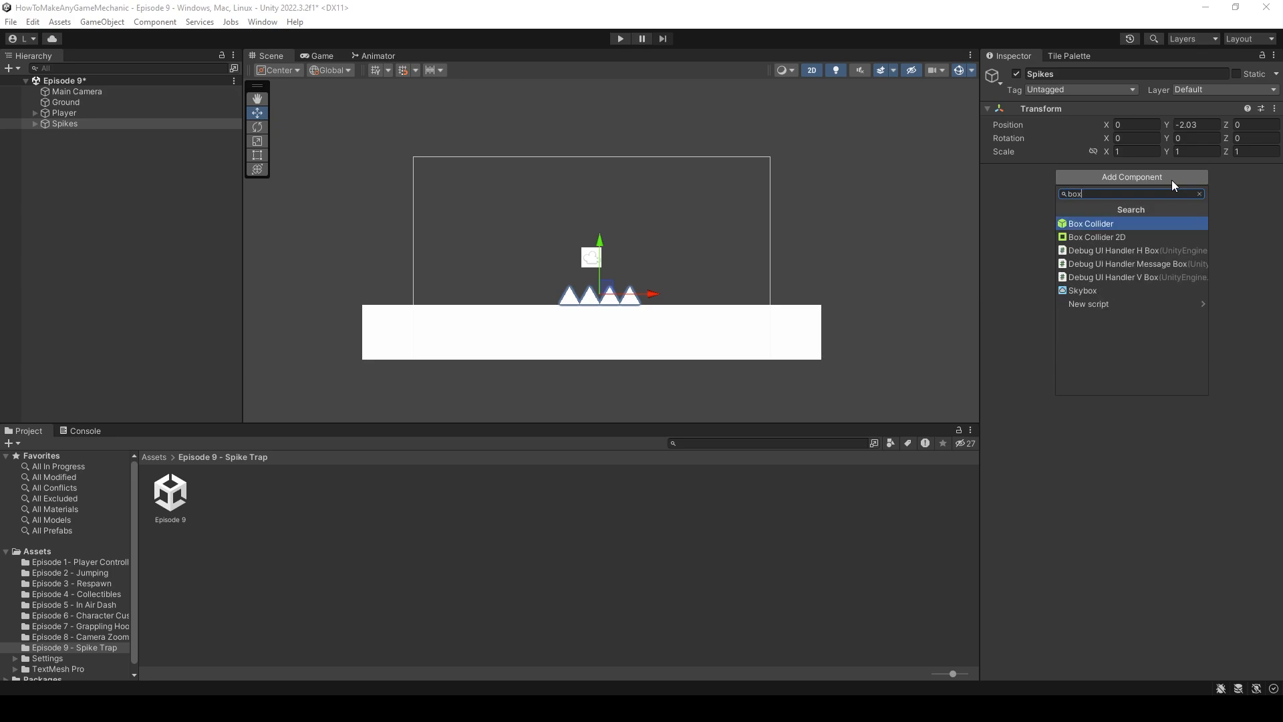
left_click(1096, 236)
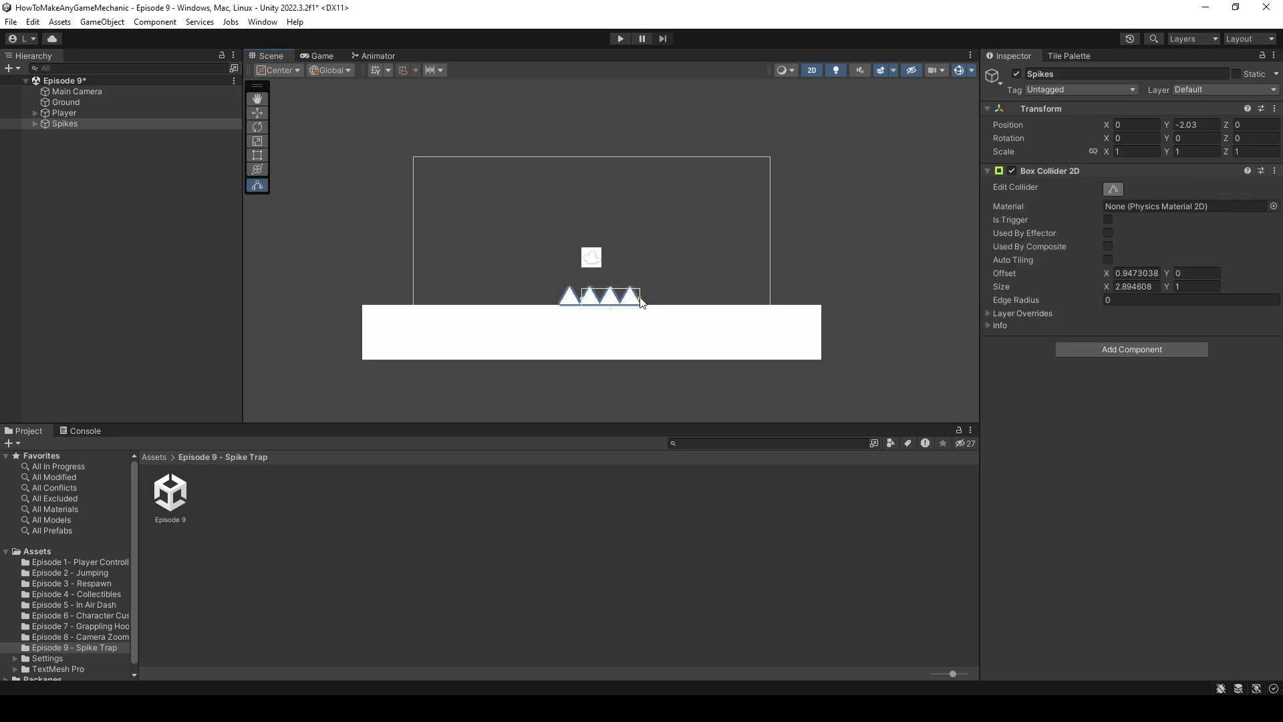
left_click(256, 112)
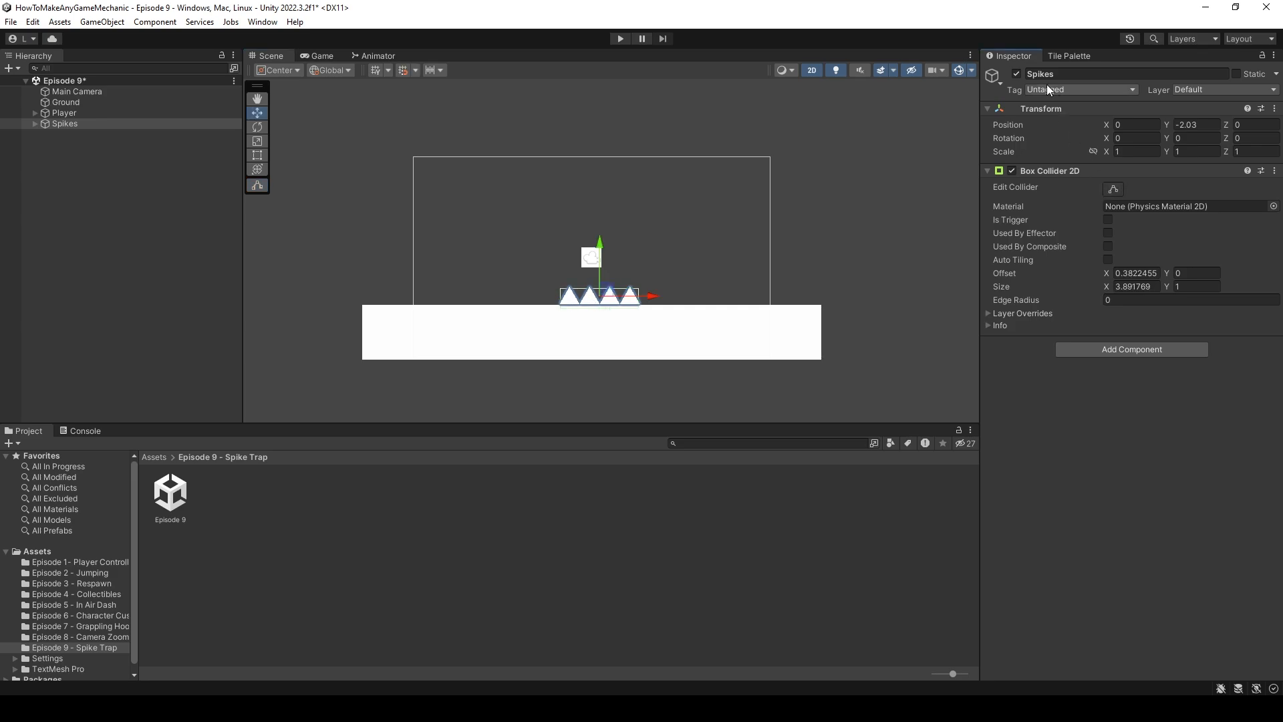
left_click(1078, 90)
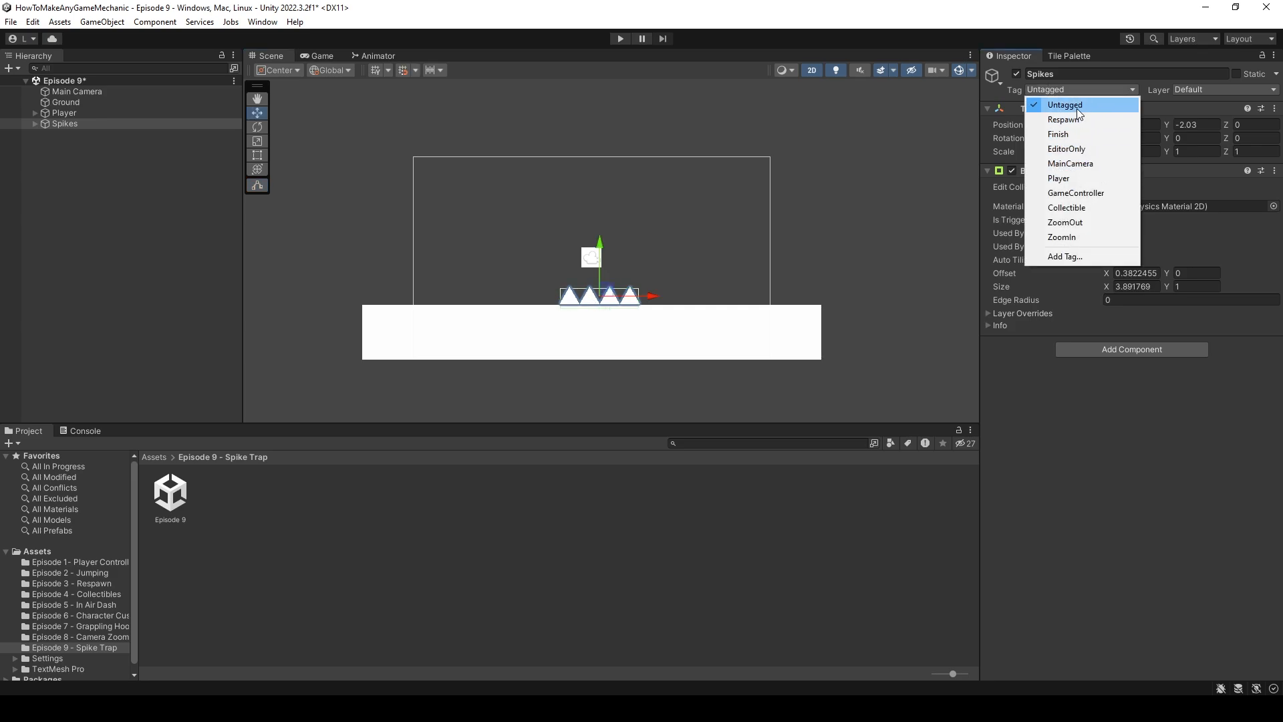
left_click(1062, 119)
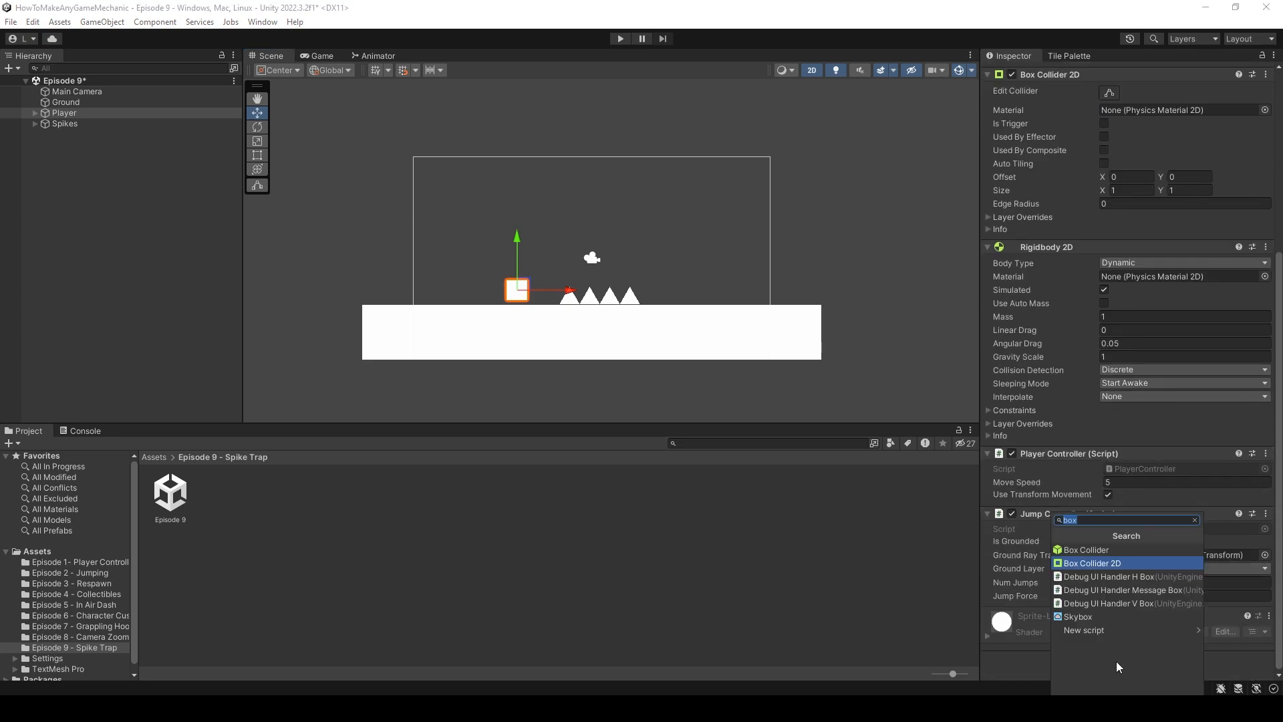
Add a Respawner to the Player with Scene Respawn enabled and play-test the scene.
type("resp")
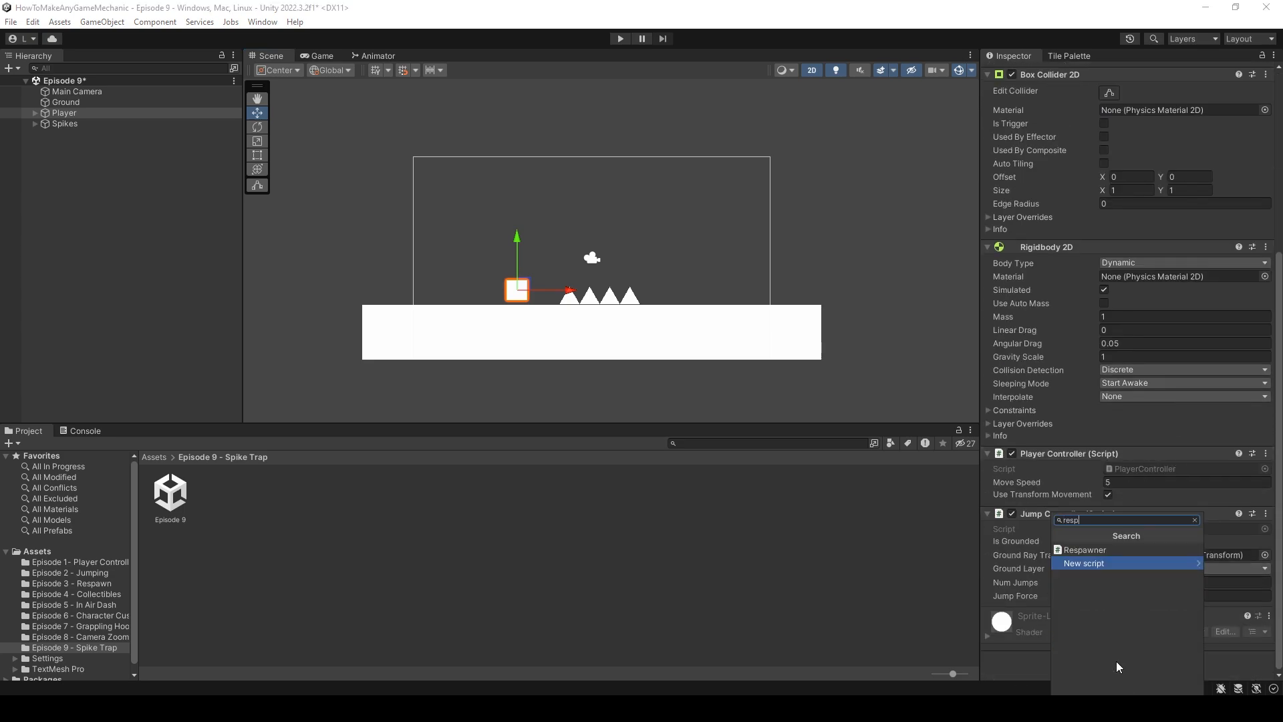
left_click(1082, 549)
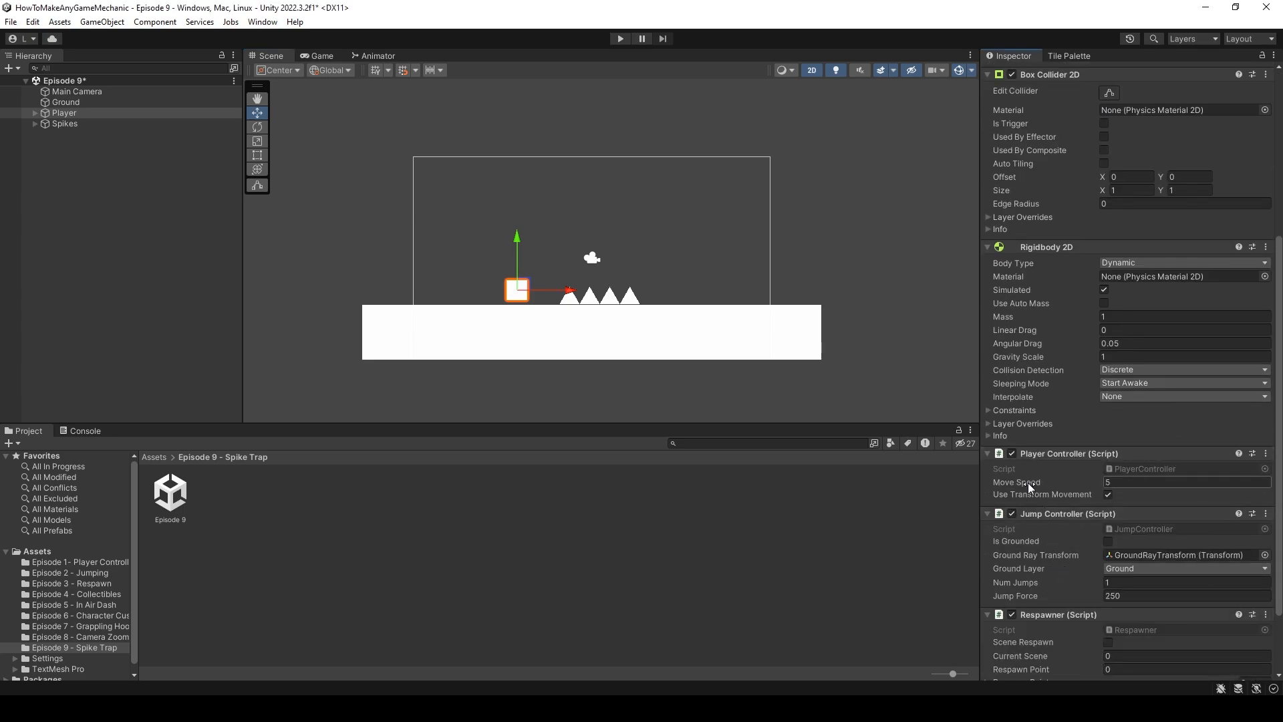
scroll("down", 3)
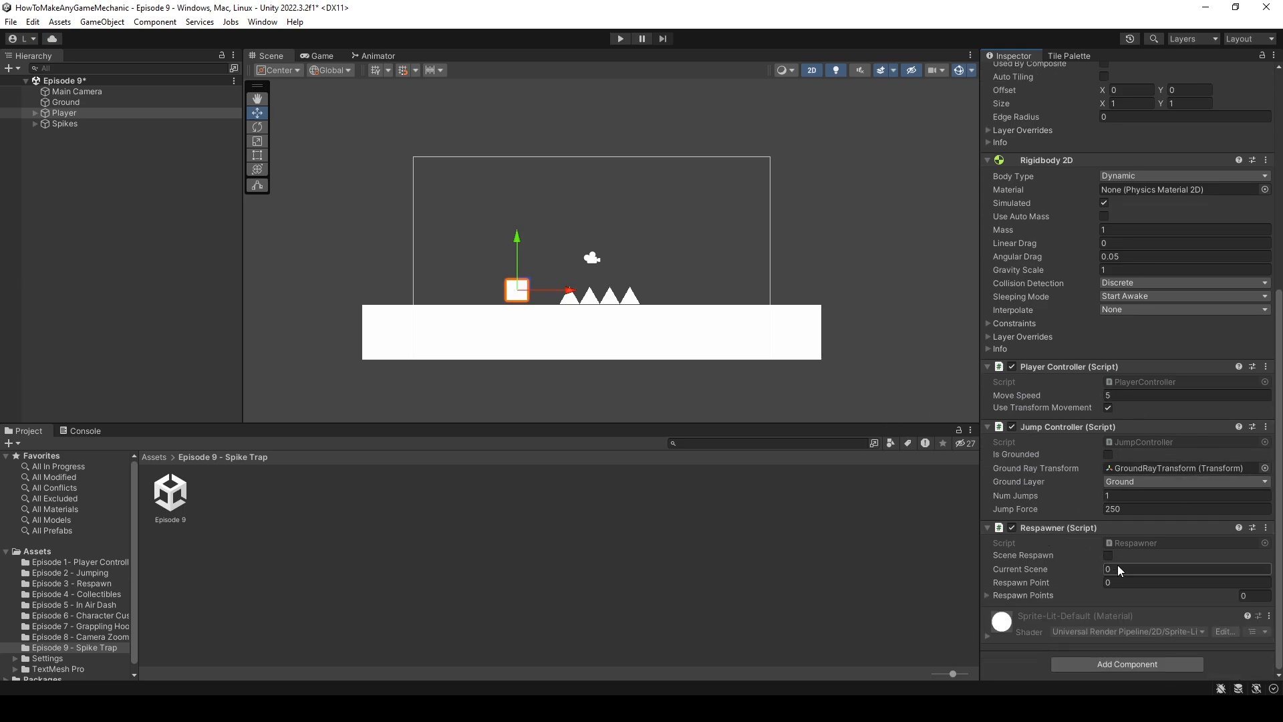
left_click(1106, 554)
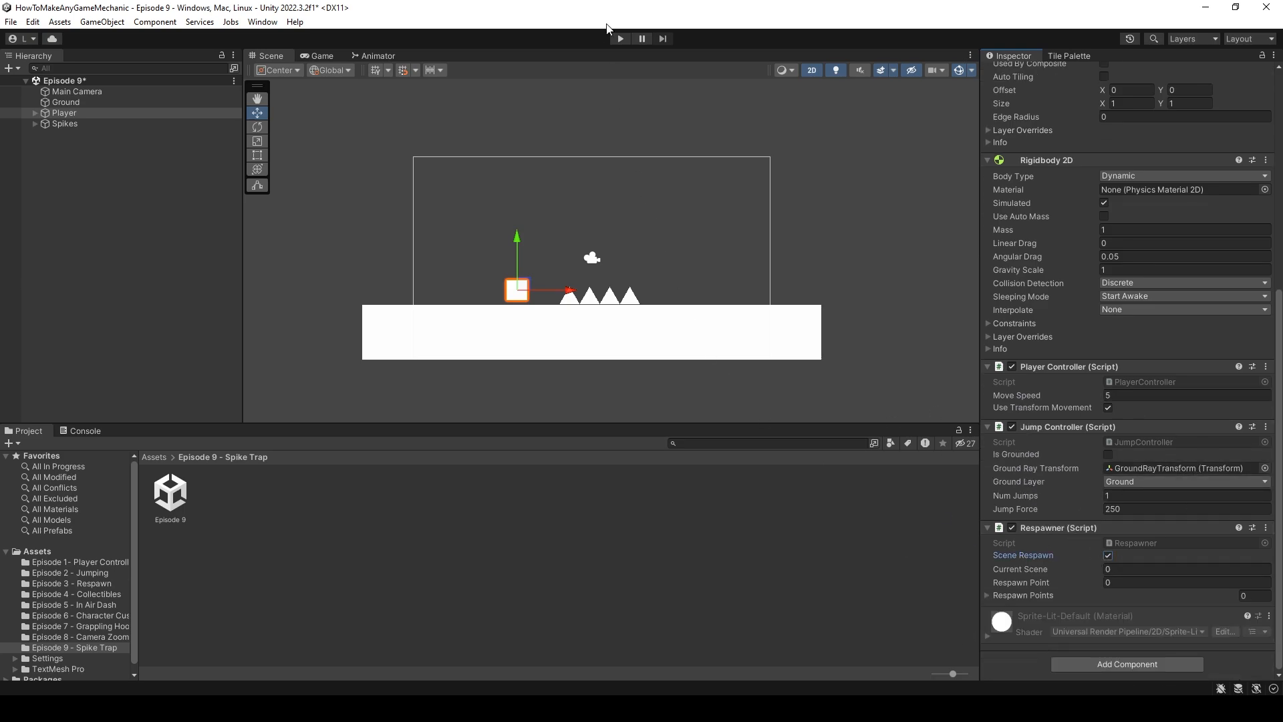
left_click(619, 39)
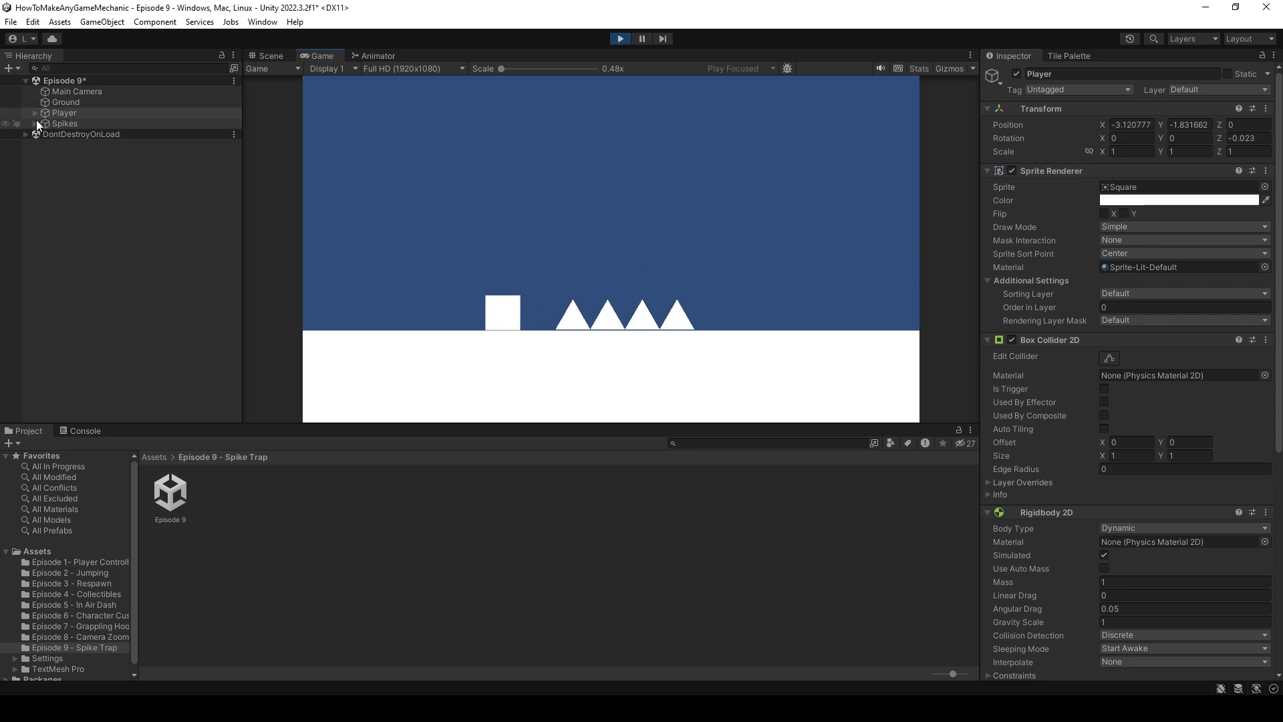
Stop play mode and tick Is Trigger on the Spikes' Box Collider 2D.
left_click(64, 123)
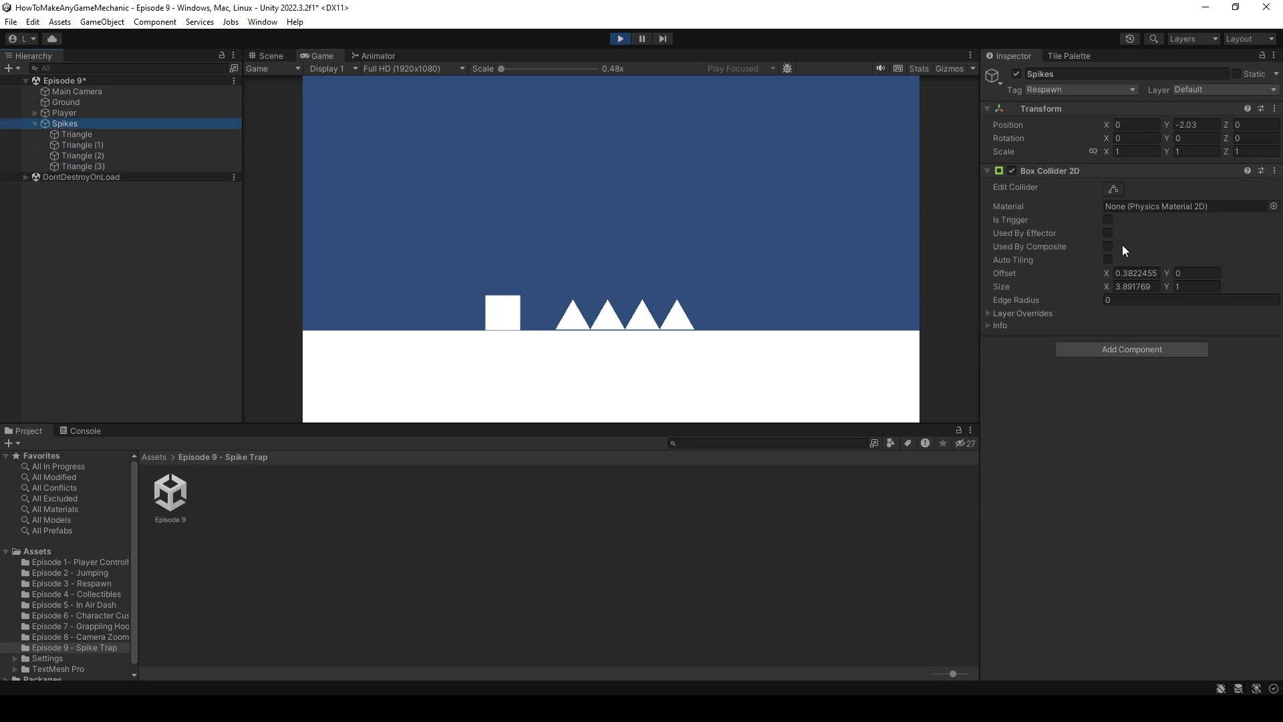
left_click(1108, 219)
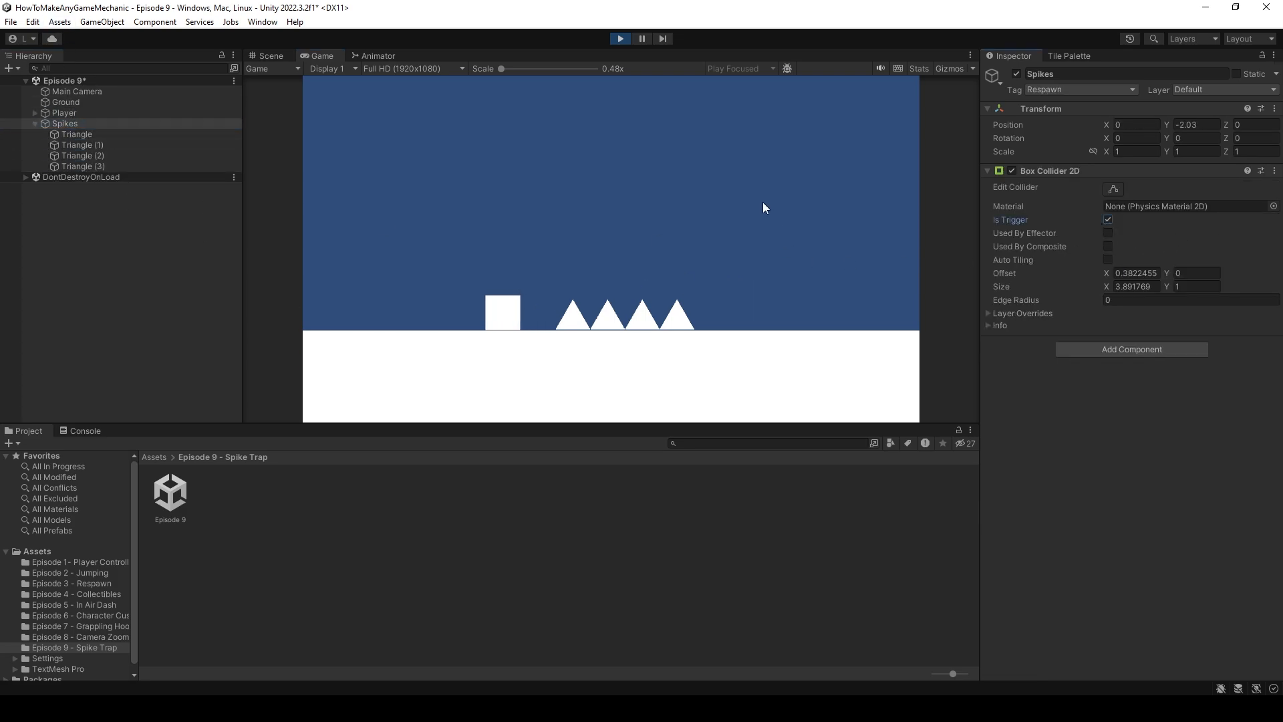
left_click(619, 39)
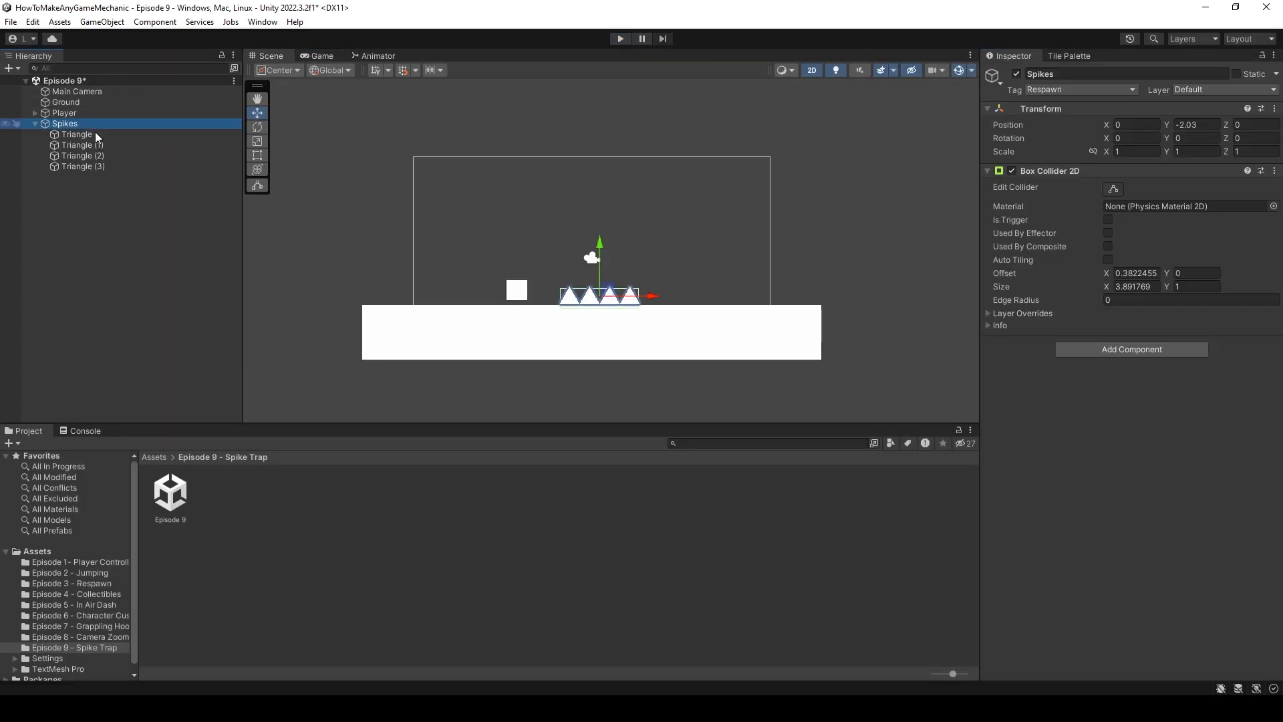
left_click(1108, 219)
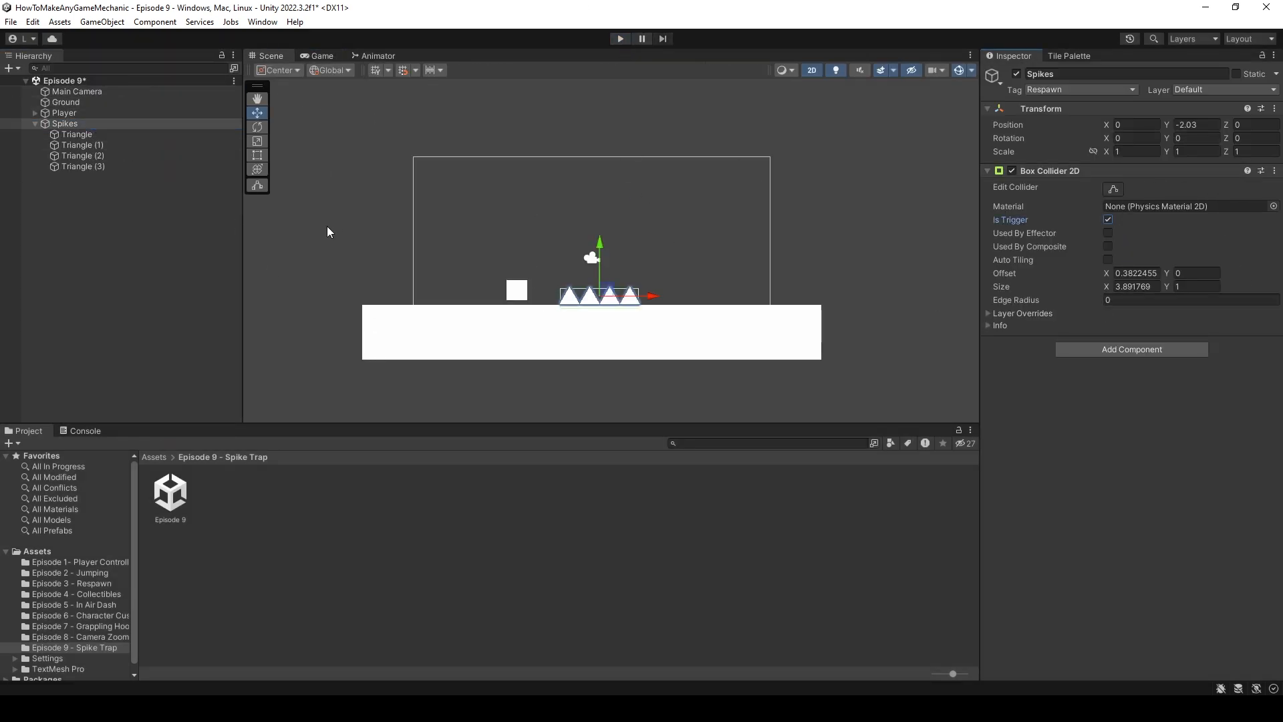
left_click(64, 112)
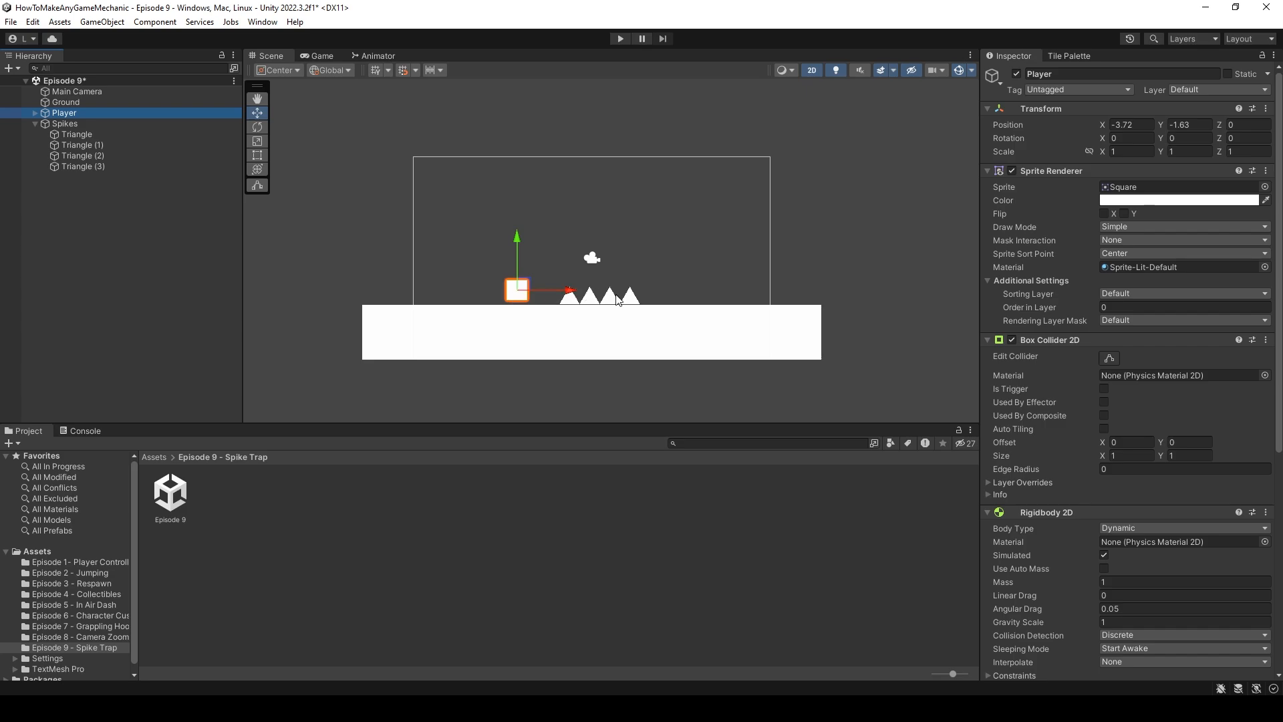
Move the Spikes object down to about Y -3.03 so the triangles sit hidden in the ground.
left_click(64, 123)
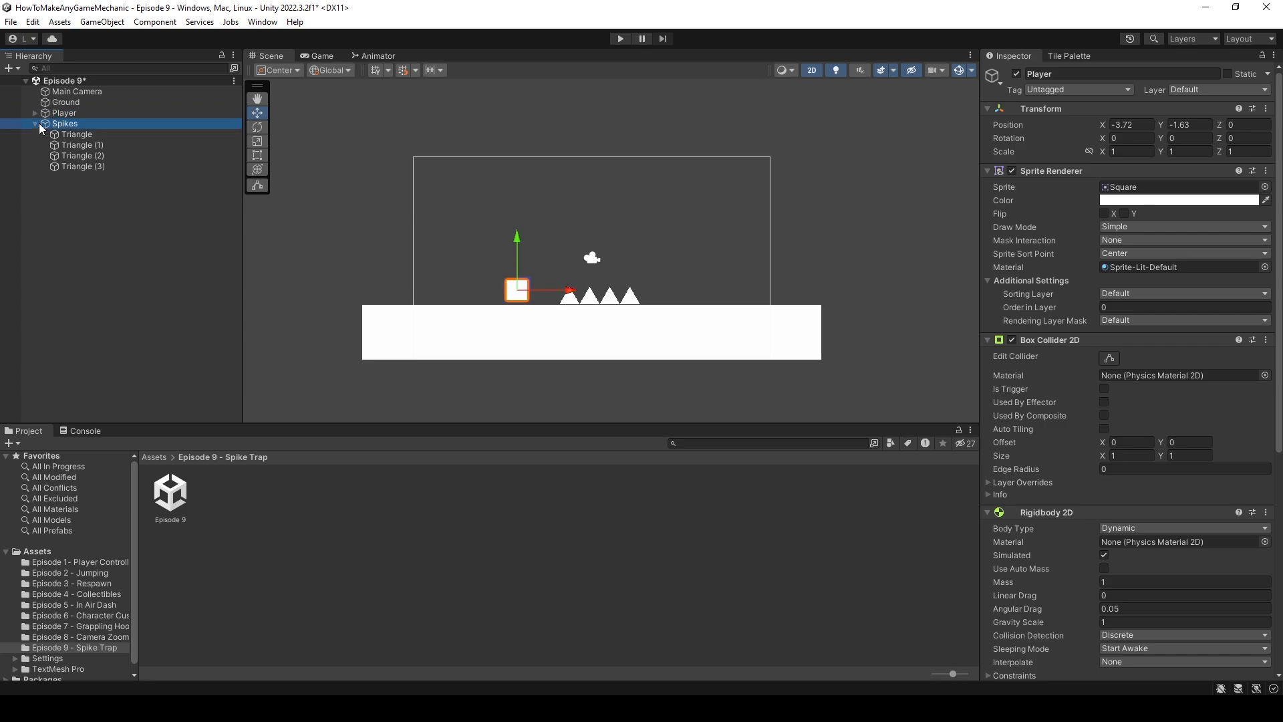
left_click(35, 123)
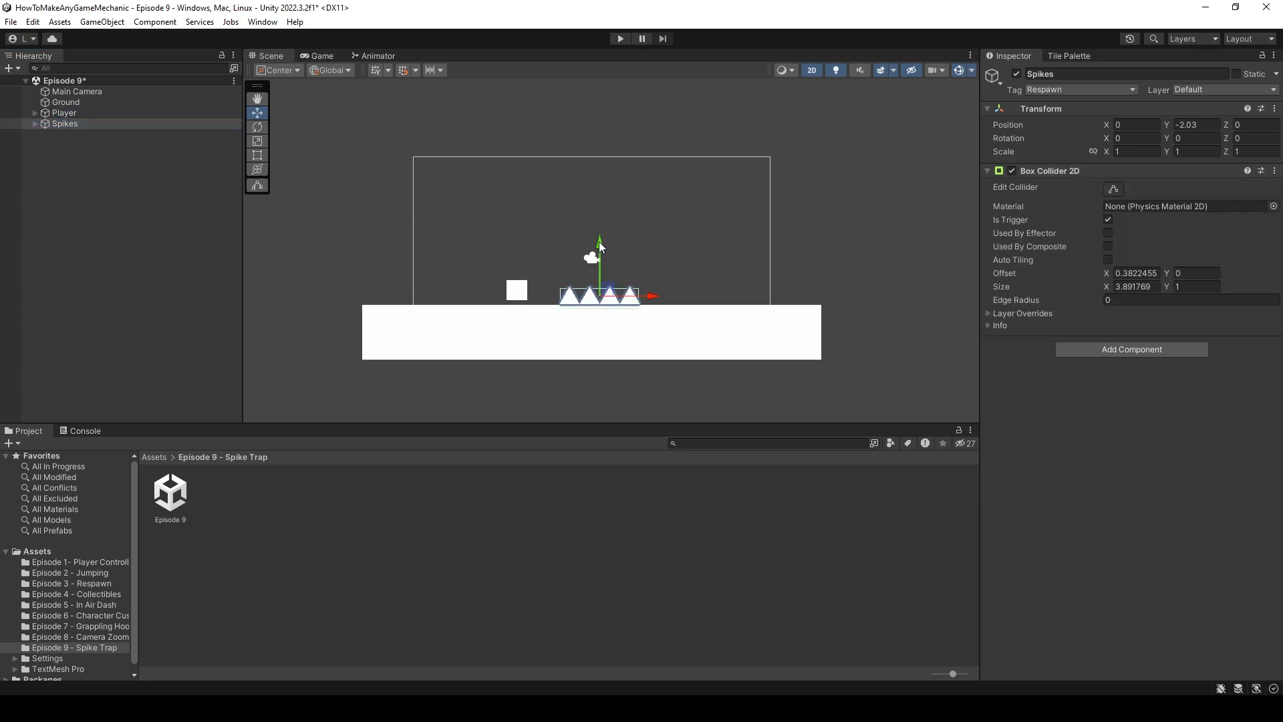
left_click_drag(599, 250, 598, 294)
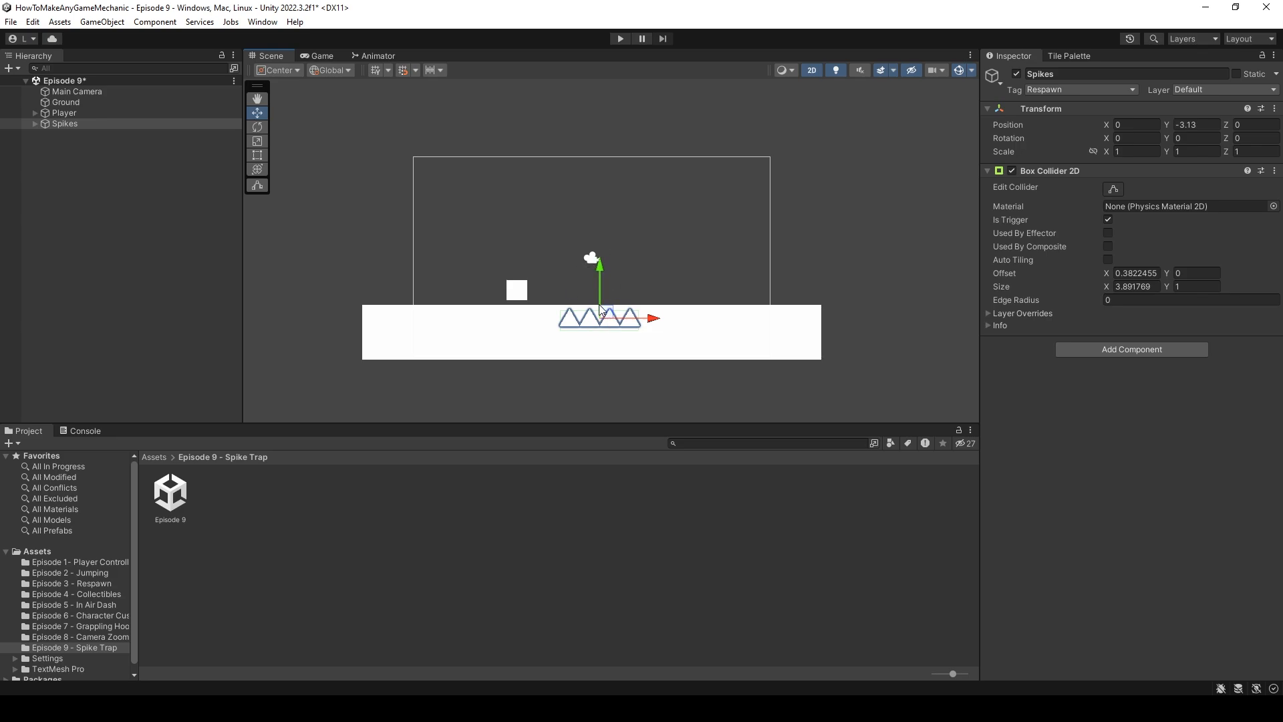
left_click_drag(598, 261, 599, 138)
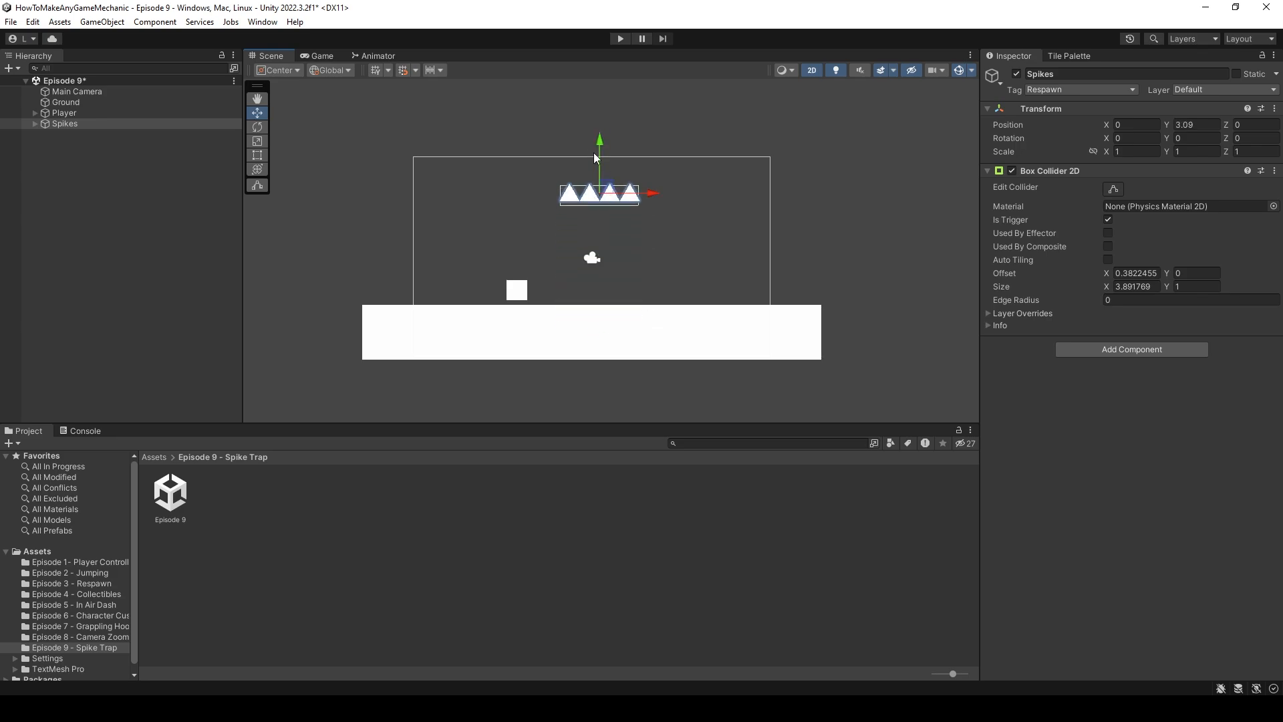
mouse_move(580, 163)
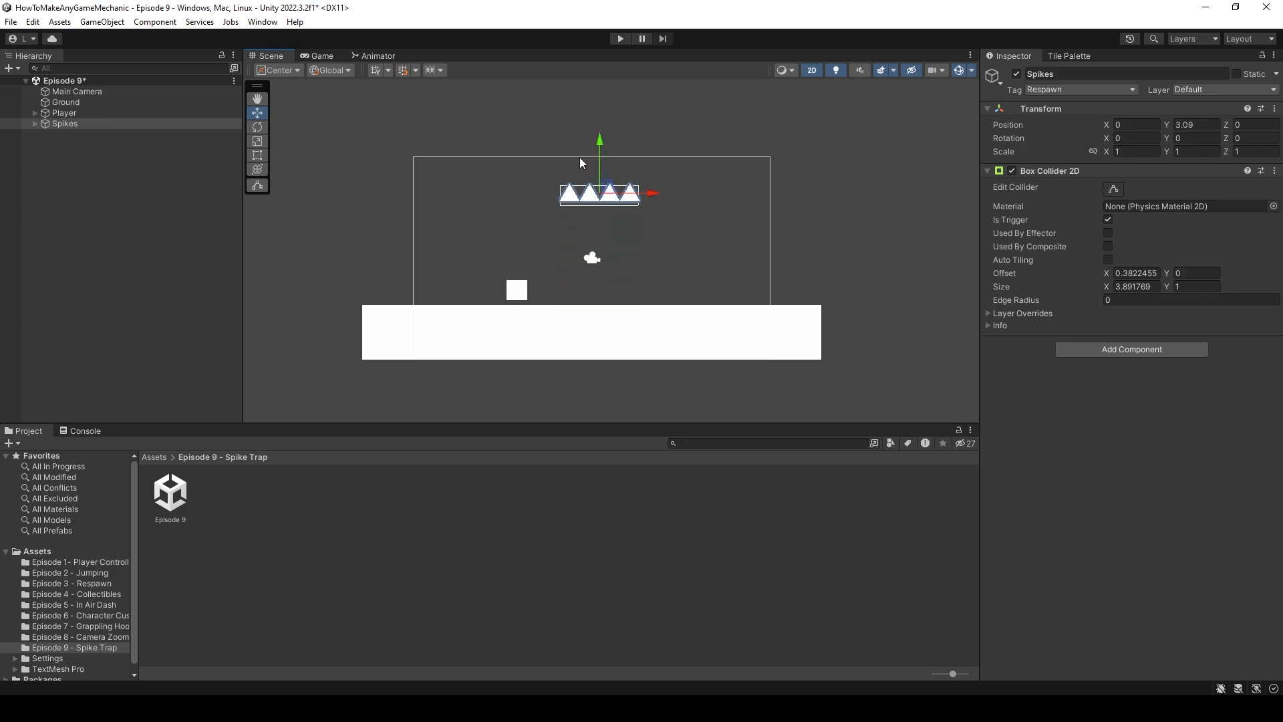
left_click_drag(599, 139, 599, 246)
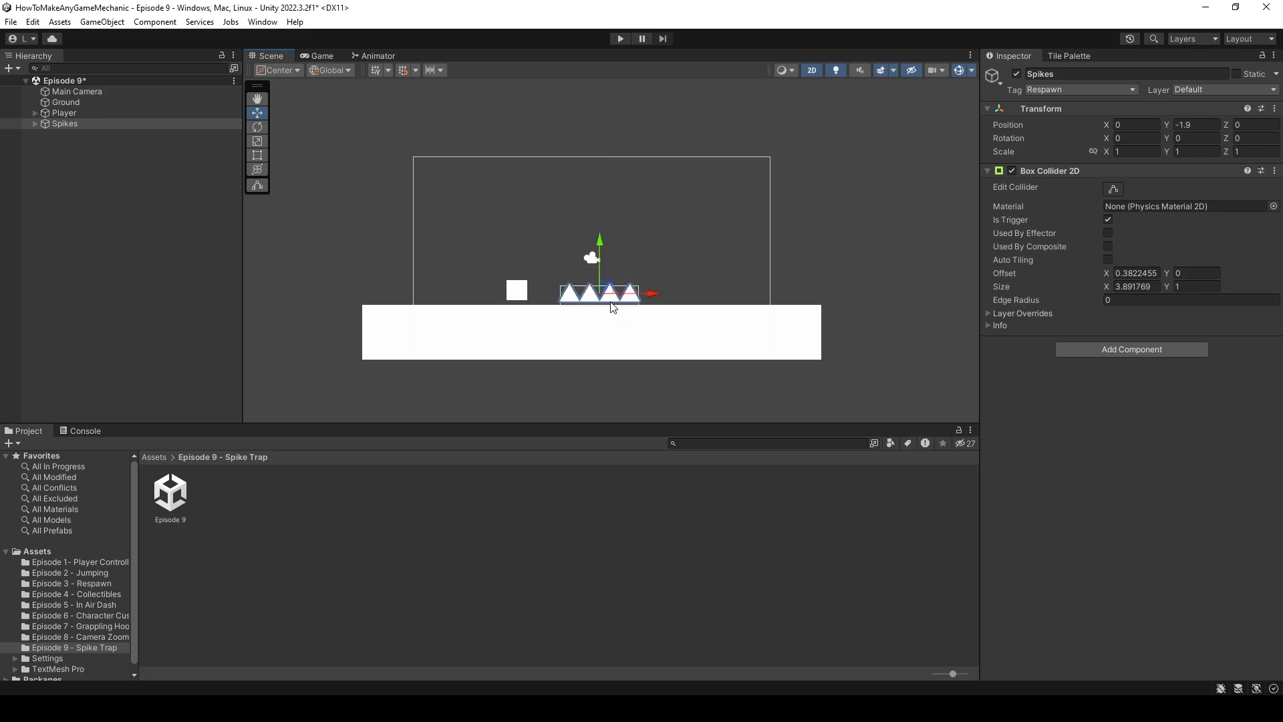
mouse_move(609, 307)
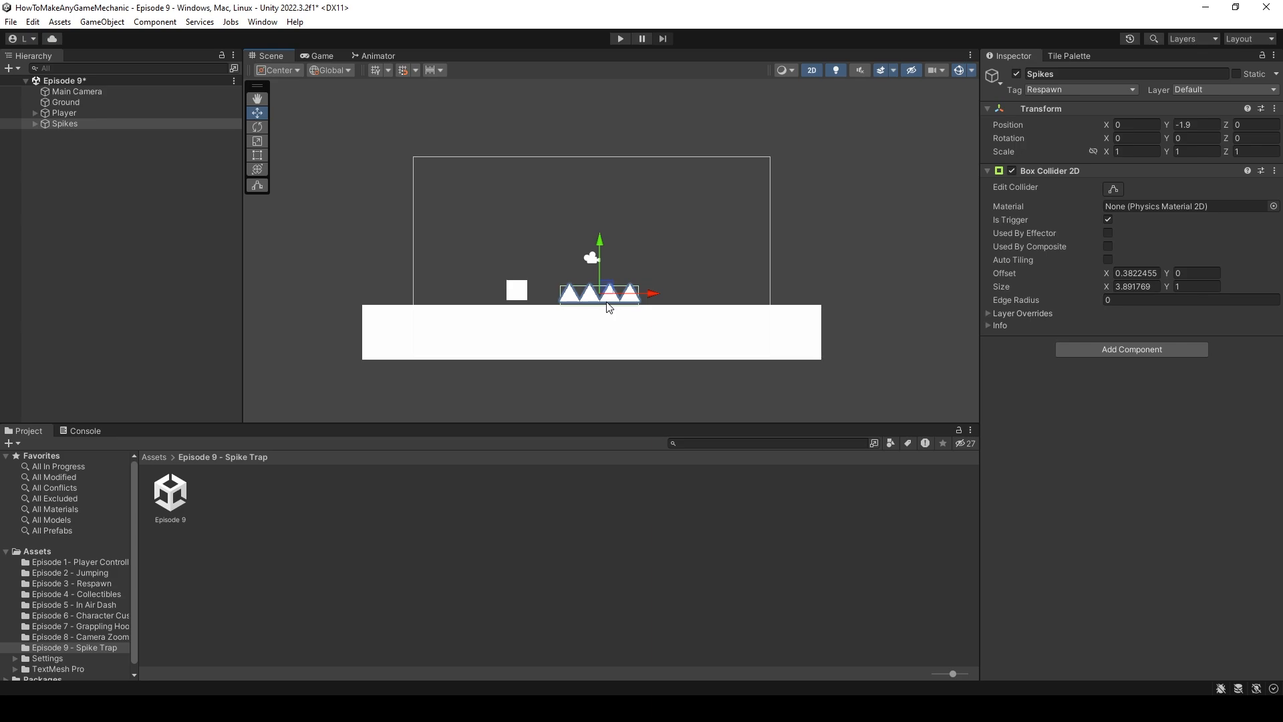
left_click_drag(599, 246, 598, 286)
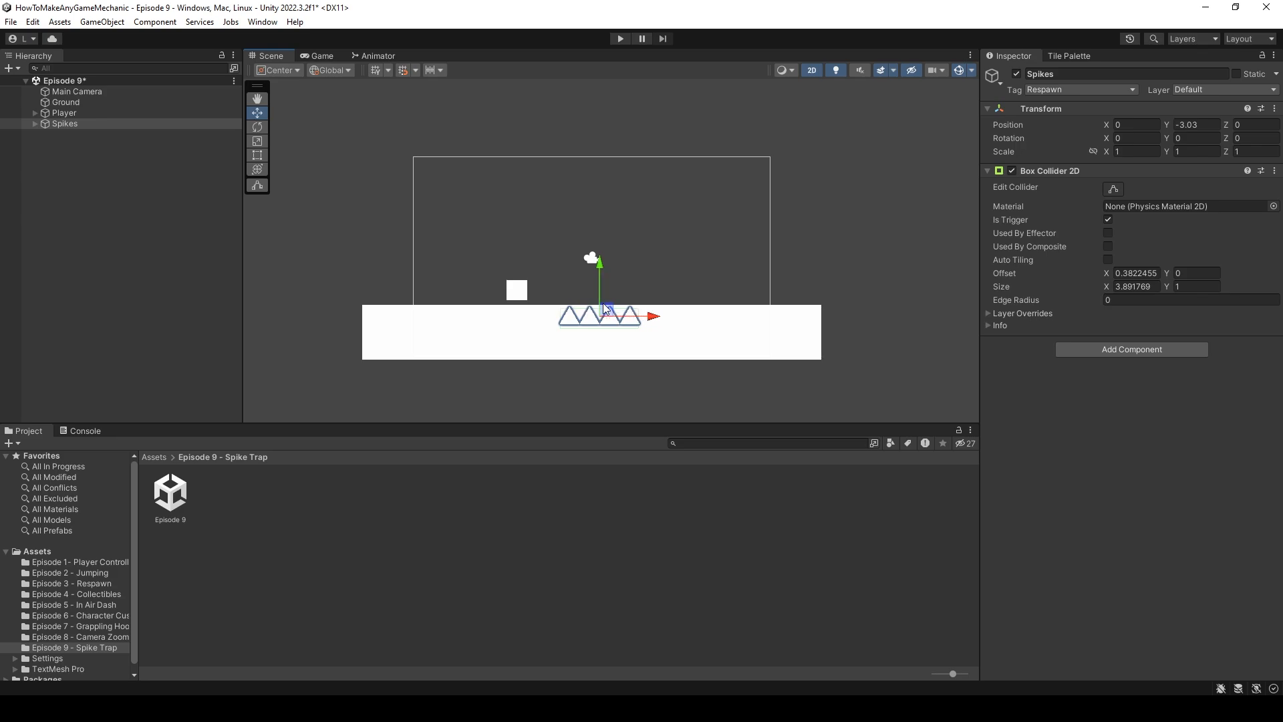
mouse_move(532, 289)
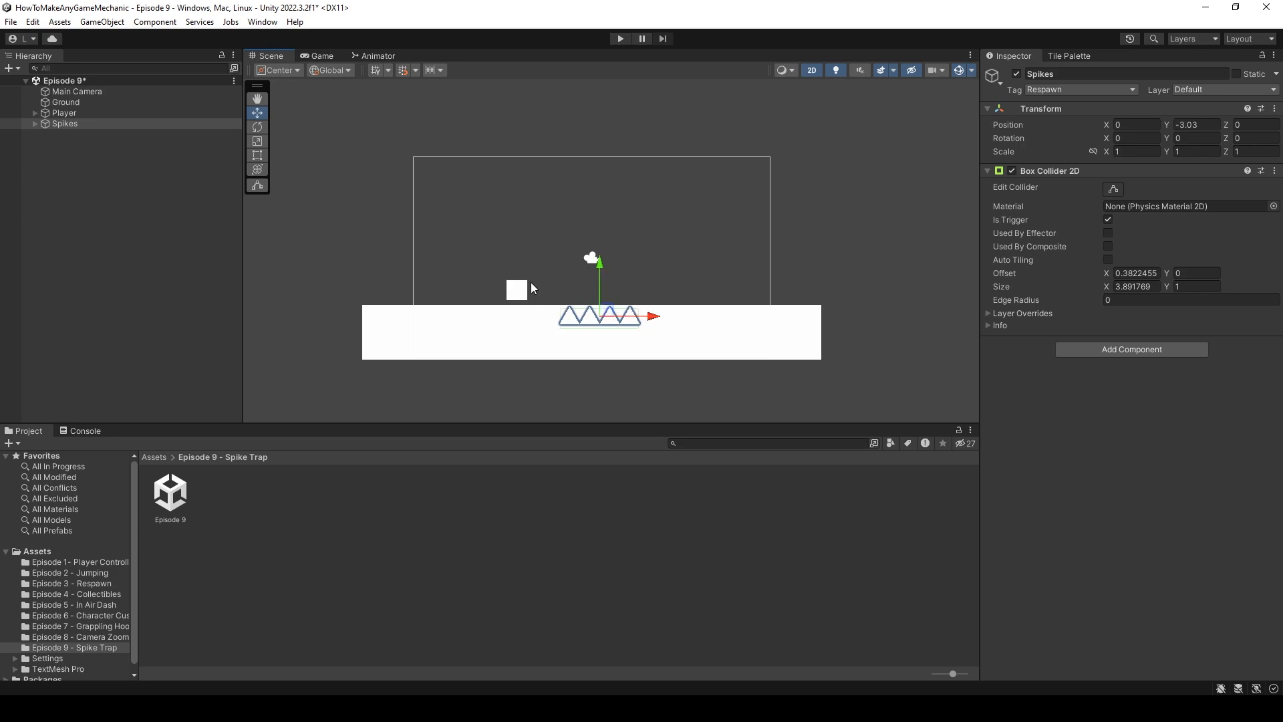
right_click(78, 174)
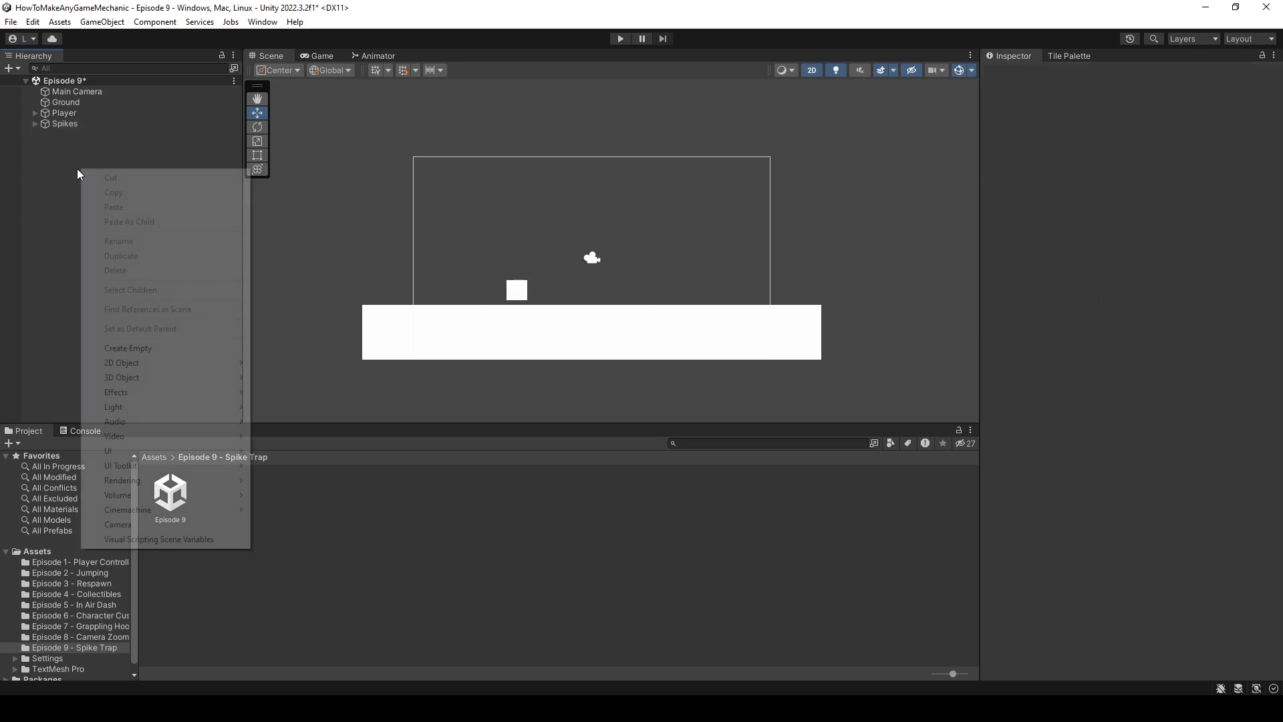
Create an empty SpikeTrap parent holding Spikes and an empty child named Collider.
left_click(129, 347)
type("SpikeTrap")
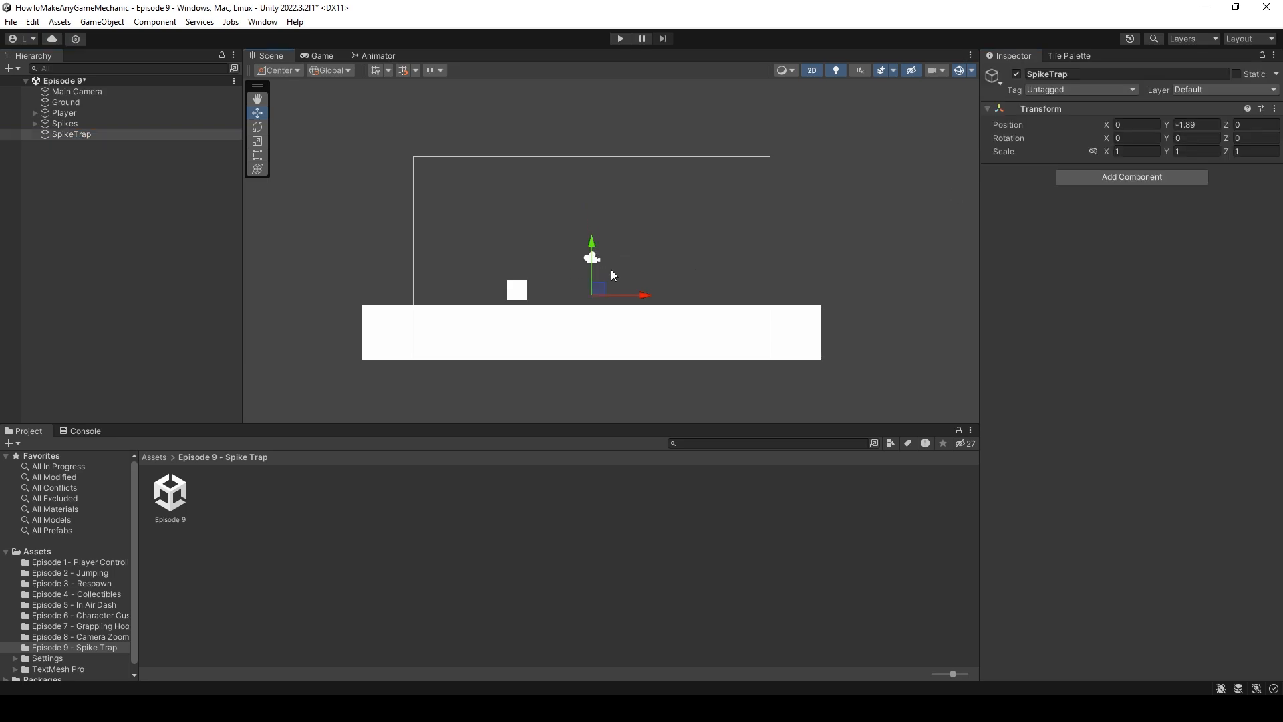
left_click(64, 123)
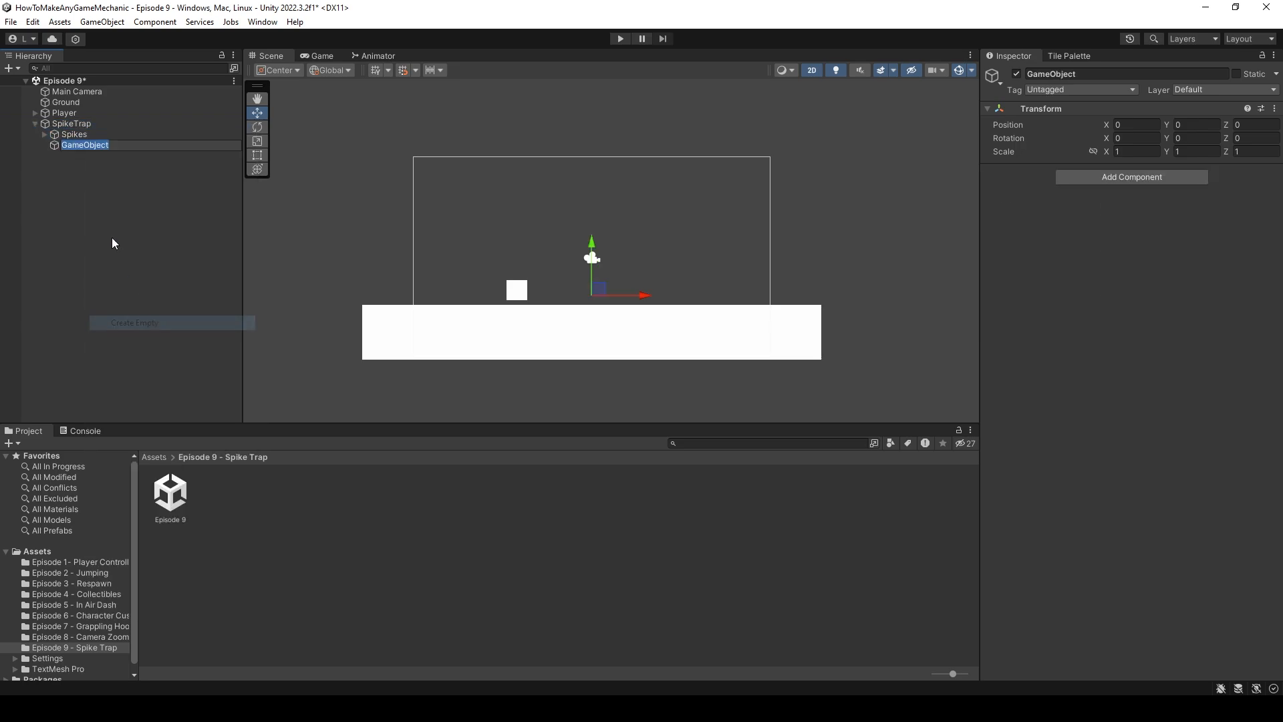
type("Collider")
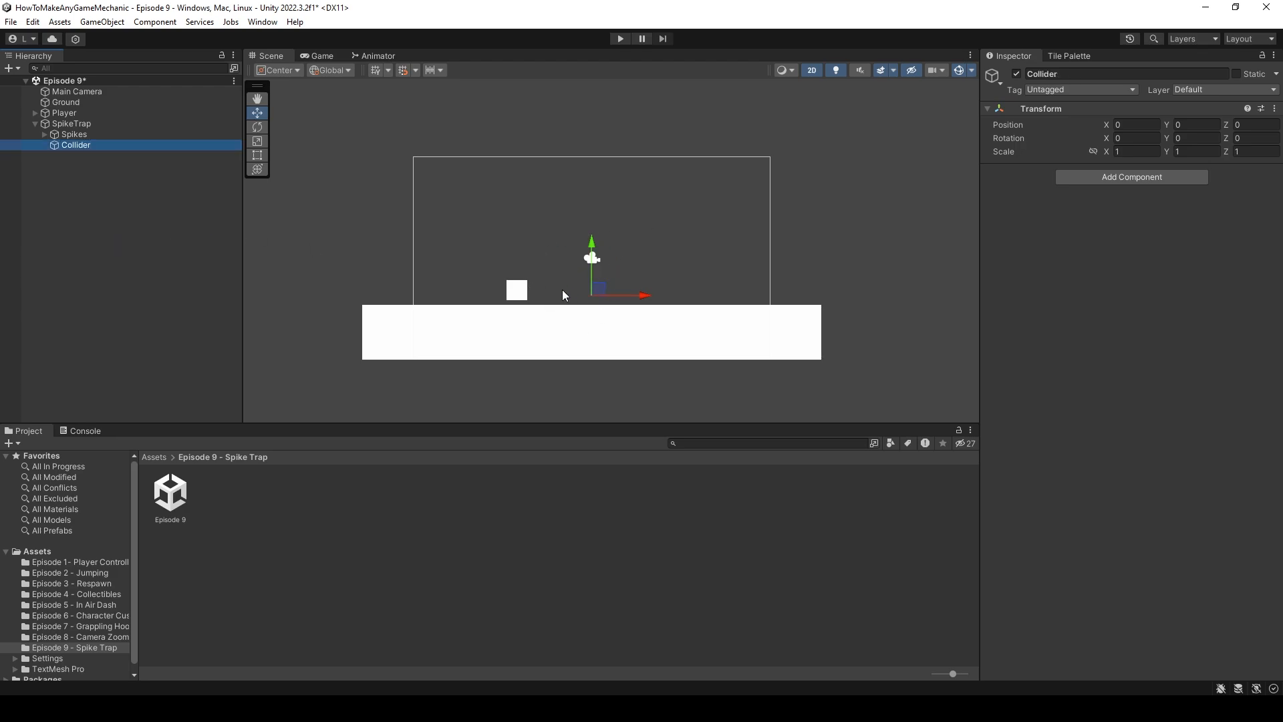
mouse_move(1089, 176)
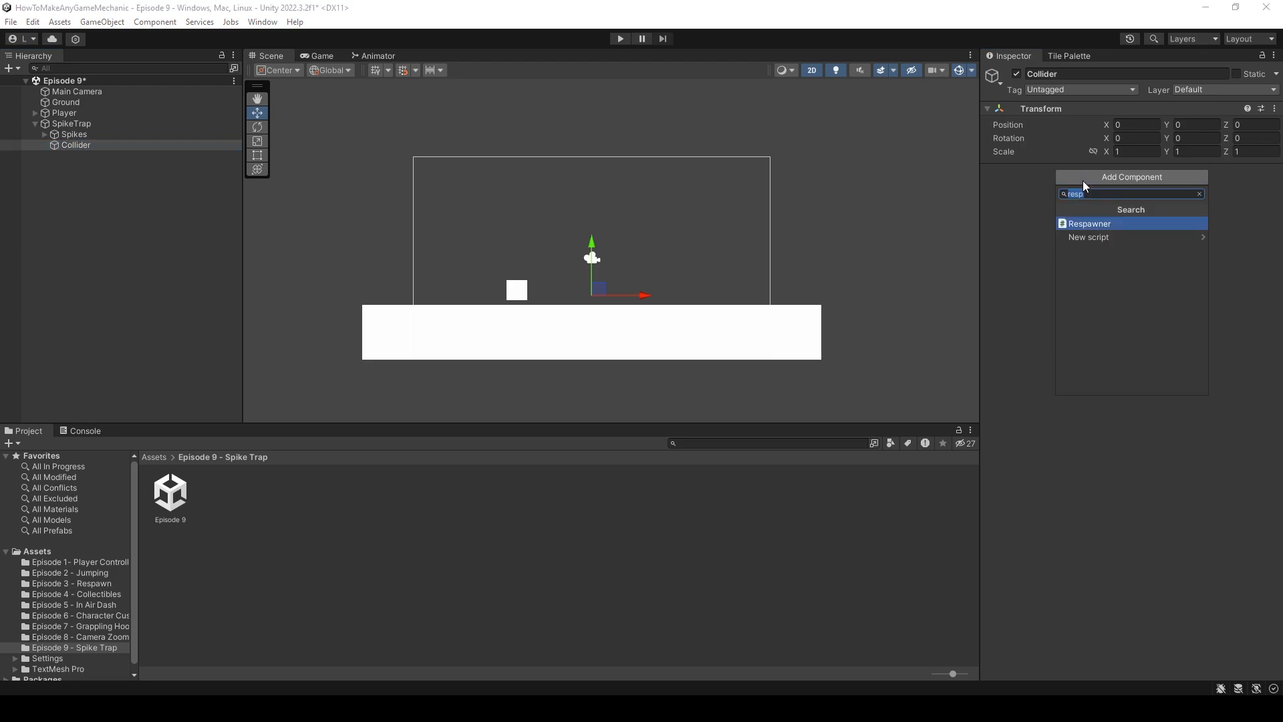
Add a Box Collider 2D component to the trap's Collider child.
type("box")
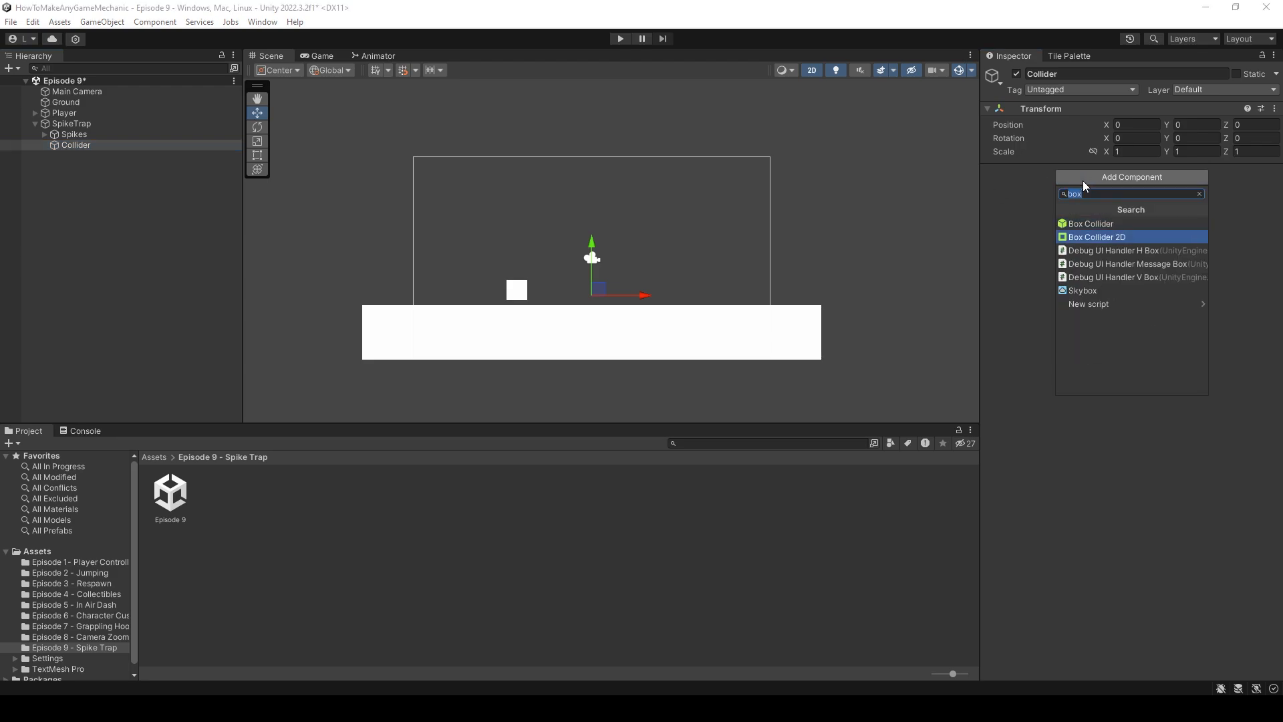
left_click(1095, 237)
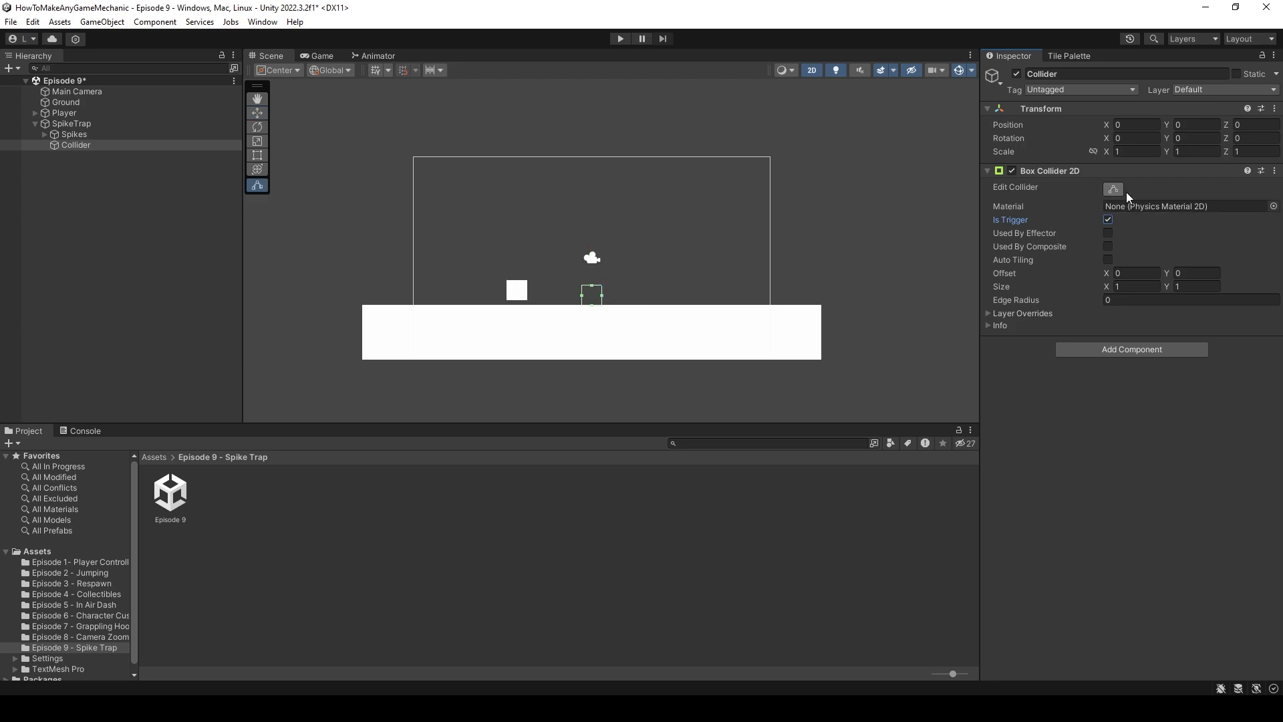
left_click(72, 123)
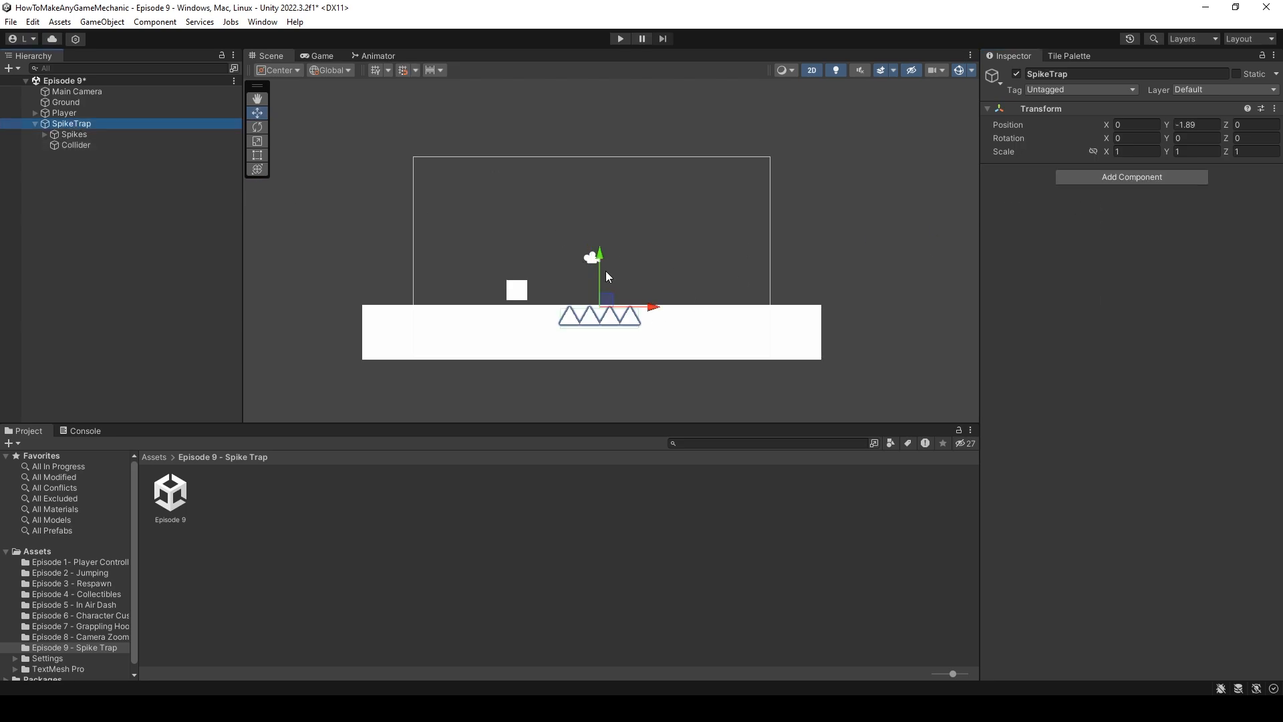
left_click(74, 144)
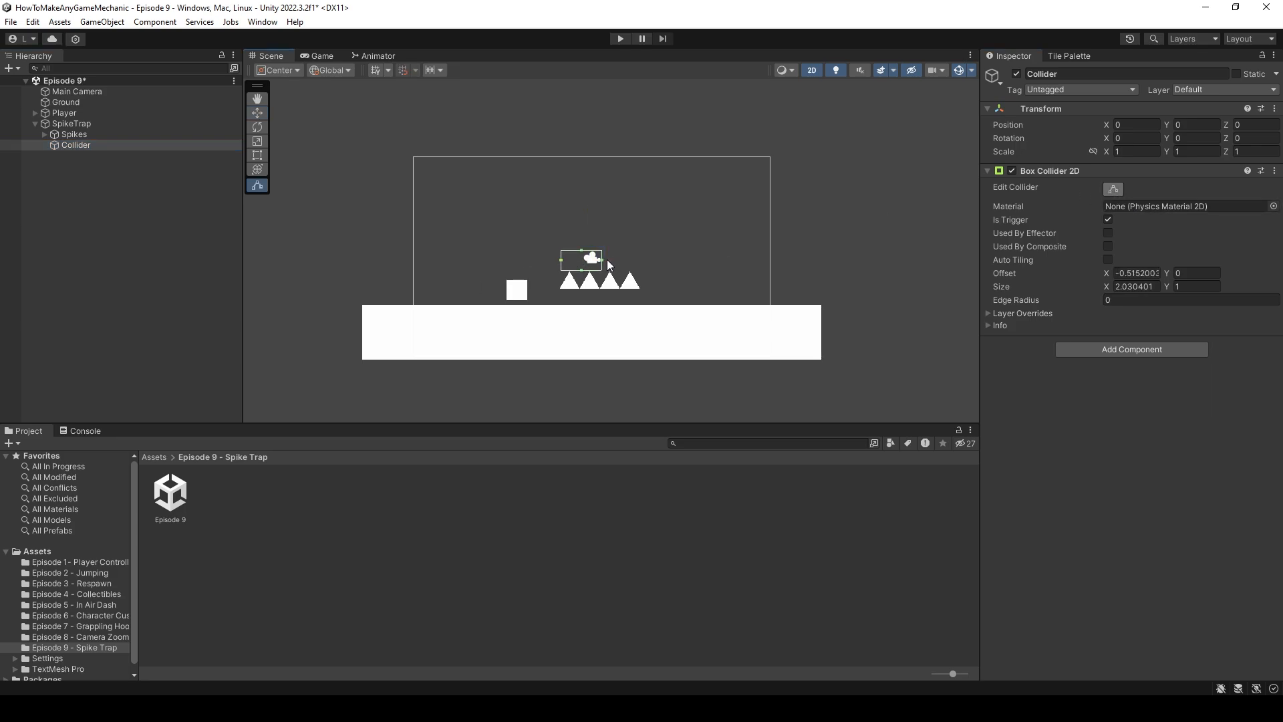
Lower the SpikeTrap so its spikes sink into the ground, then return to the Collider child.
left_click(71, 123)
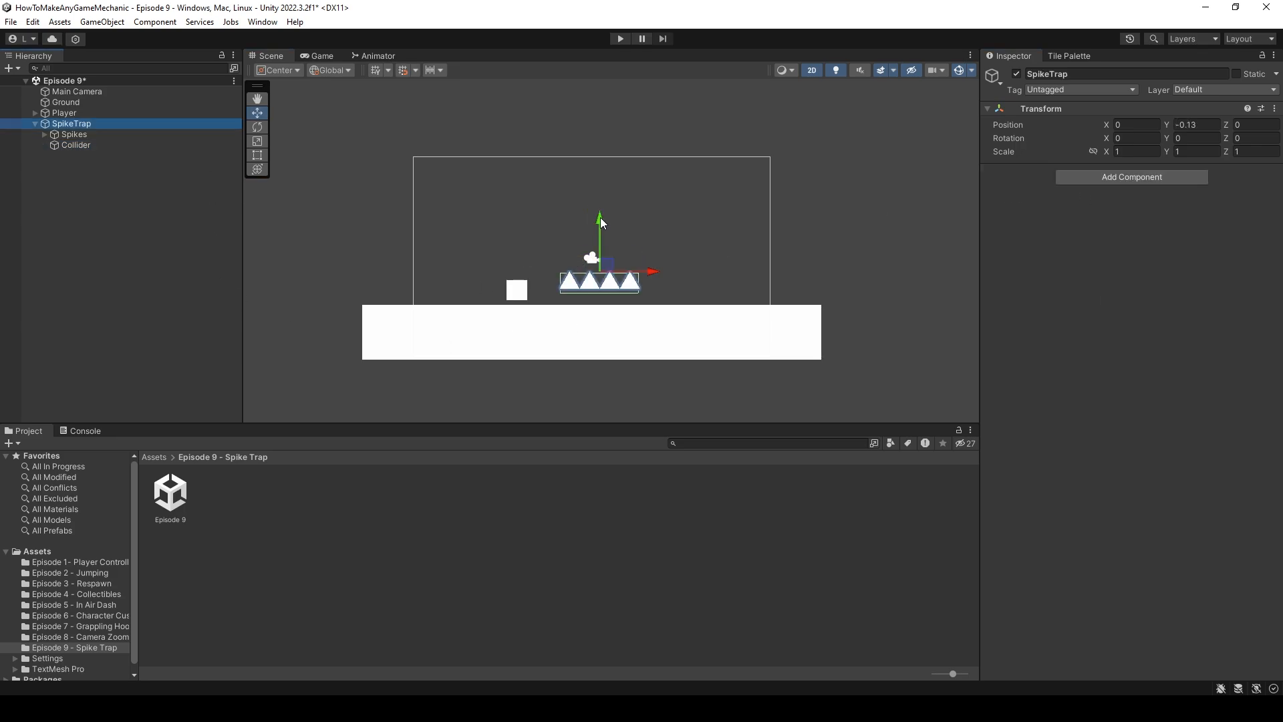
left_click_drag(600, 221, 600, 246)
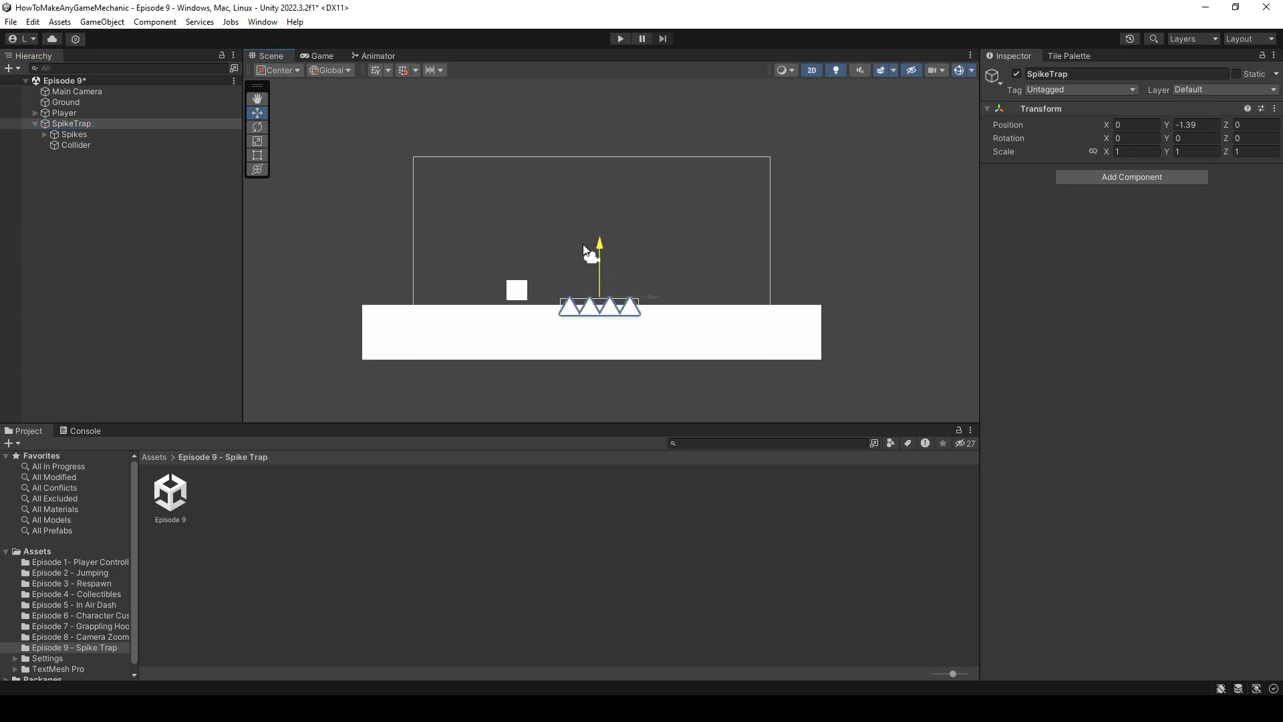
left_click(75, 144)
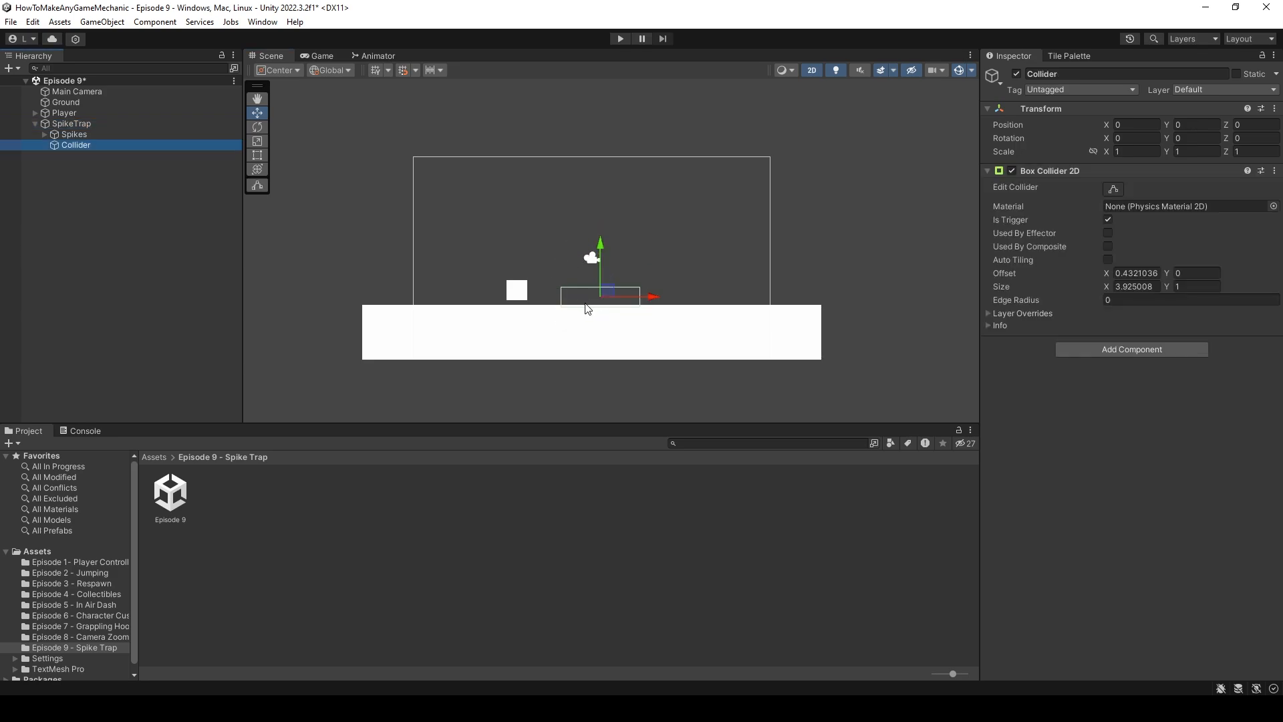
mouse_move(575, 309)
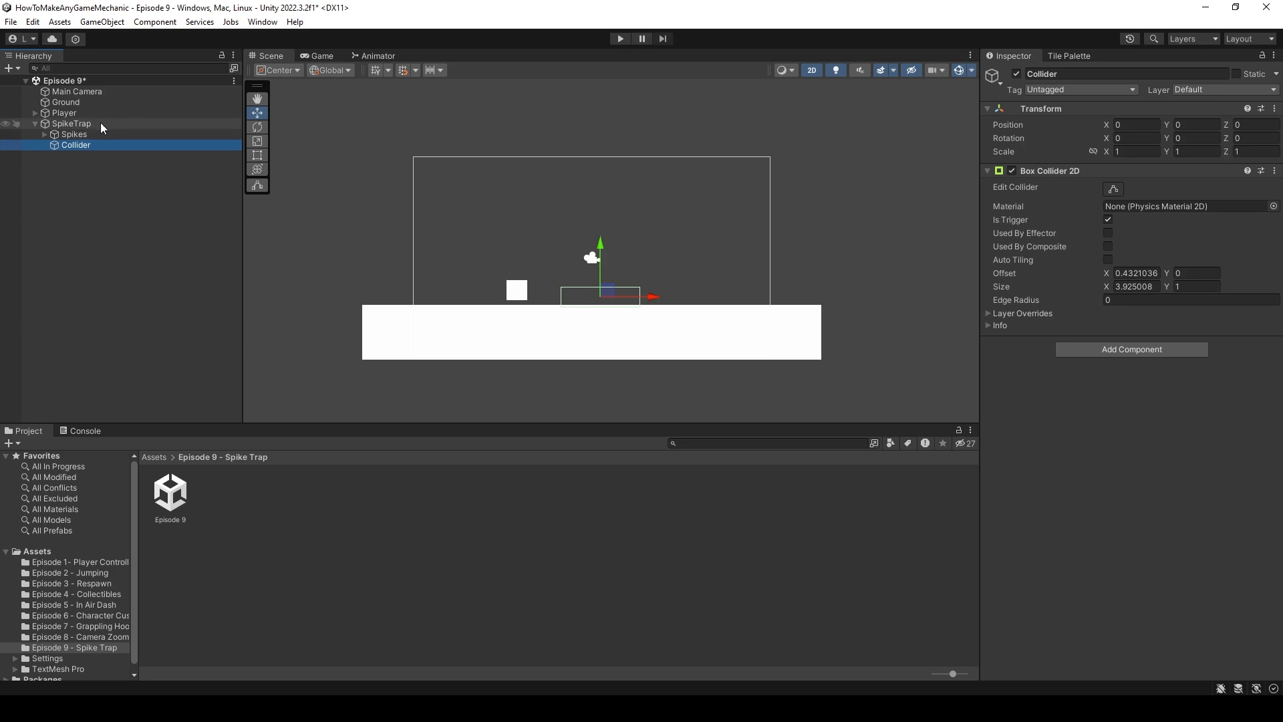
mouse_move(100, 128)
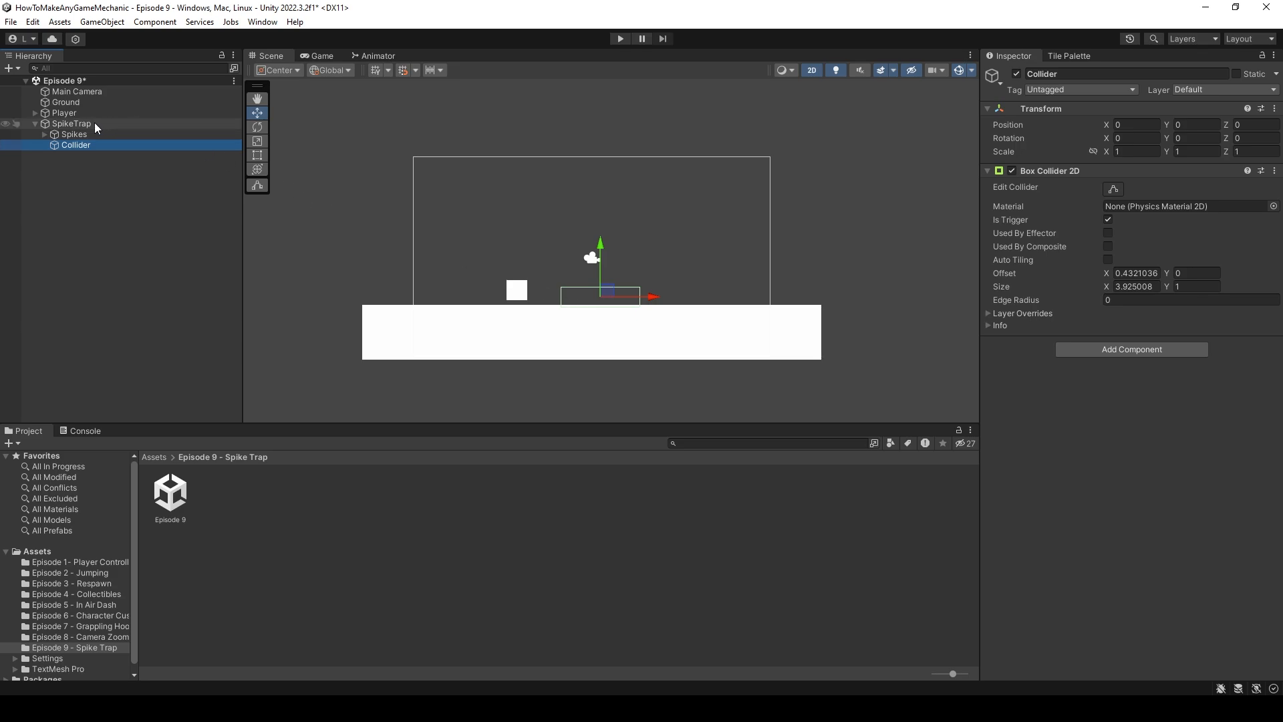
Create SpikeTrap's Animator with an Idle clip saved in a new Animations folder, ready to key Spikes.
left_click(70, 123)
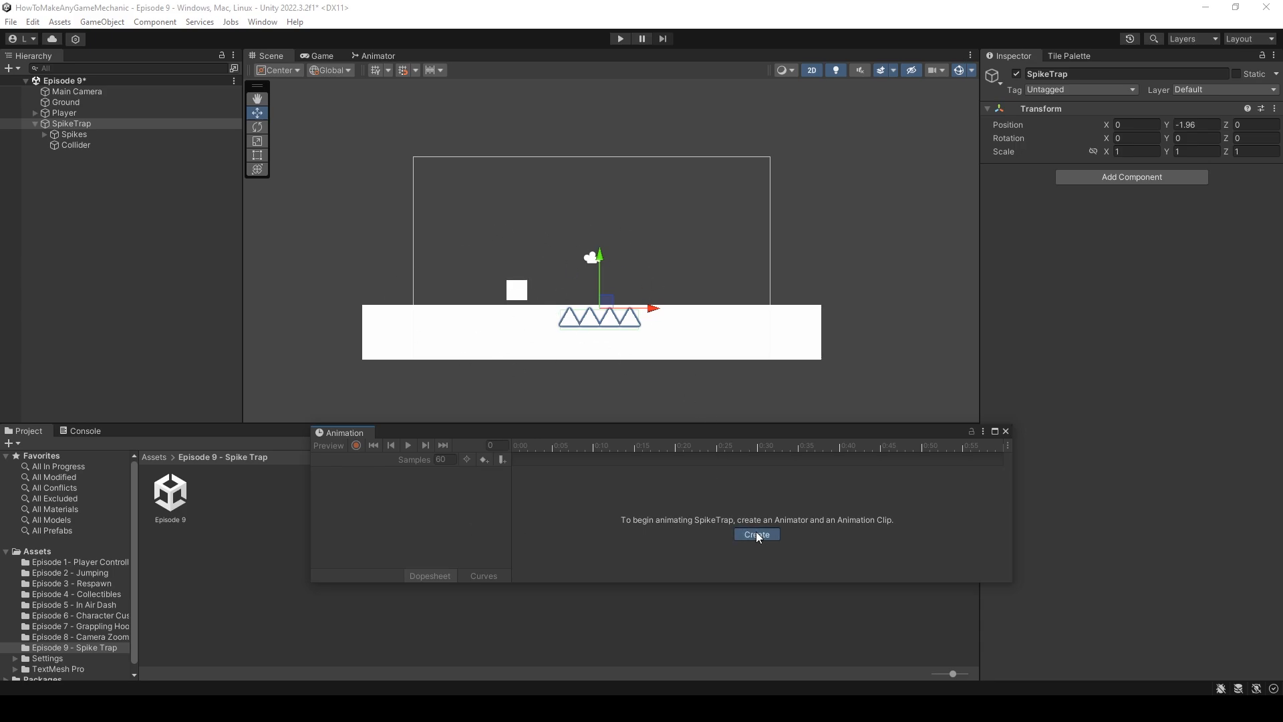
left_click(754, 534)
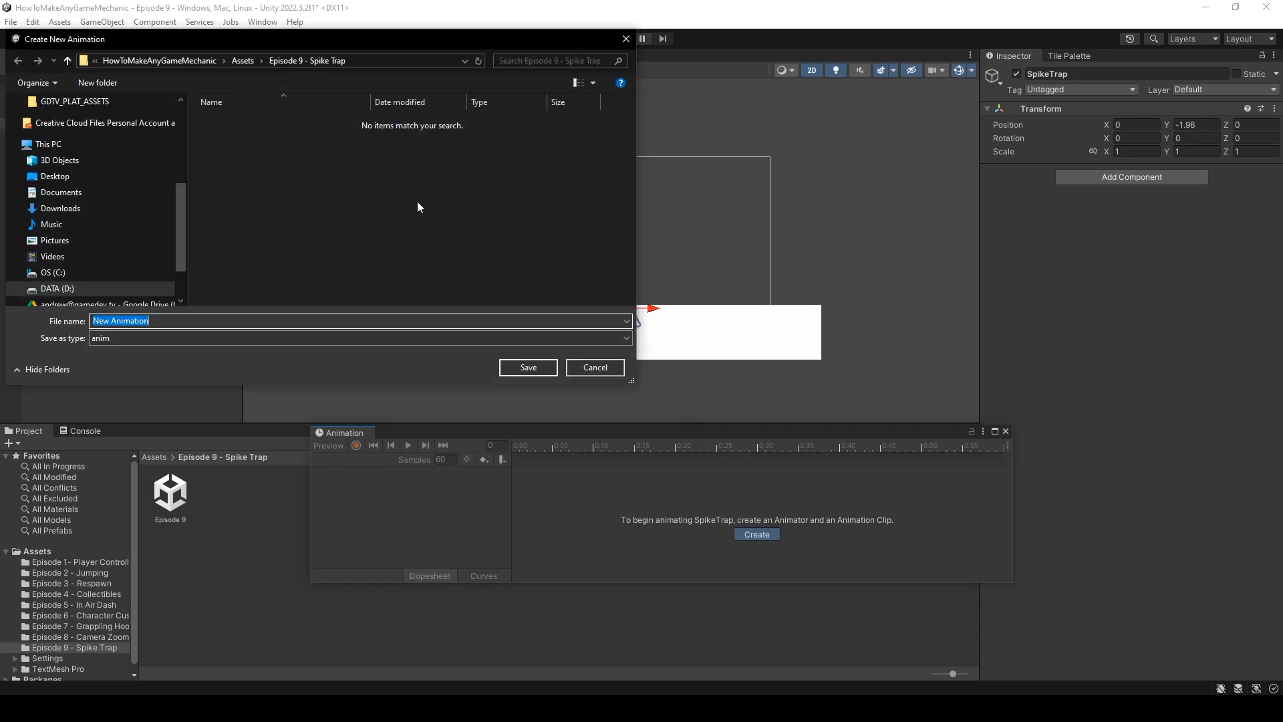
right_click(417, 207)
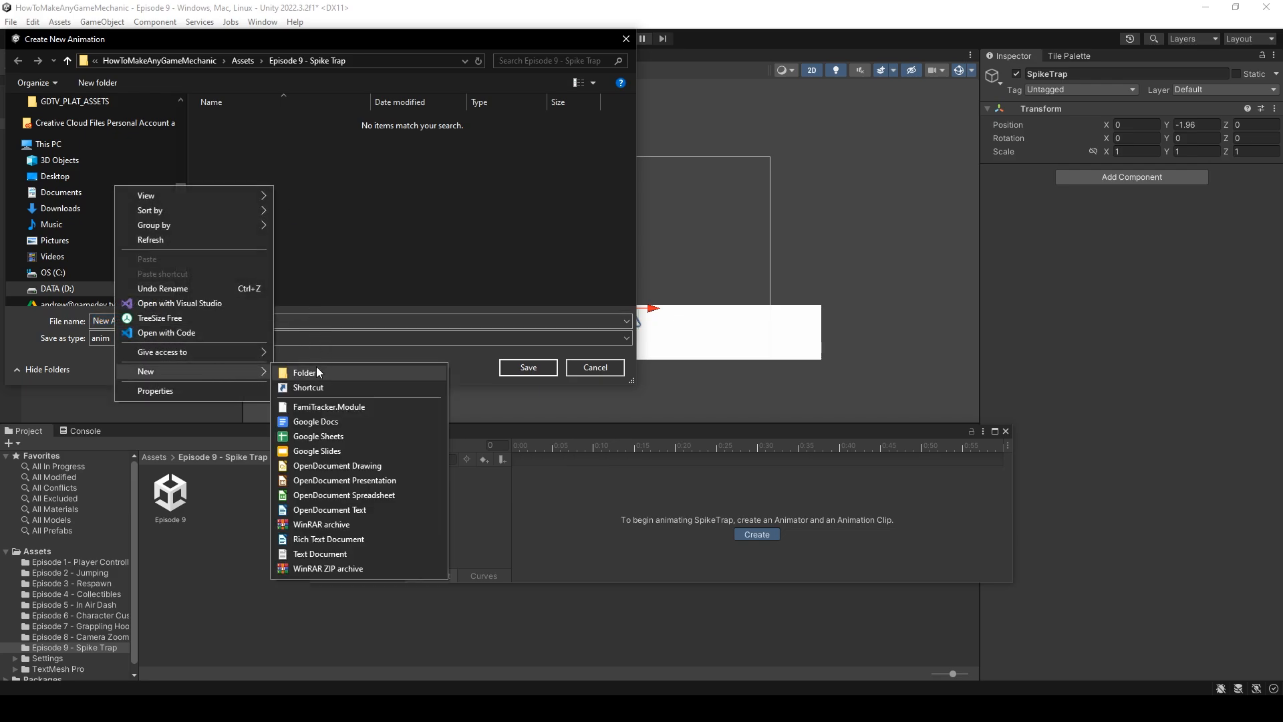
left_click(305, 372)
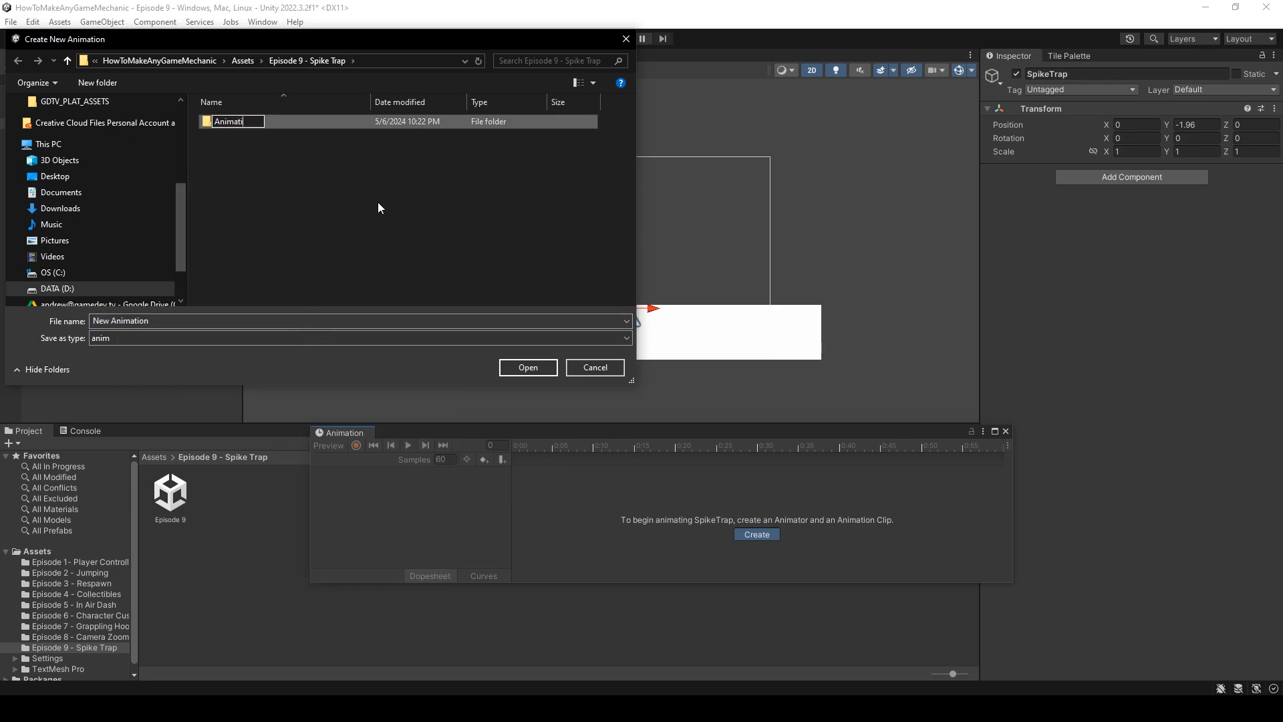
double_click(229, 122)
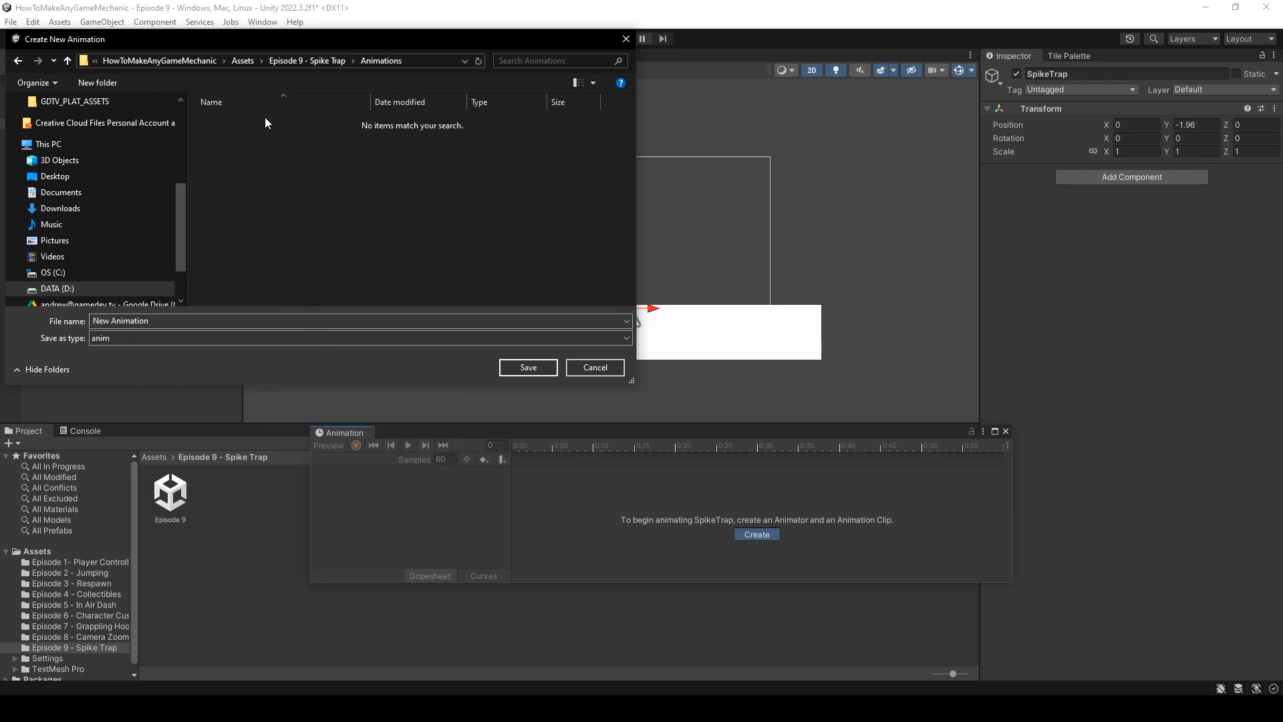
type("Id")
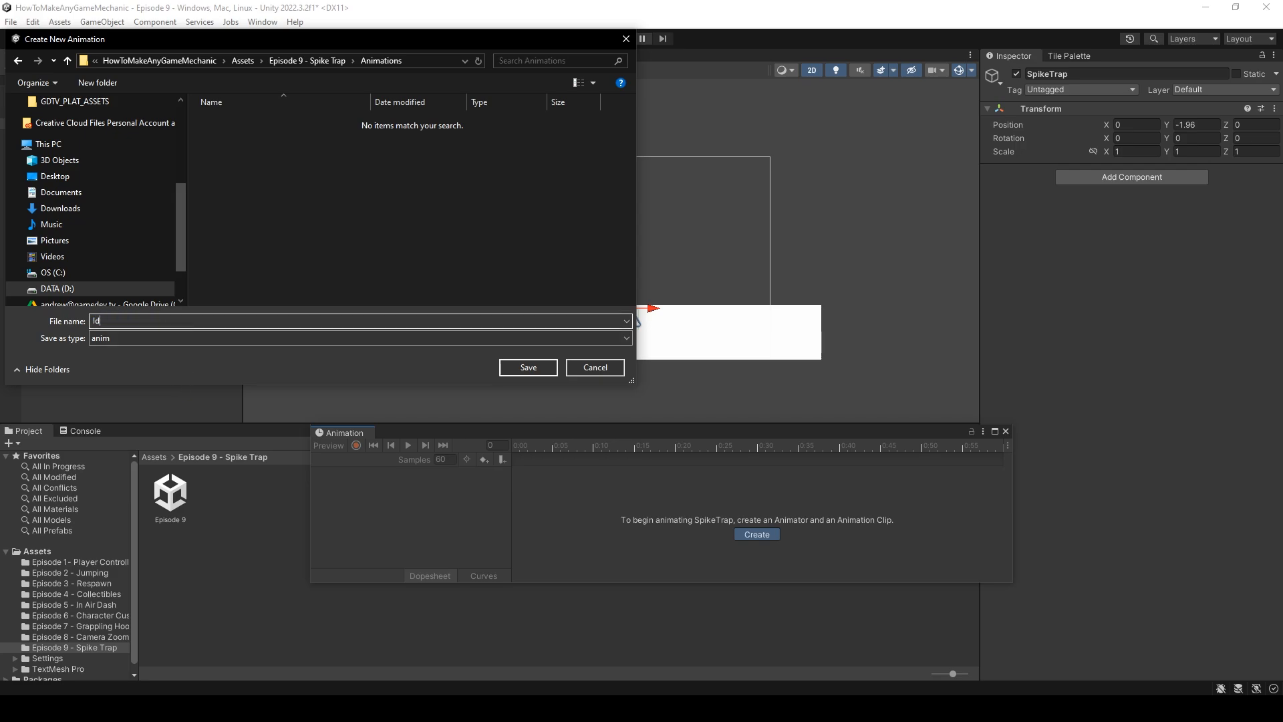
left_click(526, 366)
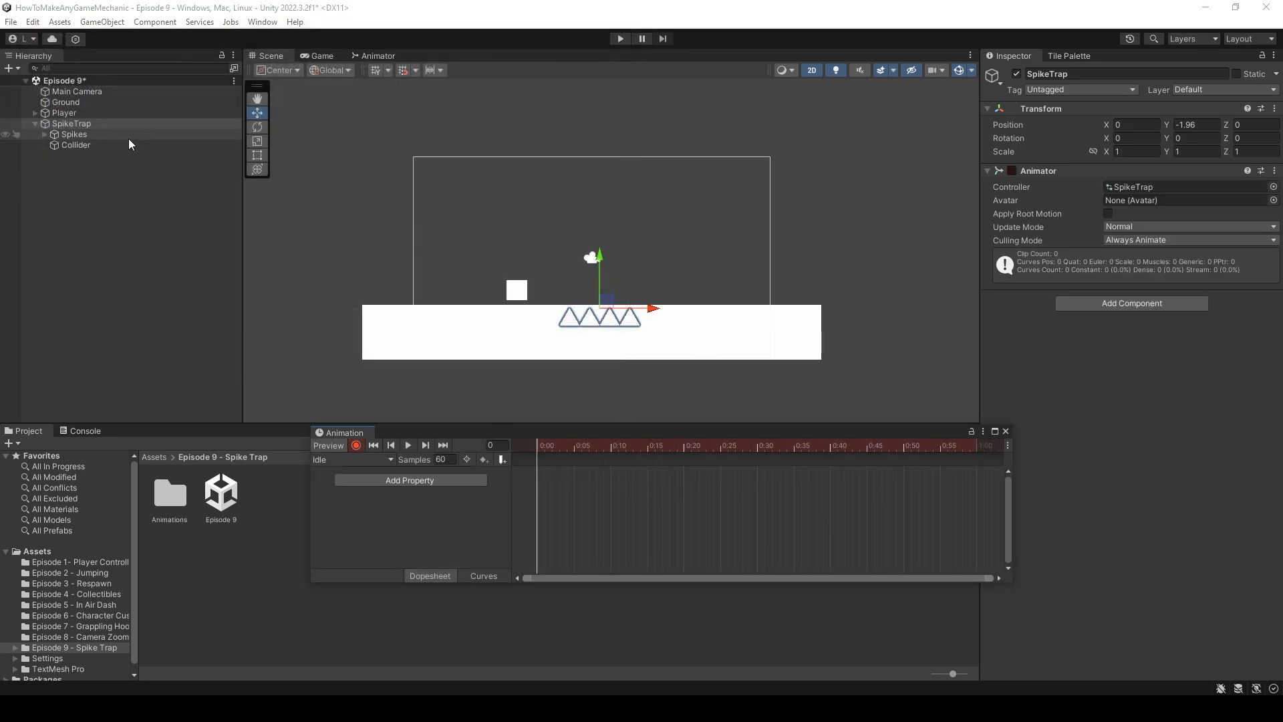
left_click(74, 134)
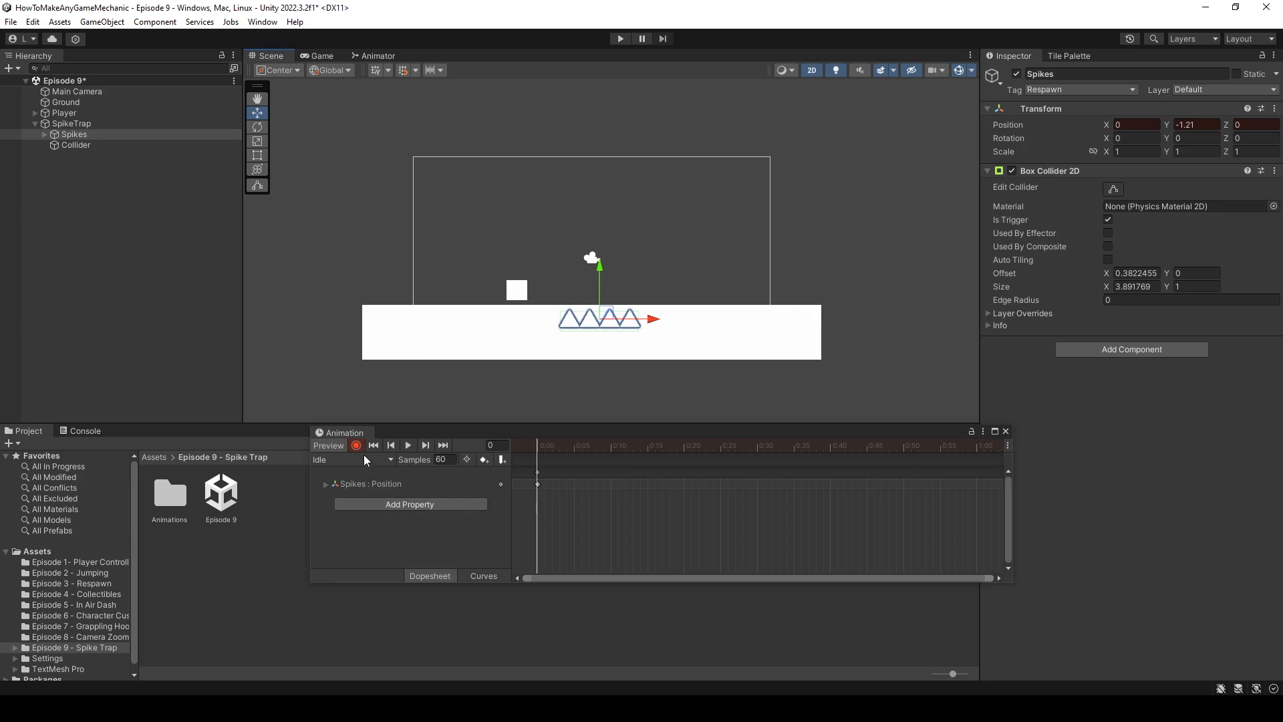
Create a Raise clip keying the Spikes' position rising from the ground, and preview it.
left_click(352, 458)
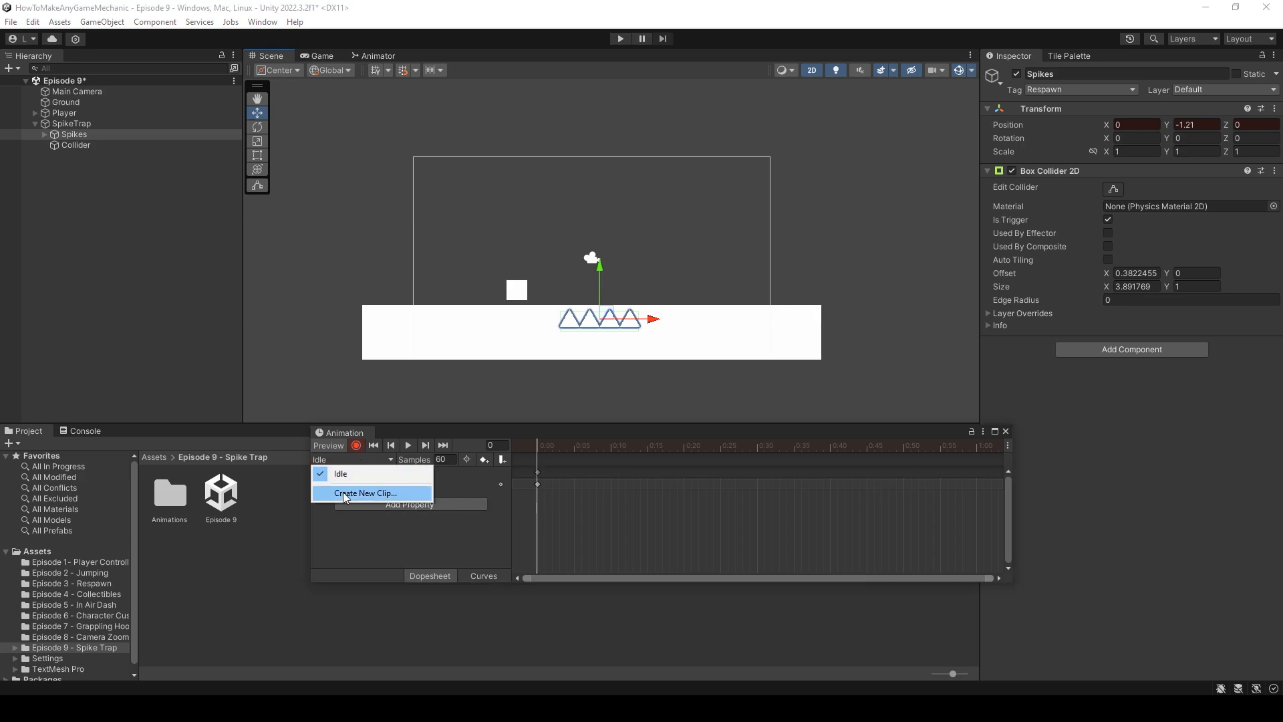
left_click(365, 493)
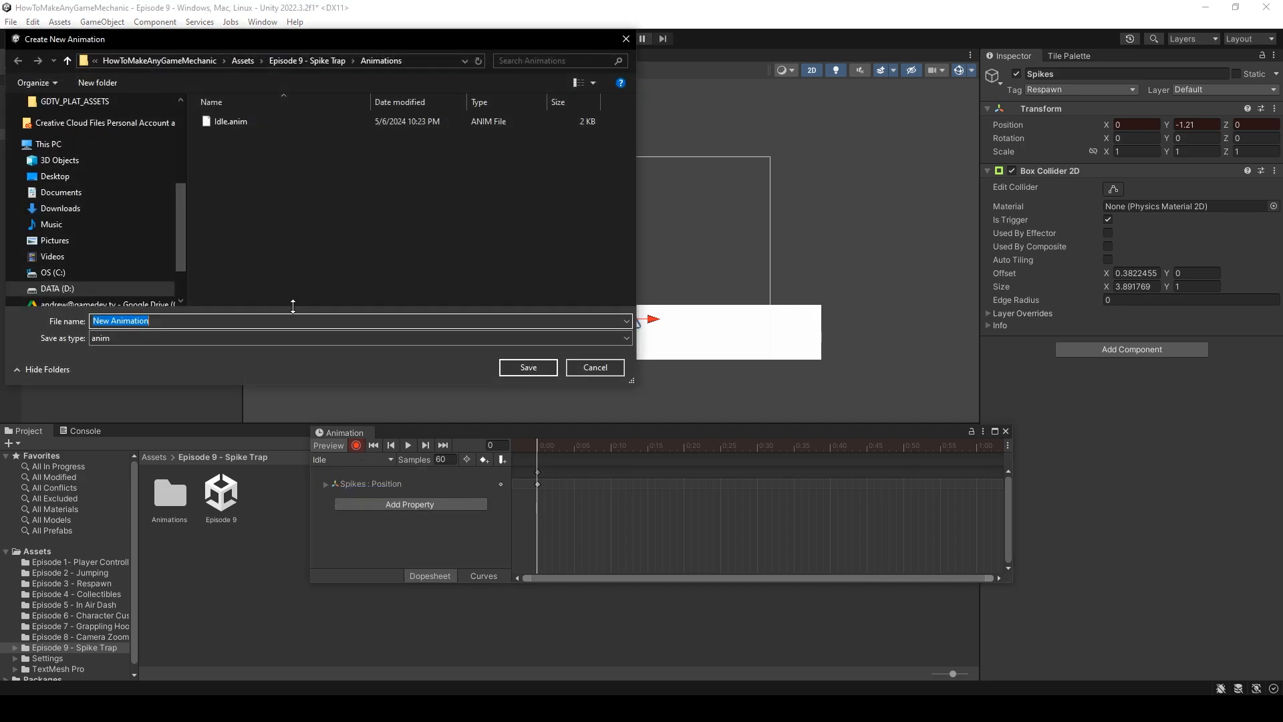
left_click(527, 366)
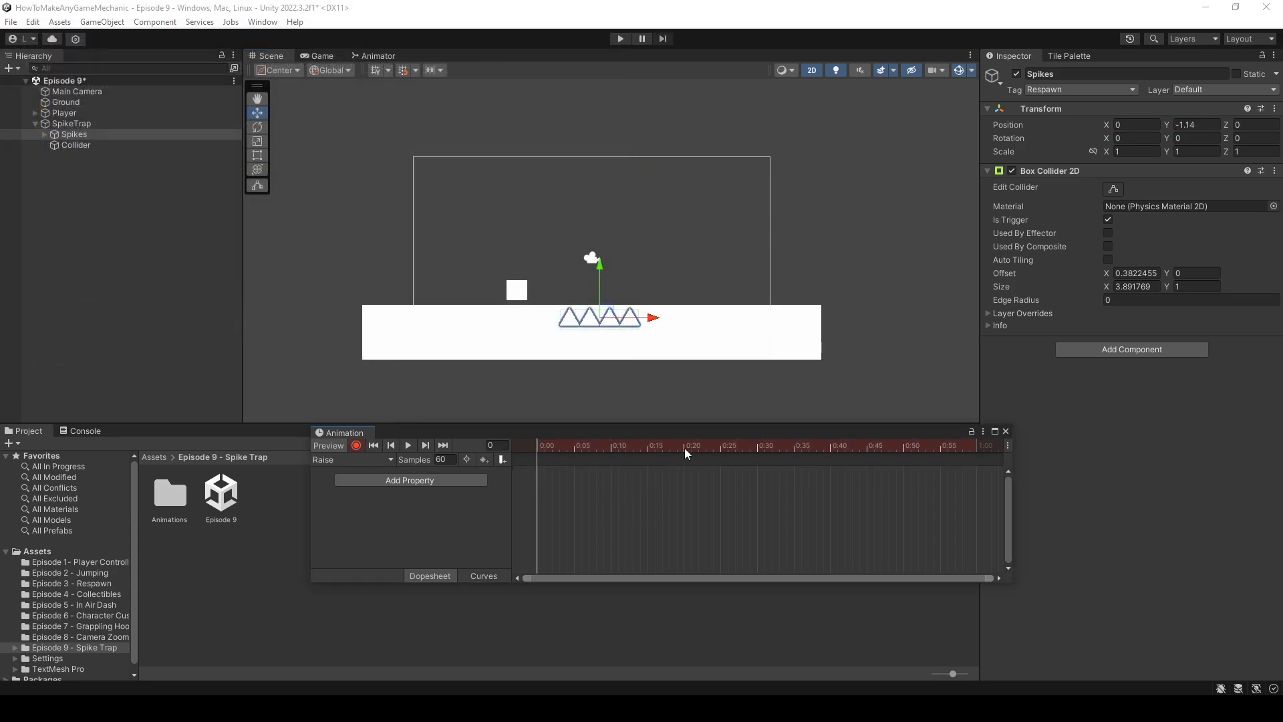
left_click(683, 445)
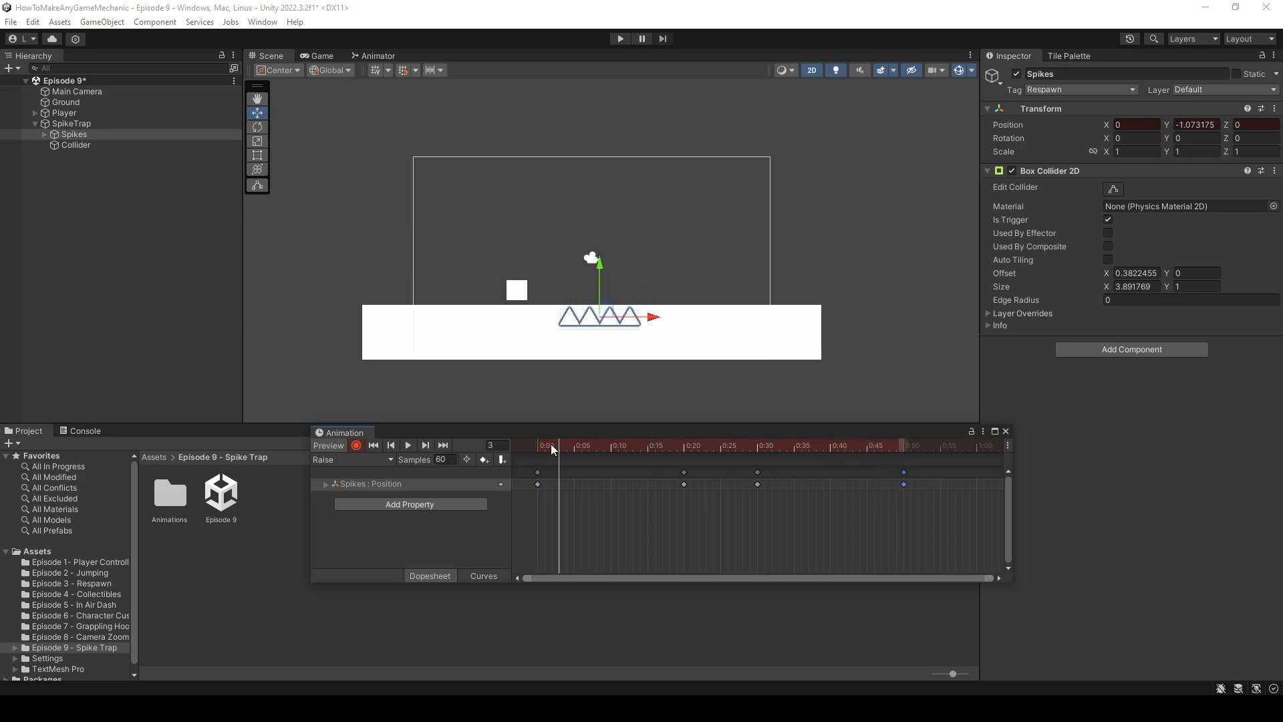
left_click(706, 443)
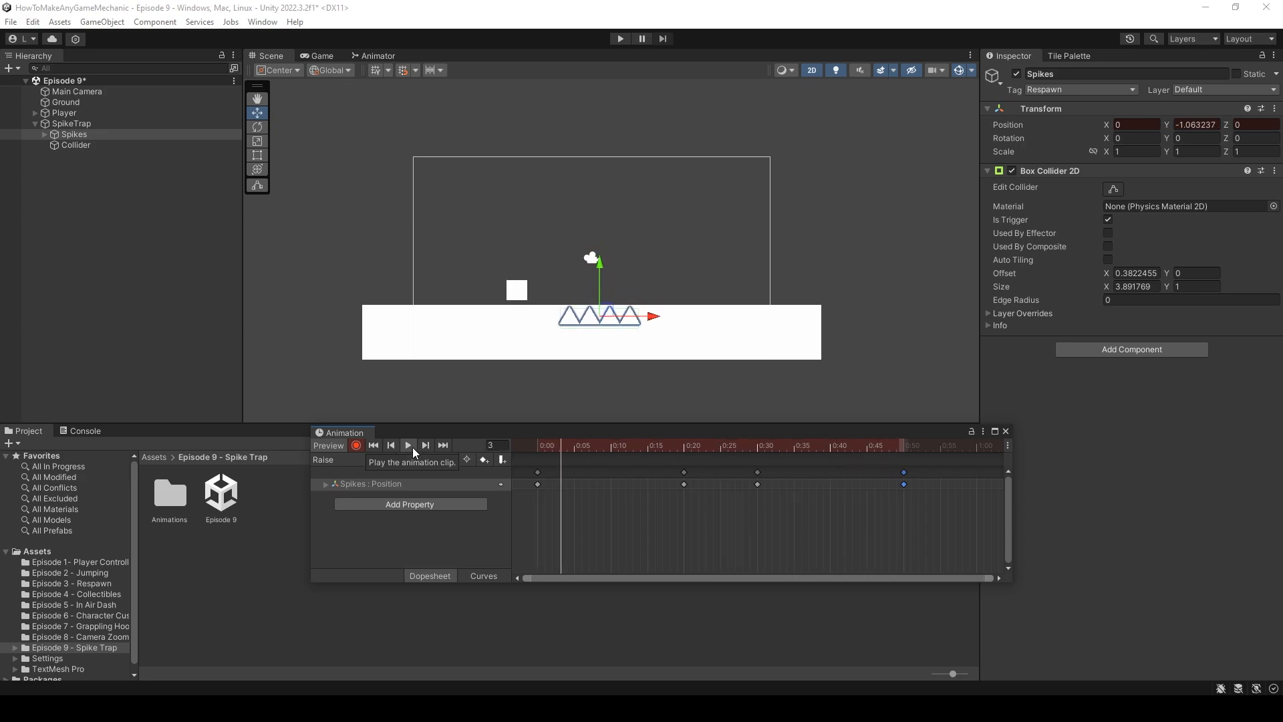
left_click(408, 445)
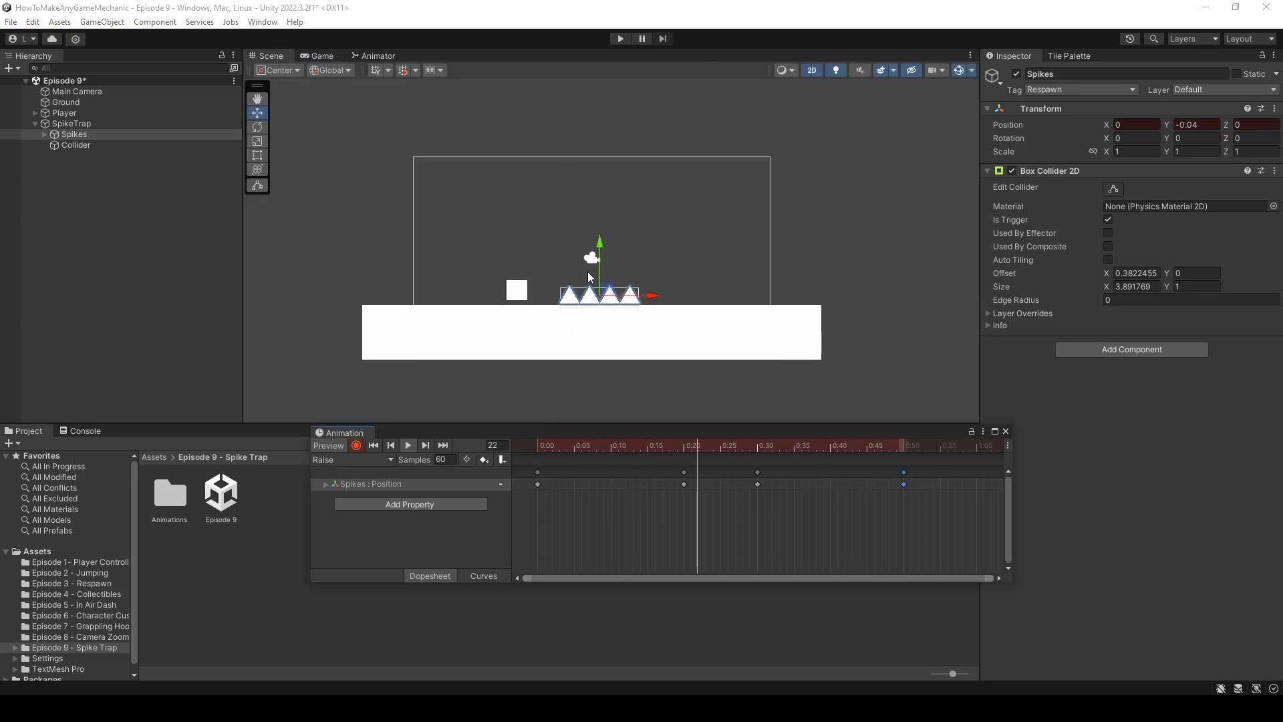
left_click(632, 444)
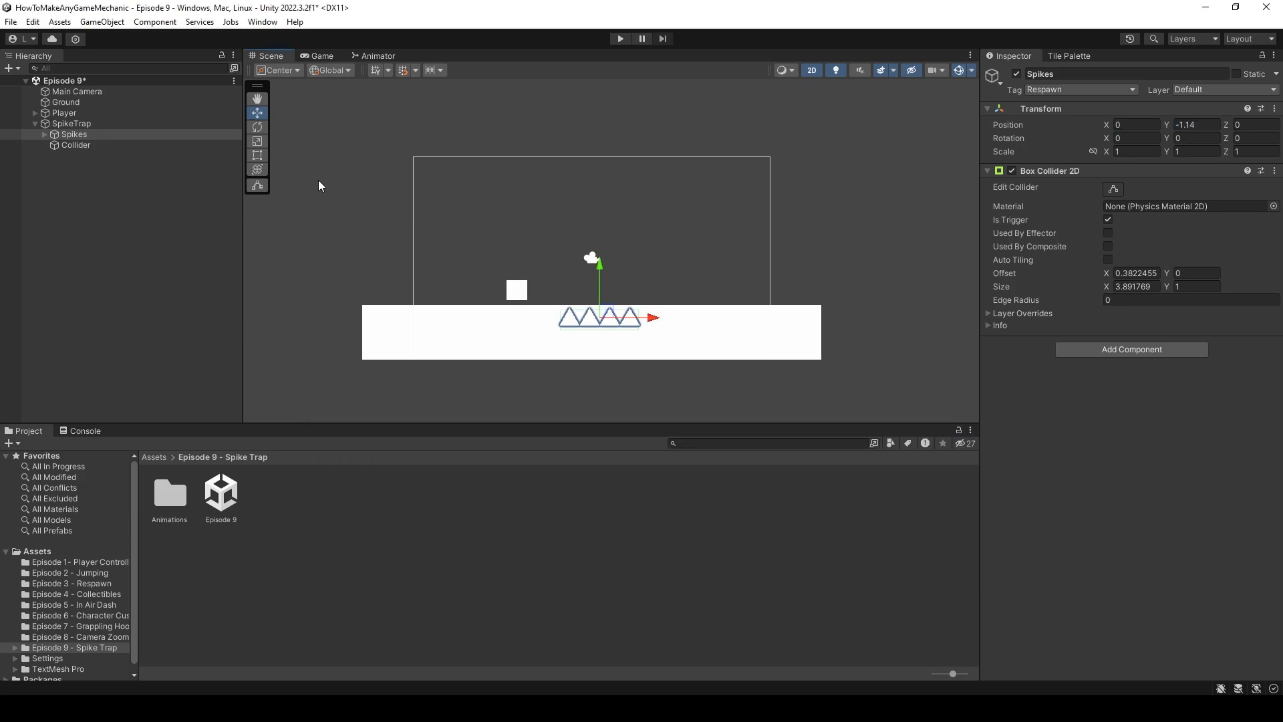
Add a Raise trigger parameter and select the Idle-to-Raise transition in SpikeTrap's controller.
left_click(376, 56)
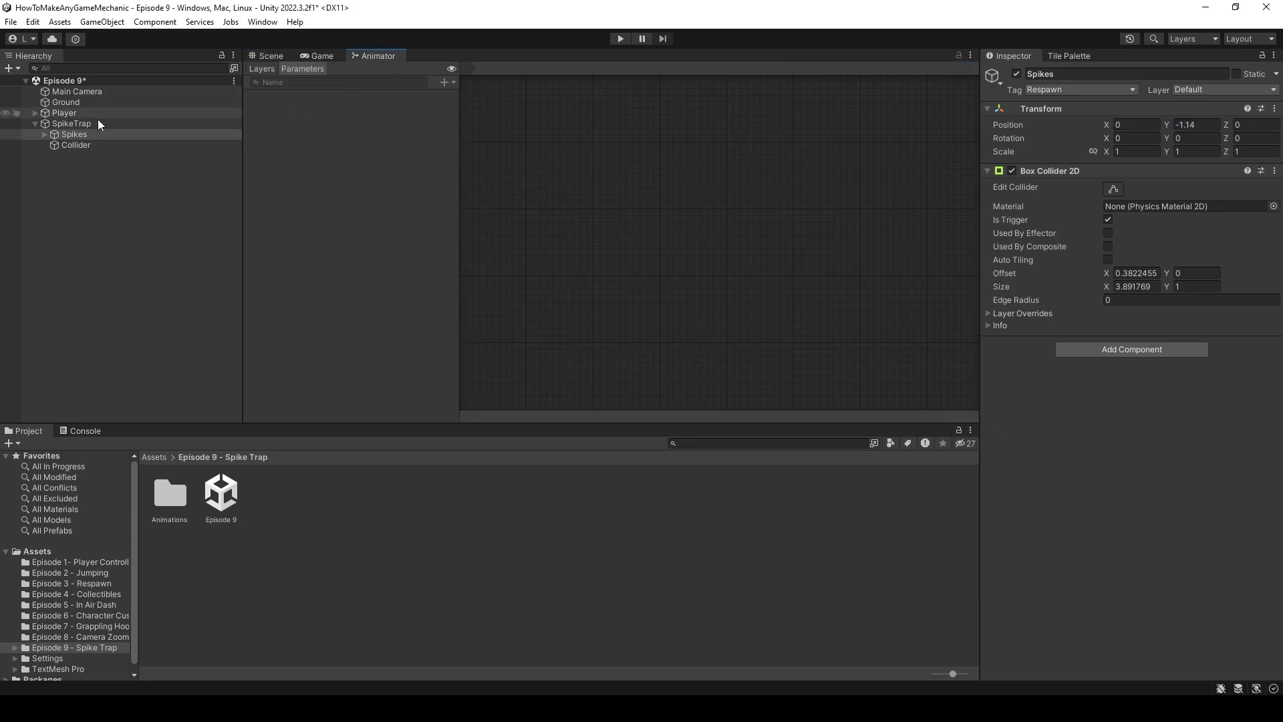
left_click(71, 123)
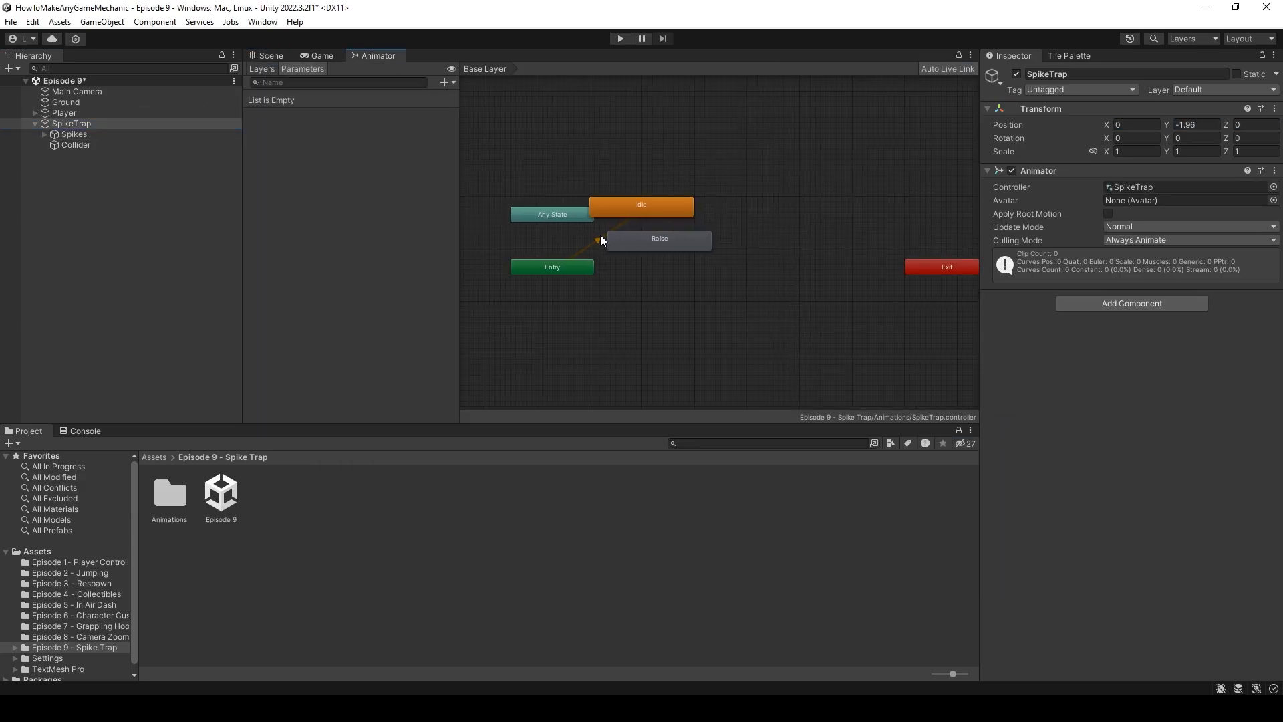
mouse_move(663, 238)
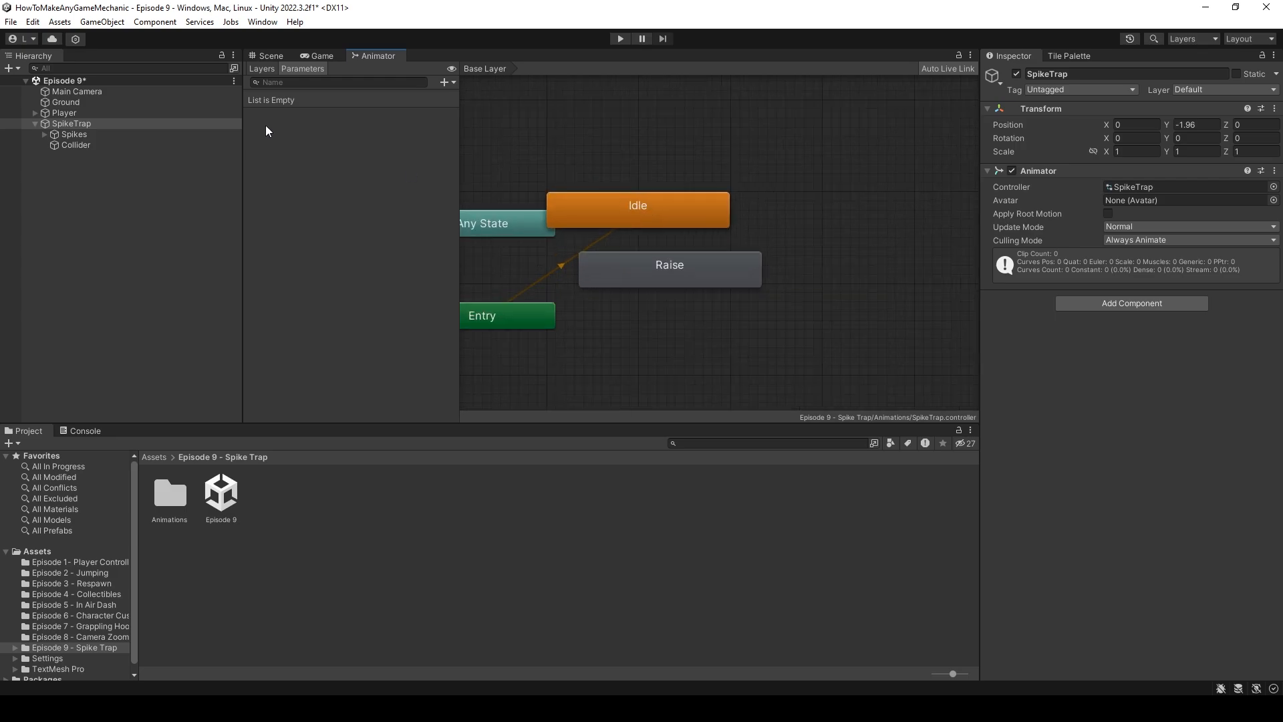
left_click(444, 81)
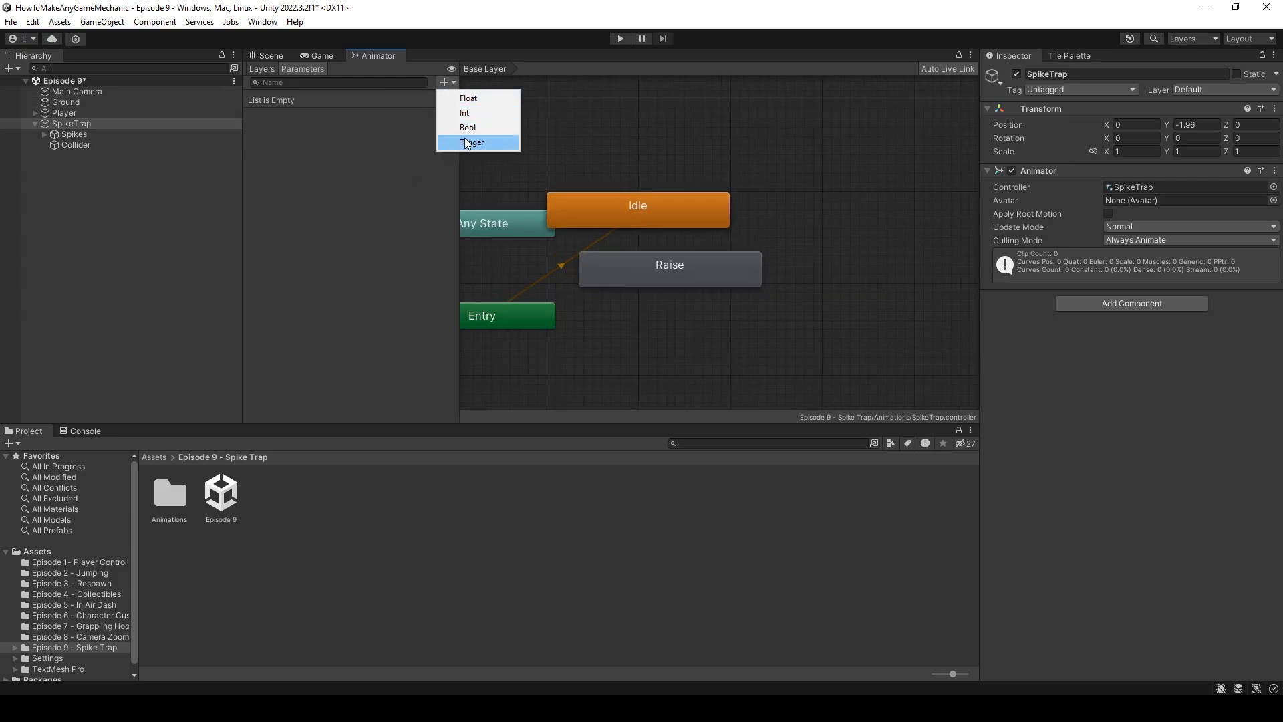
left_click(472, 143)
type("Raise")
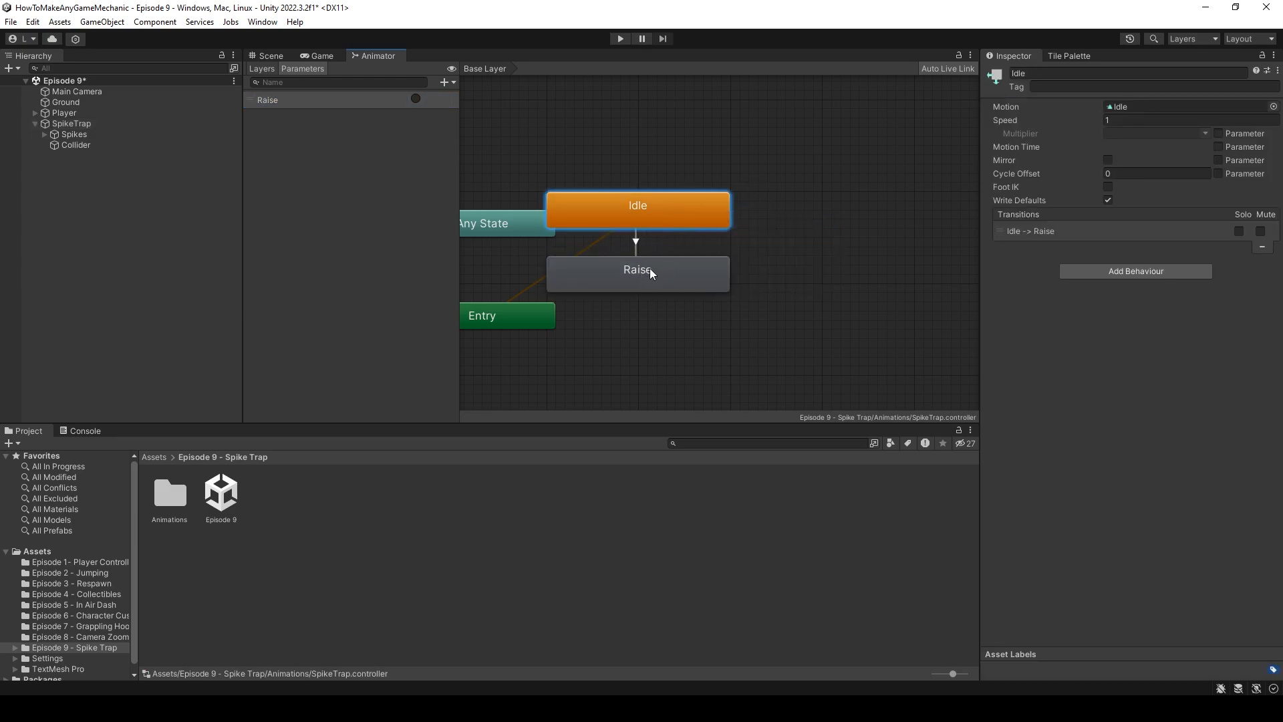
left_click(636, 269)
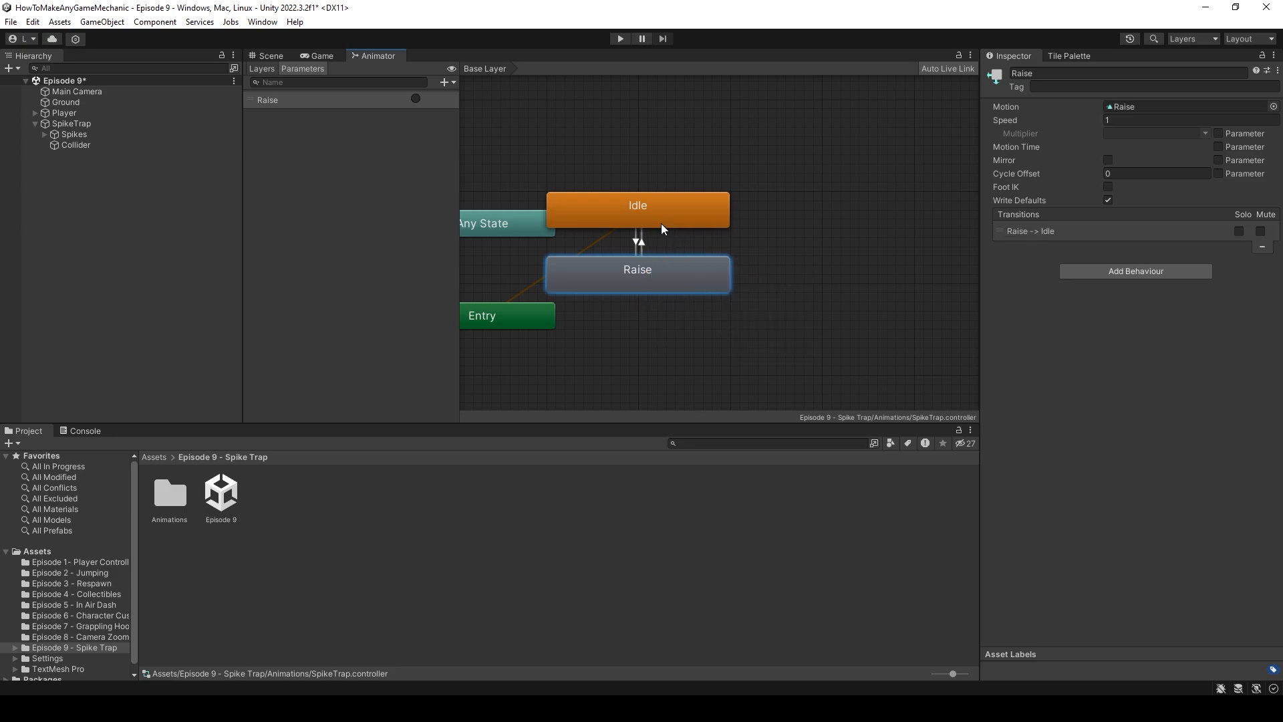
left_click(637, 238)
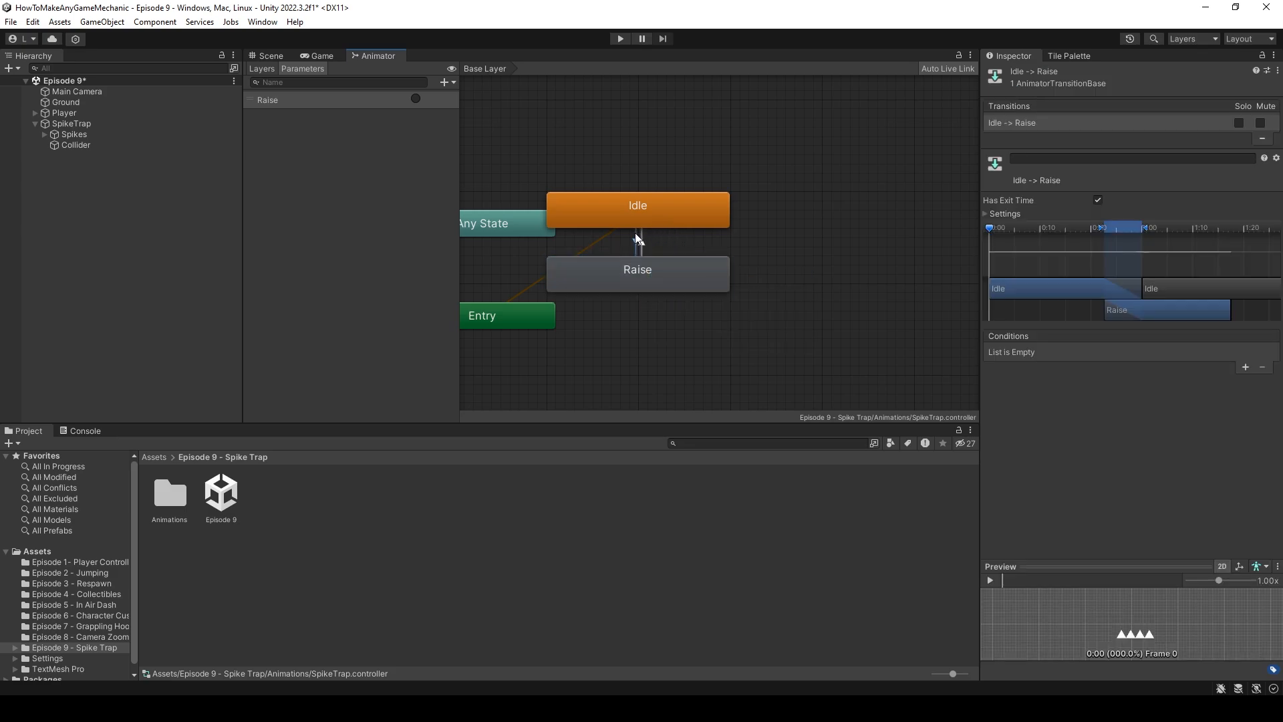
Make the Idle-to-Raise transition ignore exit time with transition duration 0.
left_click(1098, 199)
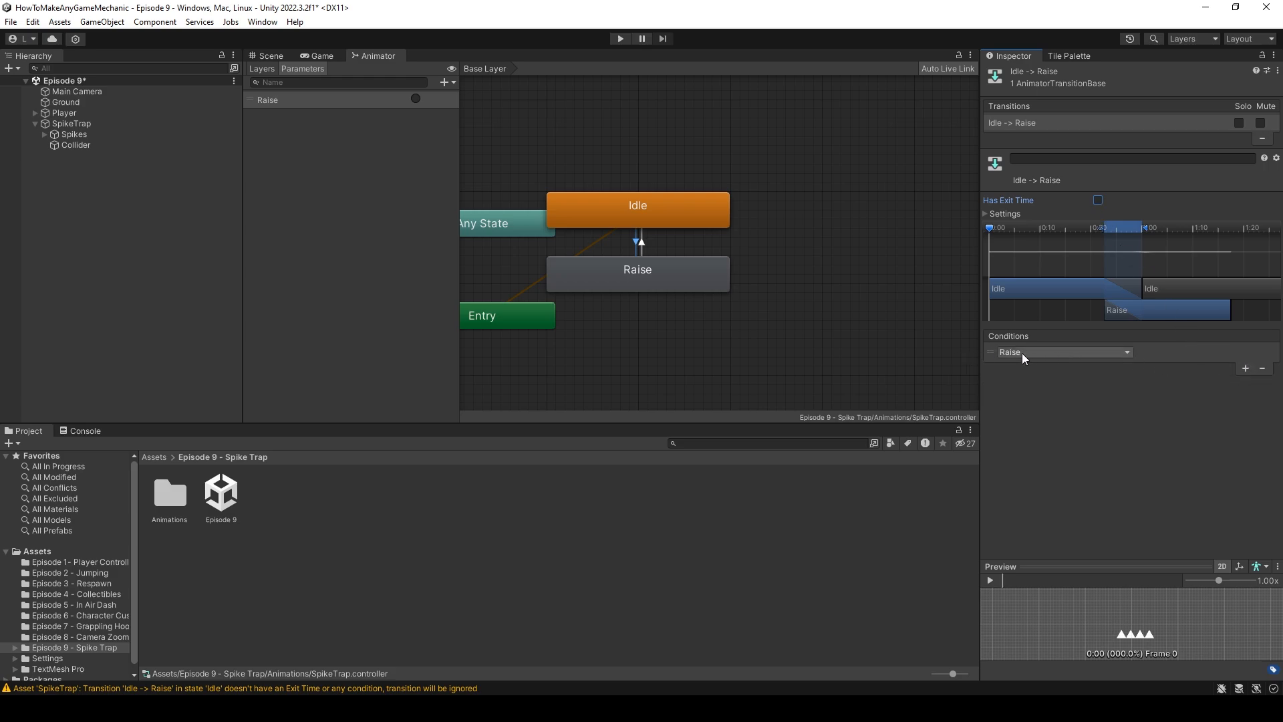
left_click(986, 214)
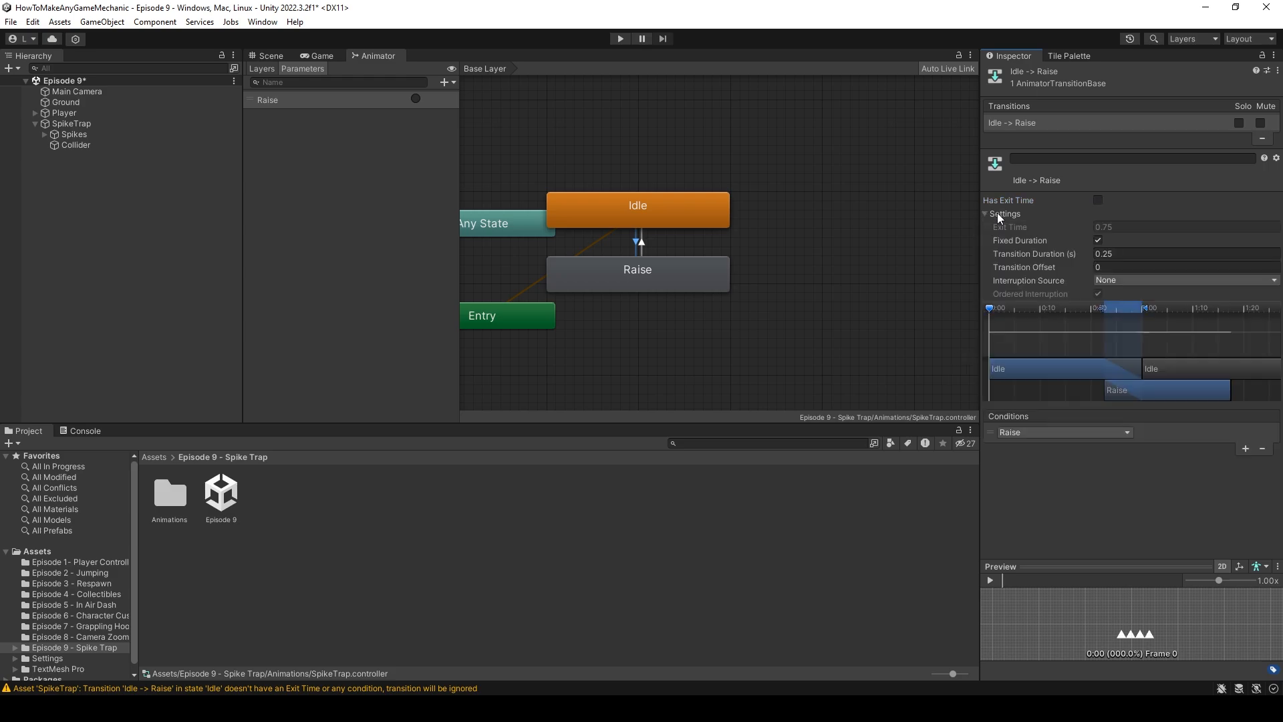
left_click(1178, 254)
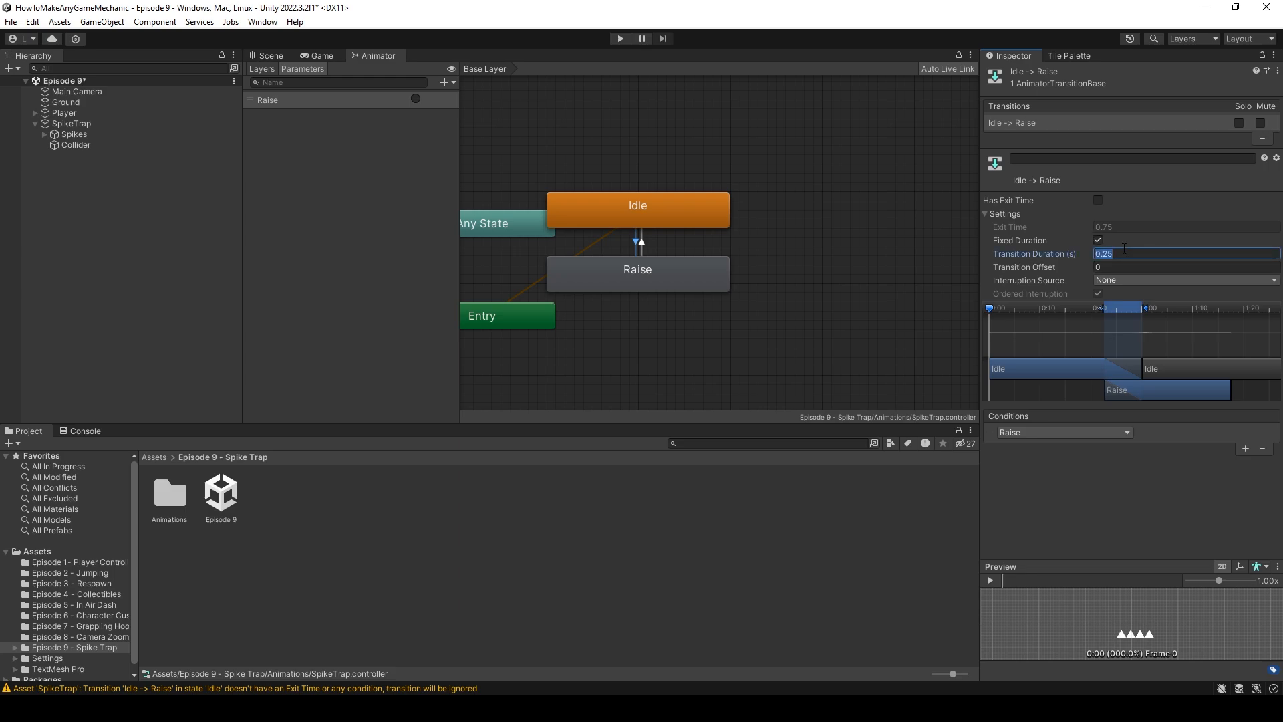
type("0")
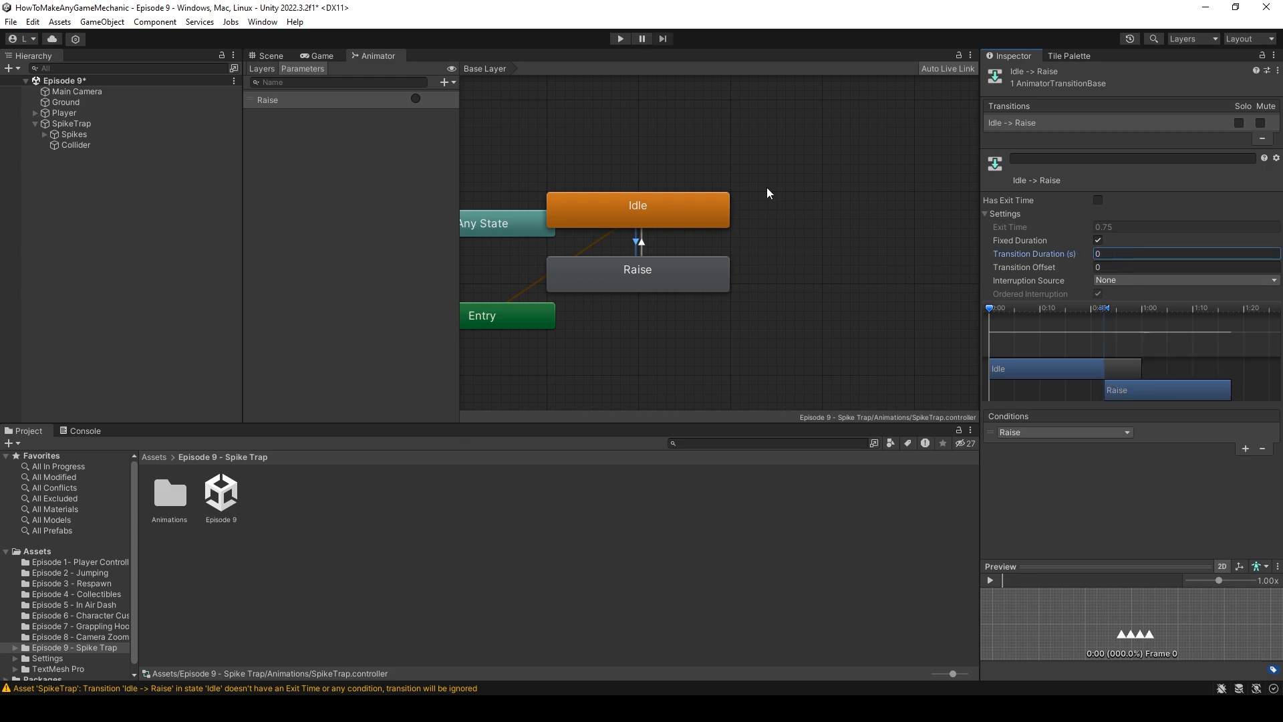
mouse_move(644, 248)
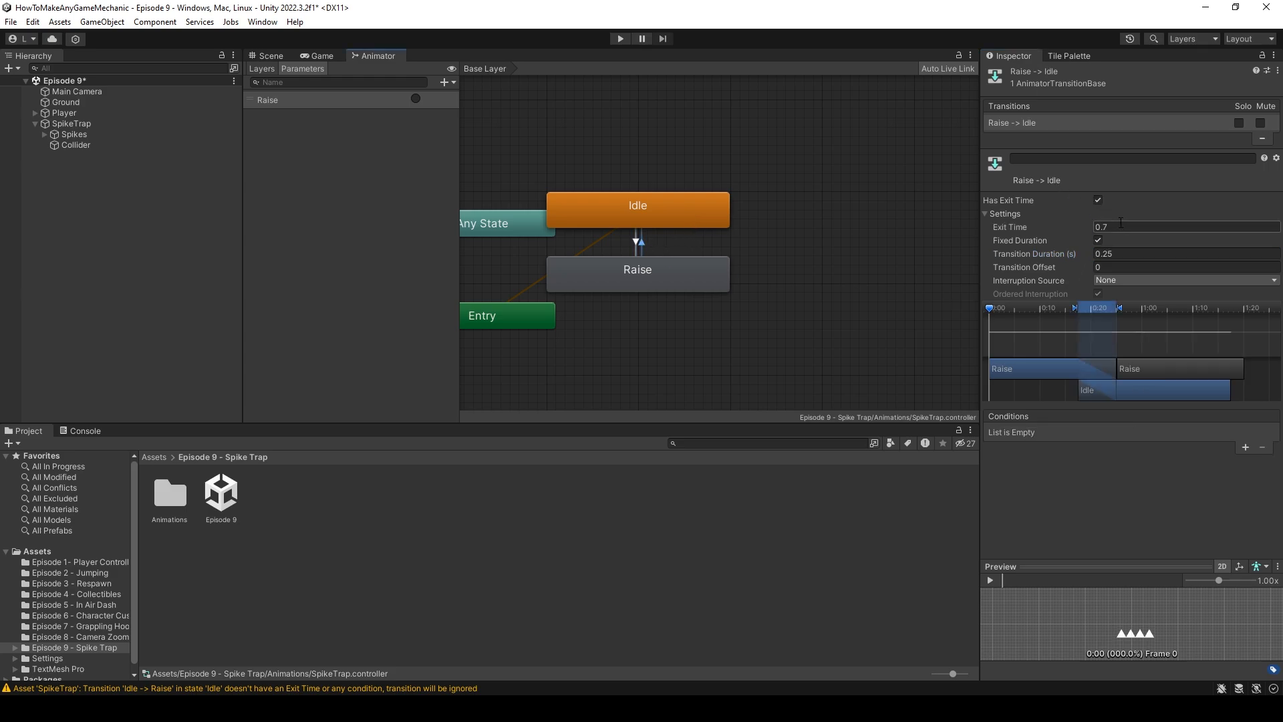
Give the Raise-to-Idle transition exit time 1 and transition duration 0.
left_click(1185, 227)
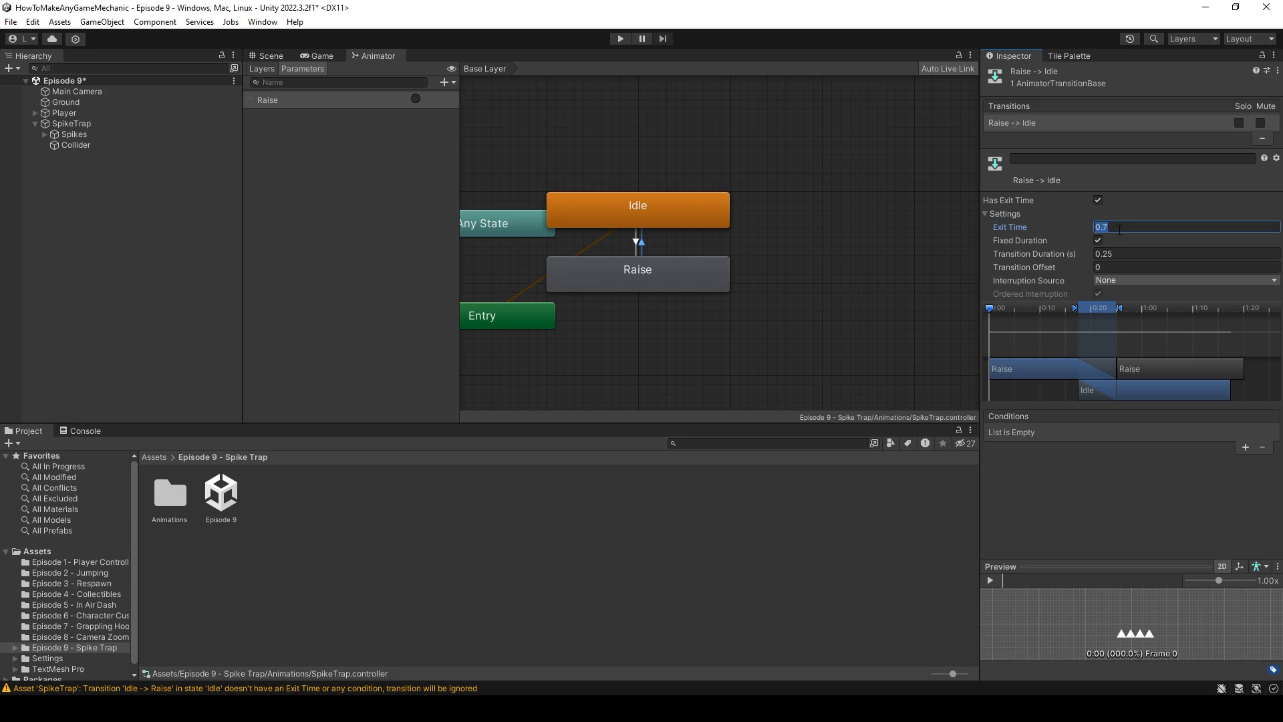
type("1")
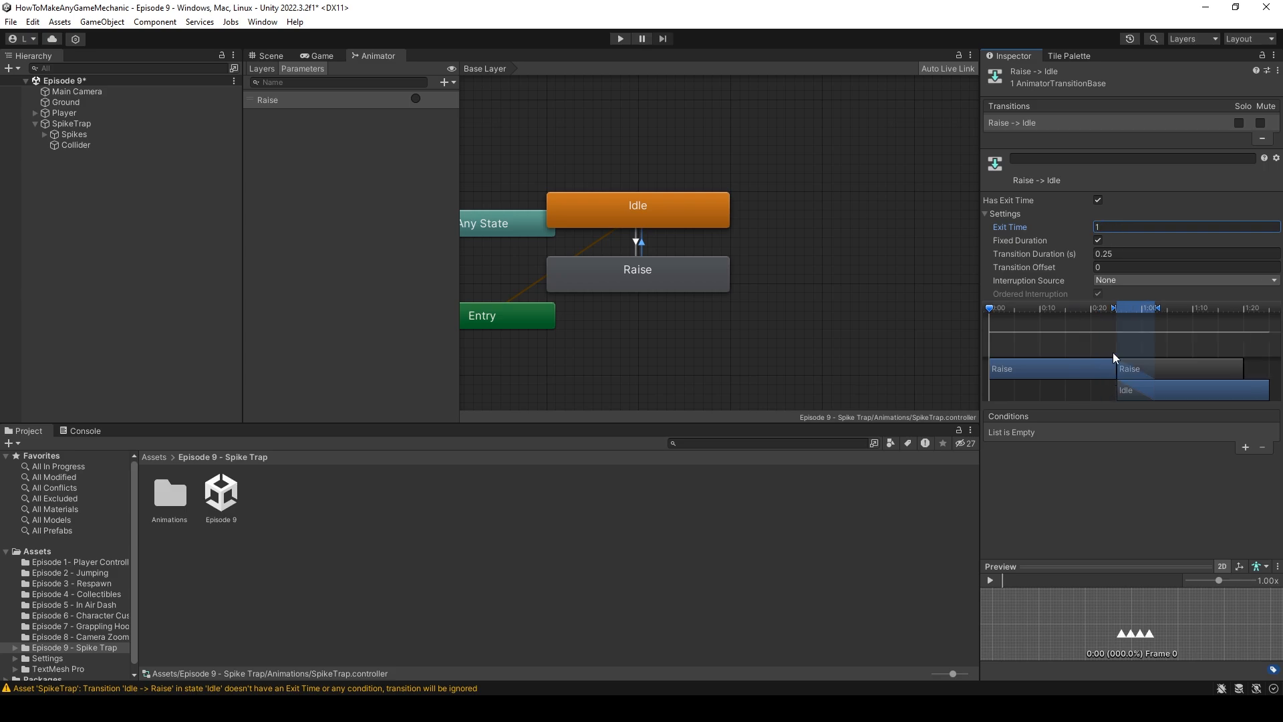
mouse_move(1160, 243)
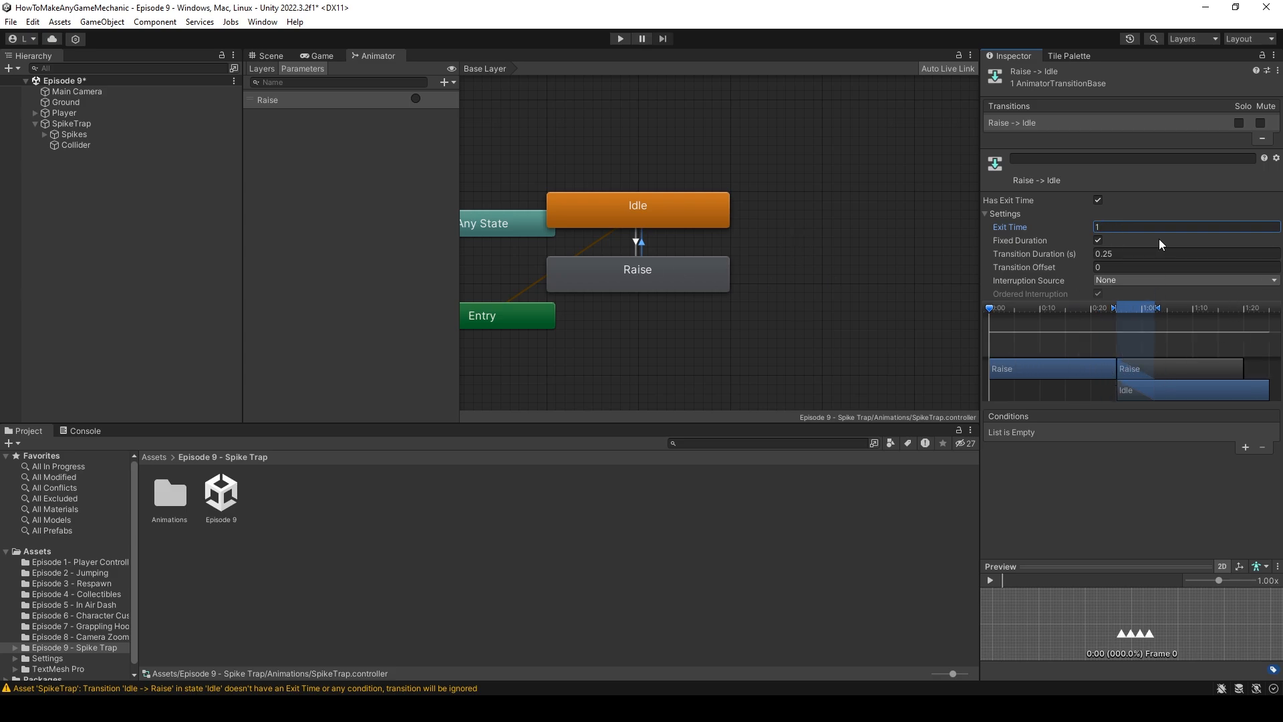
left_click(1184, 254)
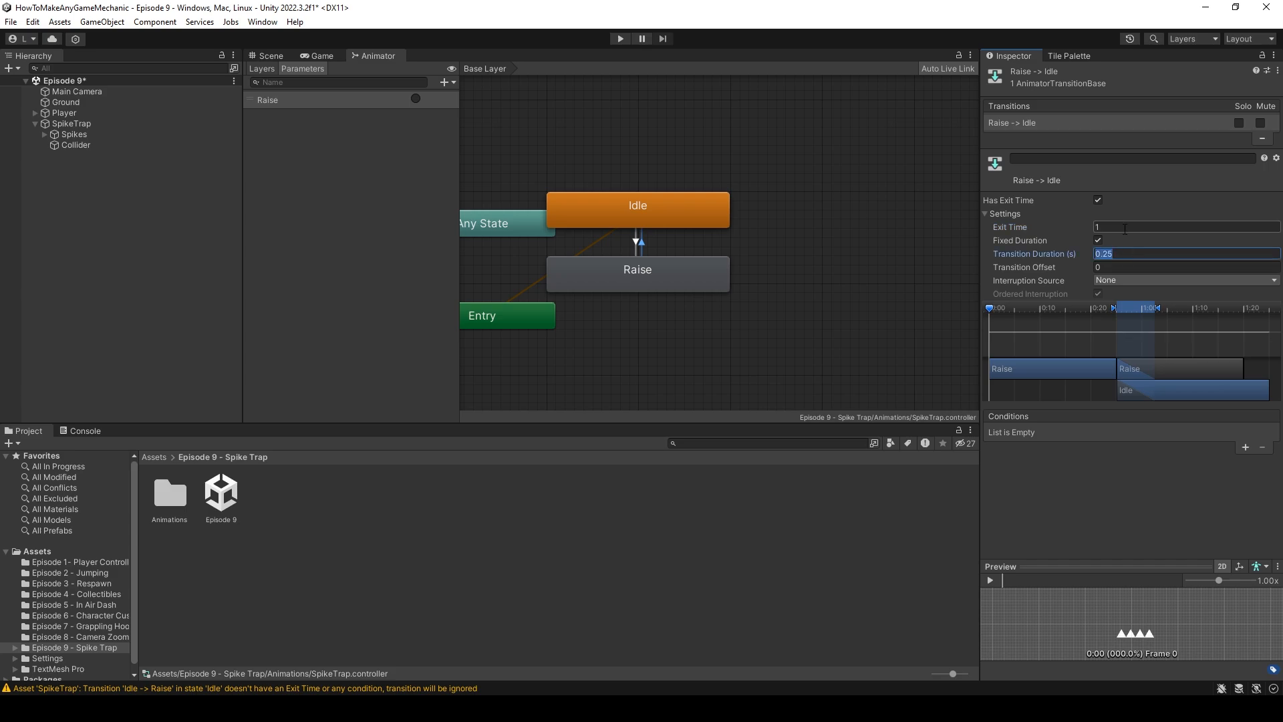
type("0")
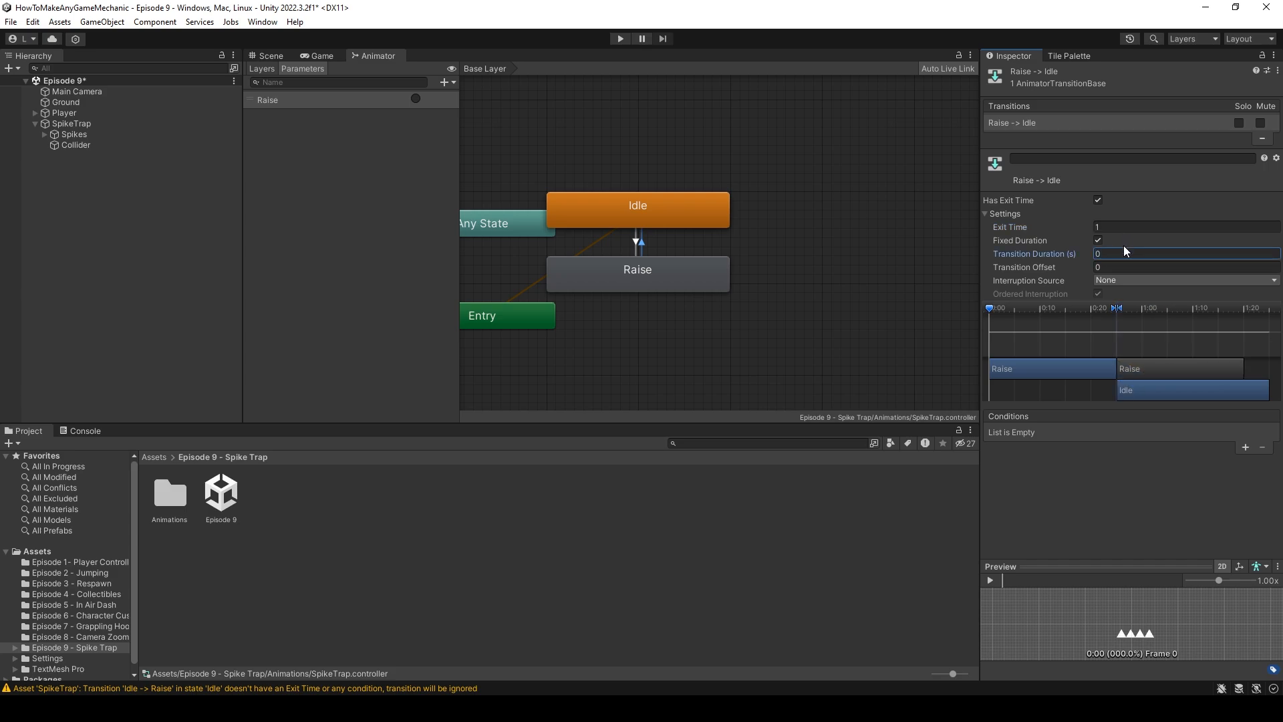
mouse_move(616, 191)
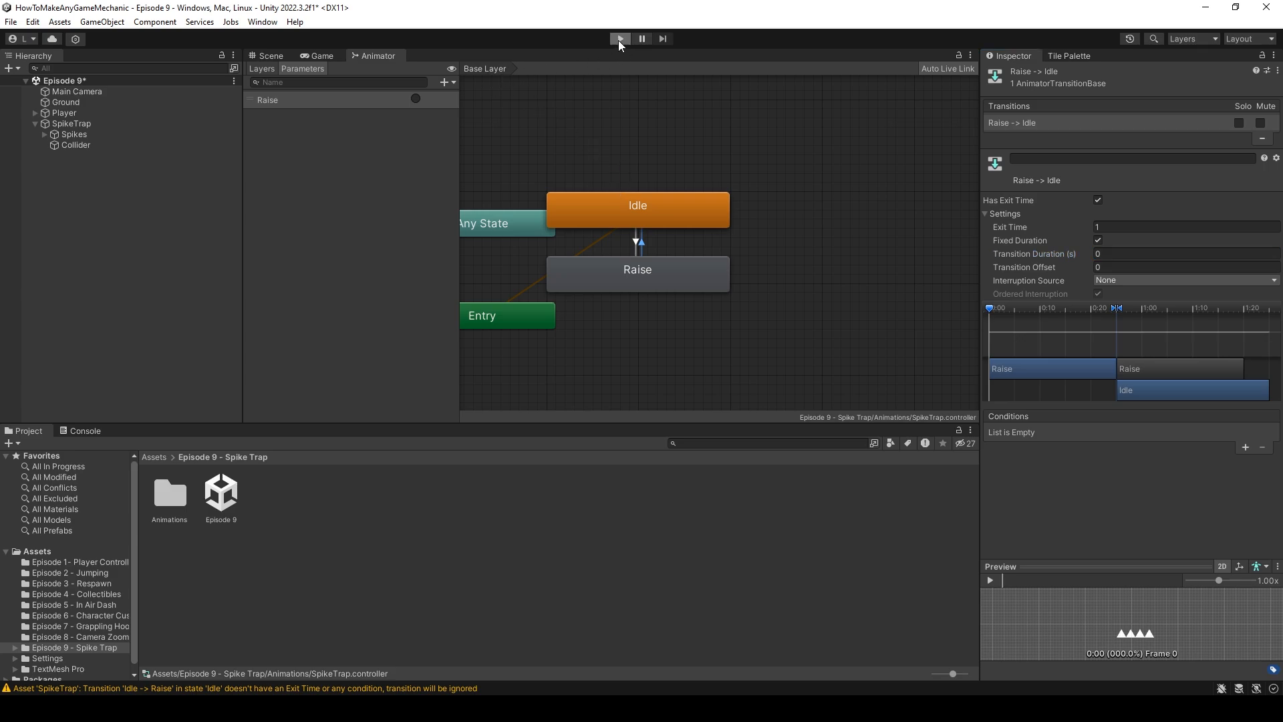
Play-test the scene with the Game view beside the Animator window.
left_click(619, 38)
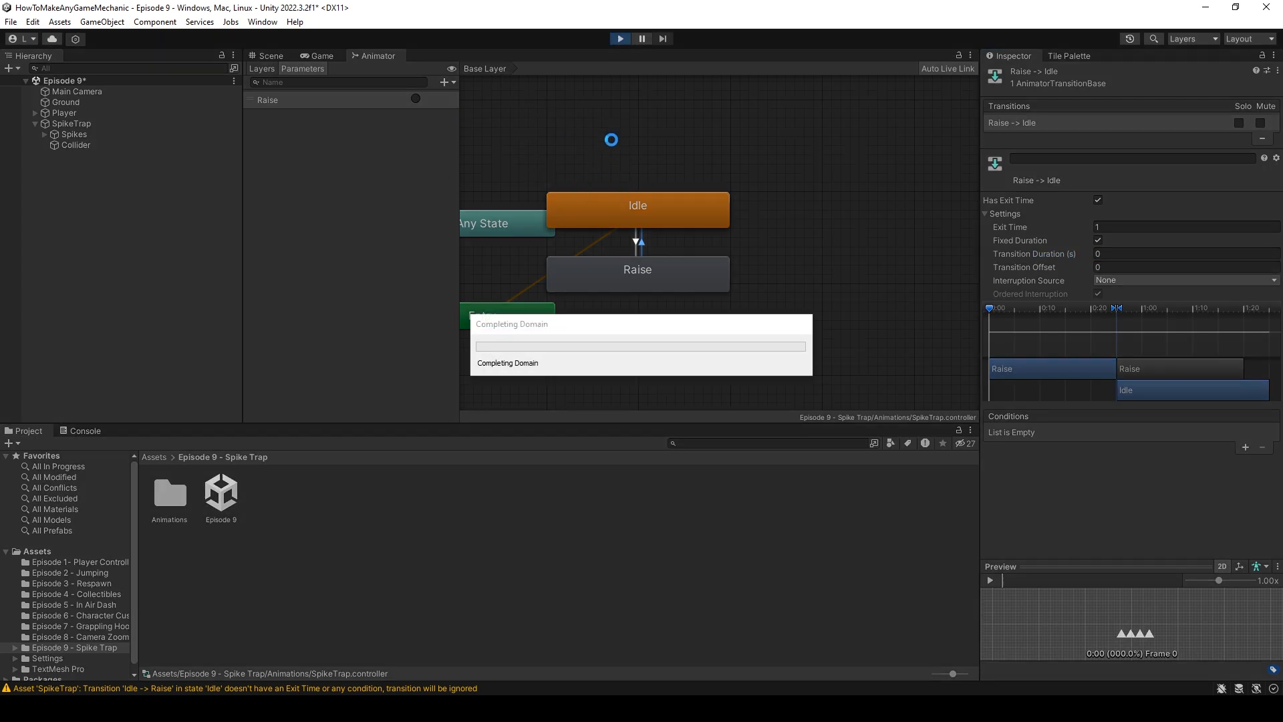
left_click(319, 56)
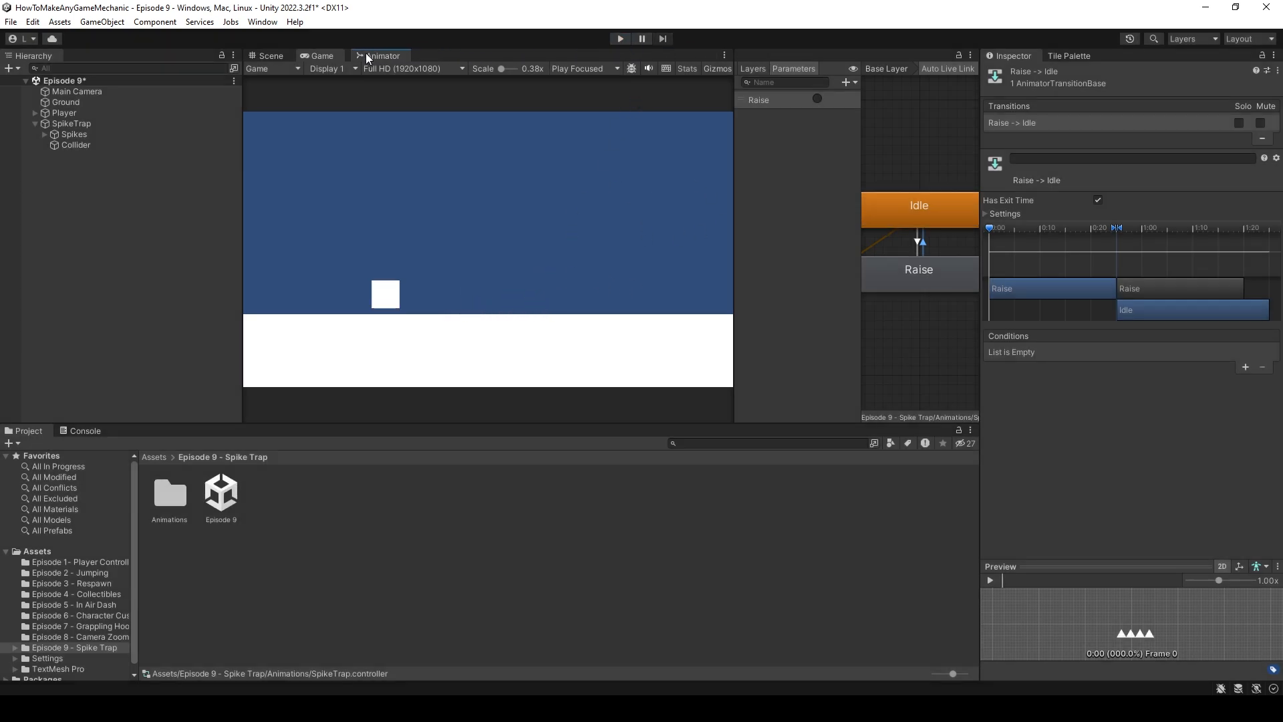
Add a new SpikeTrap script component to the Collider object.
left_click(270, 56)
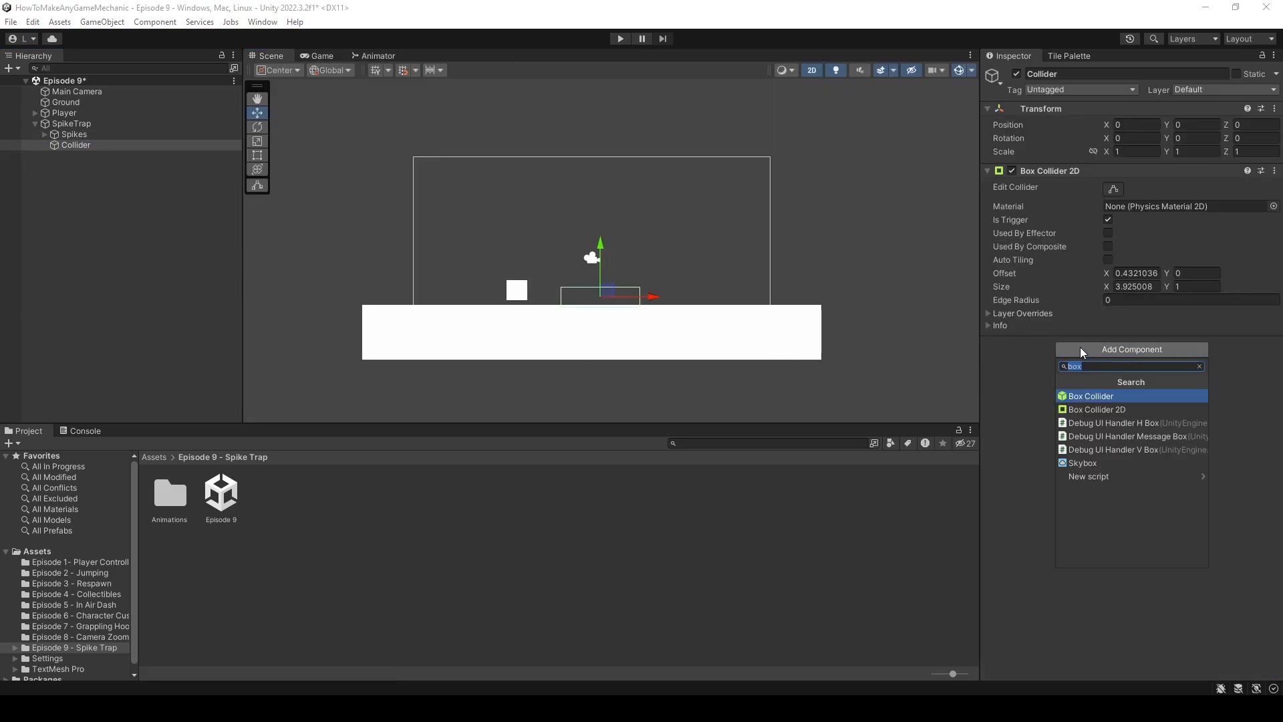
type("Spike")
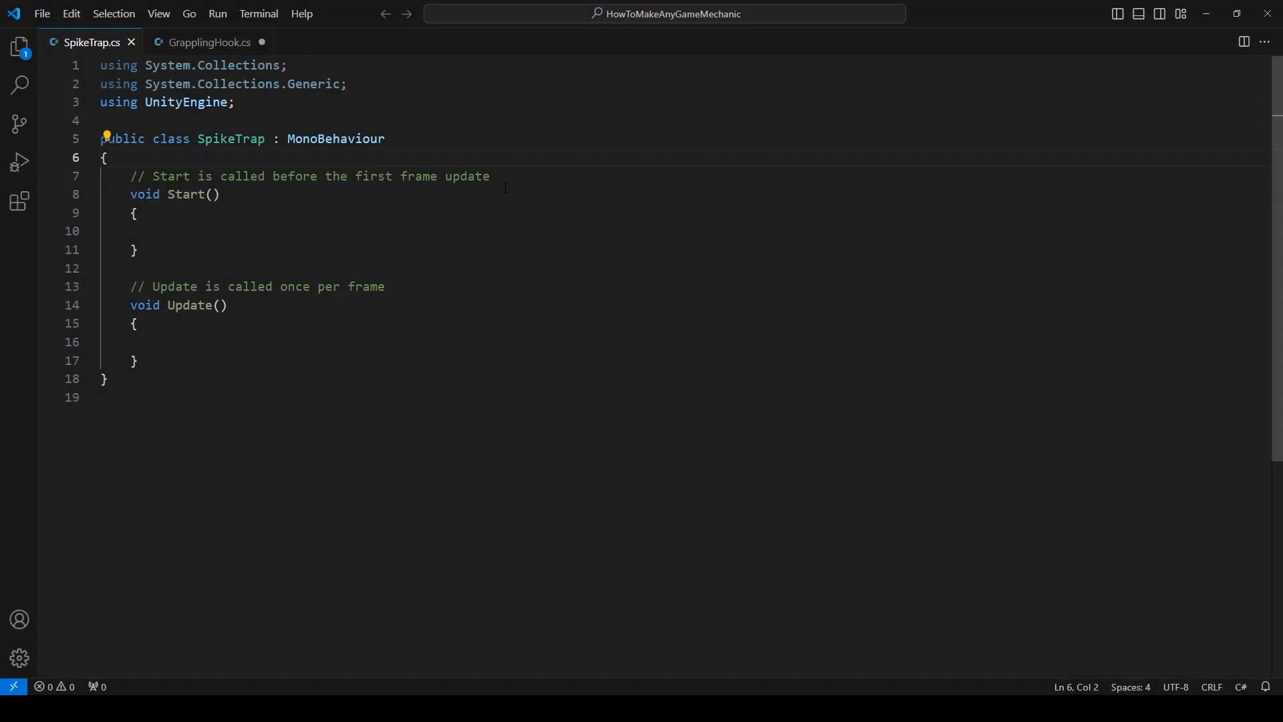
Declare a [SerializeField] private Animator anim field in SpikeTrap.
key("Enter")
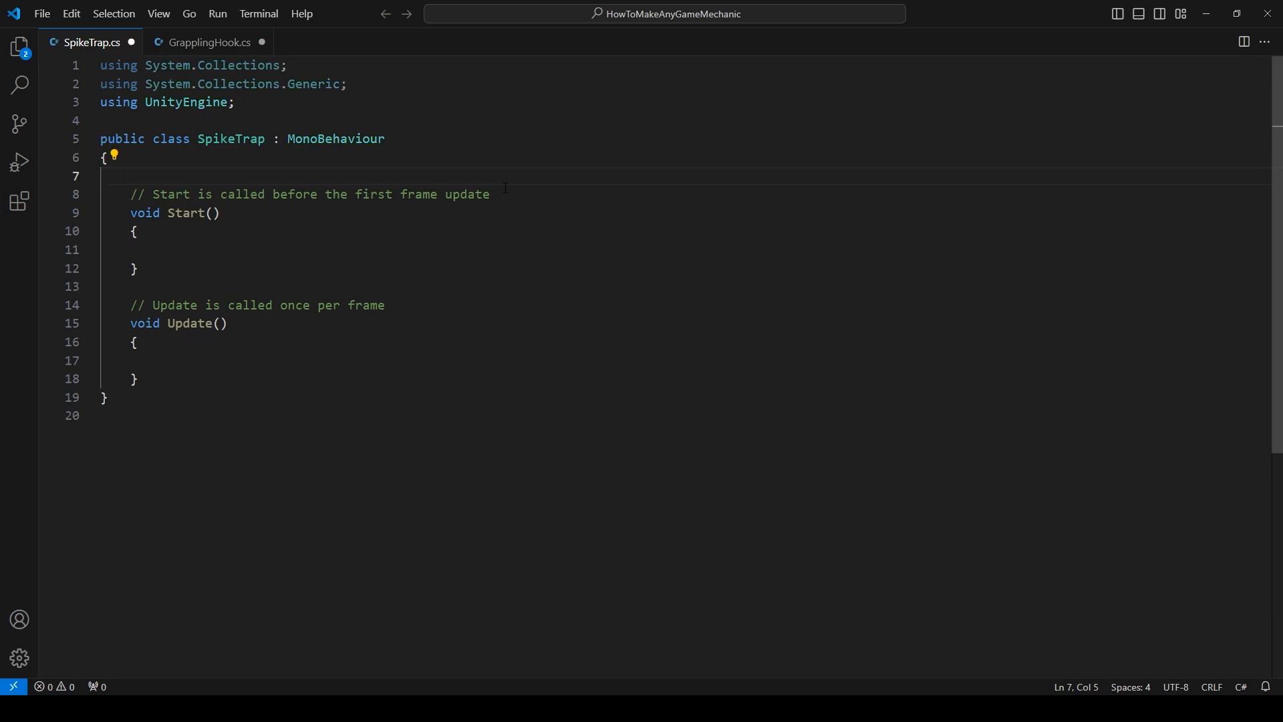
type("[ser")
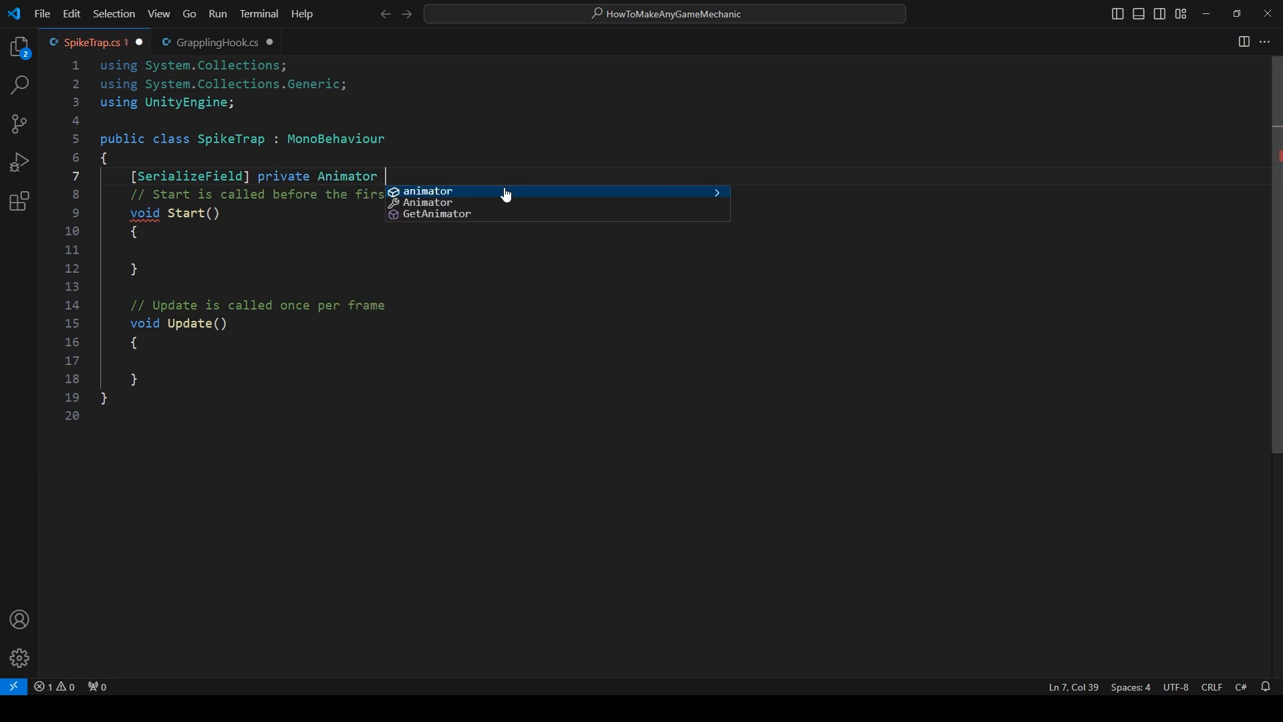
type("anim;")
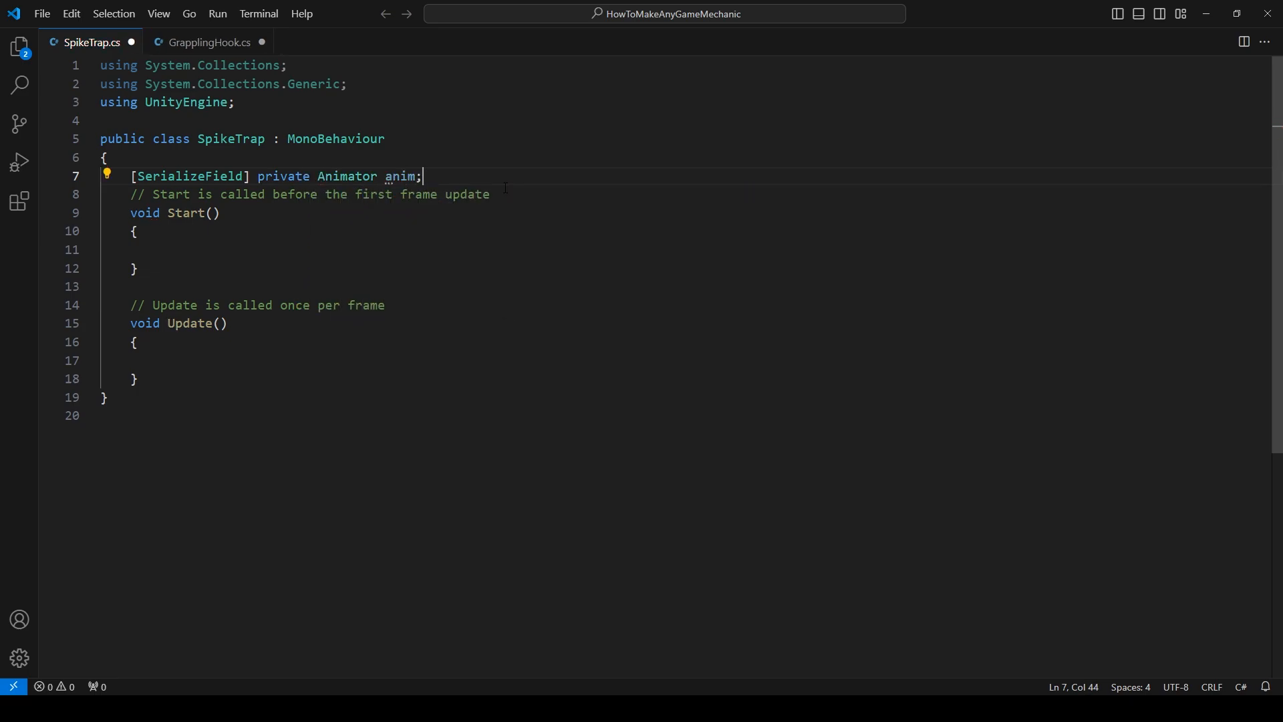
key("Enter")
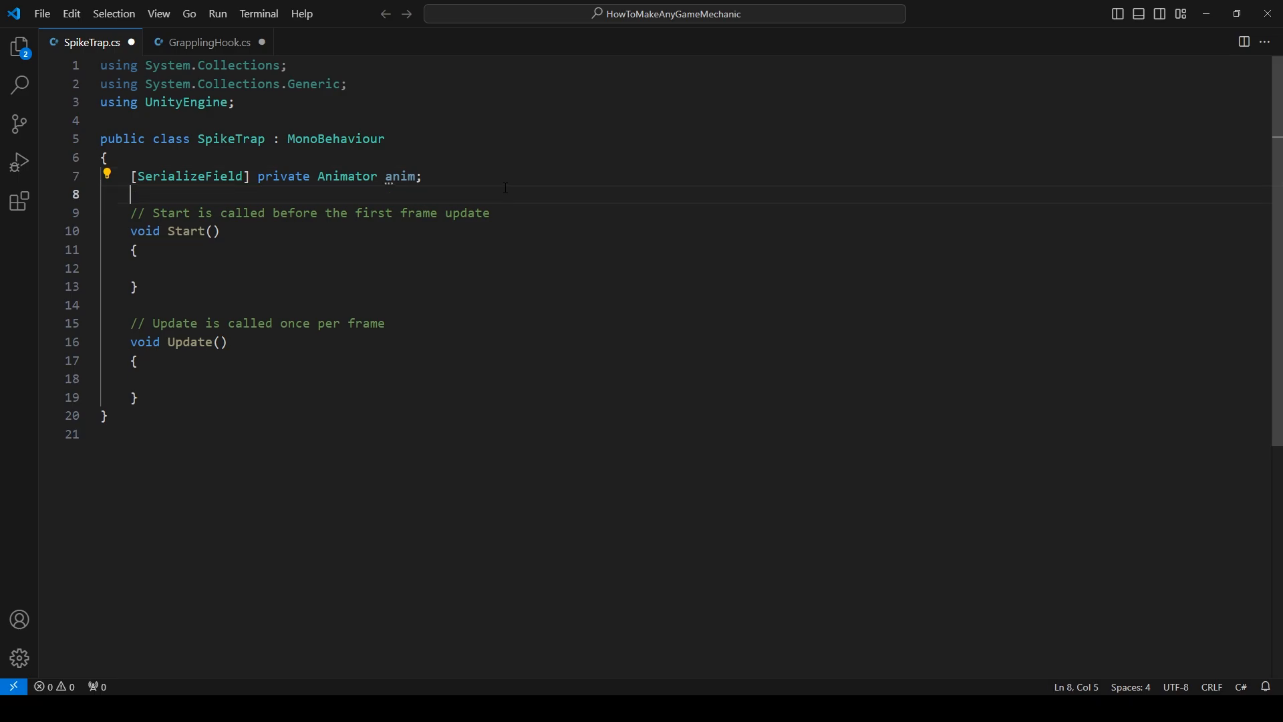
Add private const string RAISE_PARAM = "Raise" and save the script.
type("private")
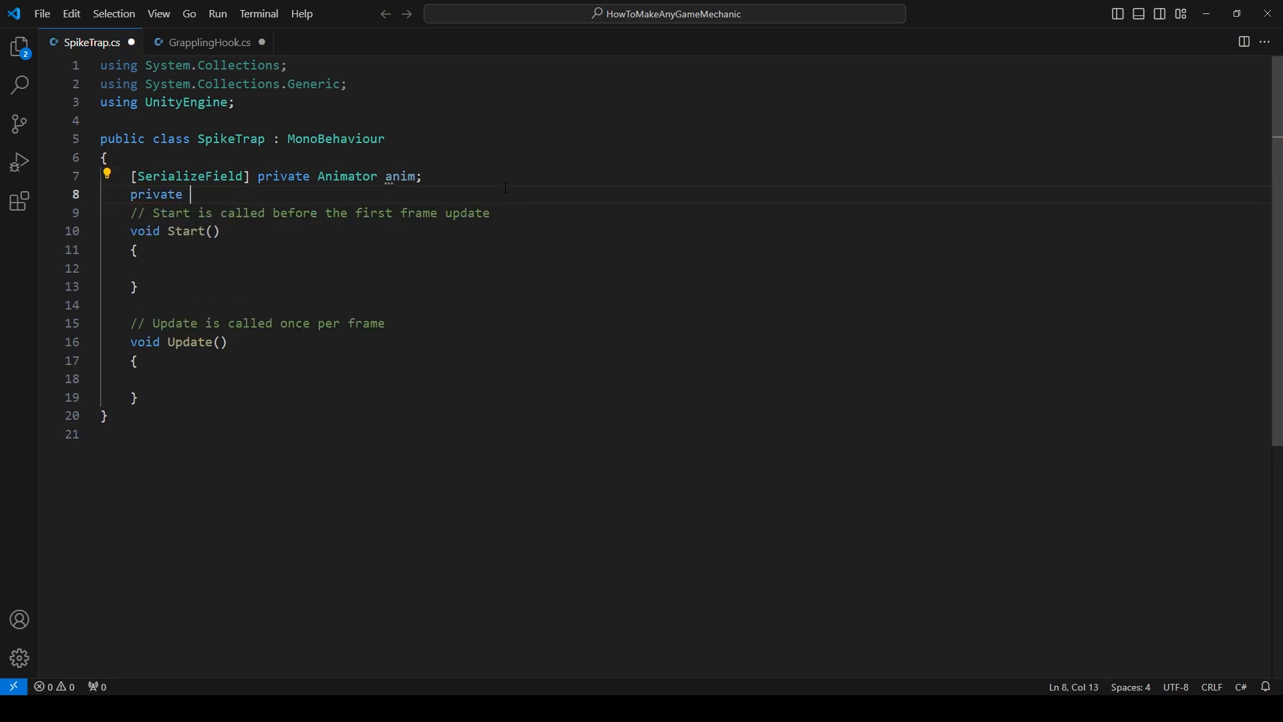
type("const string")
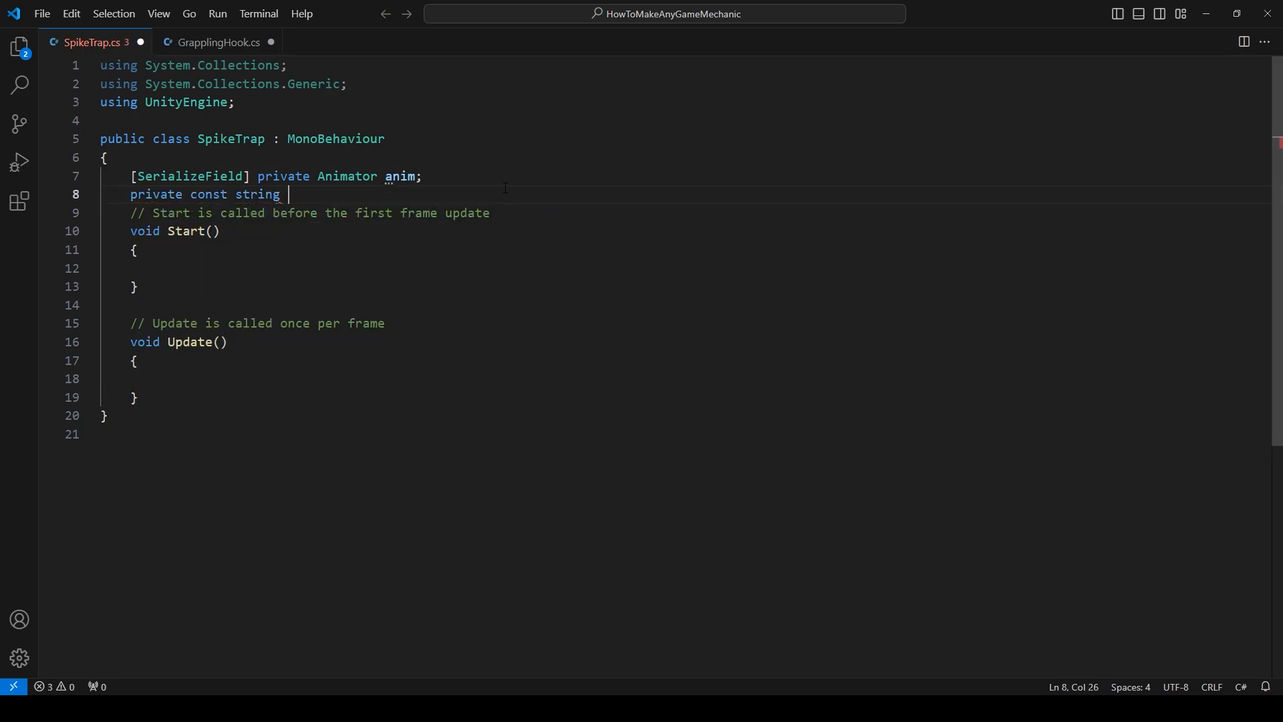
type("RAISE")
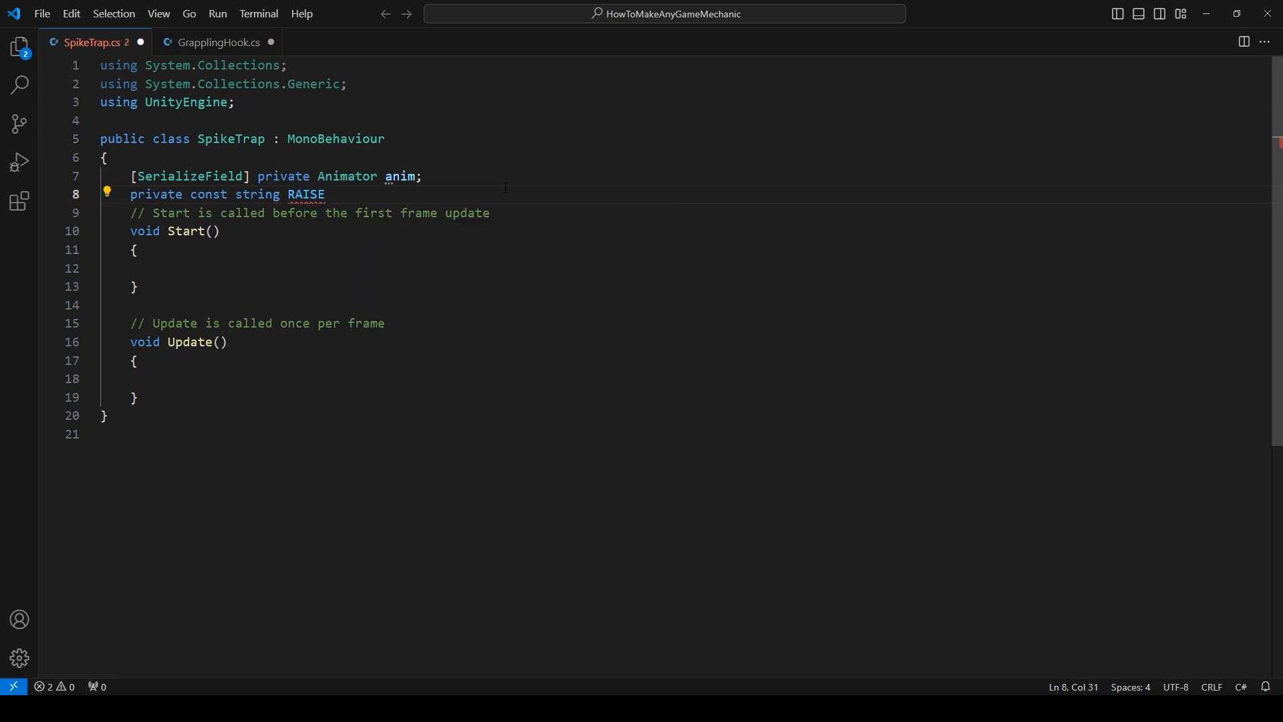
type("_PARAM")
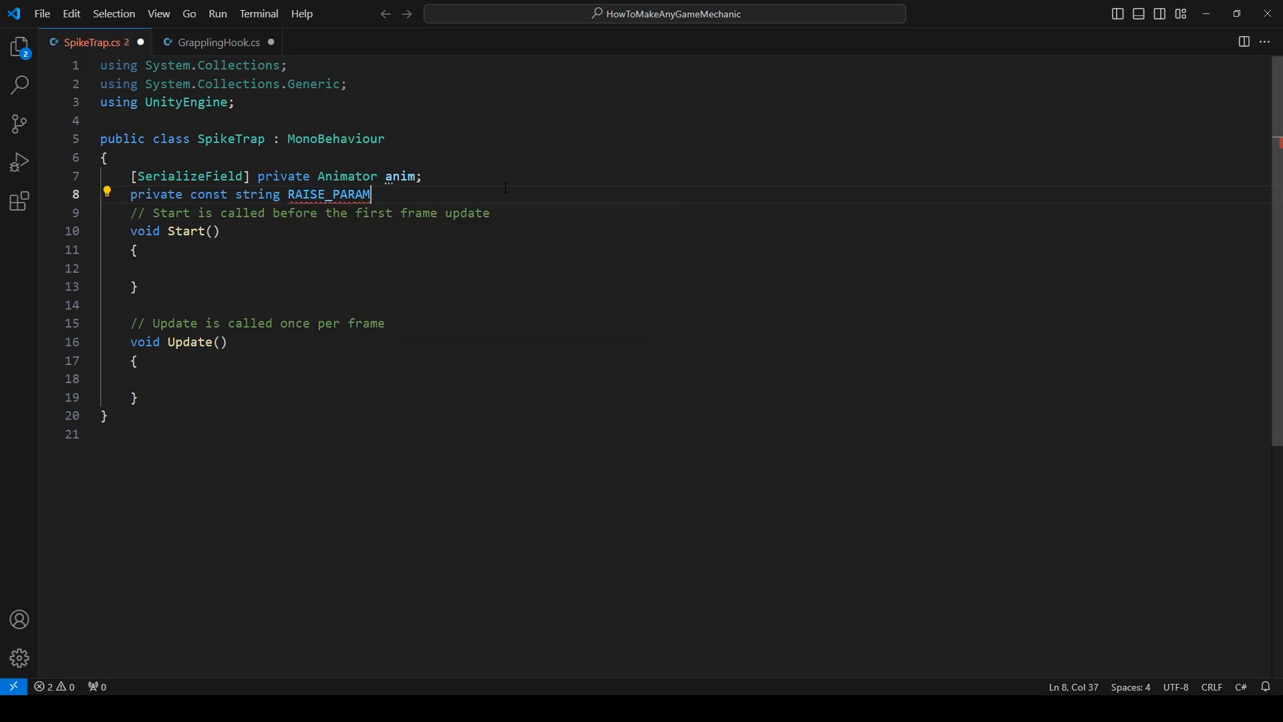
type("= \"P")
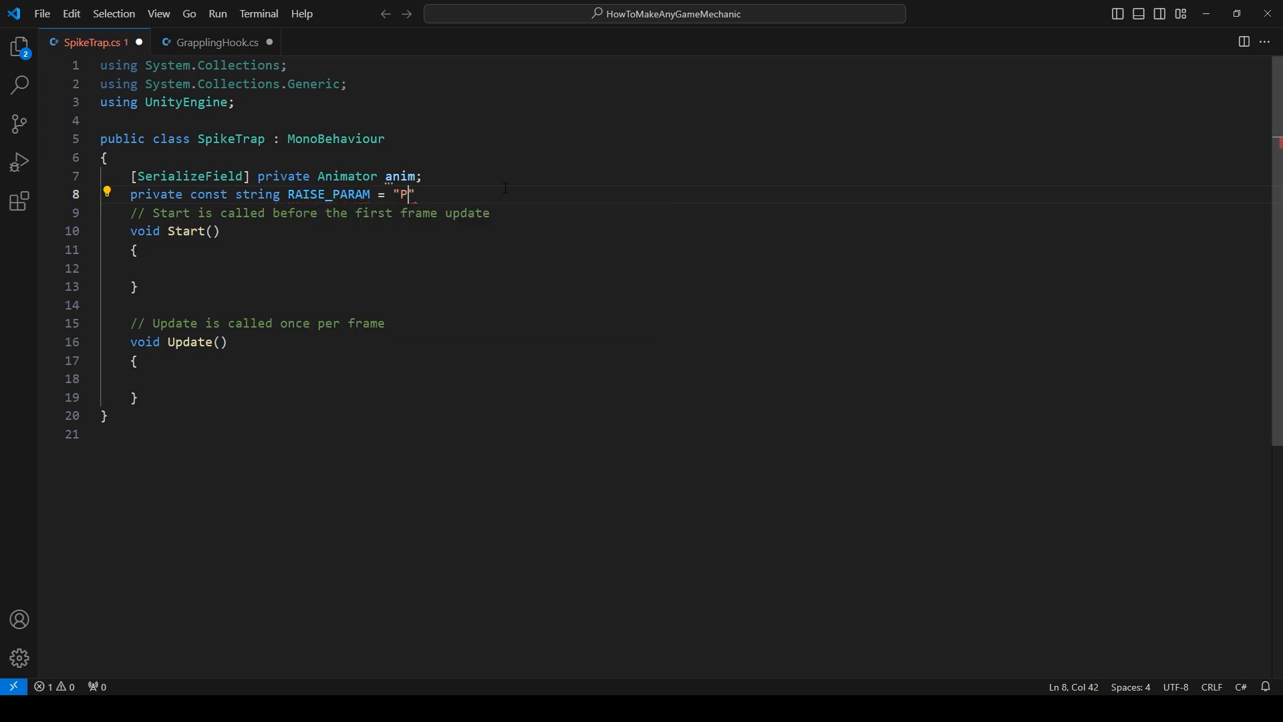
type("aise")
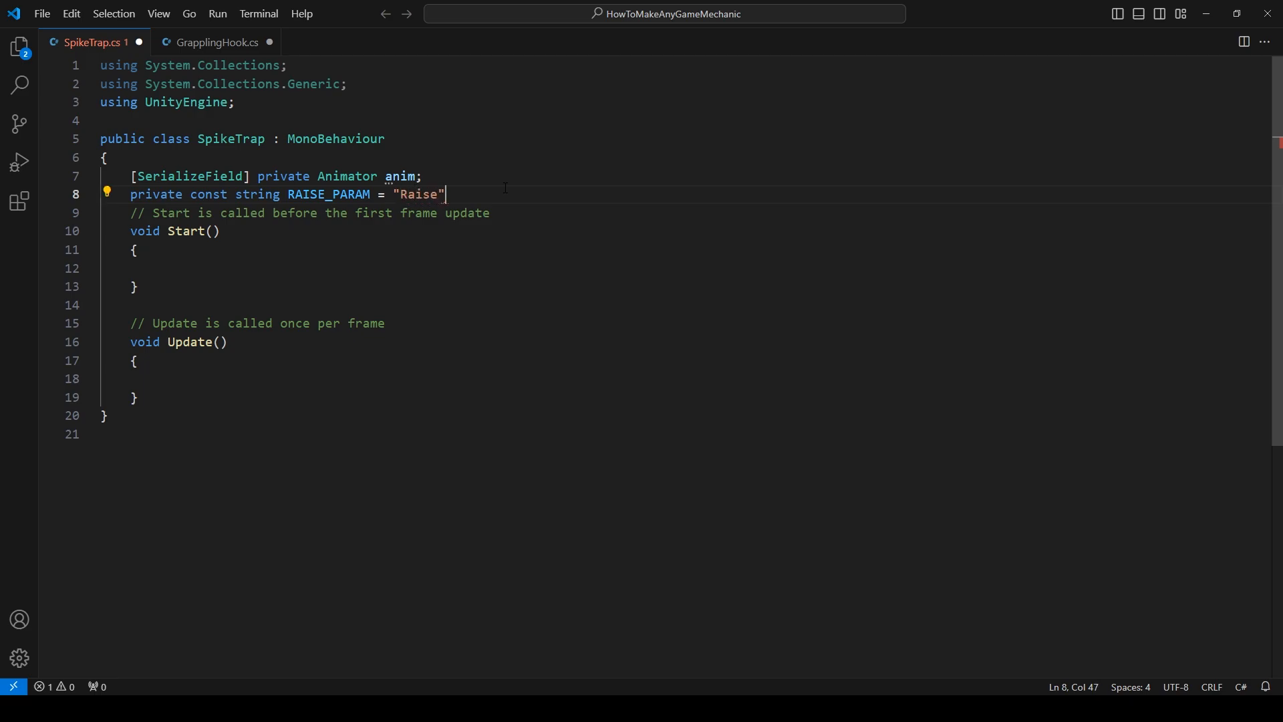
type(";")
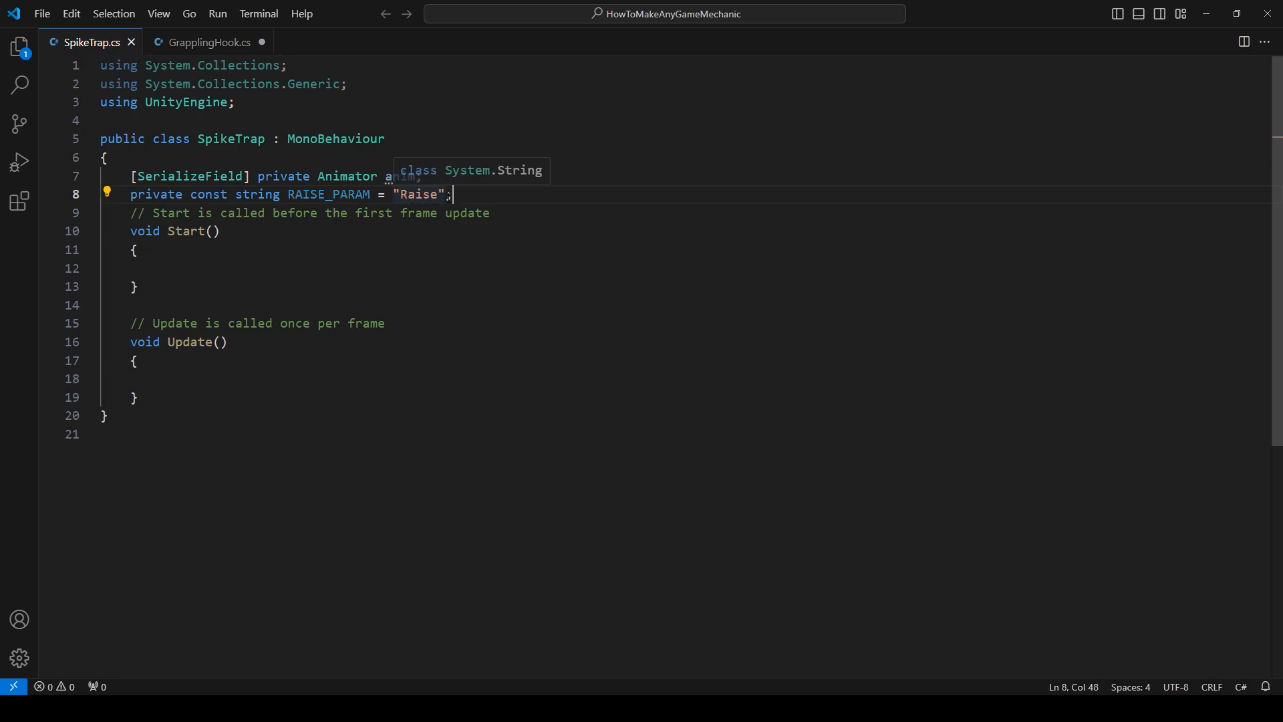
double_click(418, 193)
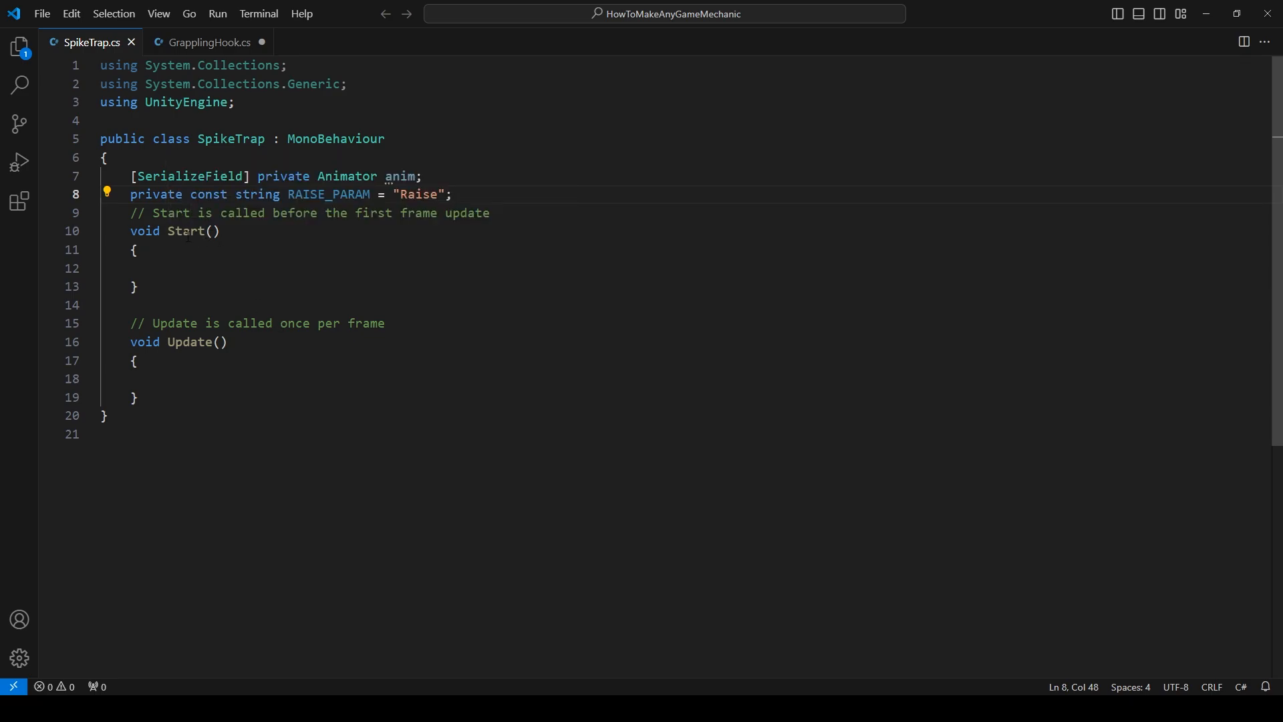
Replace the default Start and Update with an OnTriggerEnter2D(Collider2D other) method.
left_click_drag(130, 212, 139, 398)
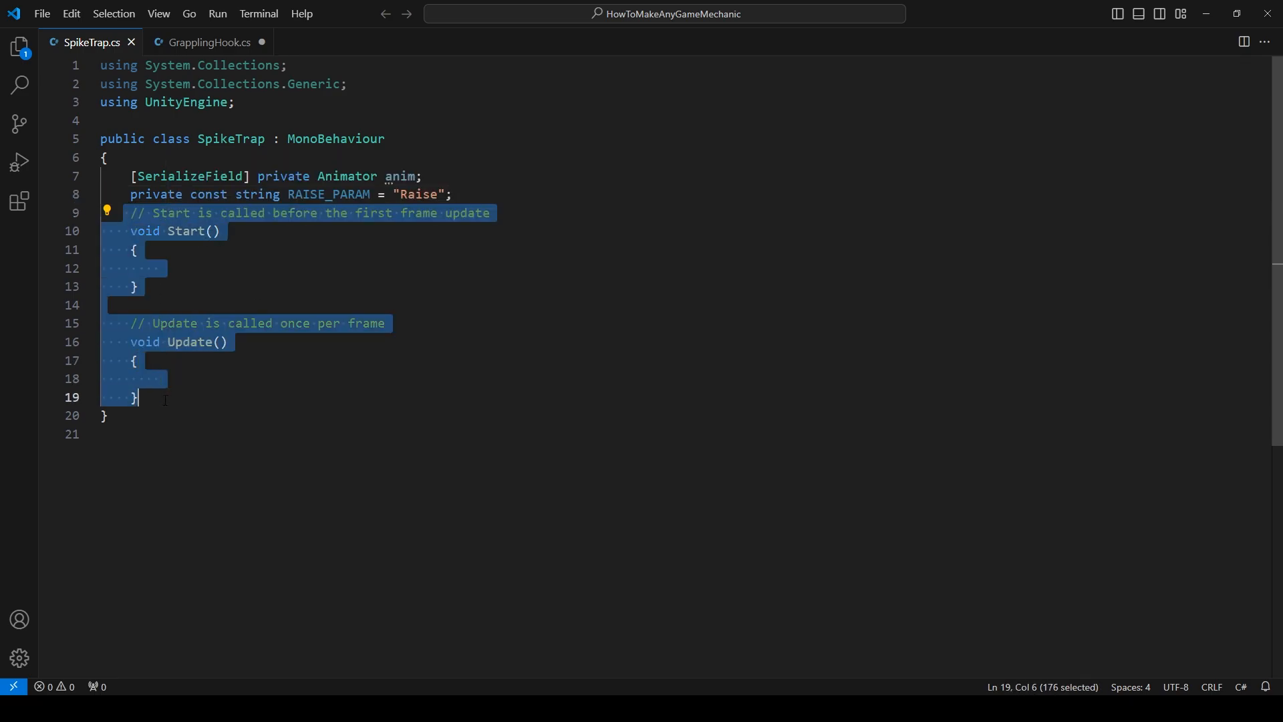
key("Delete")
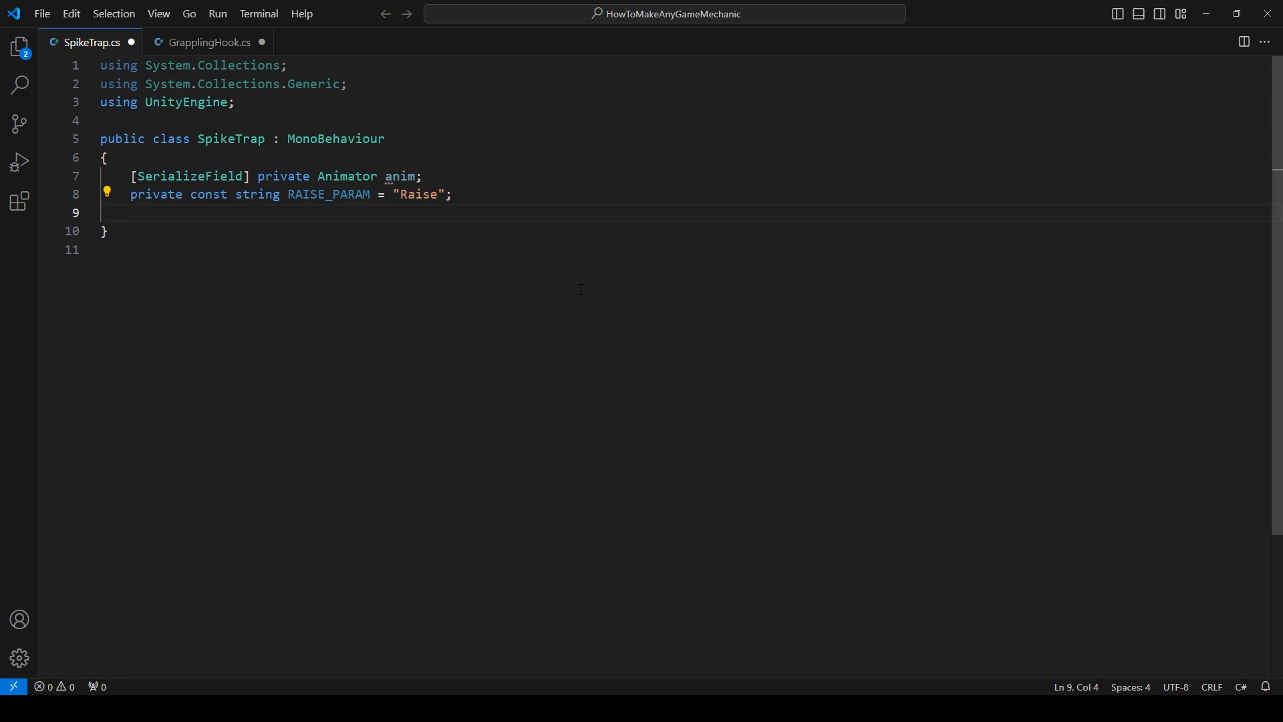
key("Enter")
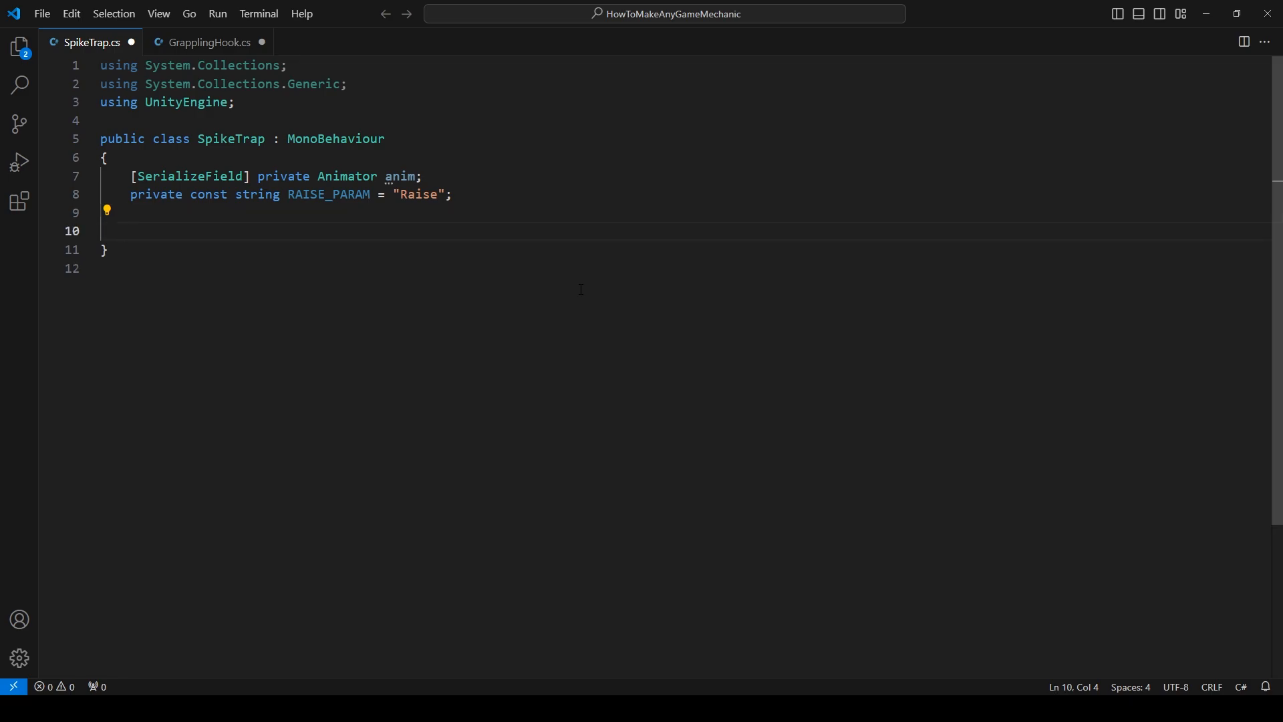
type("private void OnTriggerEnter2D(Collider2D other) {")
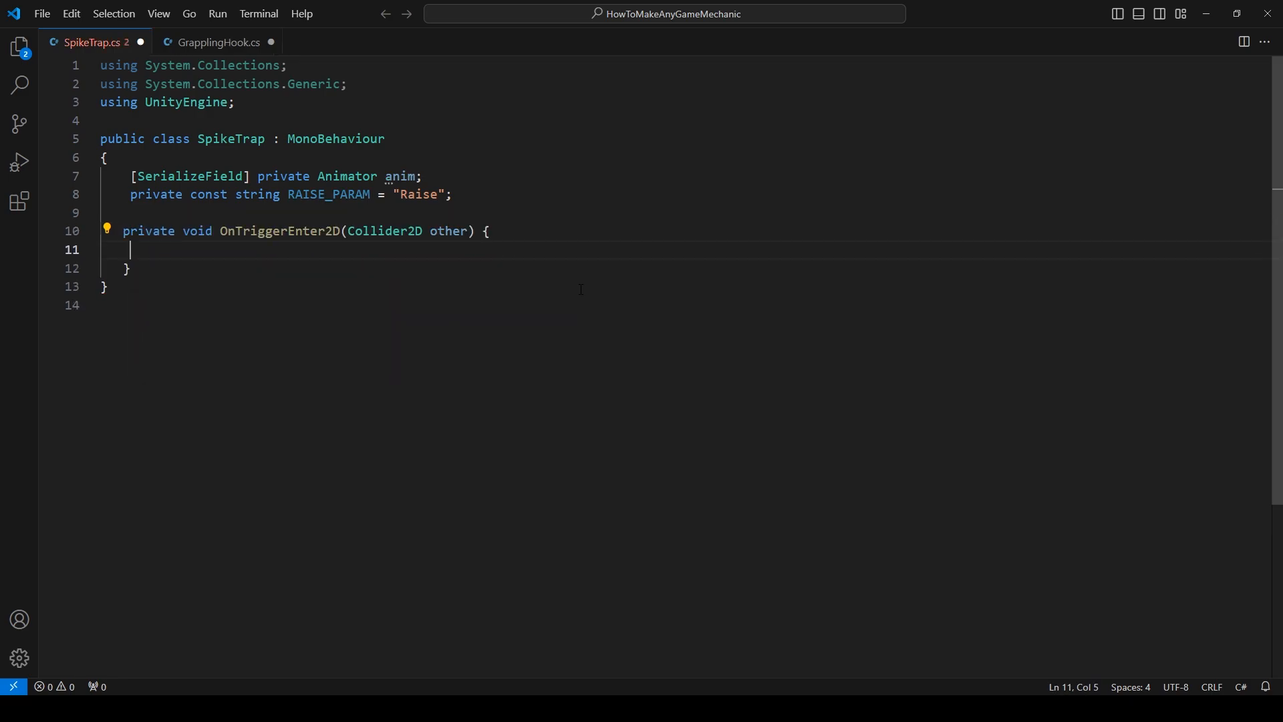
left_click(484, 231)
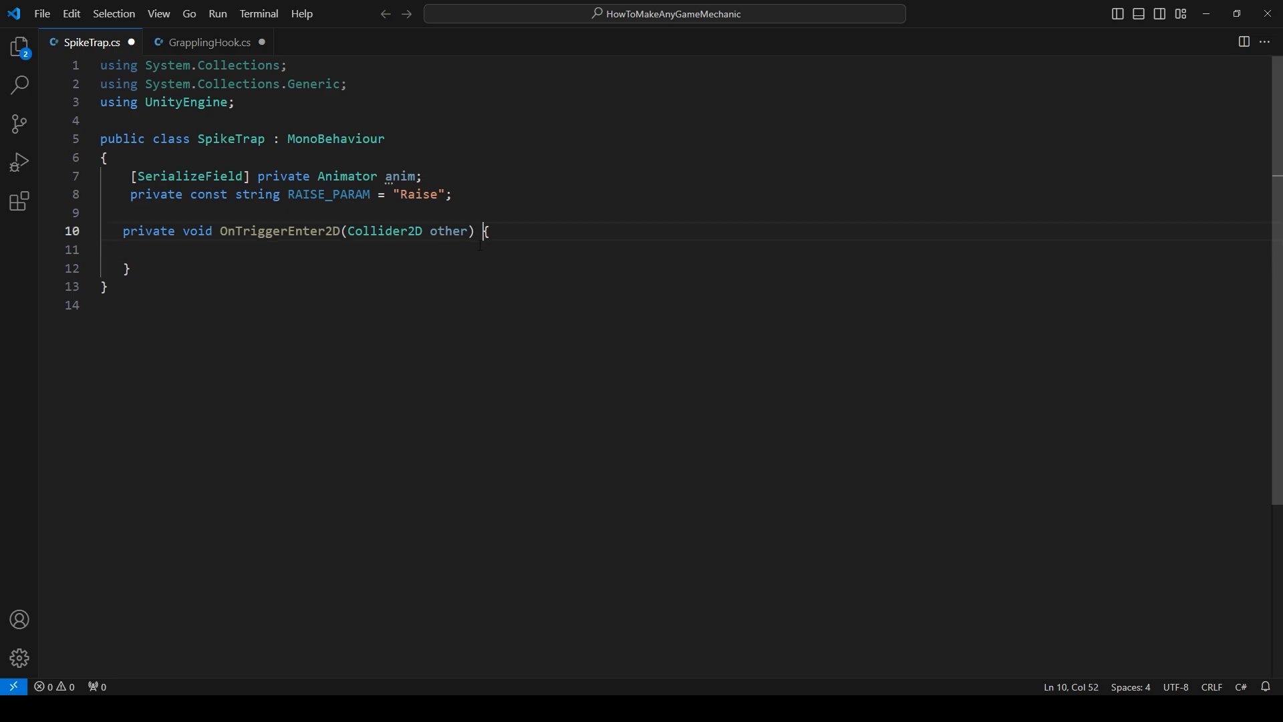
key("Enter")
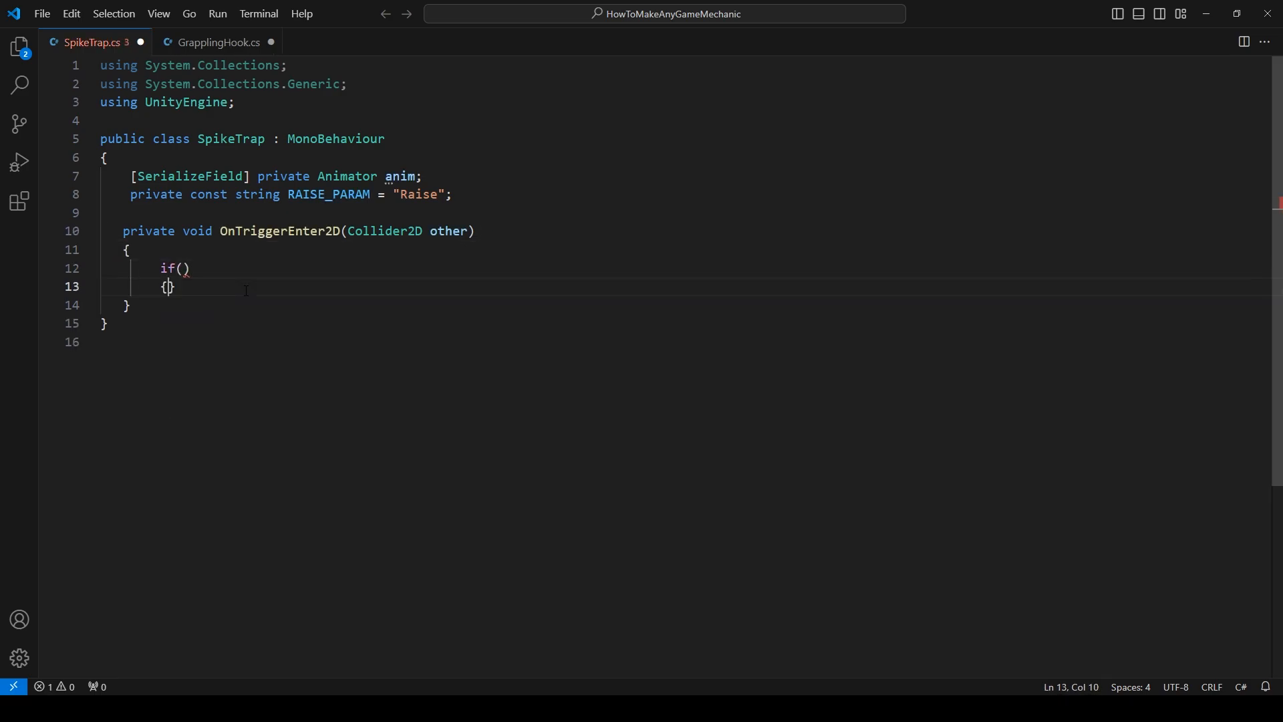
Inside it, when other.gameObject.tag == "Player", call anim.SetTrigger(RAISE_PARAM).
type("other.gameObject.tag")
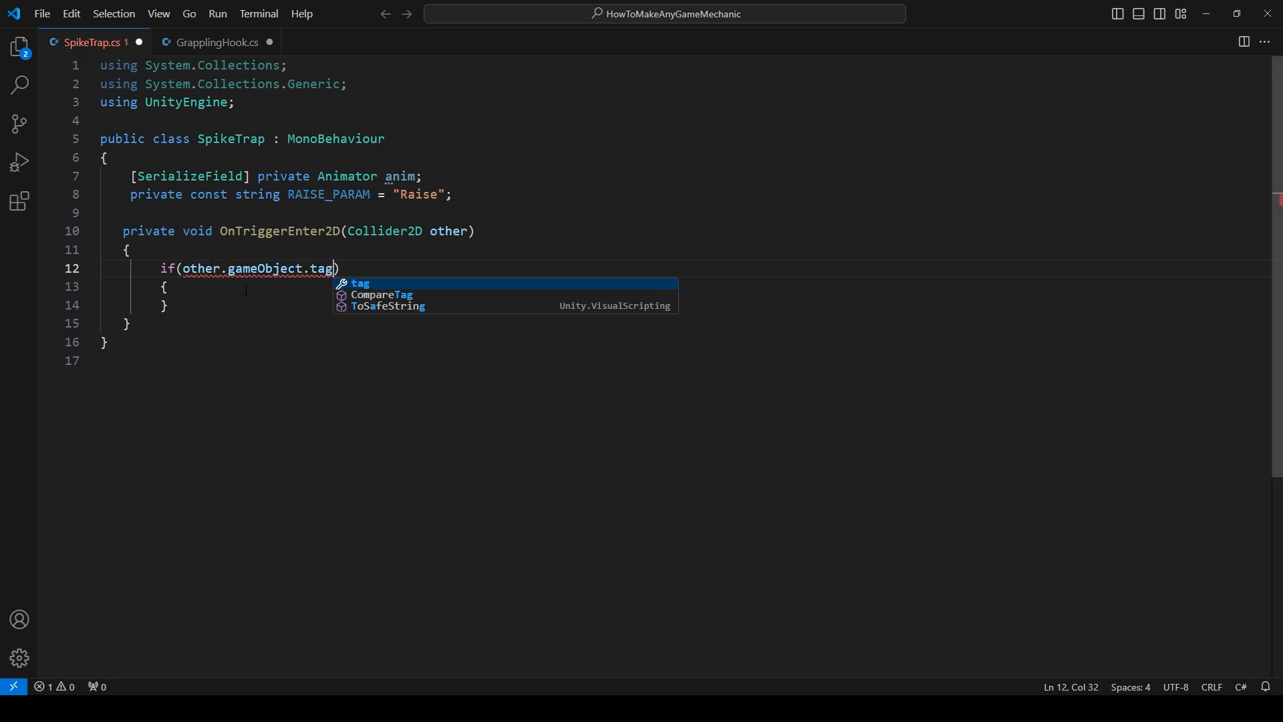
type("== \"Player")
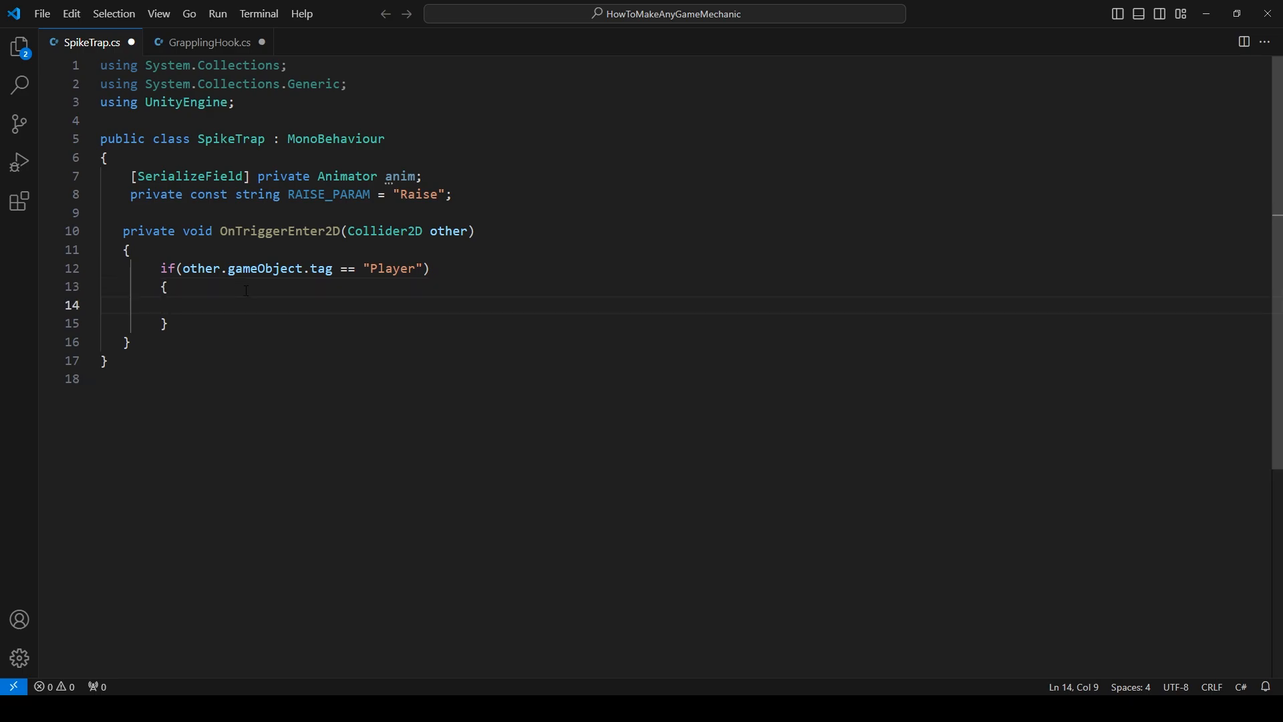
type("anim.setTrigger(")
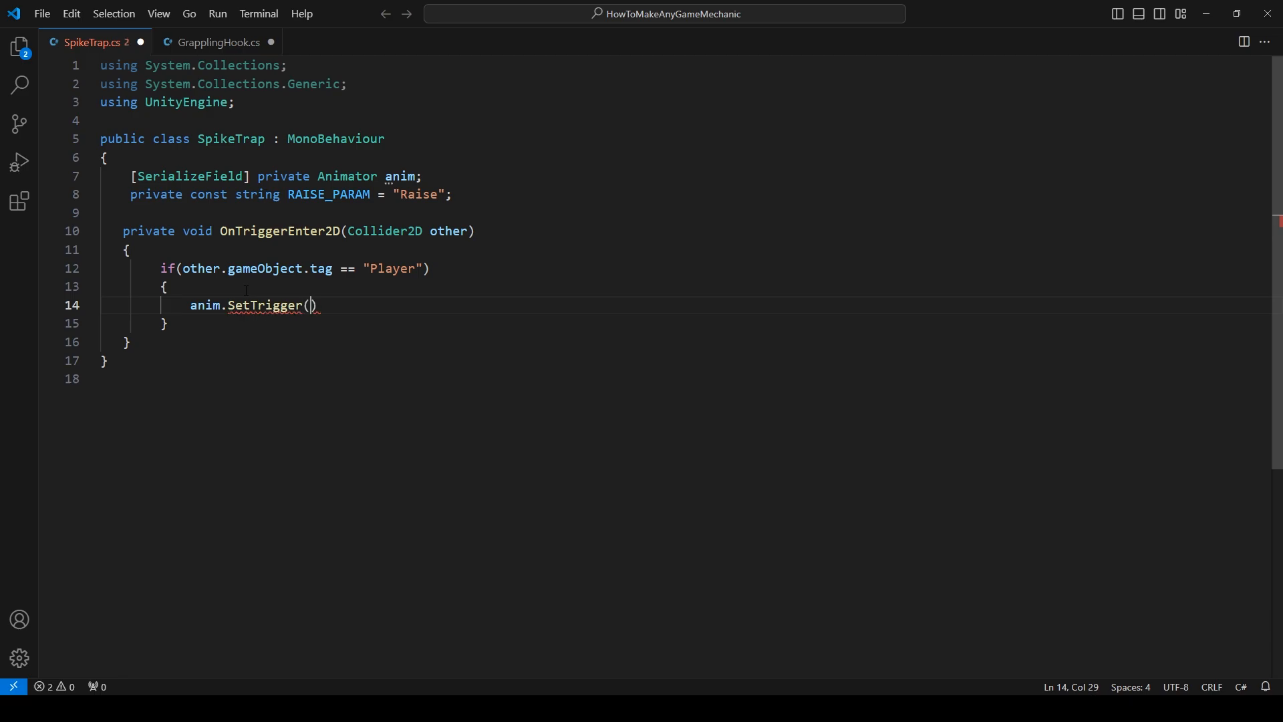
type("raise")
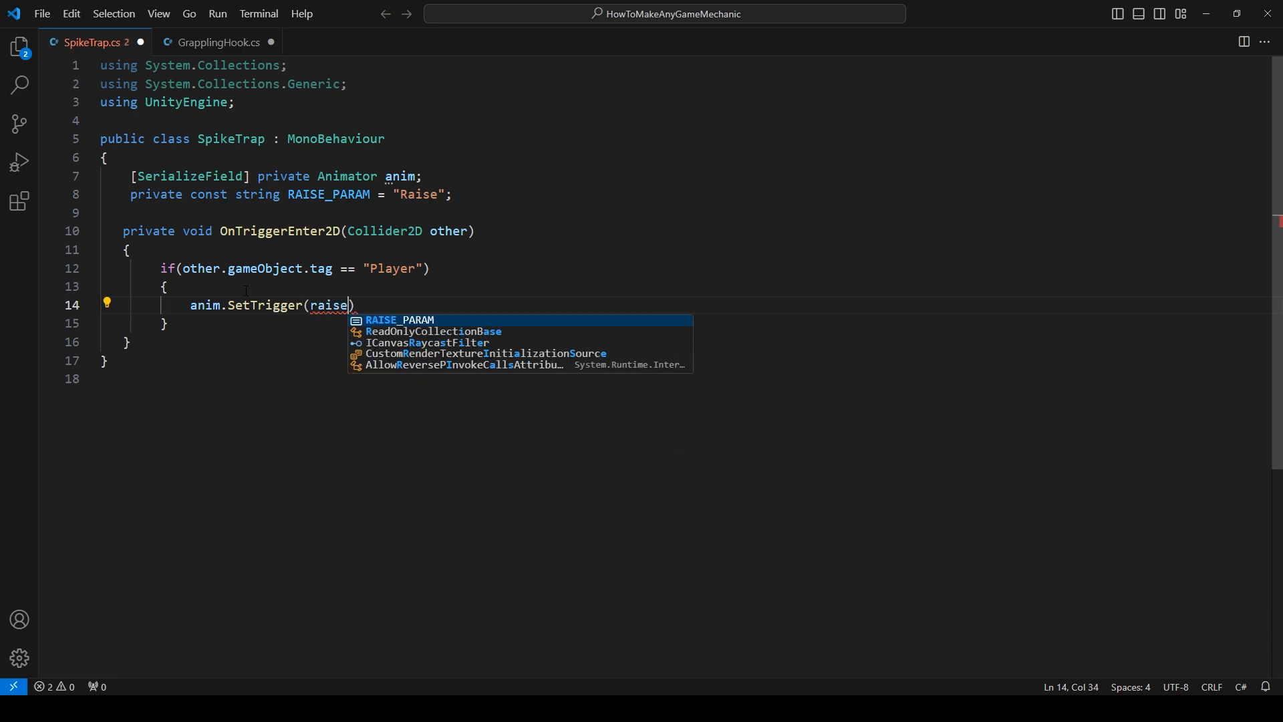
key("Tab")
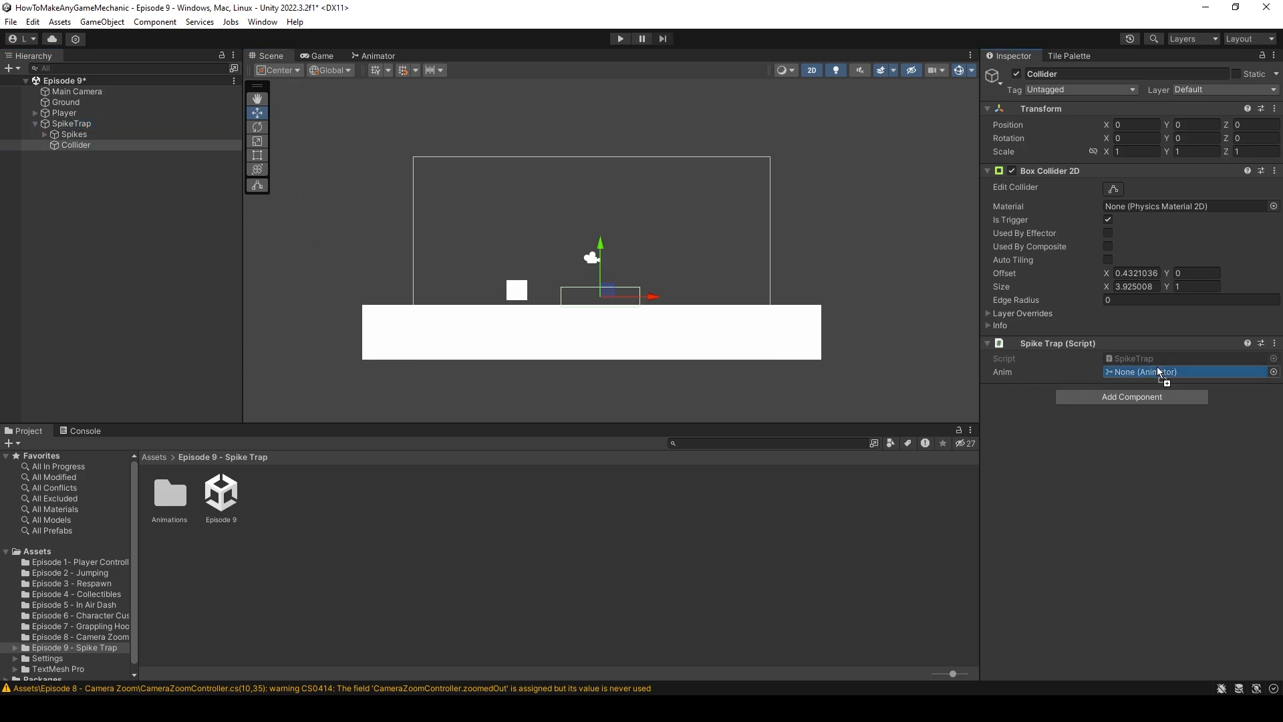
Give the Player object the Player tag in the Inspector.
left_click(1158, 372)
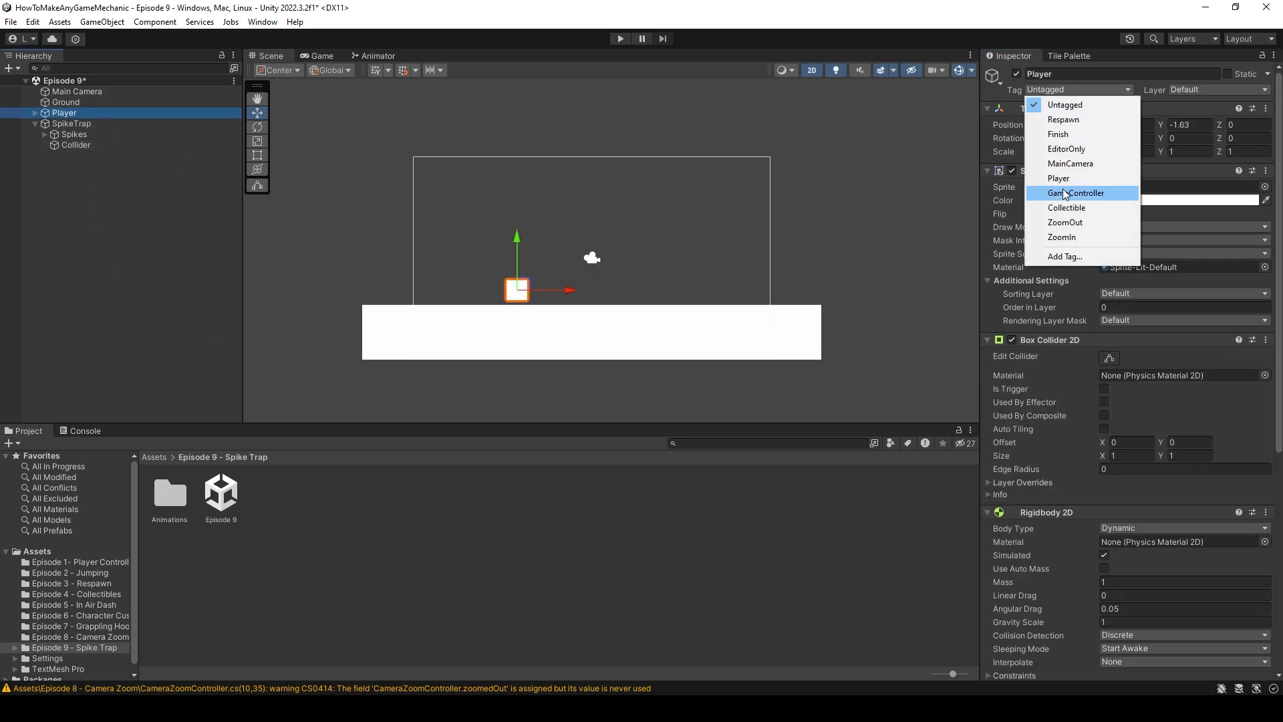
left_click(1058, 177)
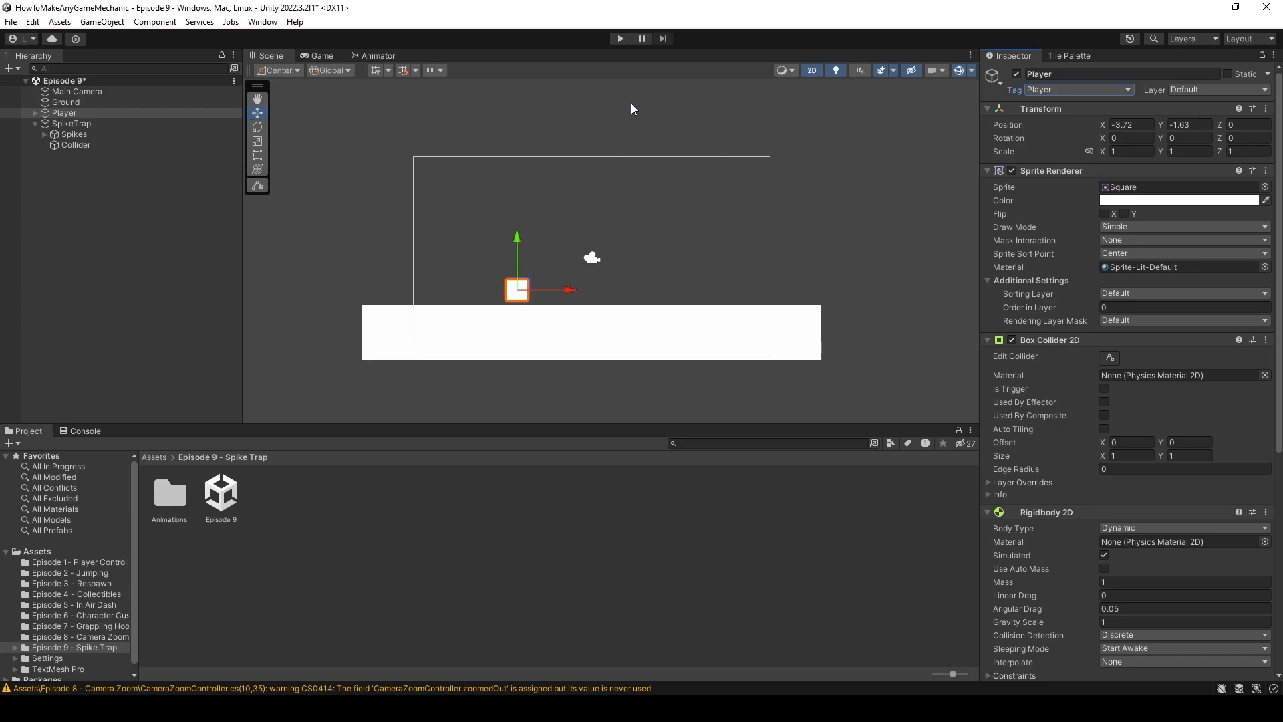
left_click(619, 39)
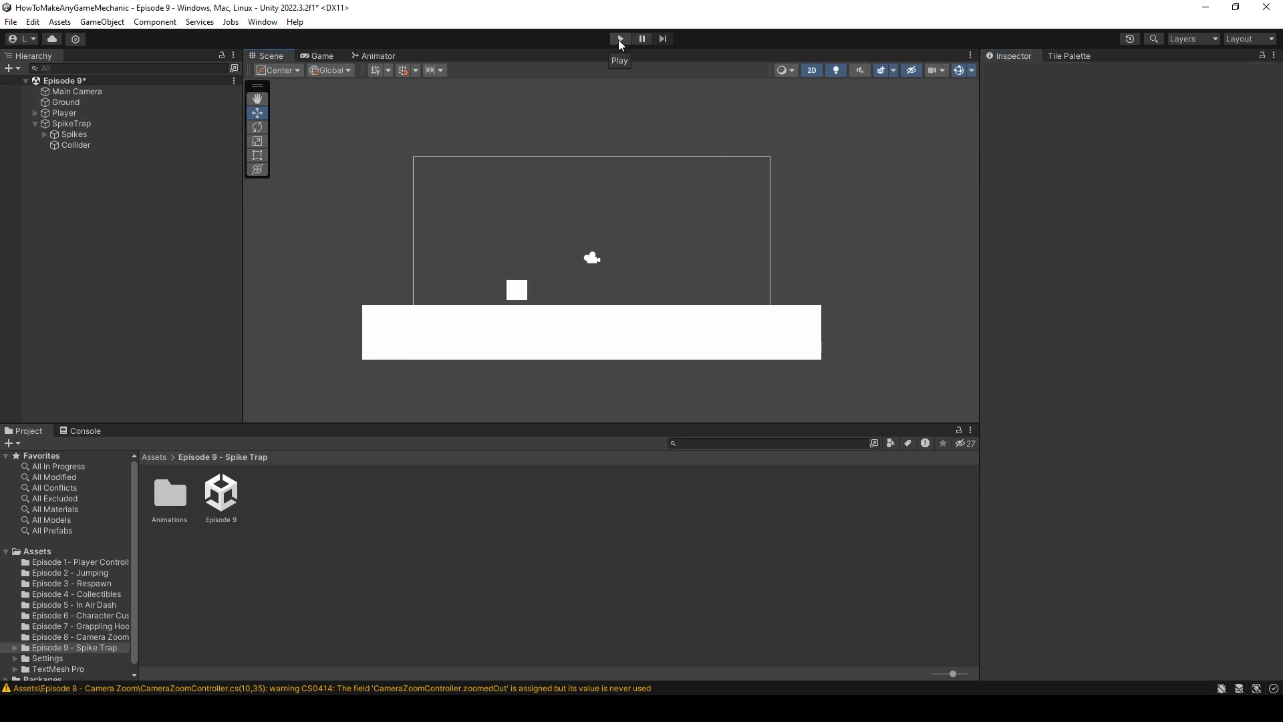
Run the scene in Play mode to test the player against the spike trap.
left_click(618, 39)
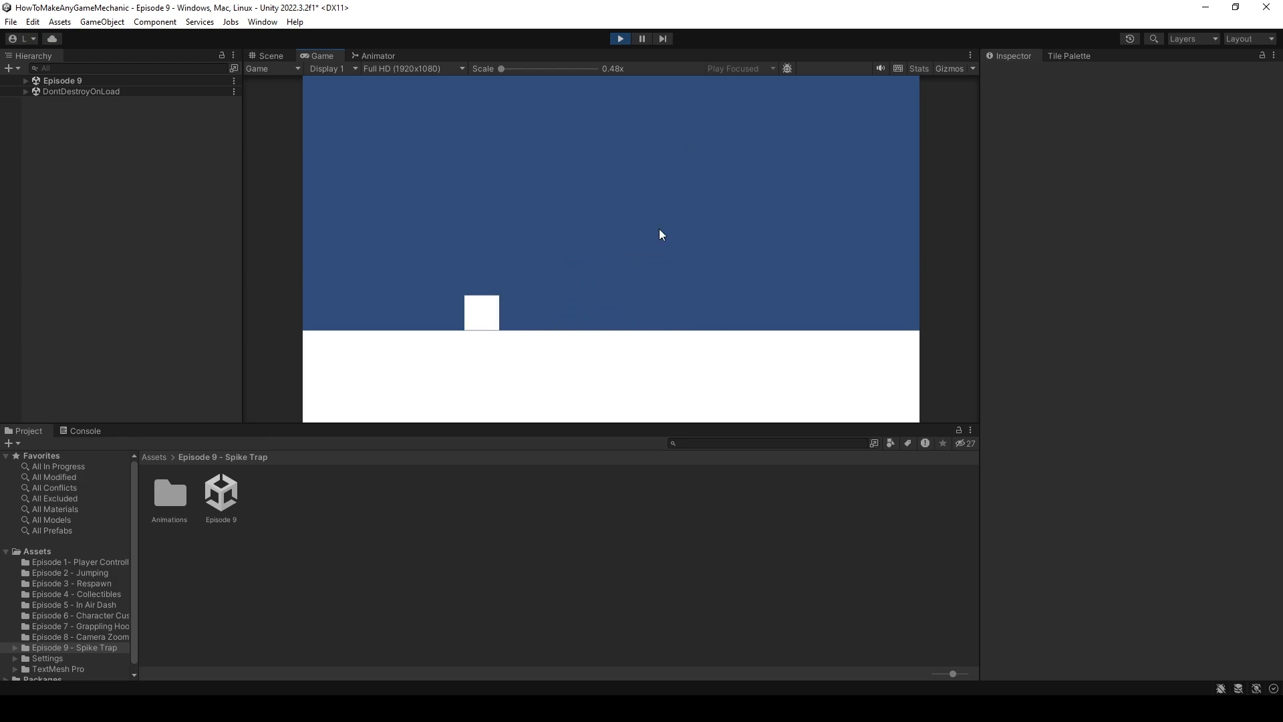
mouse_move(539, 298)
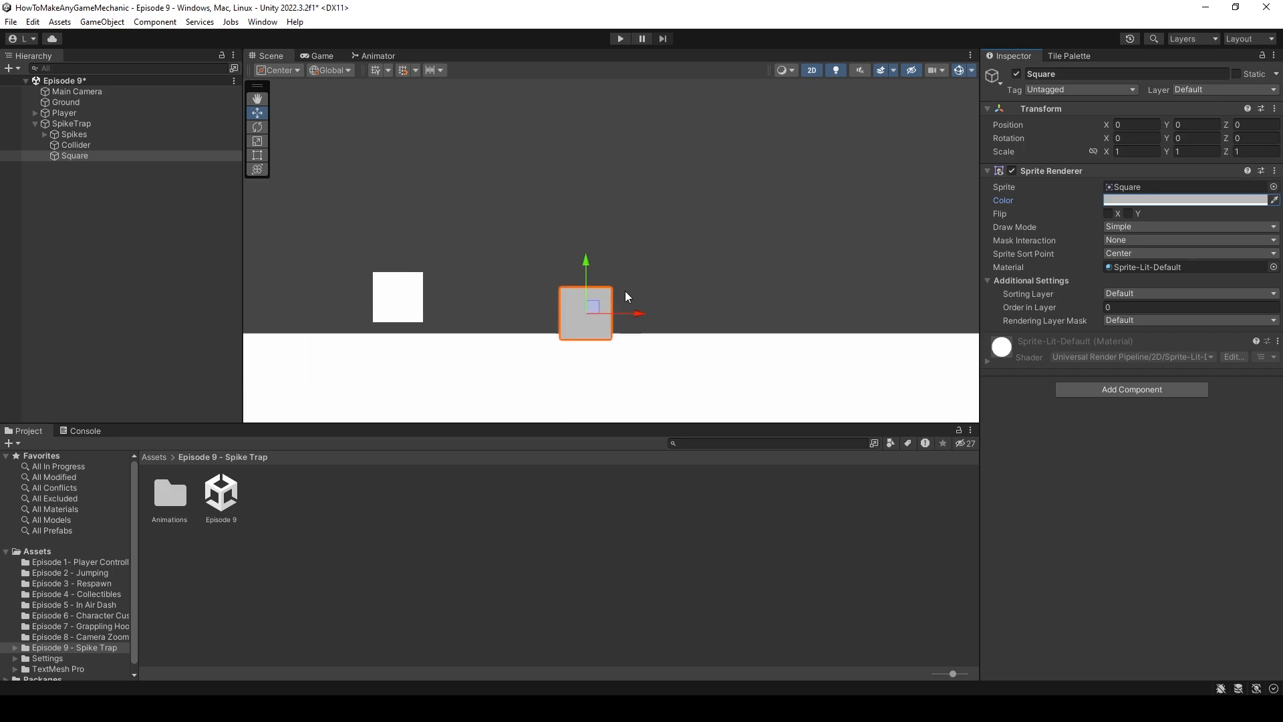
Stretch the gray Square into a strip over the spikes and sink SpikeTrap to just below ground level.
left_click(71, 123)
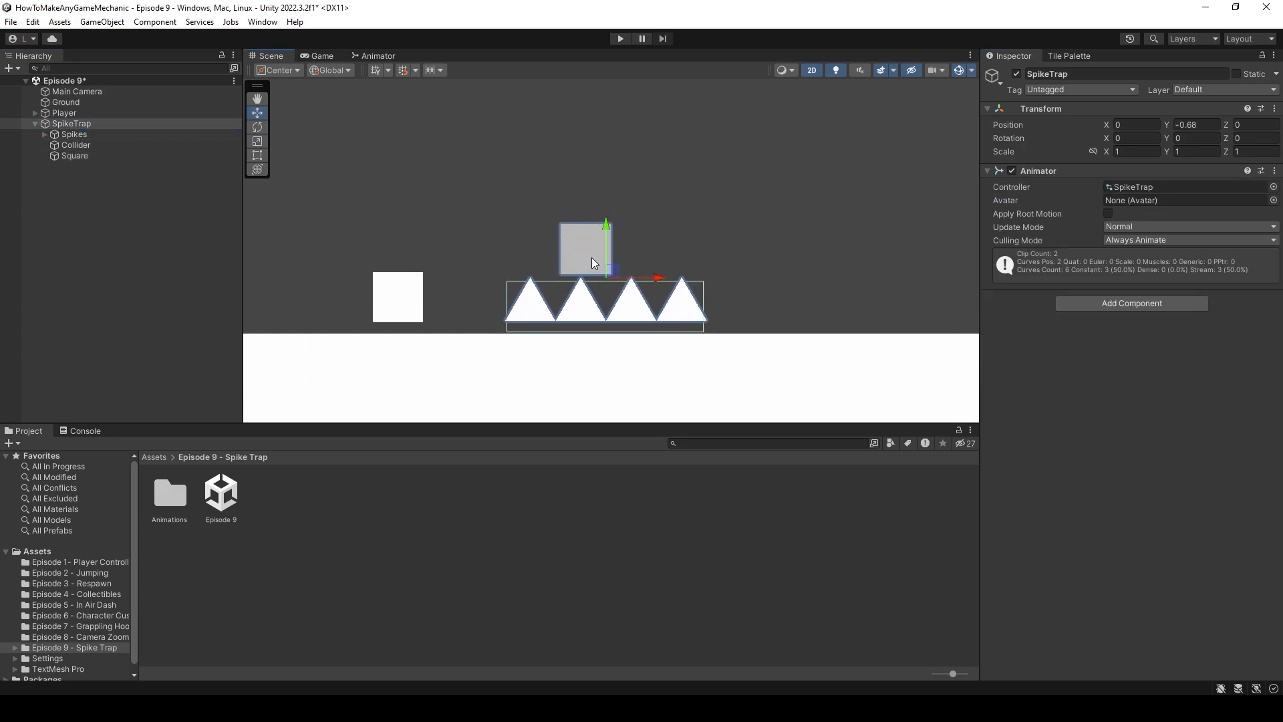
mouse_move(678, 261)
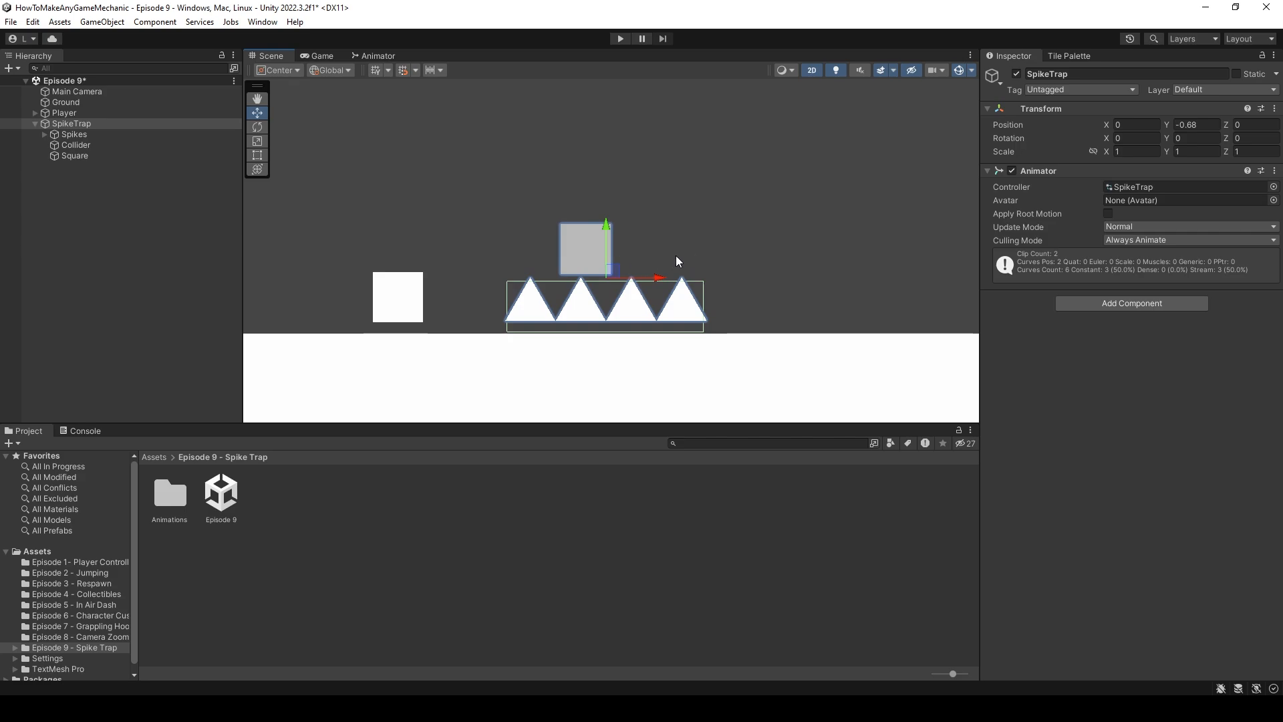
left_click(74, 155)
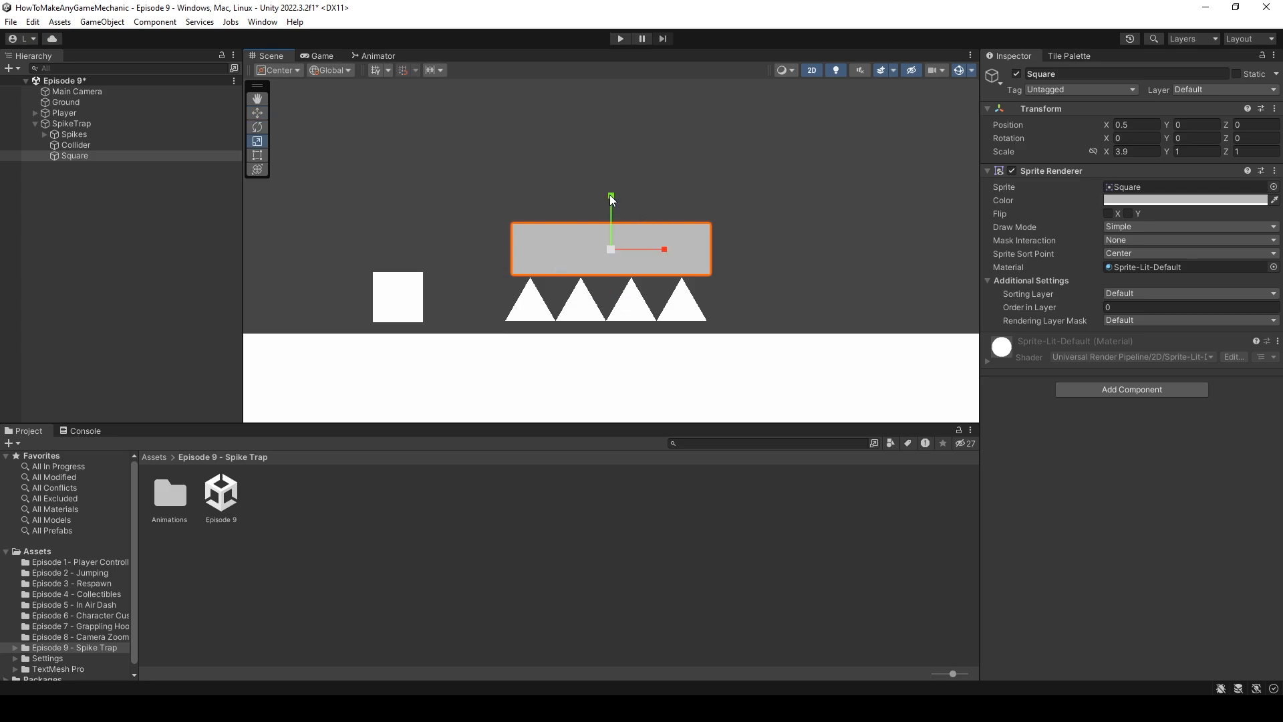
left_click(71, 123)
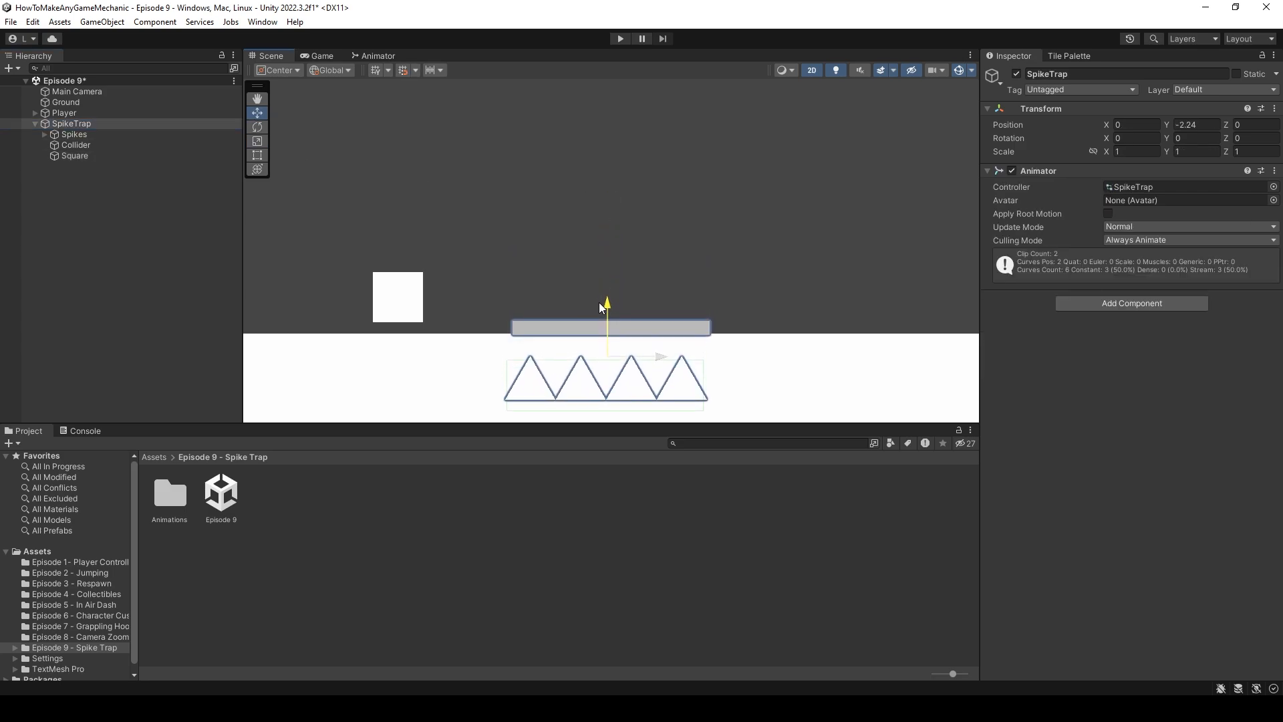
left_click_drag(605, 323, 606, 303)
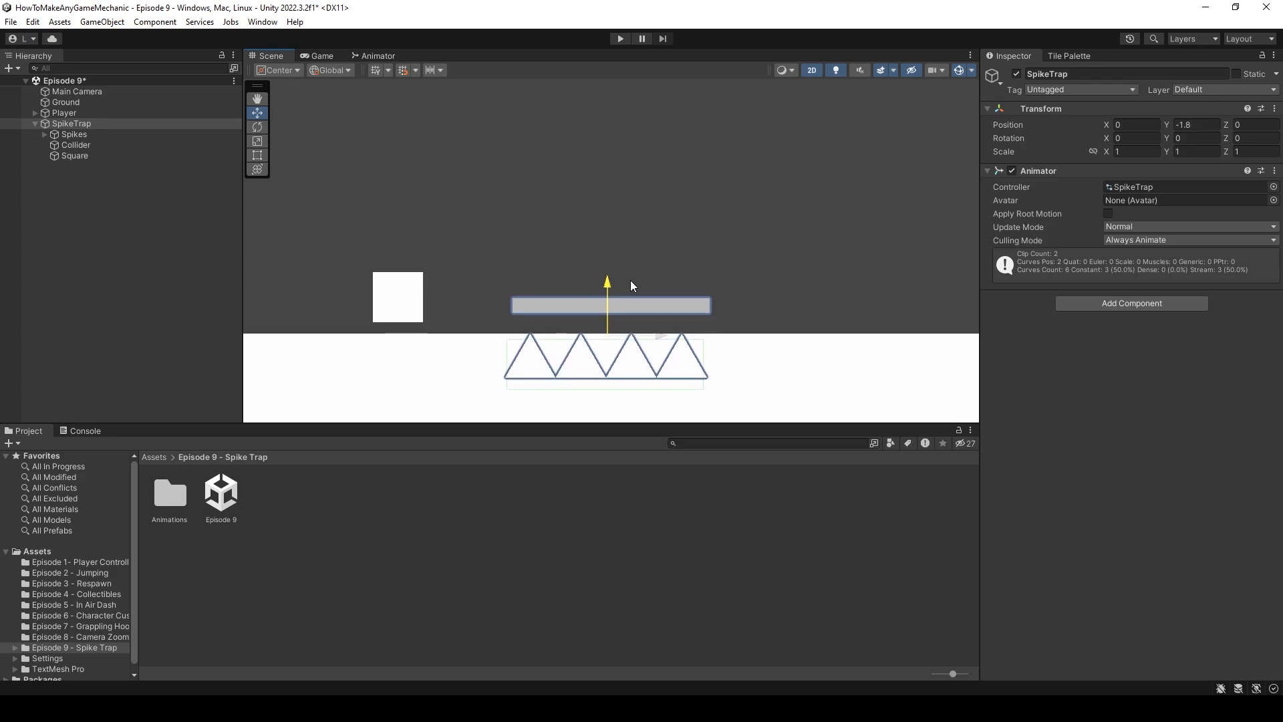
left_click(75, 155)
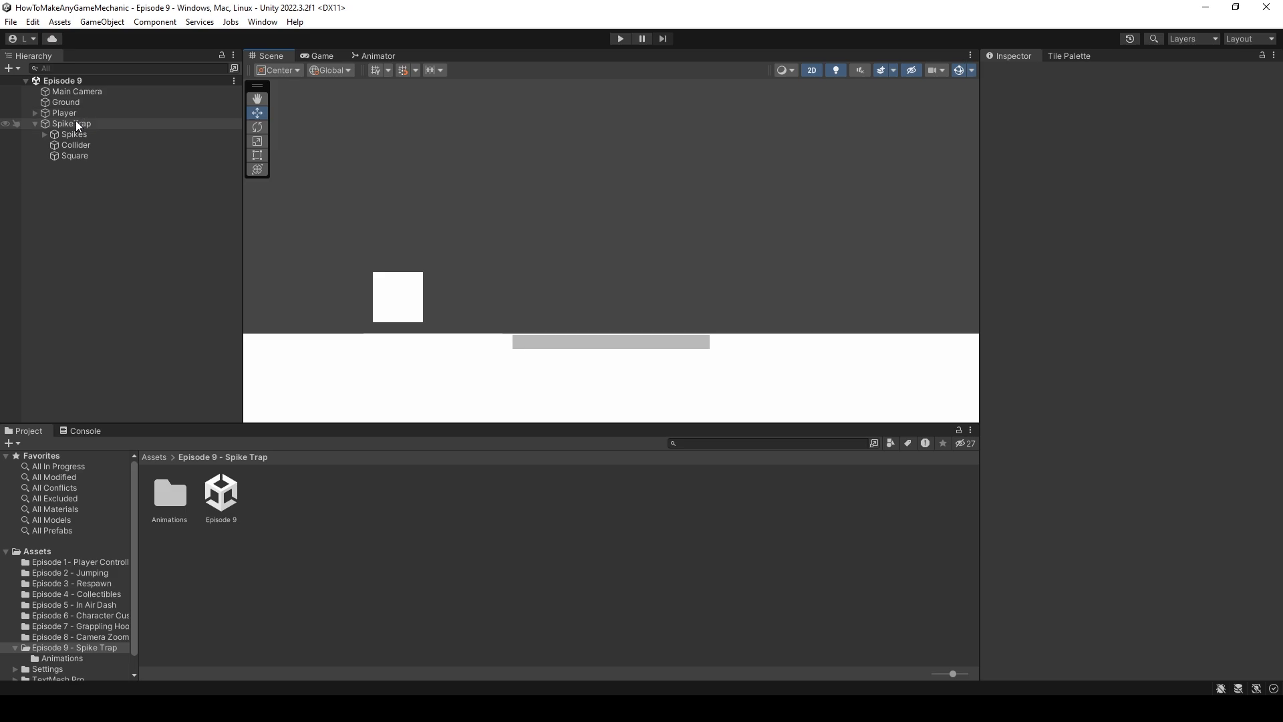
Set the Player's Jump Controller Num Jumps to 2 and run the scene to test it.
left_click(64, 112)
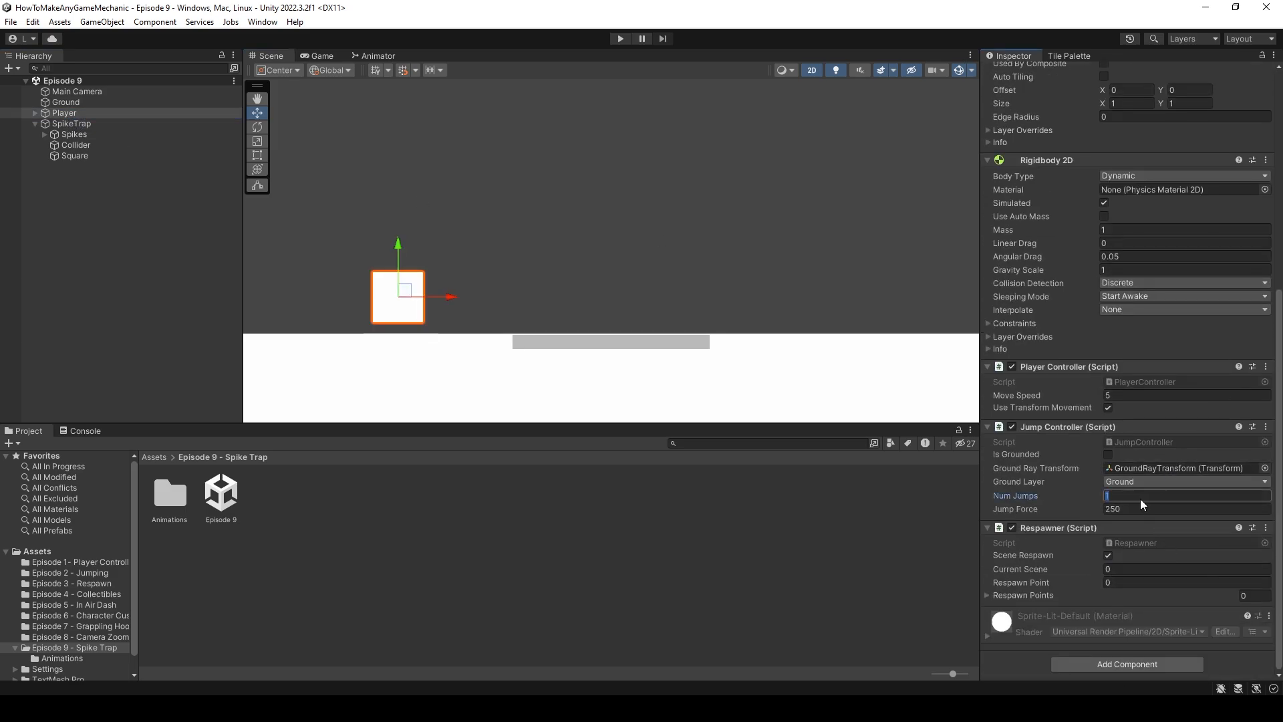
type("2")
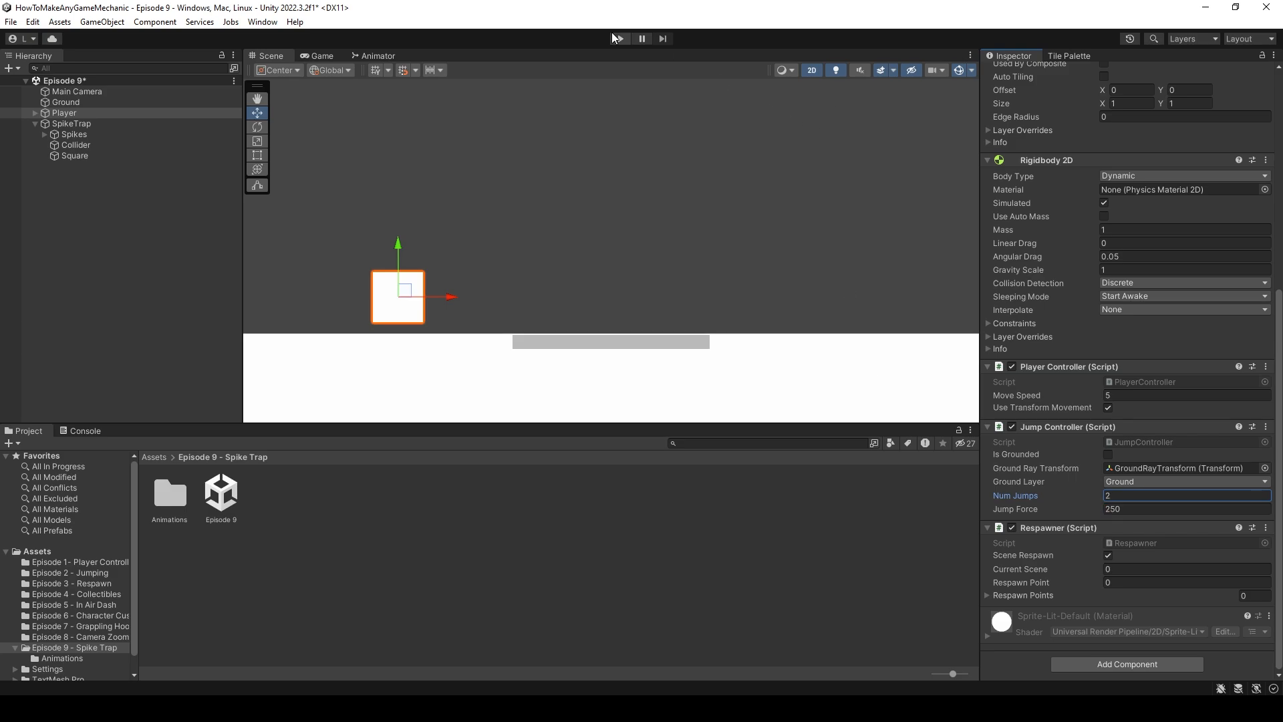
left_click(619, 38)
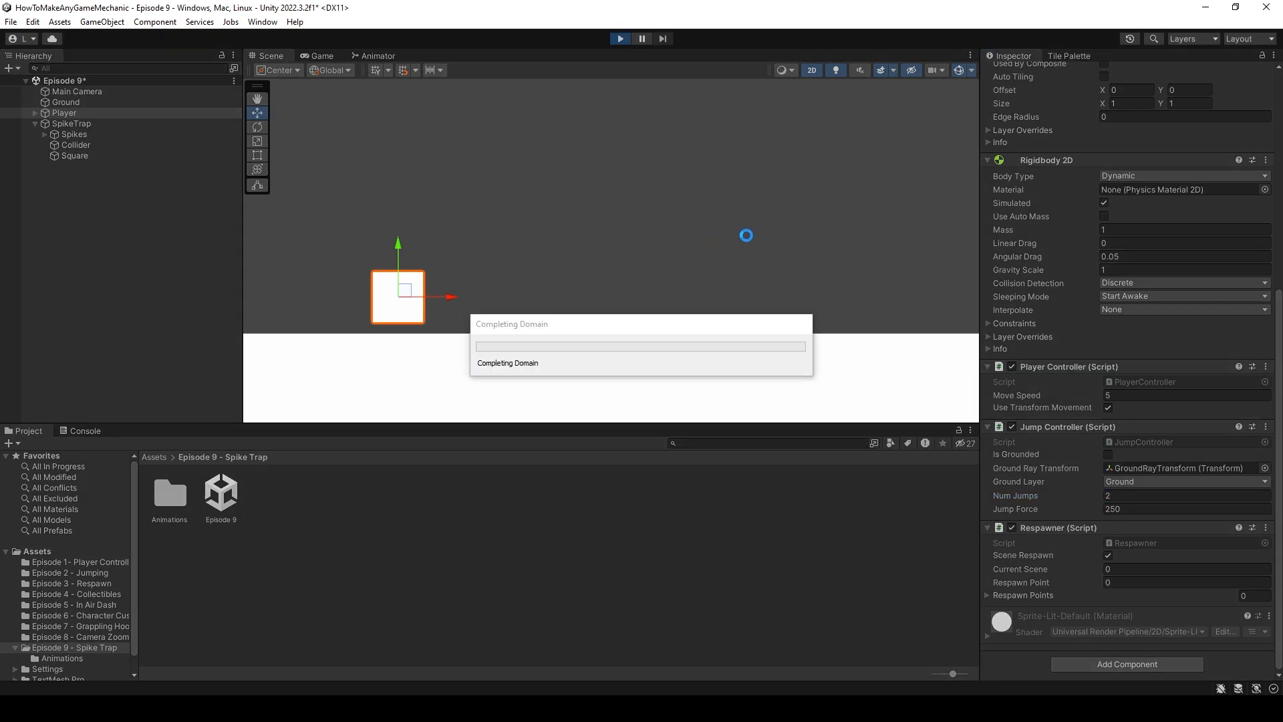
left_click(618, 38)
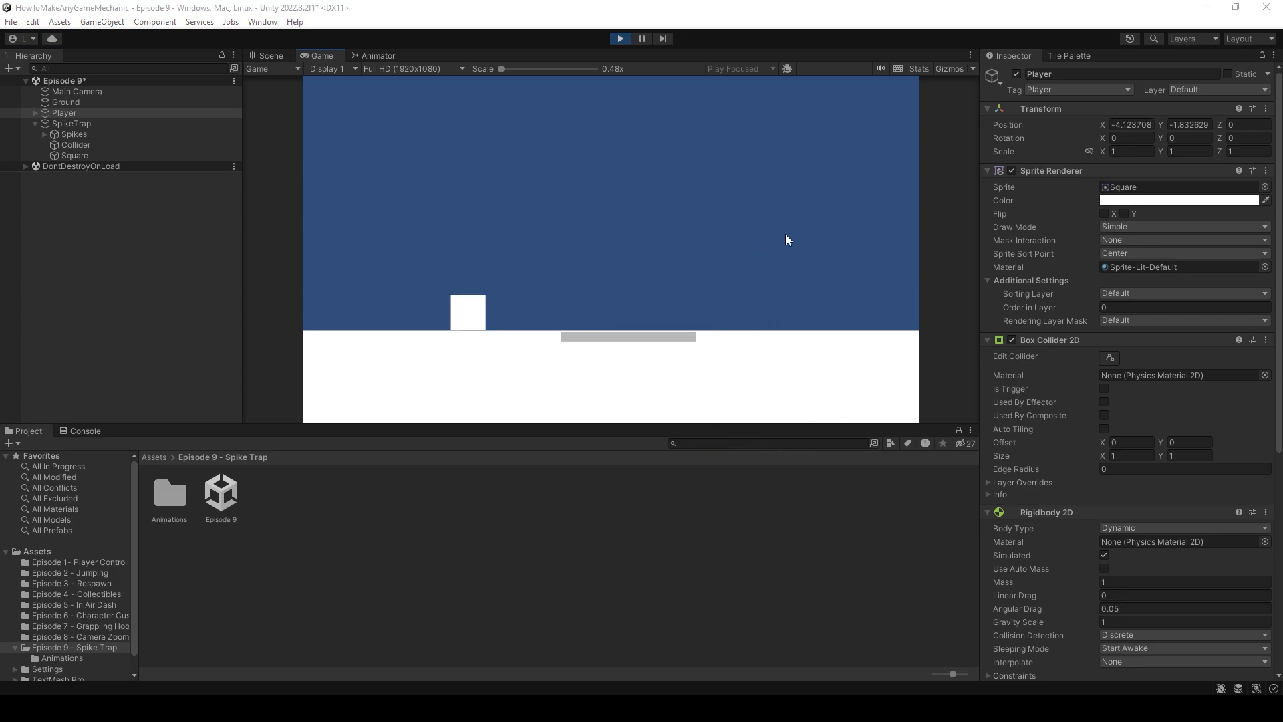
mouse_move(827, 119)
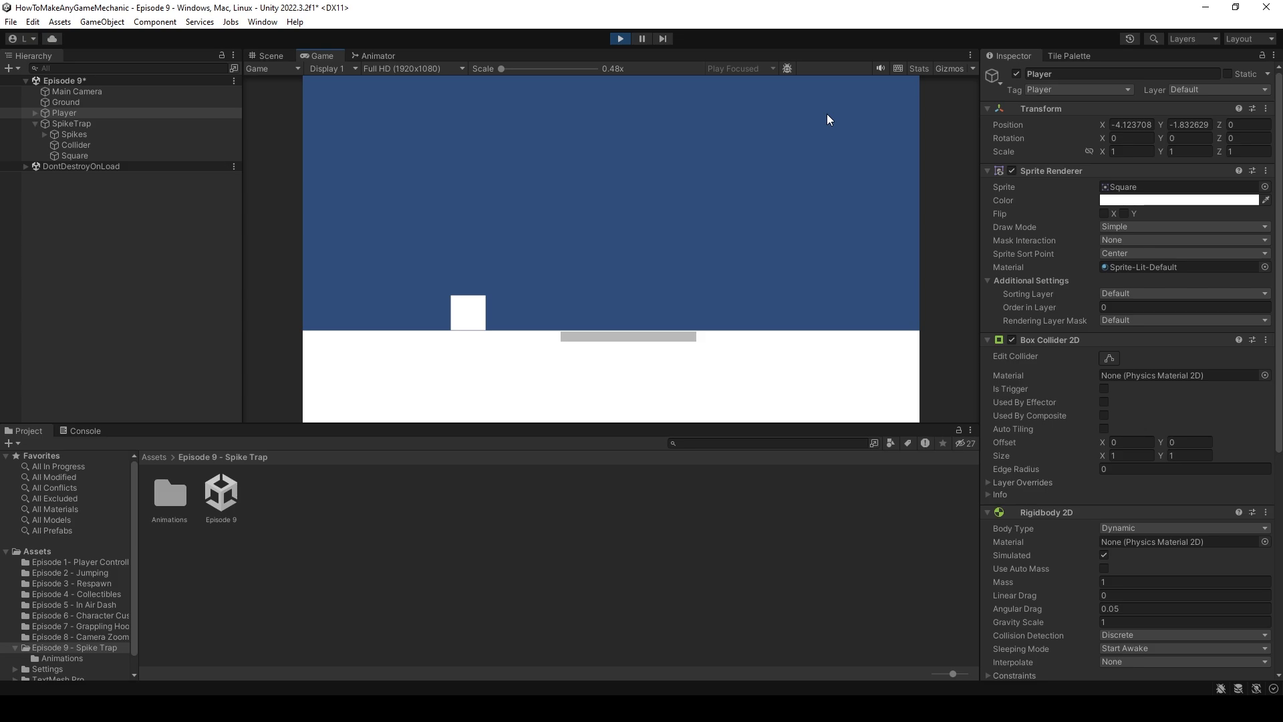